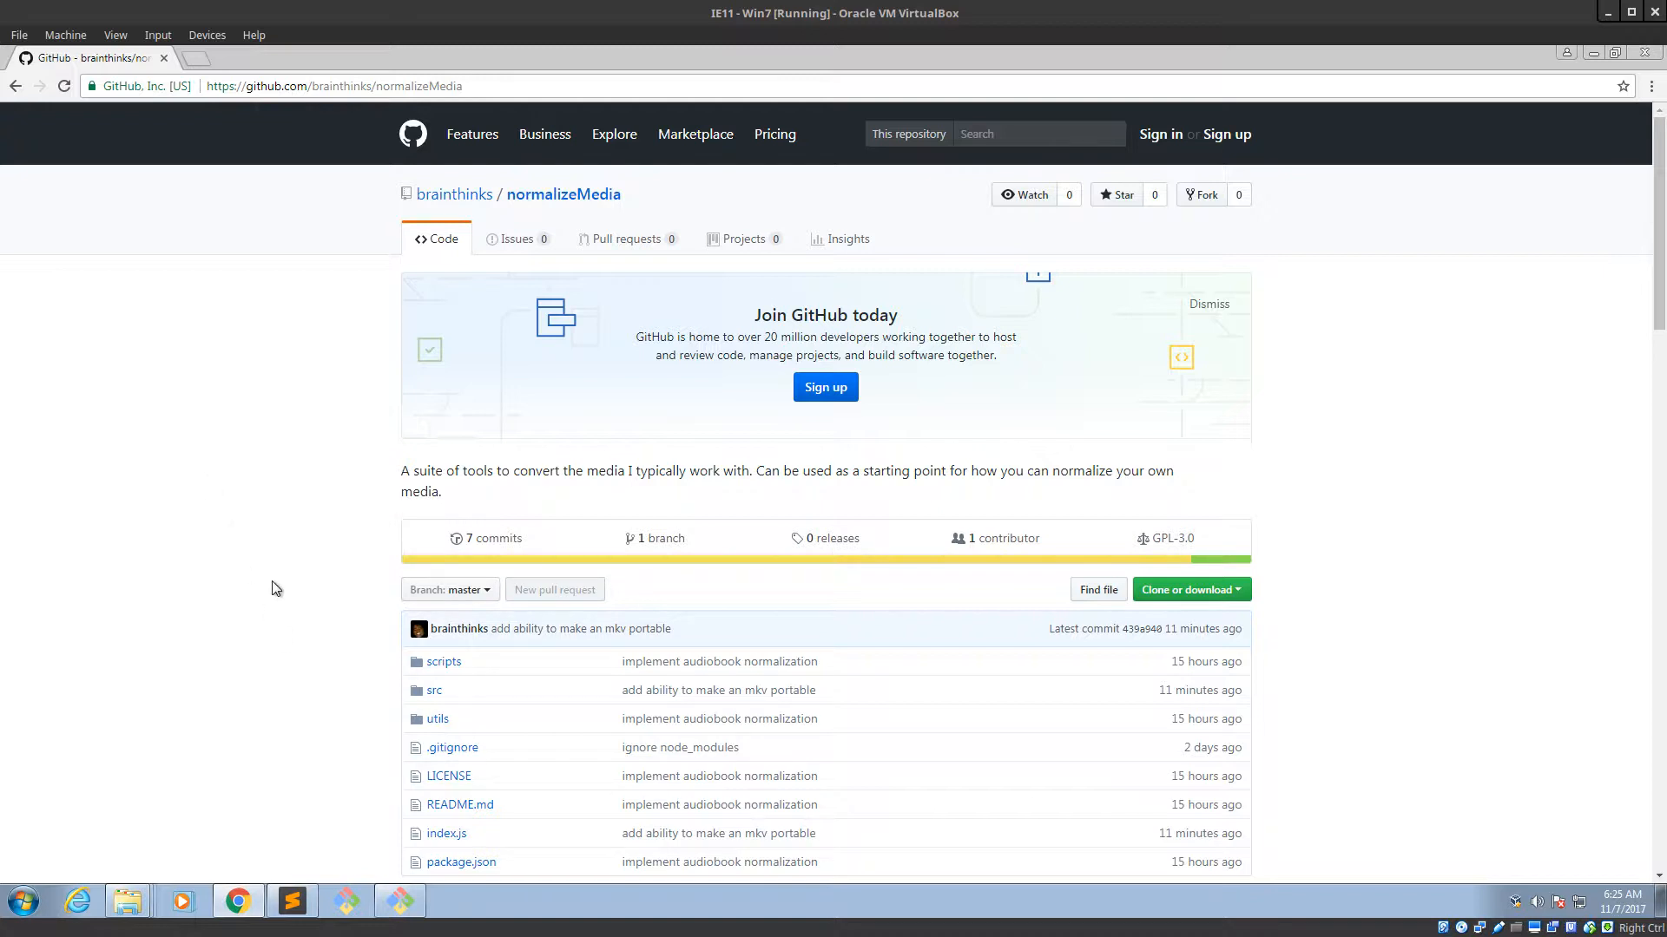
{"action": "mouse_move", "coordinate": [402, 901]}
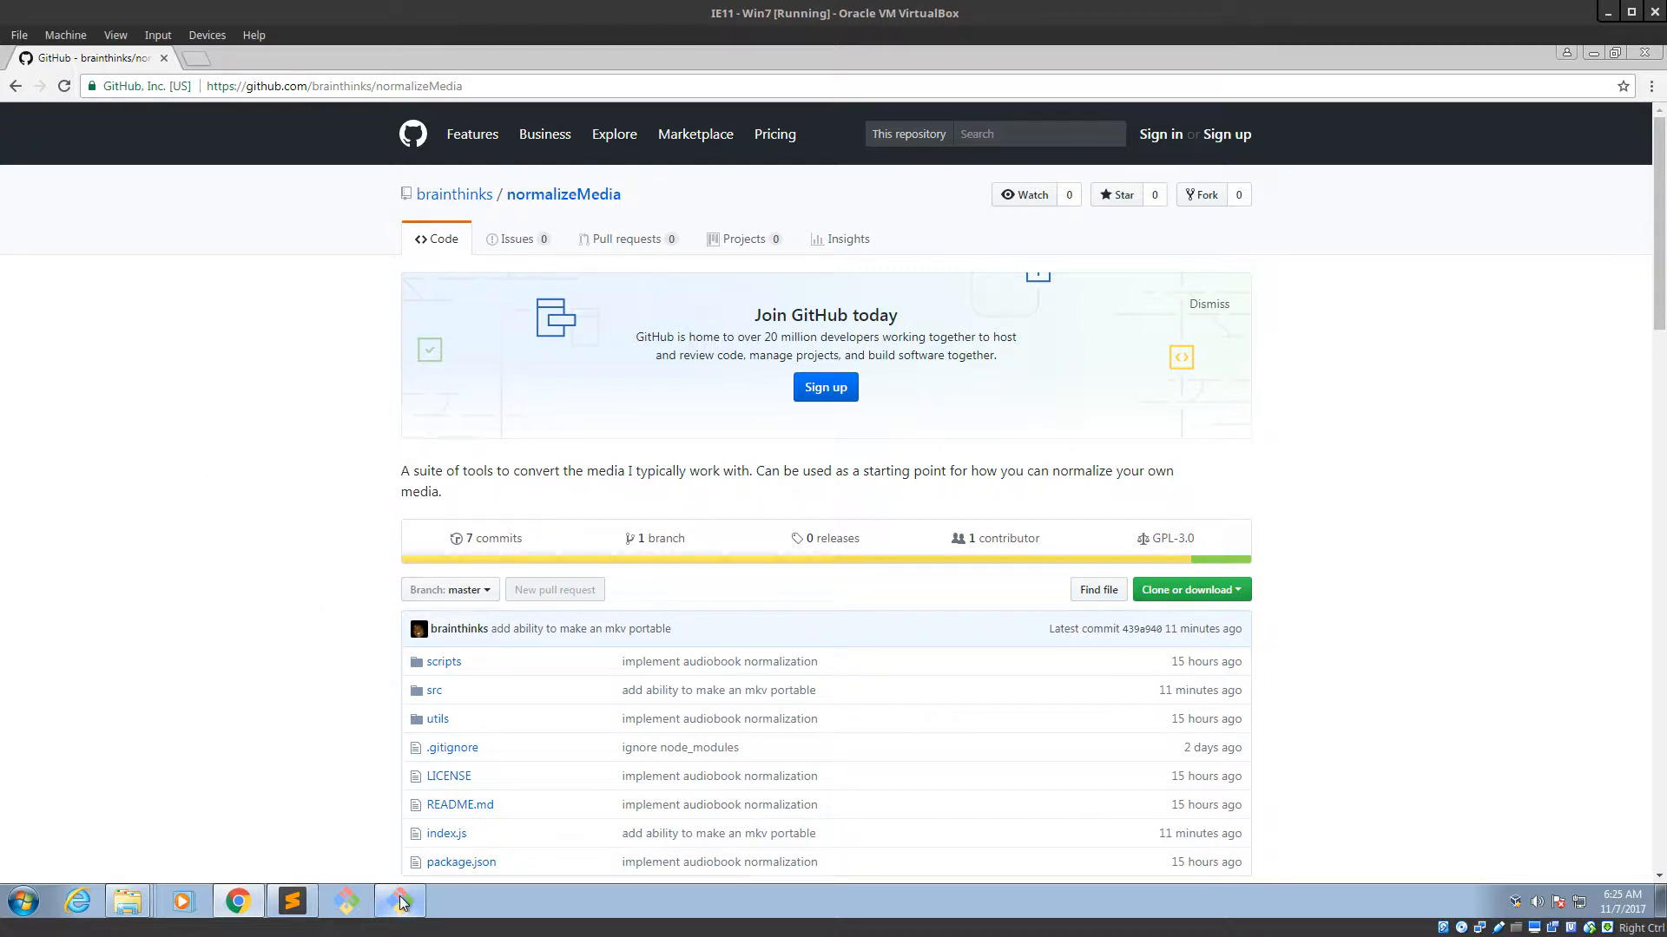
Open the Windows Start menu to search for cmd.
{"action": "left_click", "coordinate": [398, 901]}
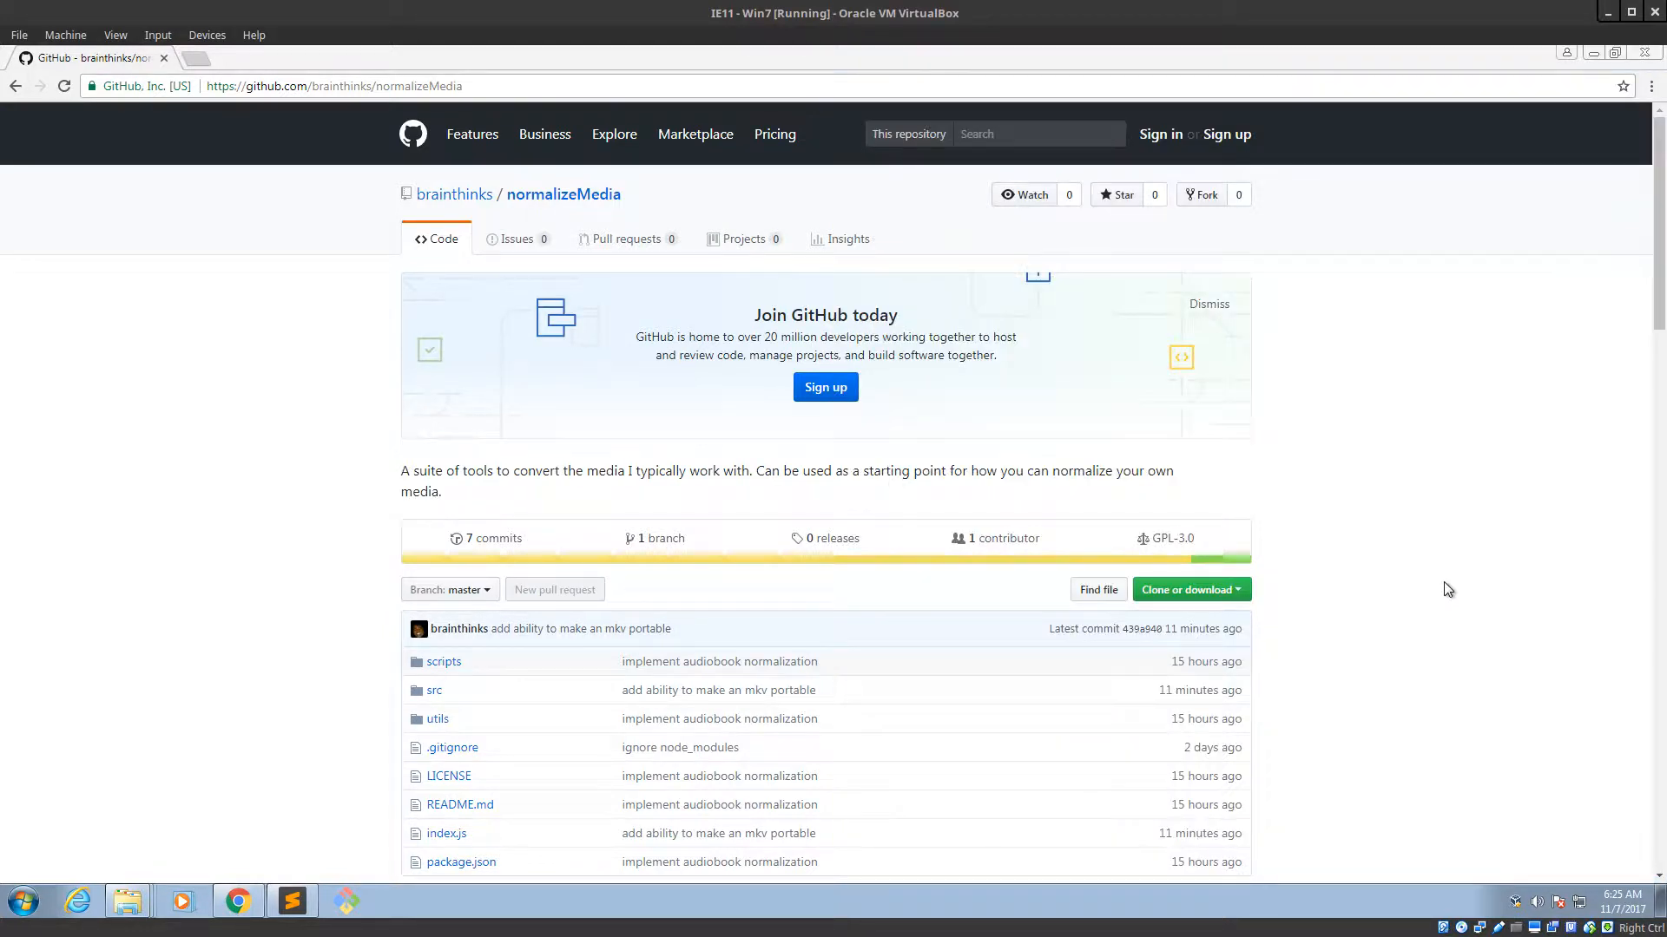
{"action": "mouse_move", "coordinate": [47, 667]}
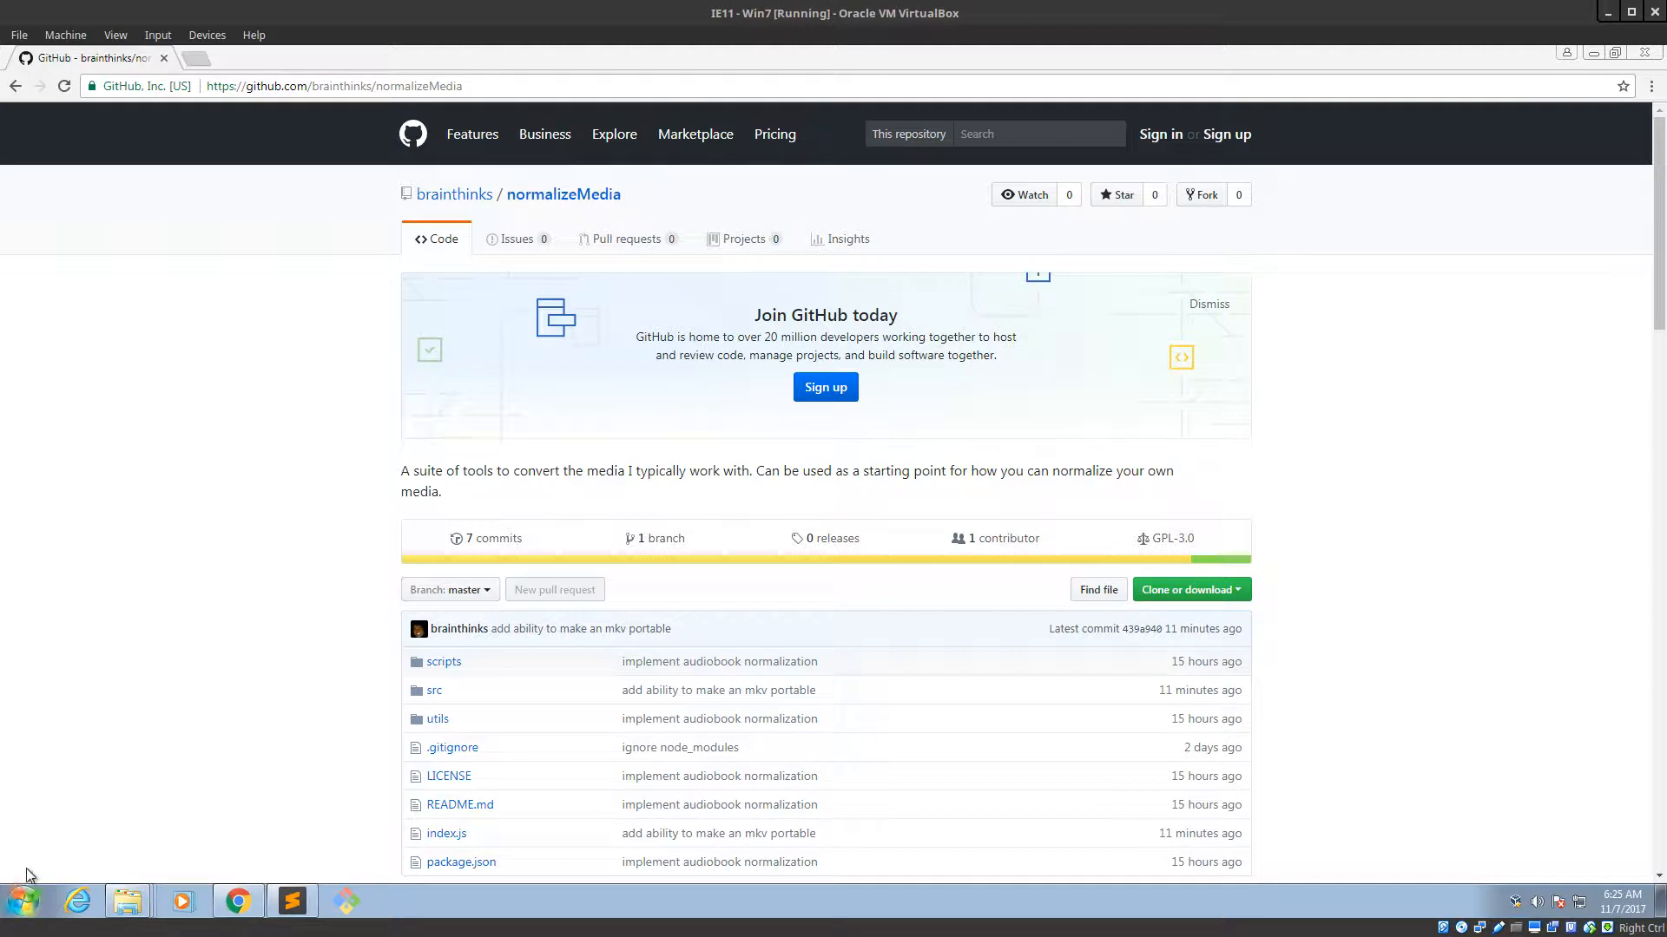
{"action": "mouse_move", "coordinate": [61, 710]}
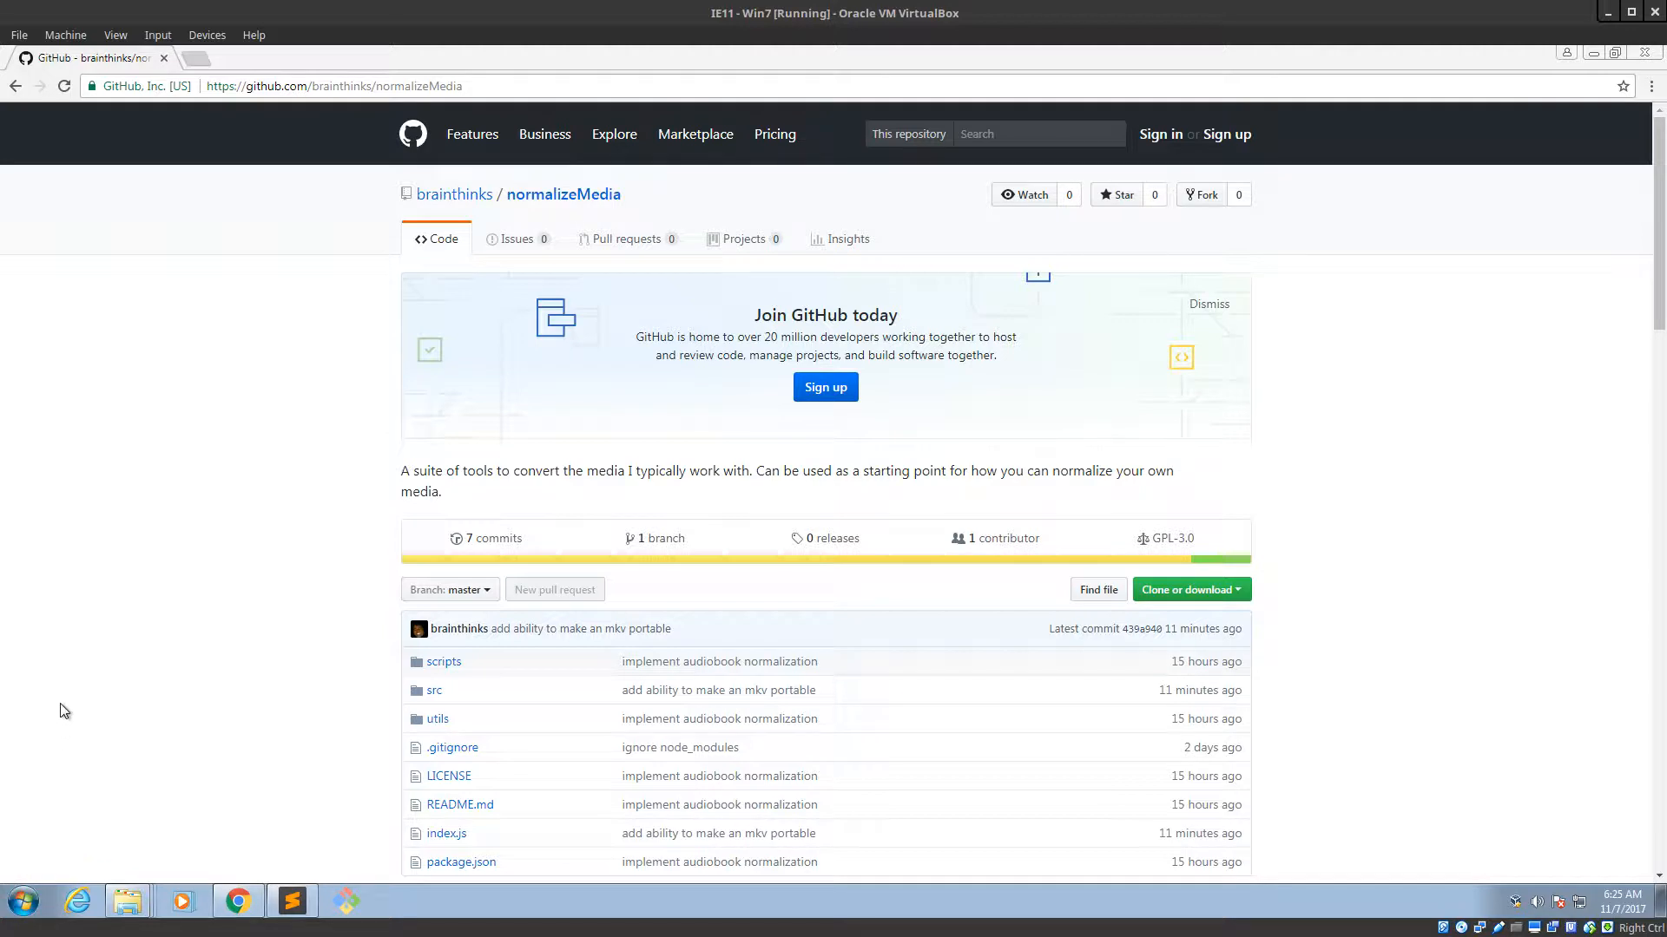
{"action": "mouse_move", "coordinate": [62, 694]}
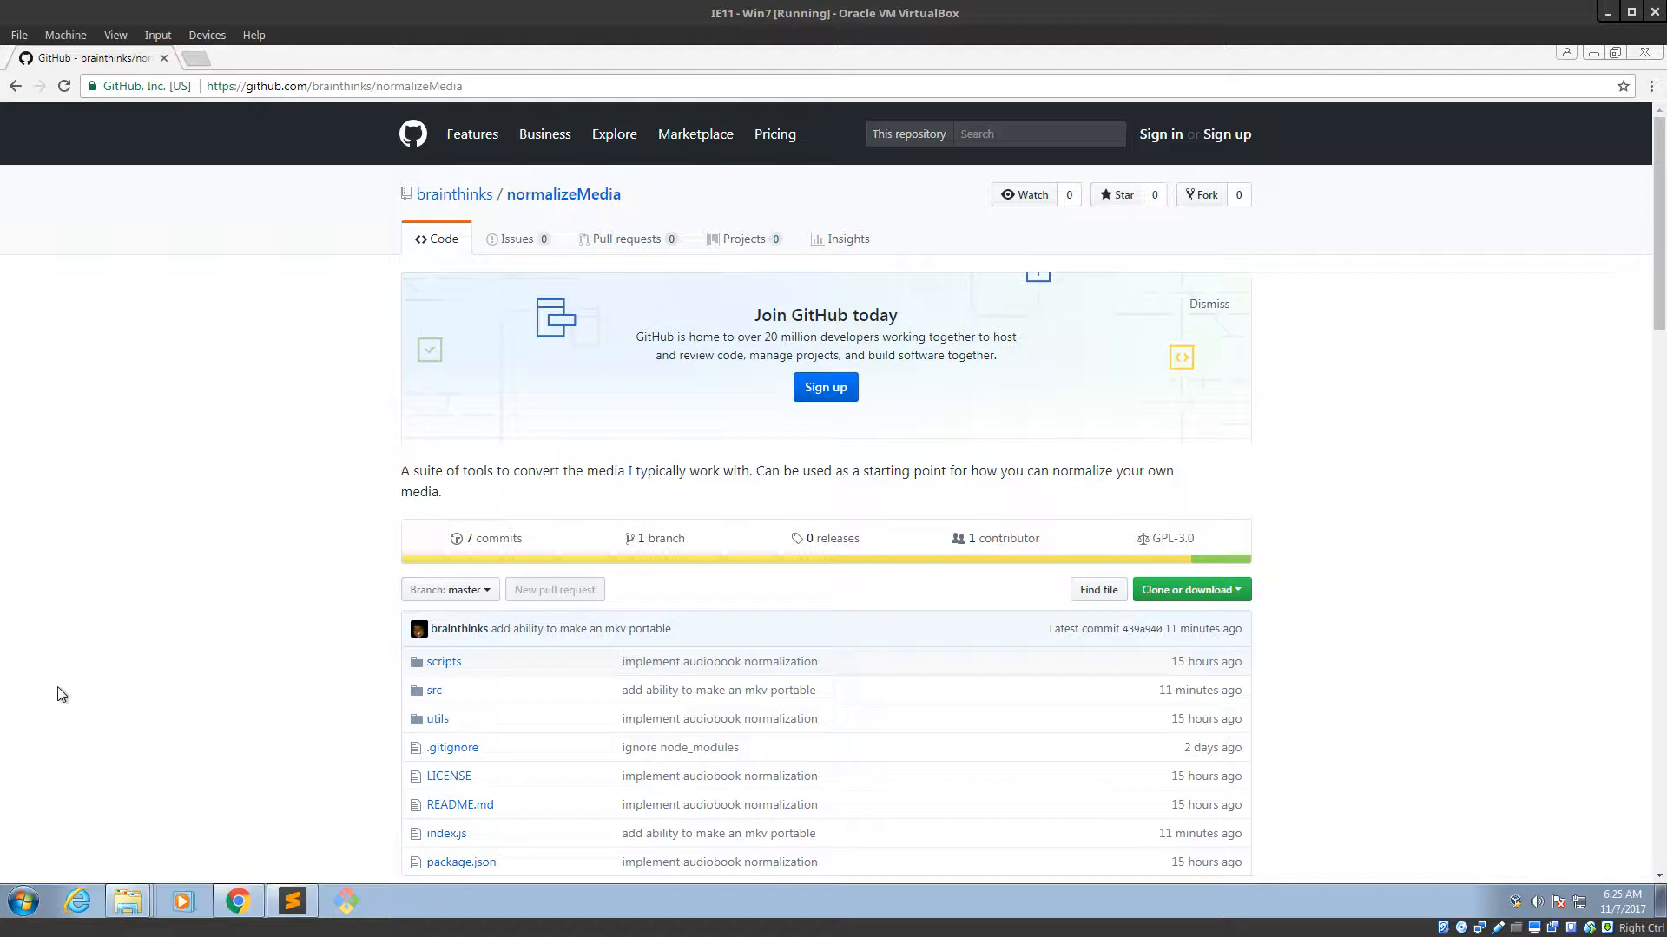
{"action": "mouse_move", "coordinate": [85, 529]}
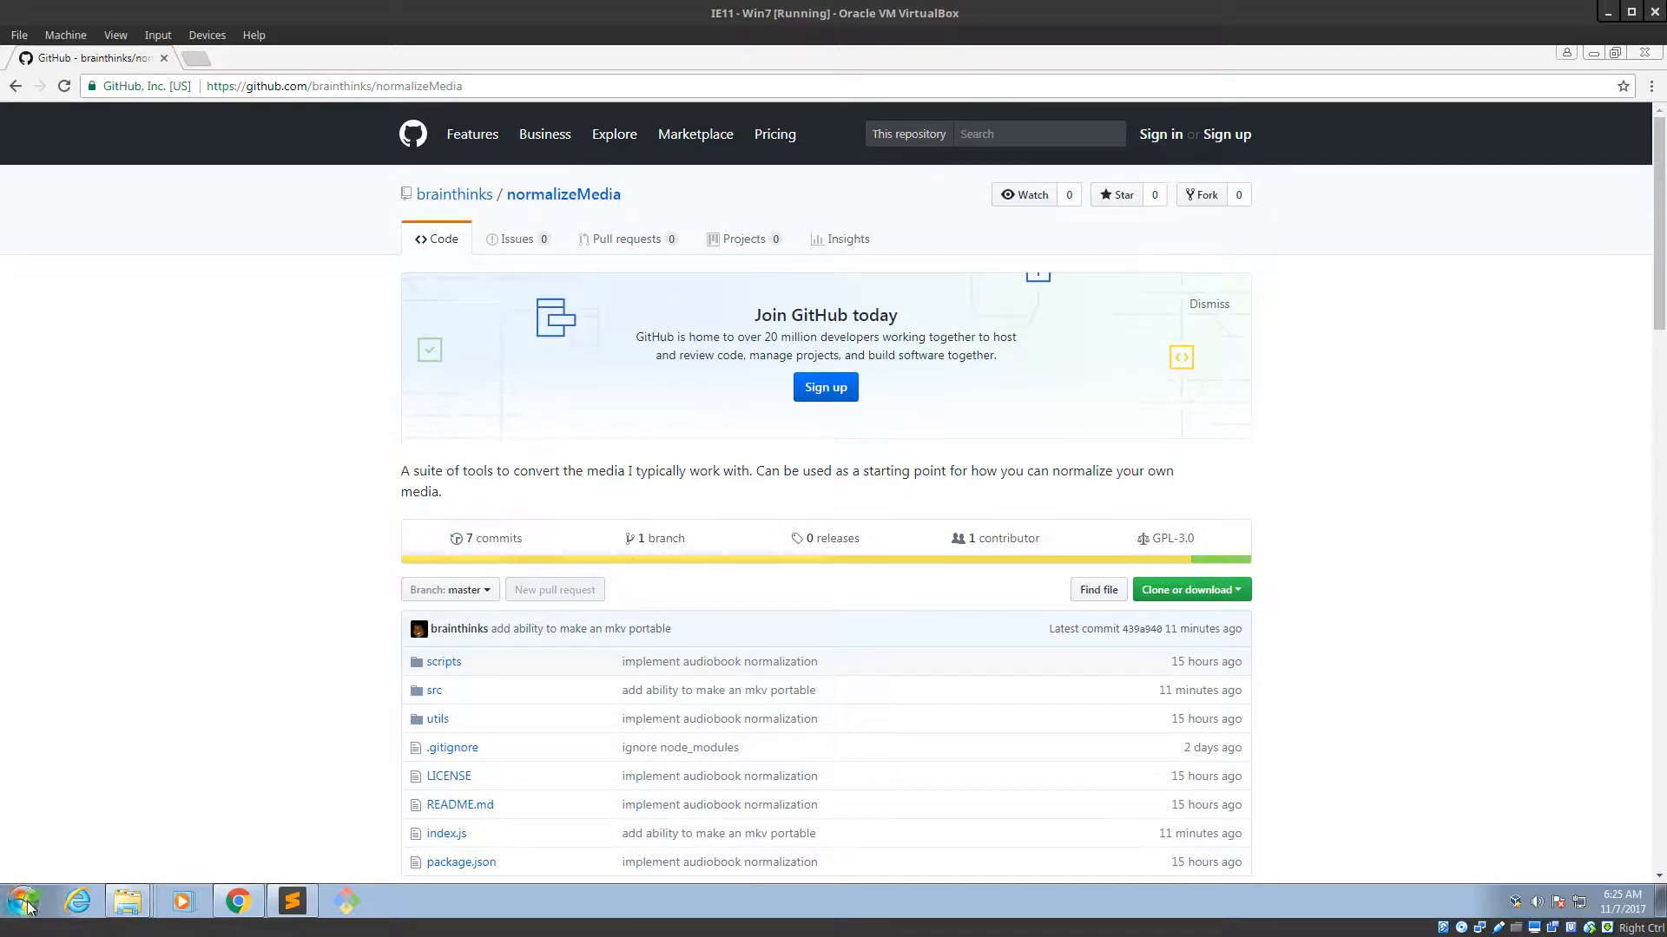
{"action": "mouse_move", "coordinate": [288, 901]}
{"action": "type", "text": "cmd"}
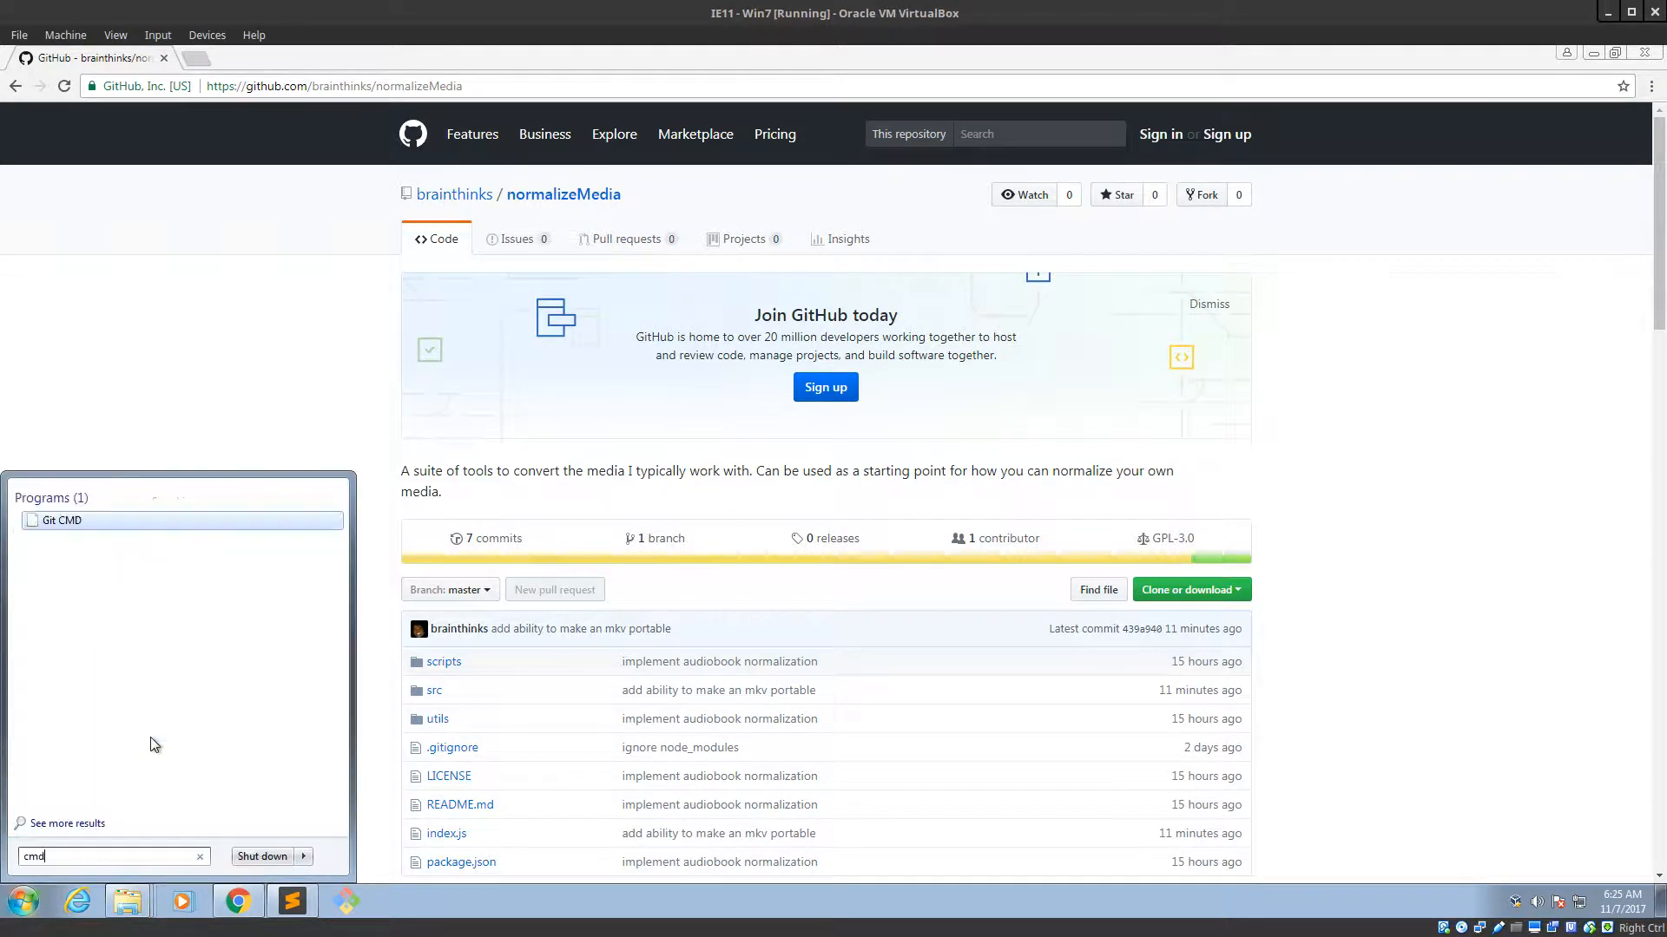
Launch cmd, run explorer, then move the Libraries window aside and close it.
{"action": "left_click", "coordinate": [62, 520]}
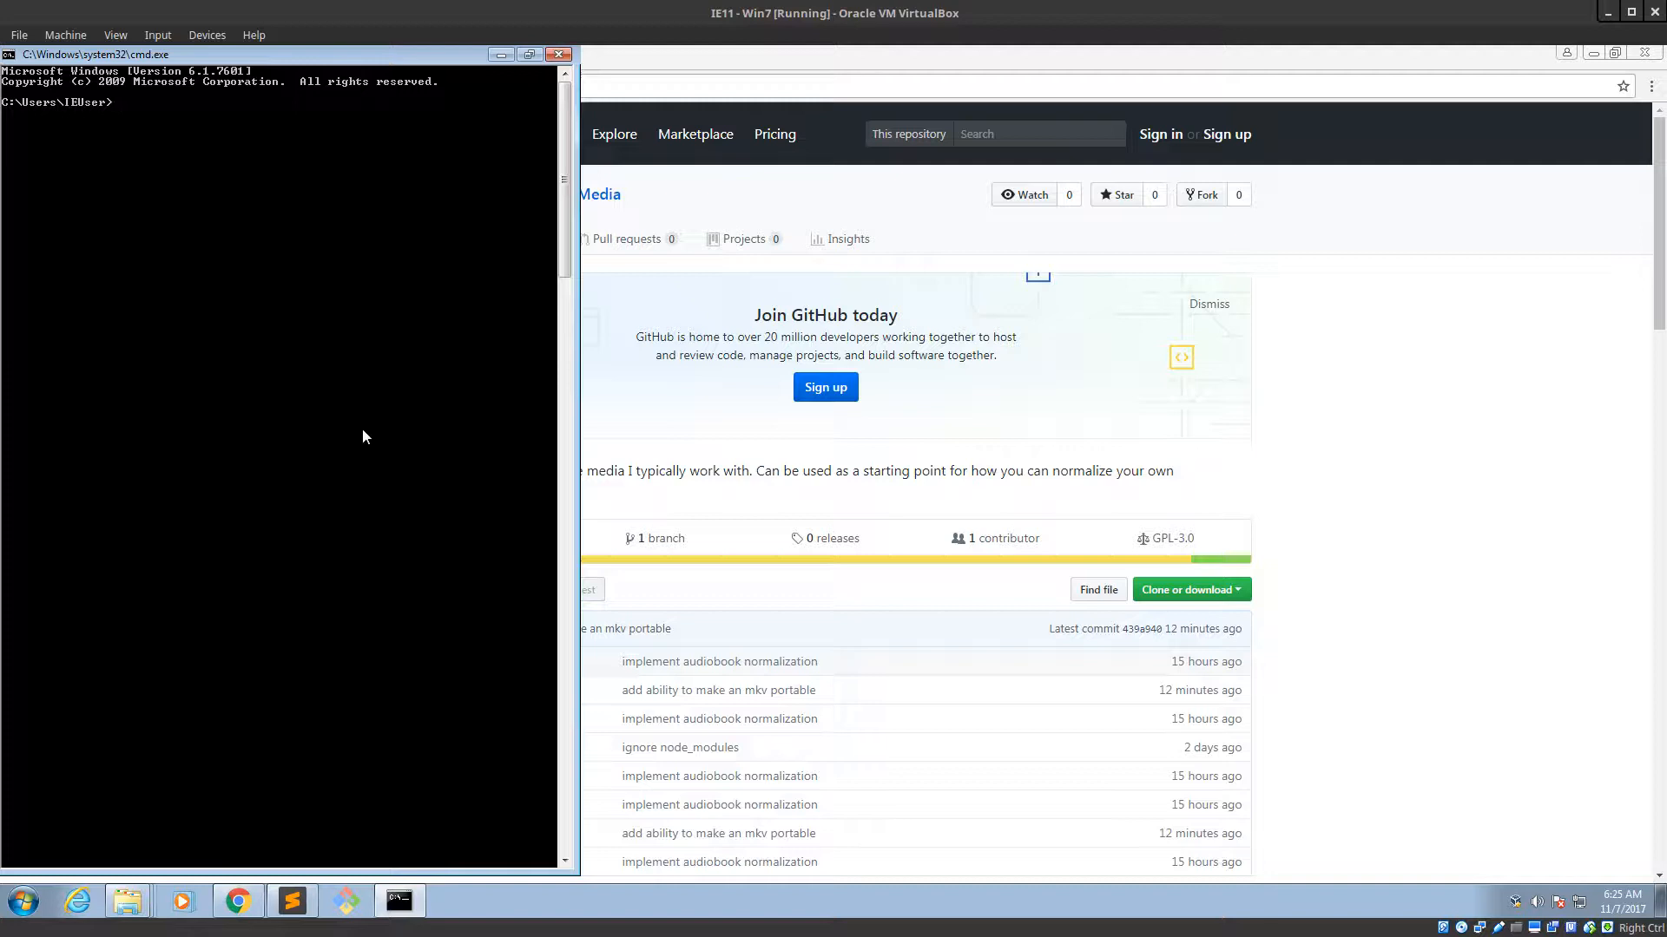
{"action": "type", "text": "explorer"}
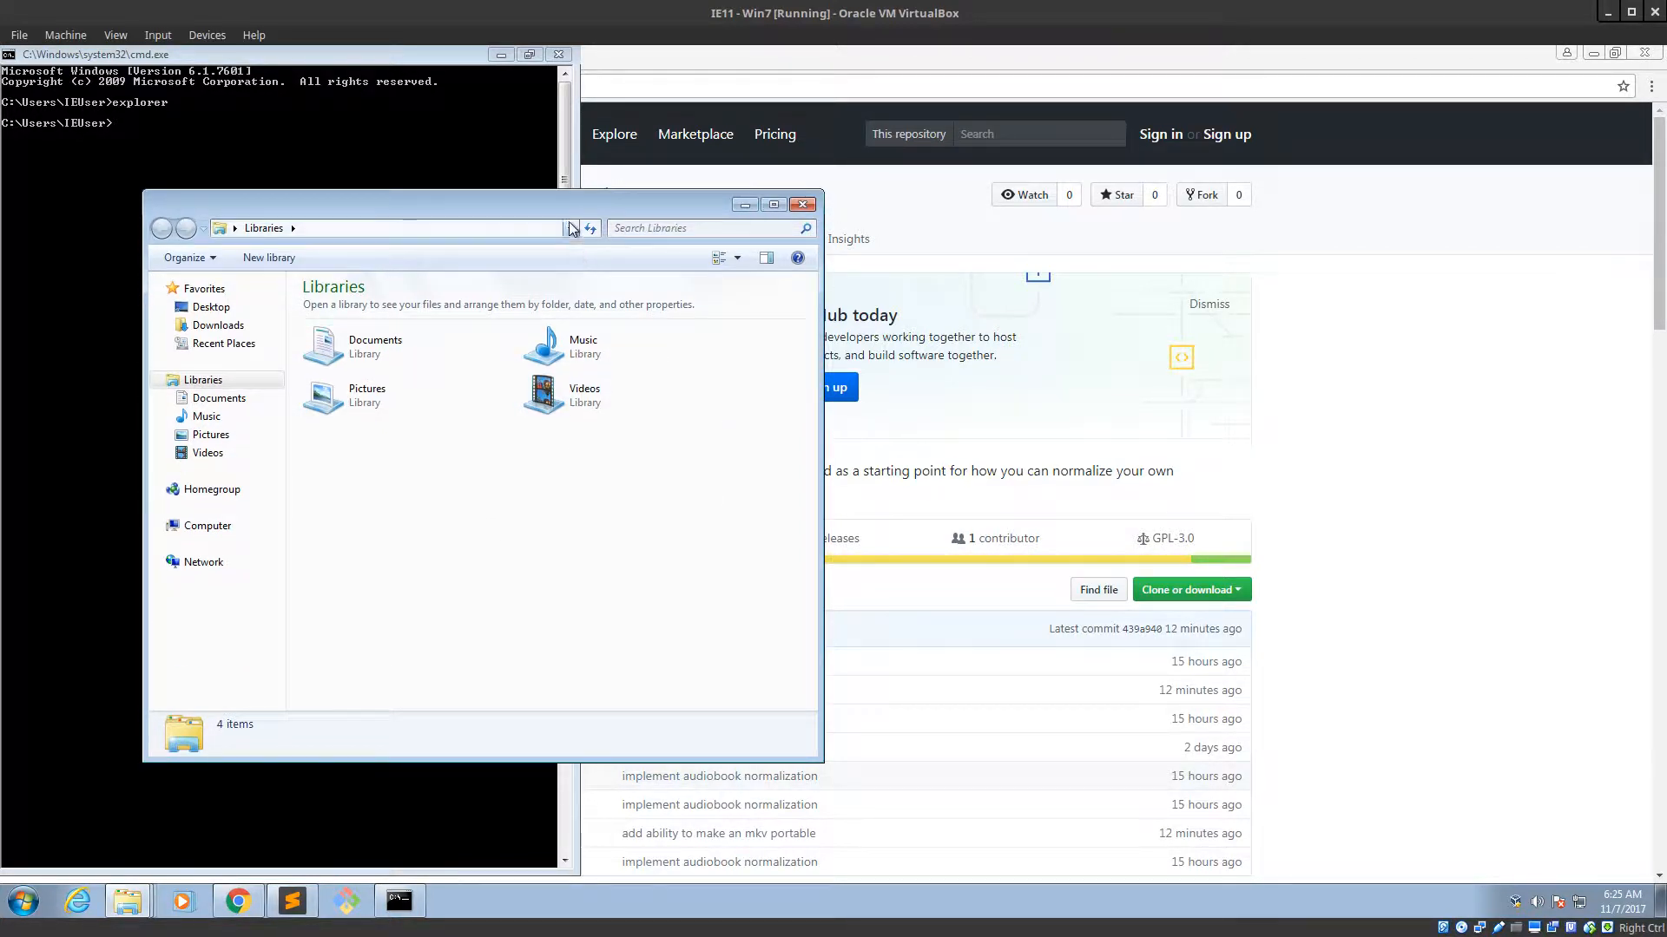
{"action": "left_click_drag", "start_coordinate": [478, 203], "coordinate": [701, 195]}
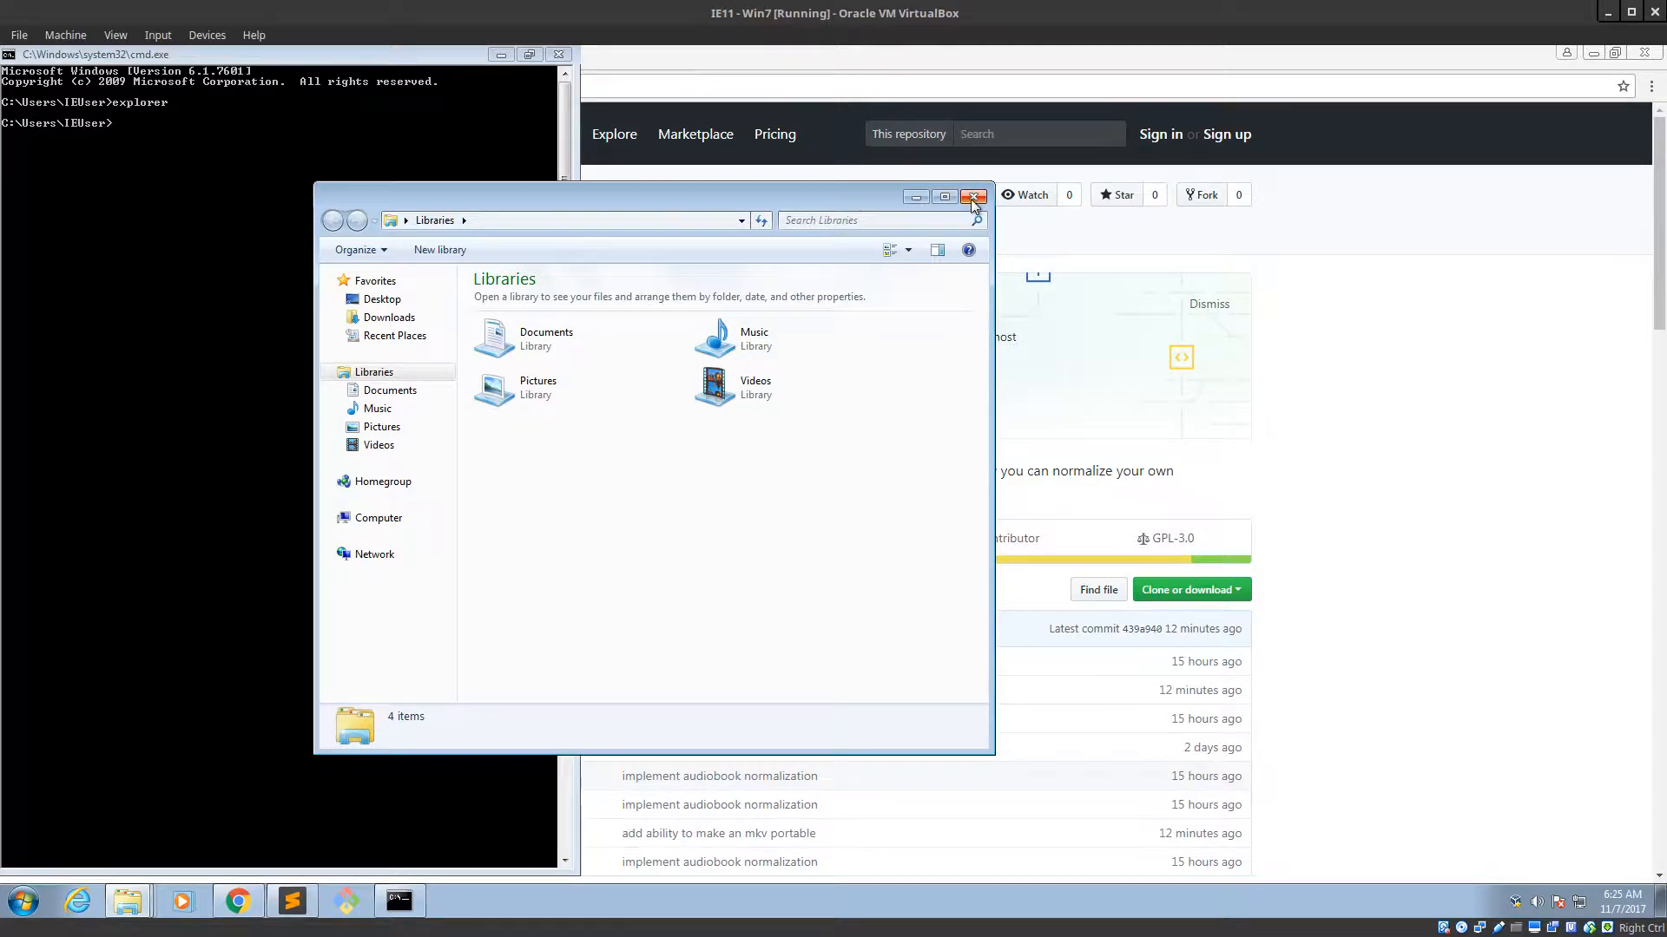
{"action": "left_click", "coordinate": [972, 196]}
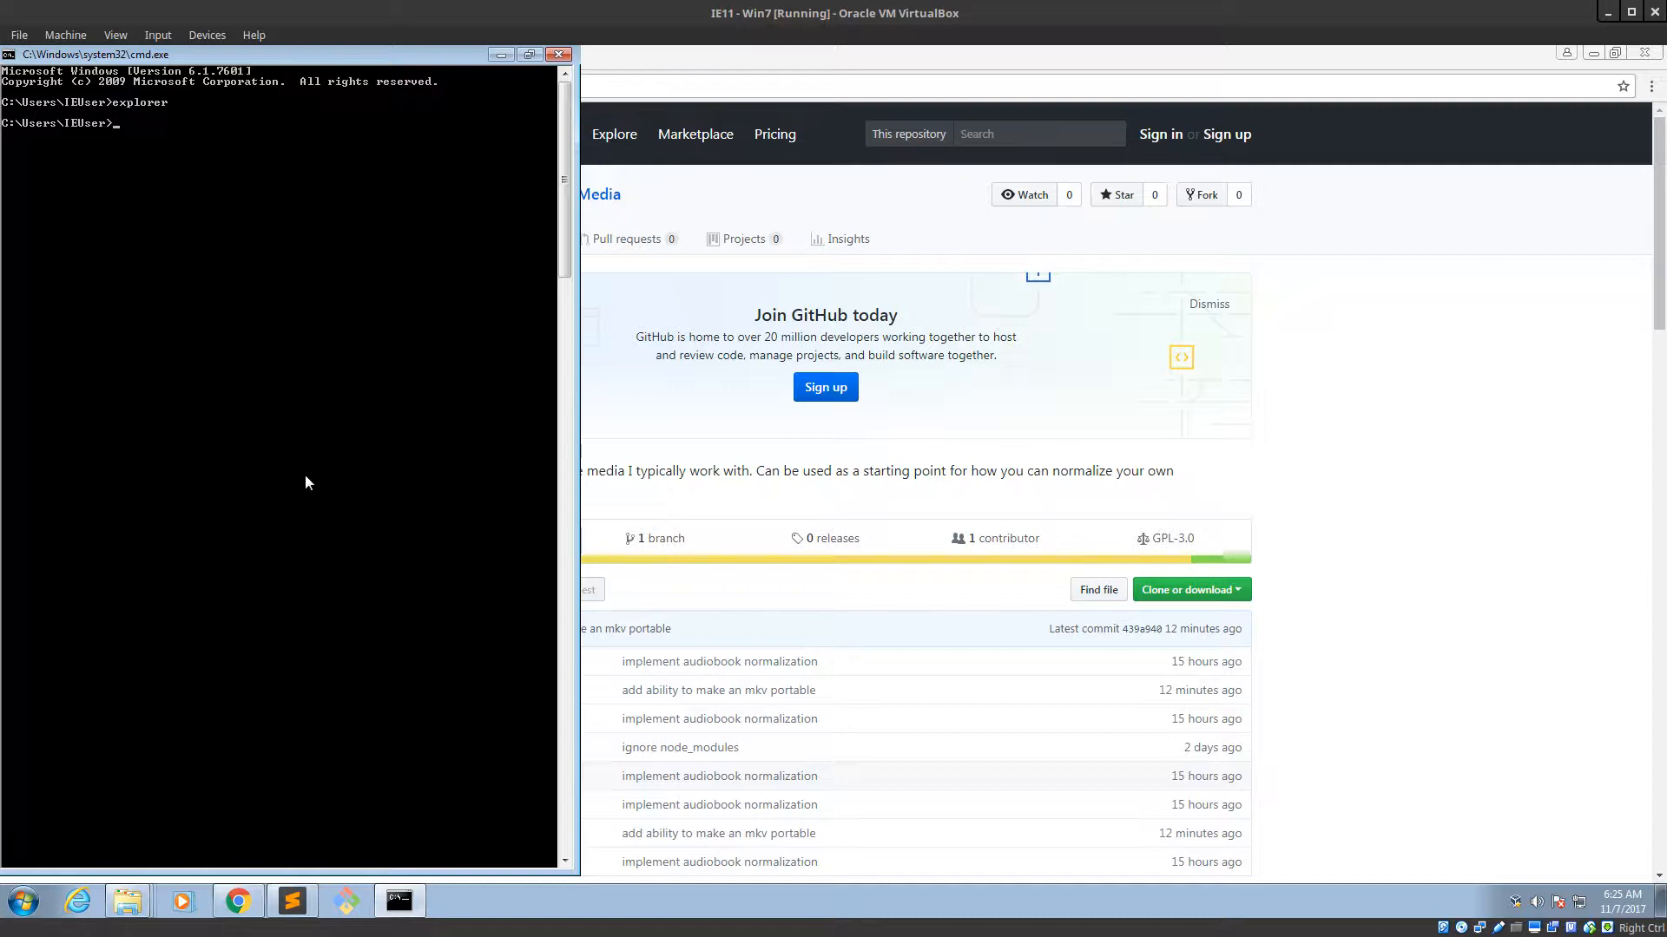
List the user folder with dir, then reopen and close the Libraries window.
{"action": "type", "text": "dir"}
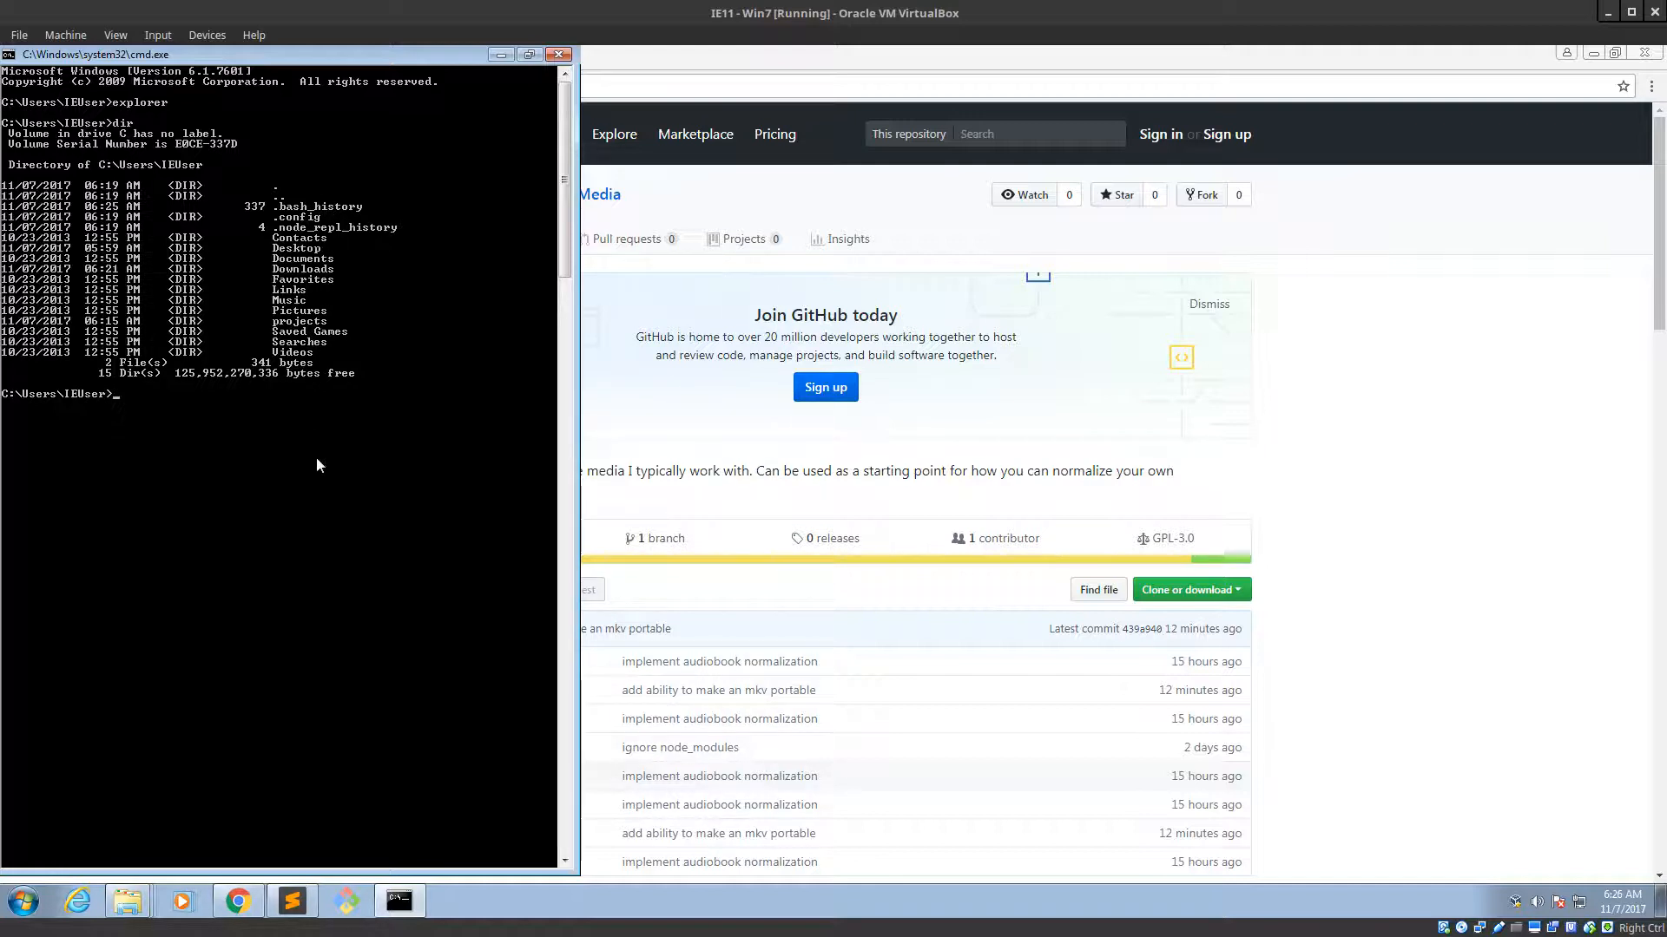
{"action": "type", "text": "Vi"}
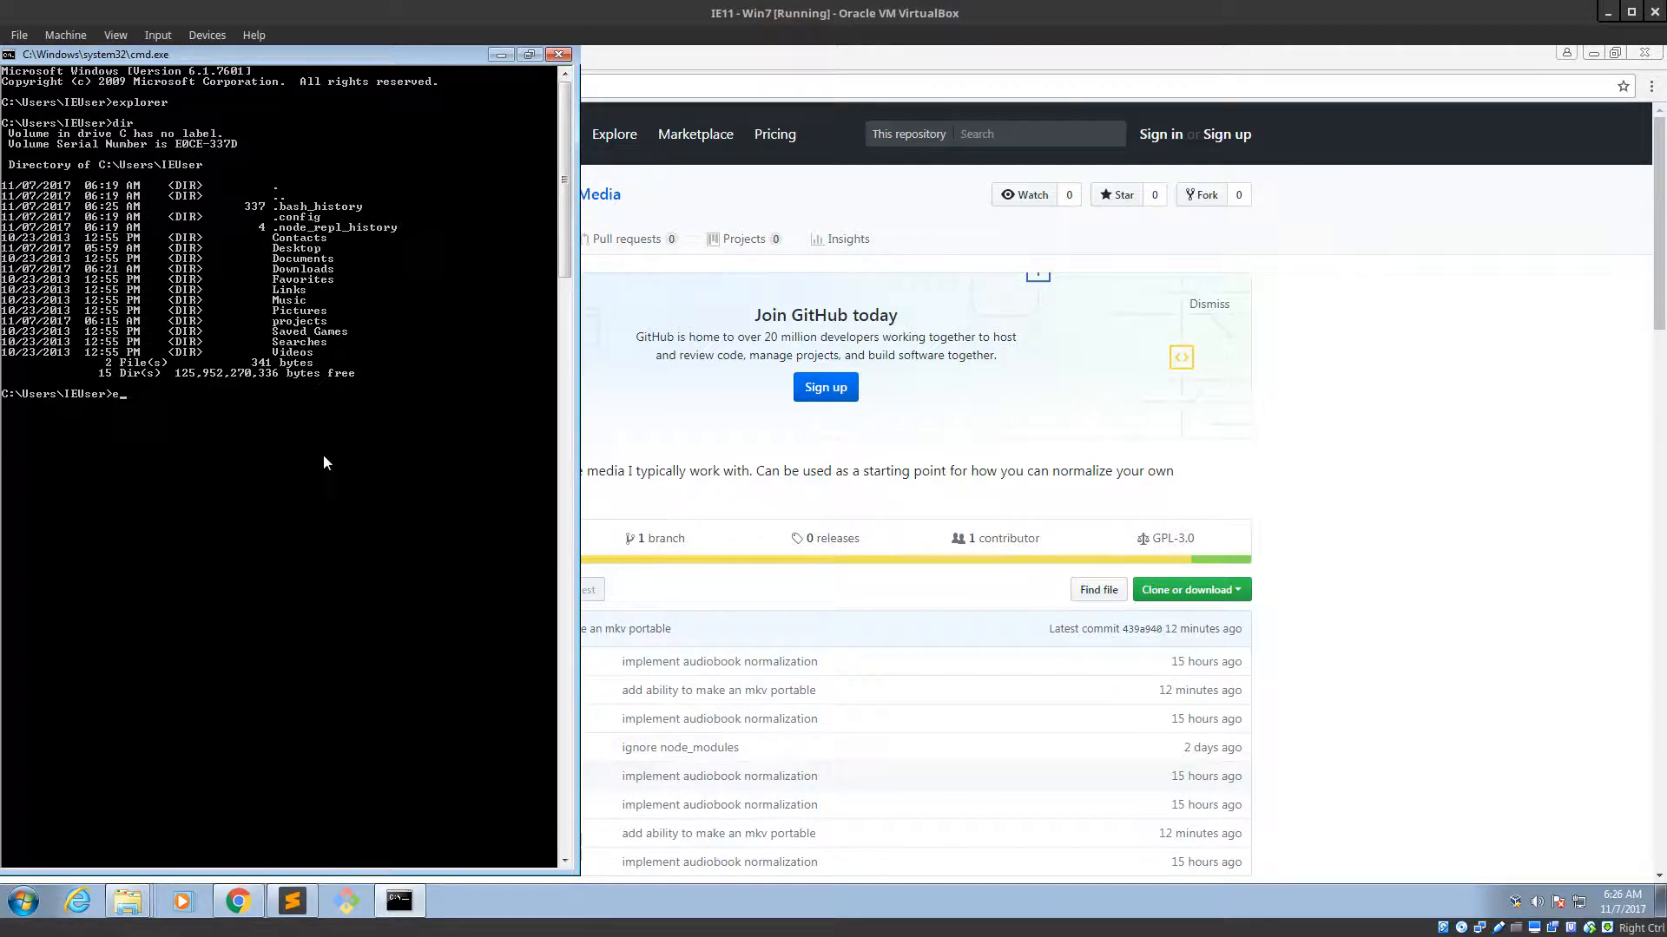
{"action": "type", "text": "xplorer"}
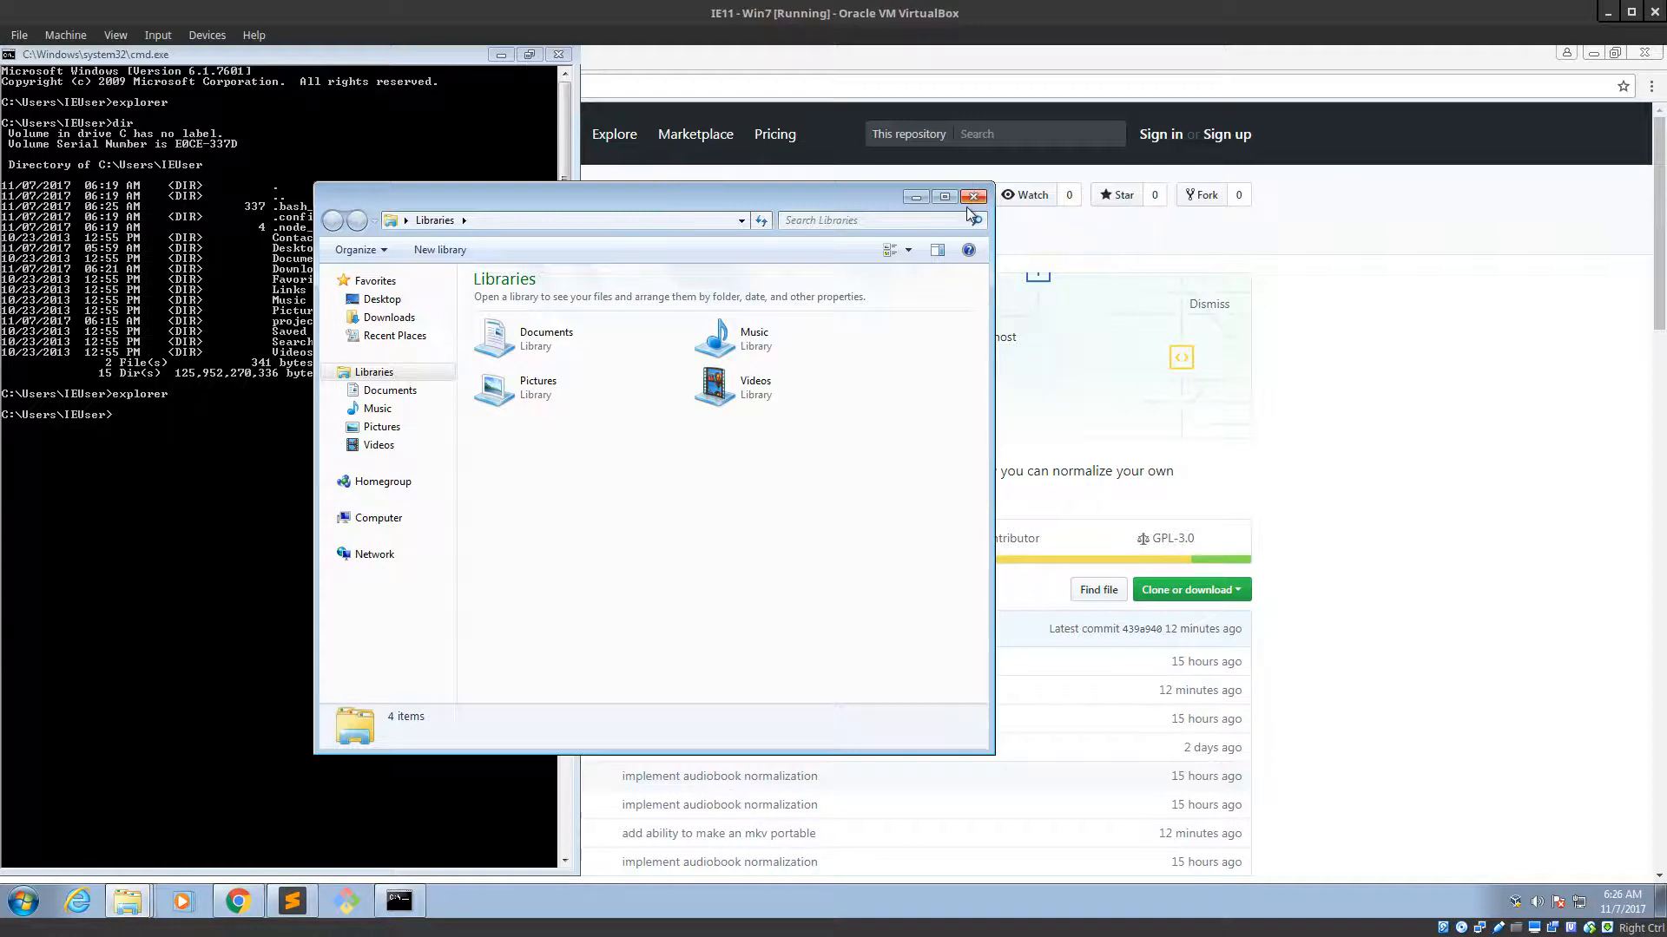
{"action": "left_click", "coordinate": [973, 195]}
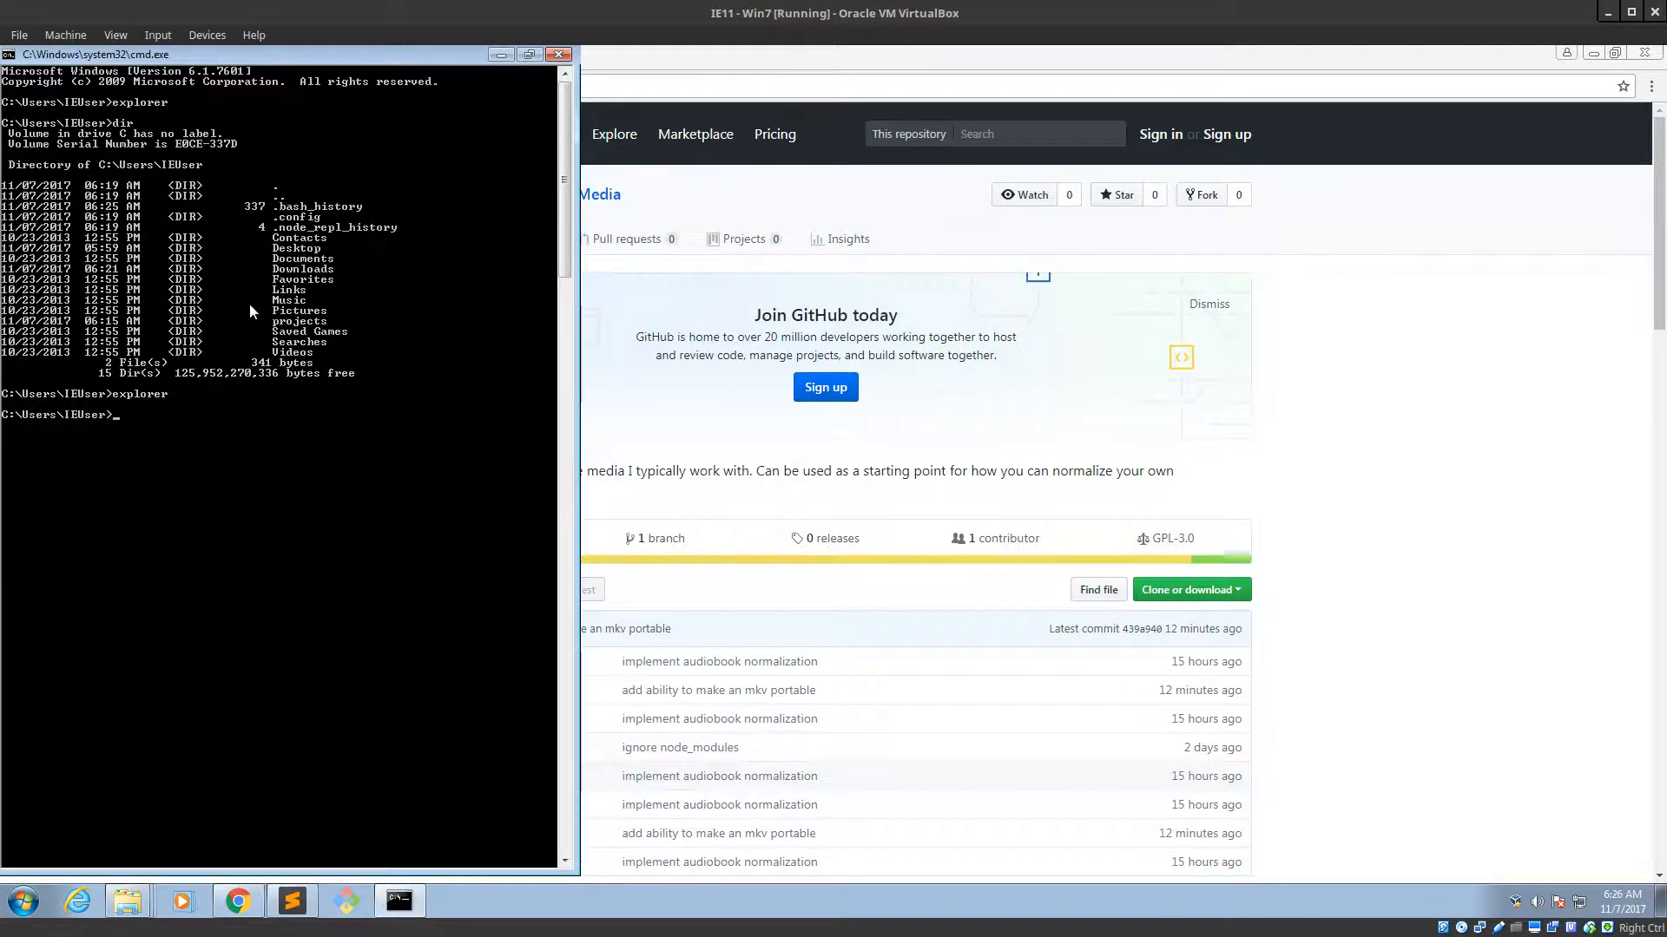
{"action": "mouse_move", "coordinate": [284, 409]}
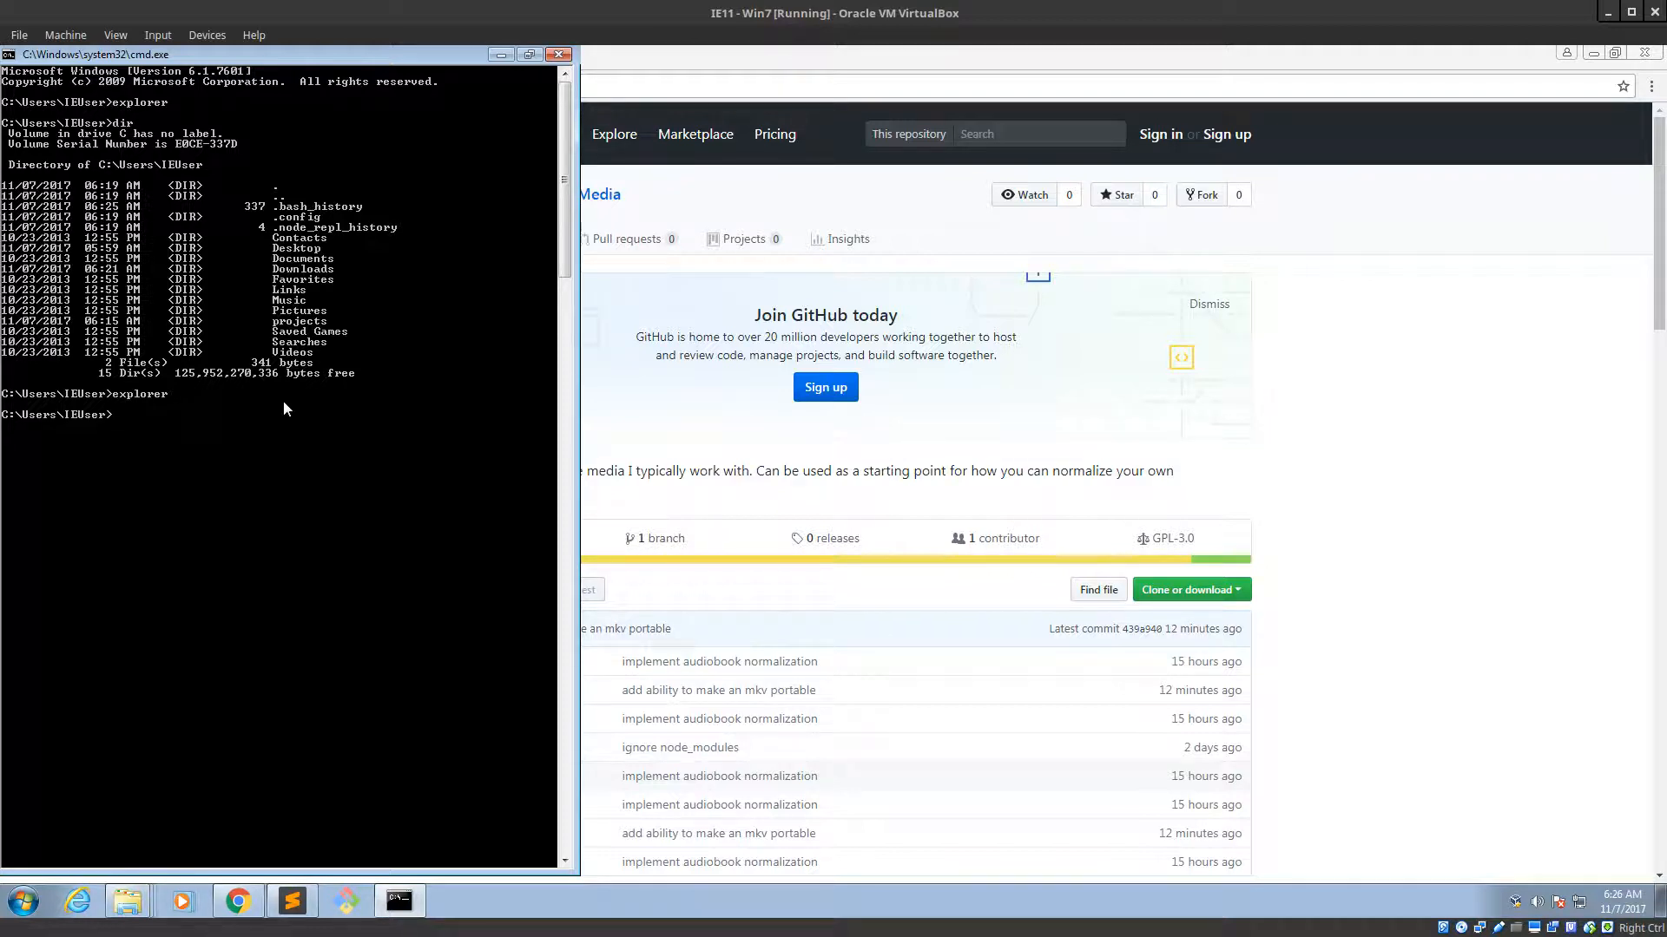
Run which and node, log 'weak' in node, exit with Ctrl+C, and try ffmpeg.
{"action": "type", "text": "which"}
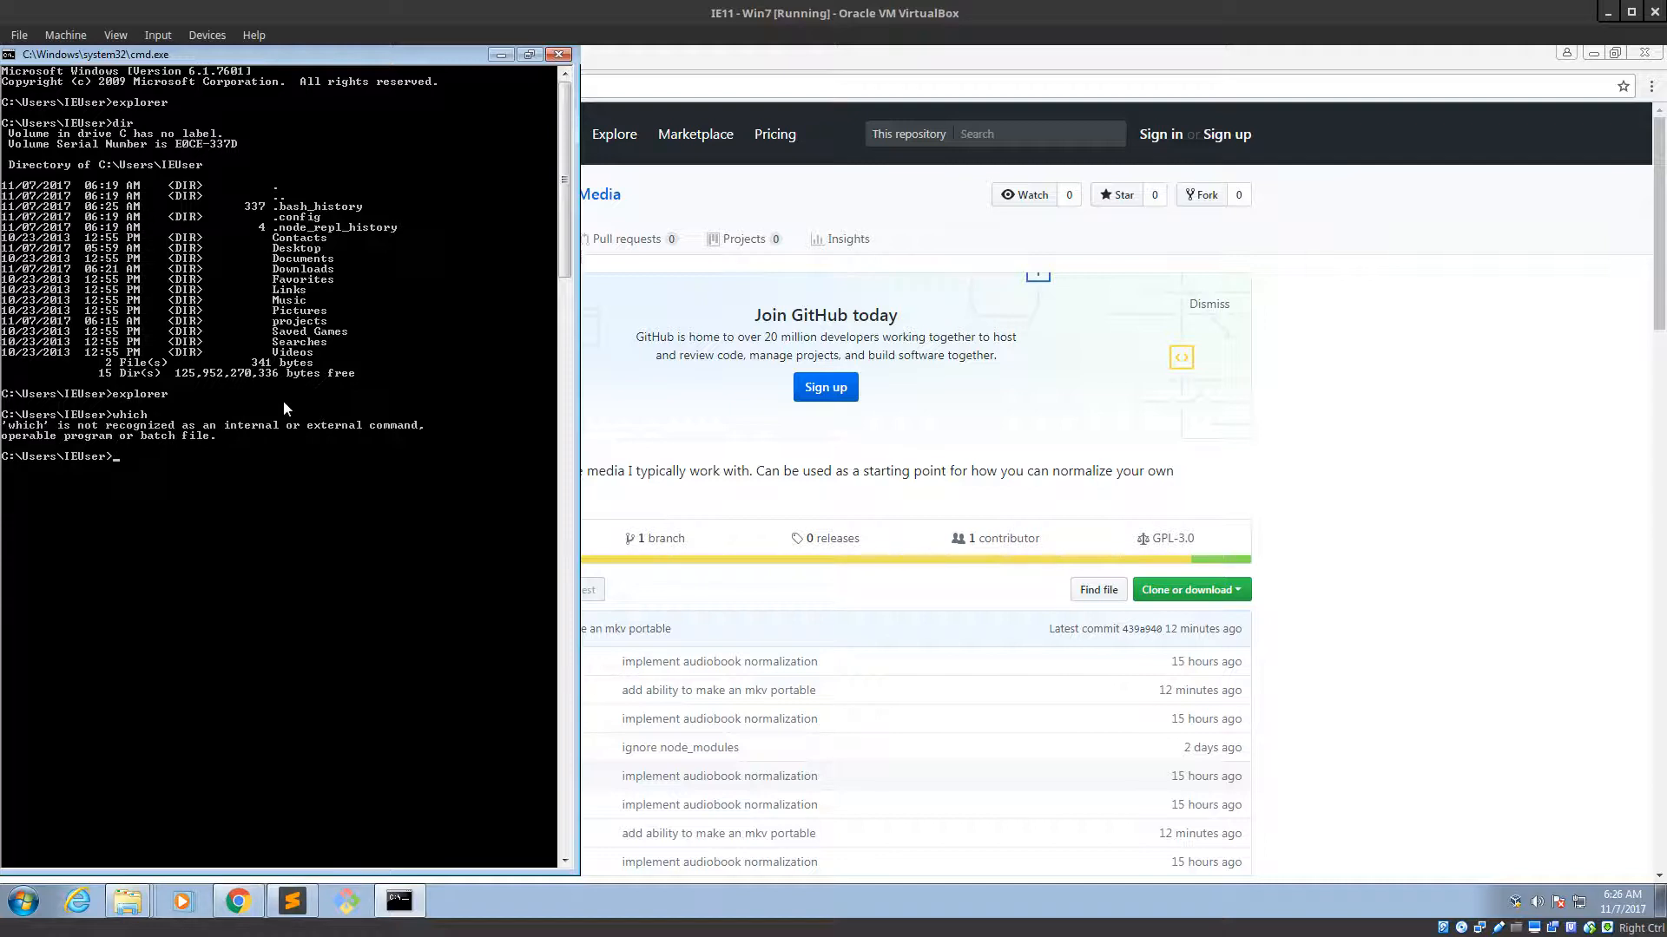
{"action": "type", "text": "node"}
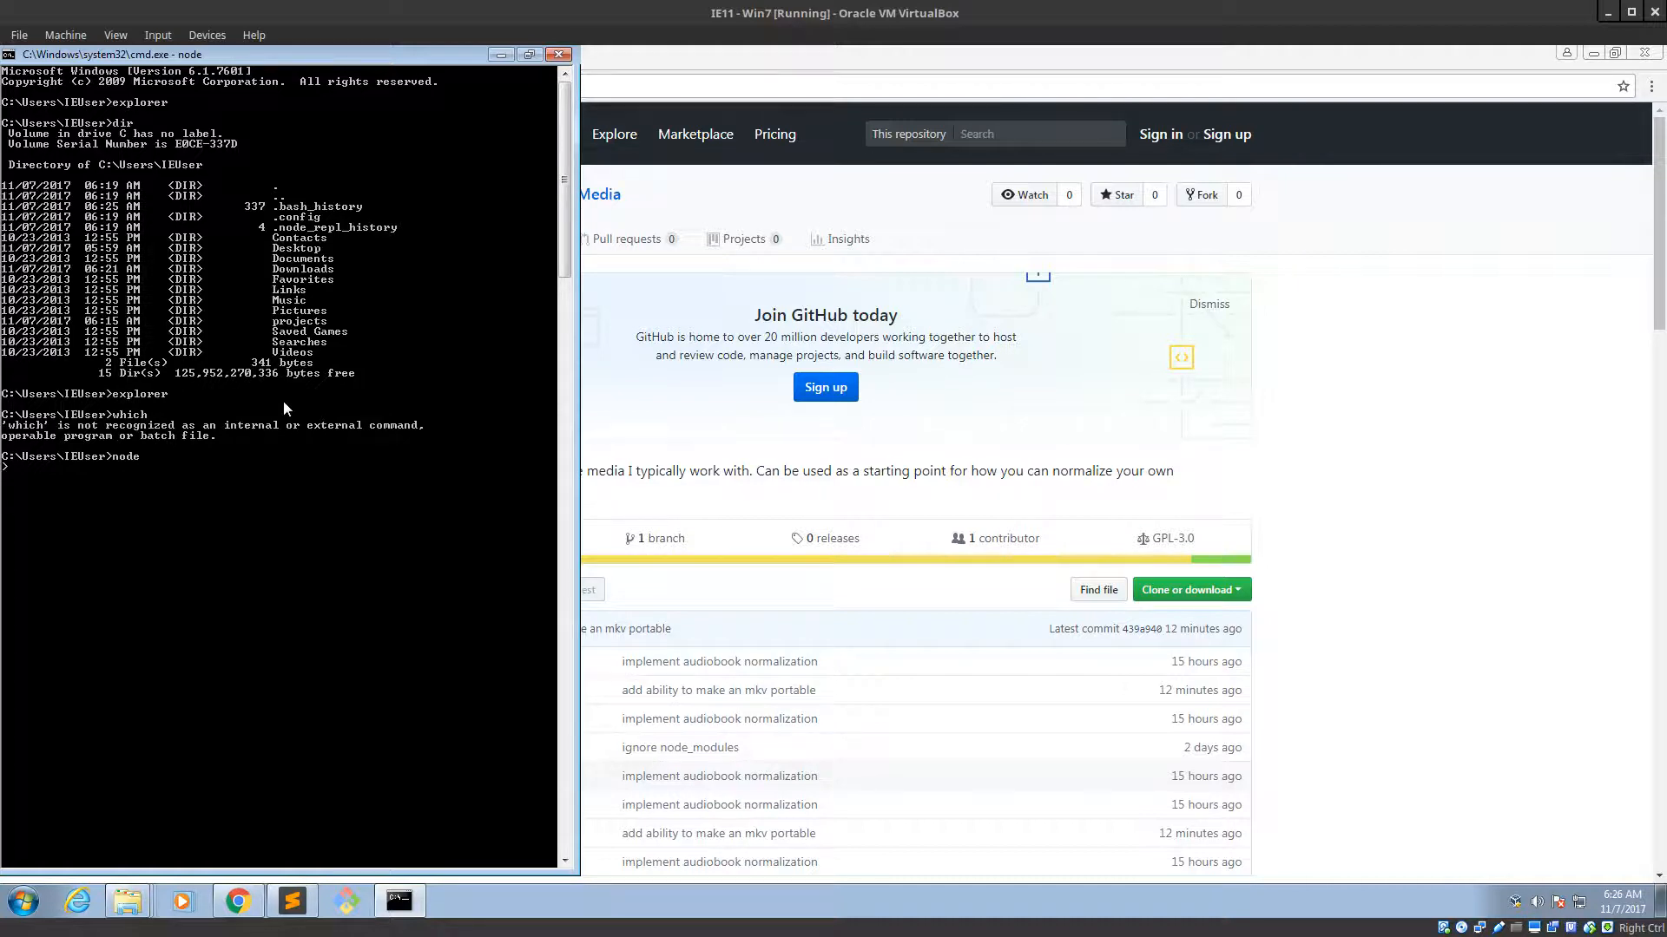
{"action": "type", "text": "console.log('weak"}
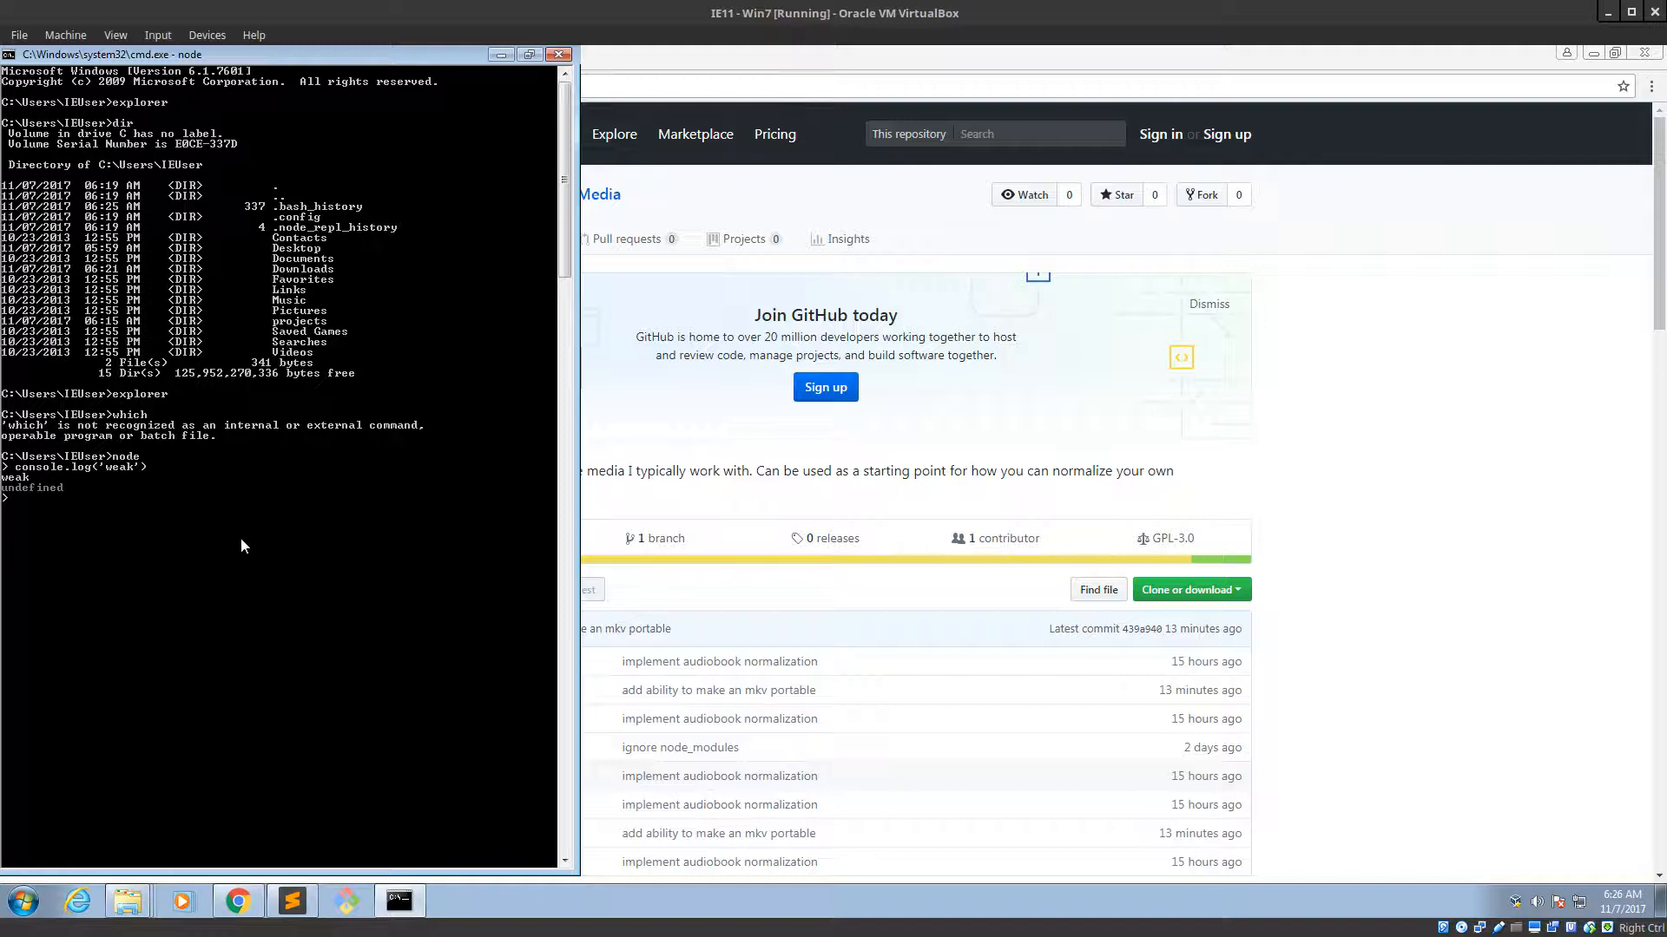
{"action": "key", "text": "ctrl+c"}
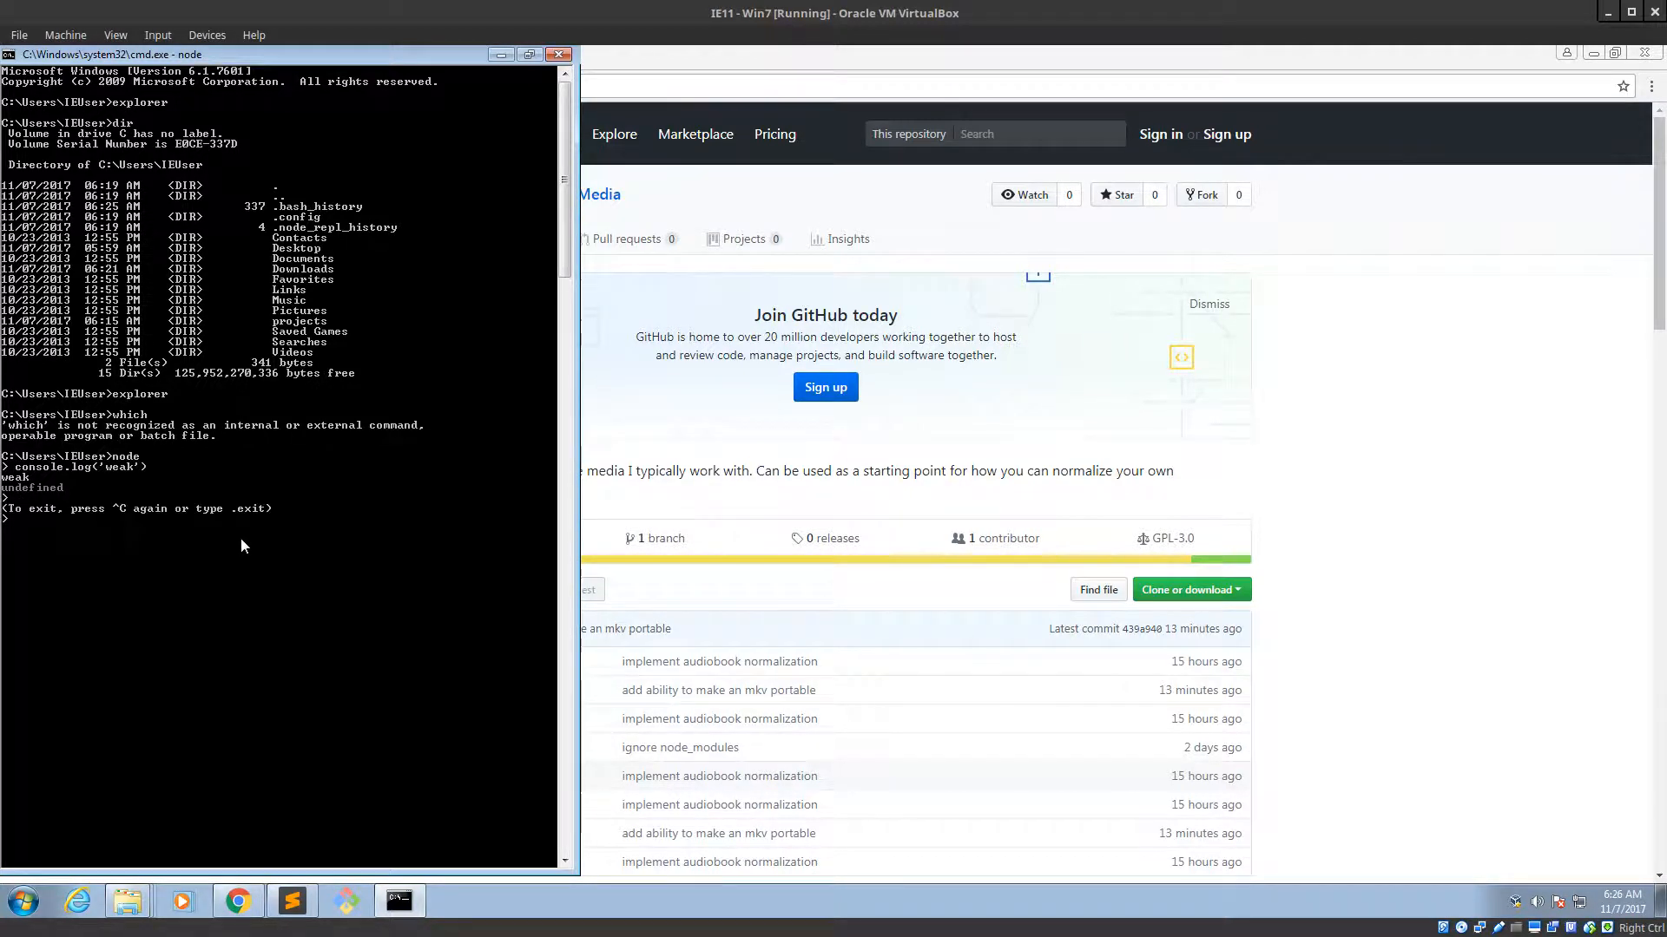
{"action": "type", "text": "ff"}
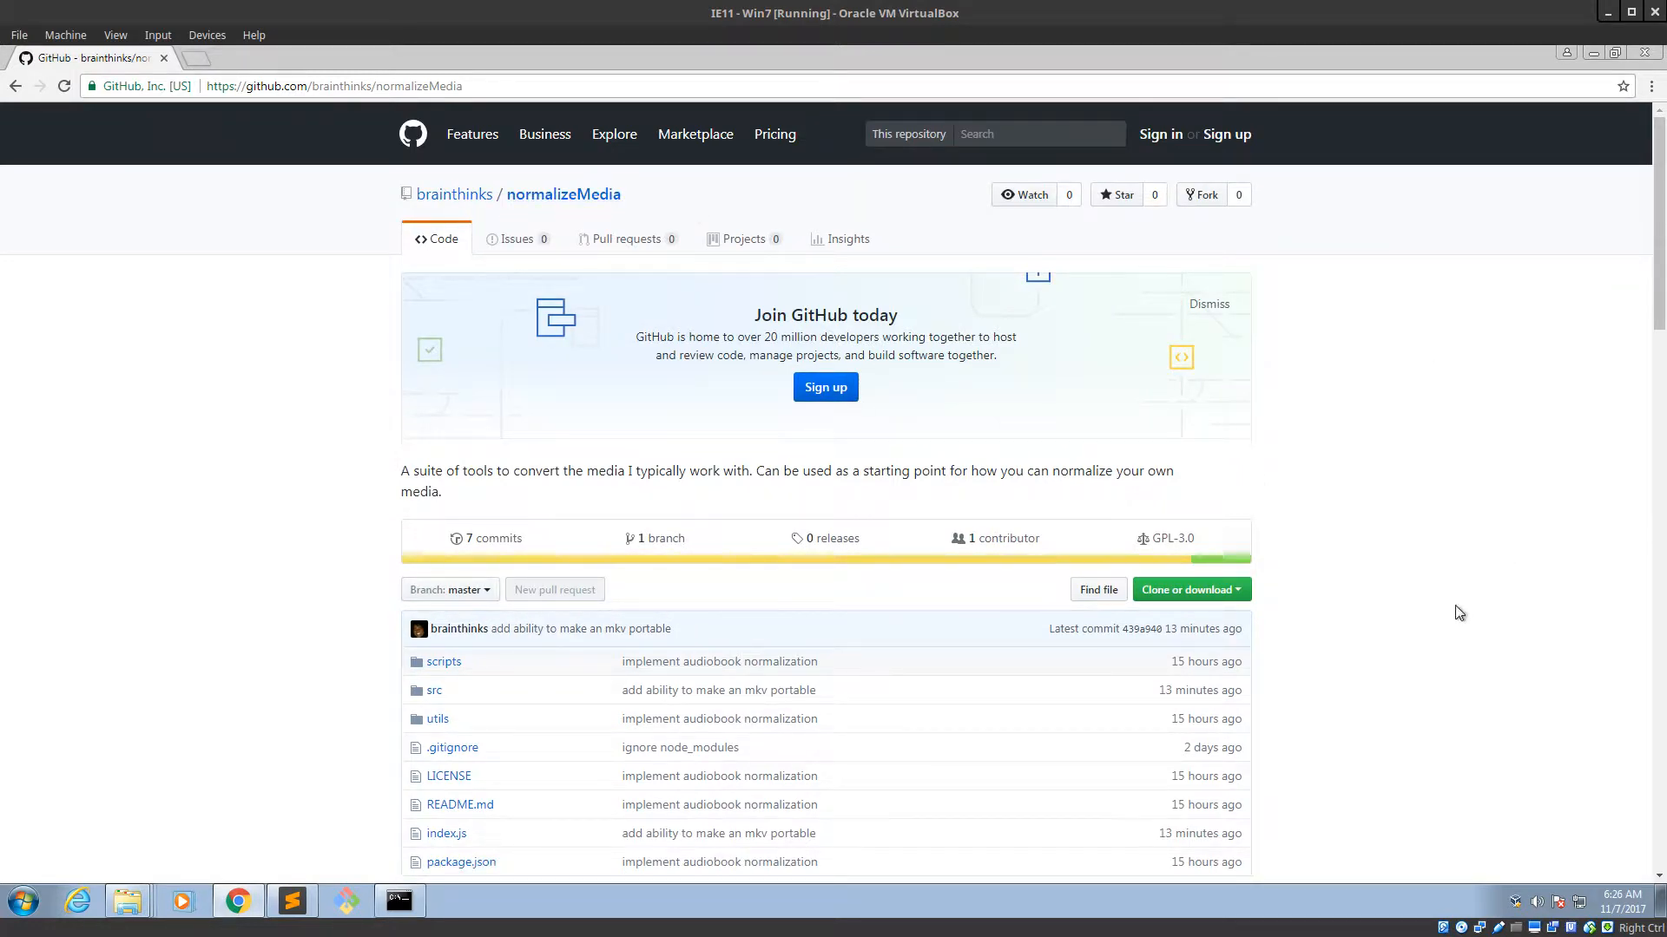
Scroll the README to Install FFMPEG and follow its FFMPEG link.
{"action": "scroll", "scroll_direction": "down", "scroll_amount": 3}
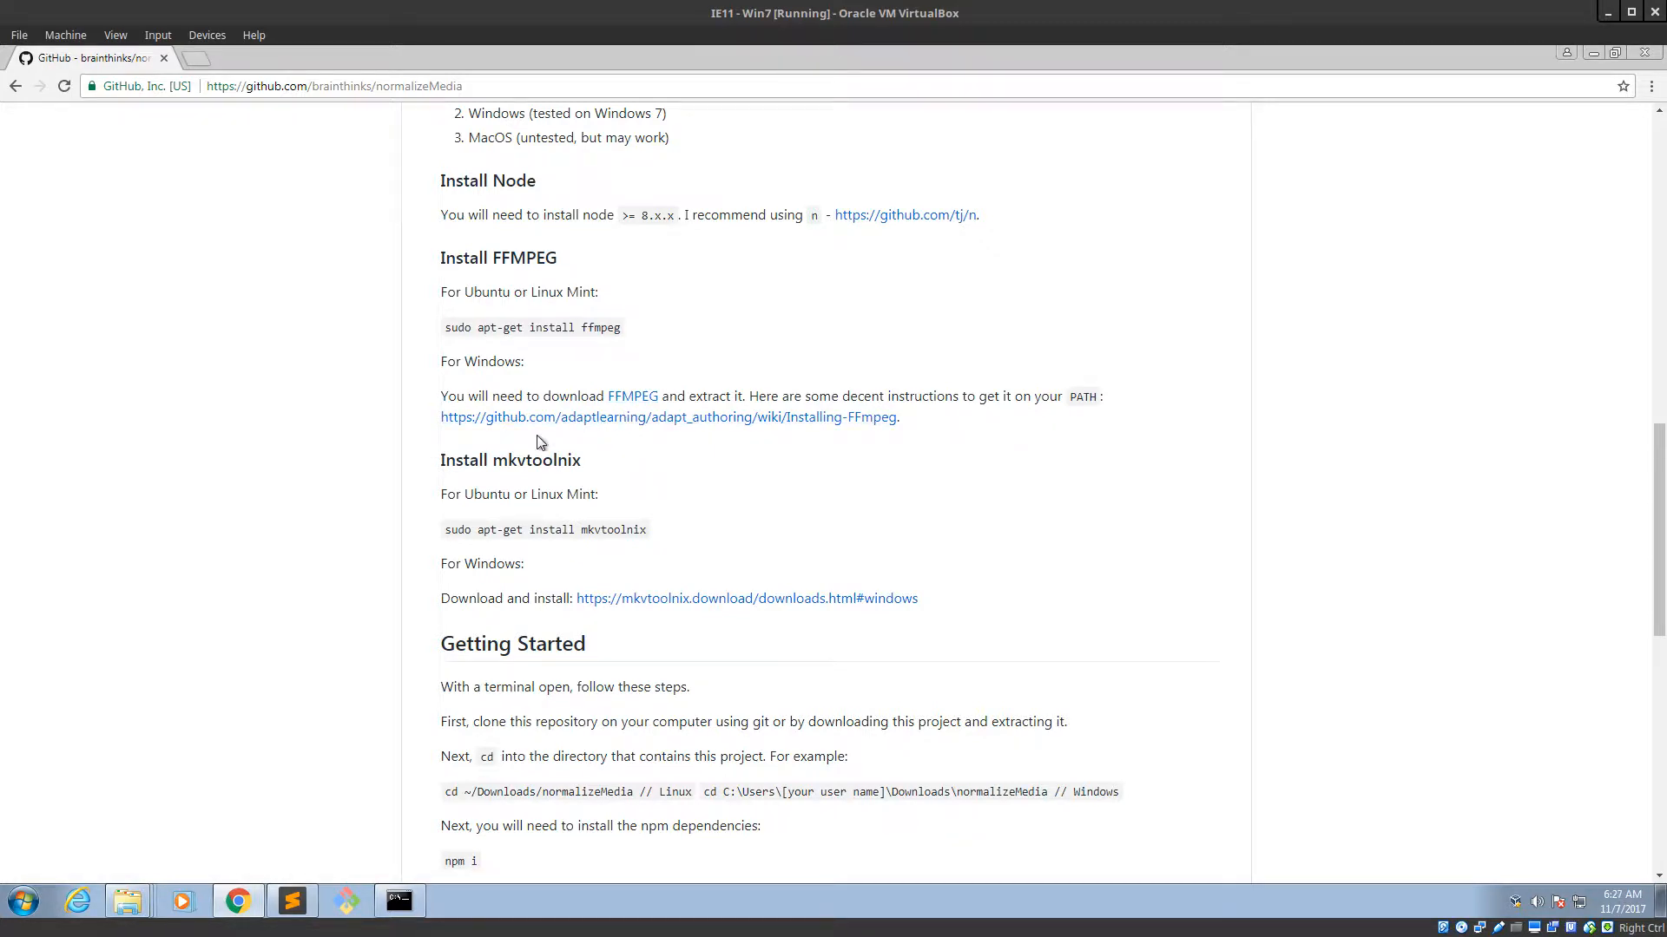
{"action": "mouse_move", "coordinate": [631, 395]}
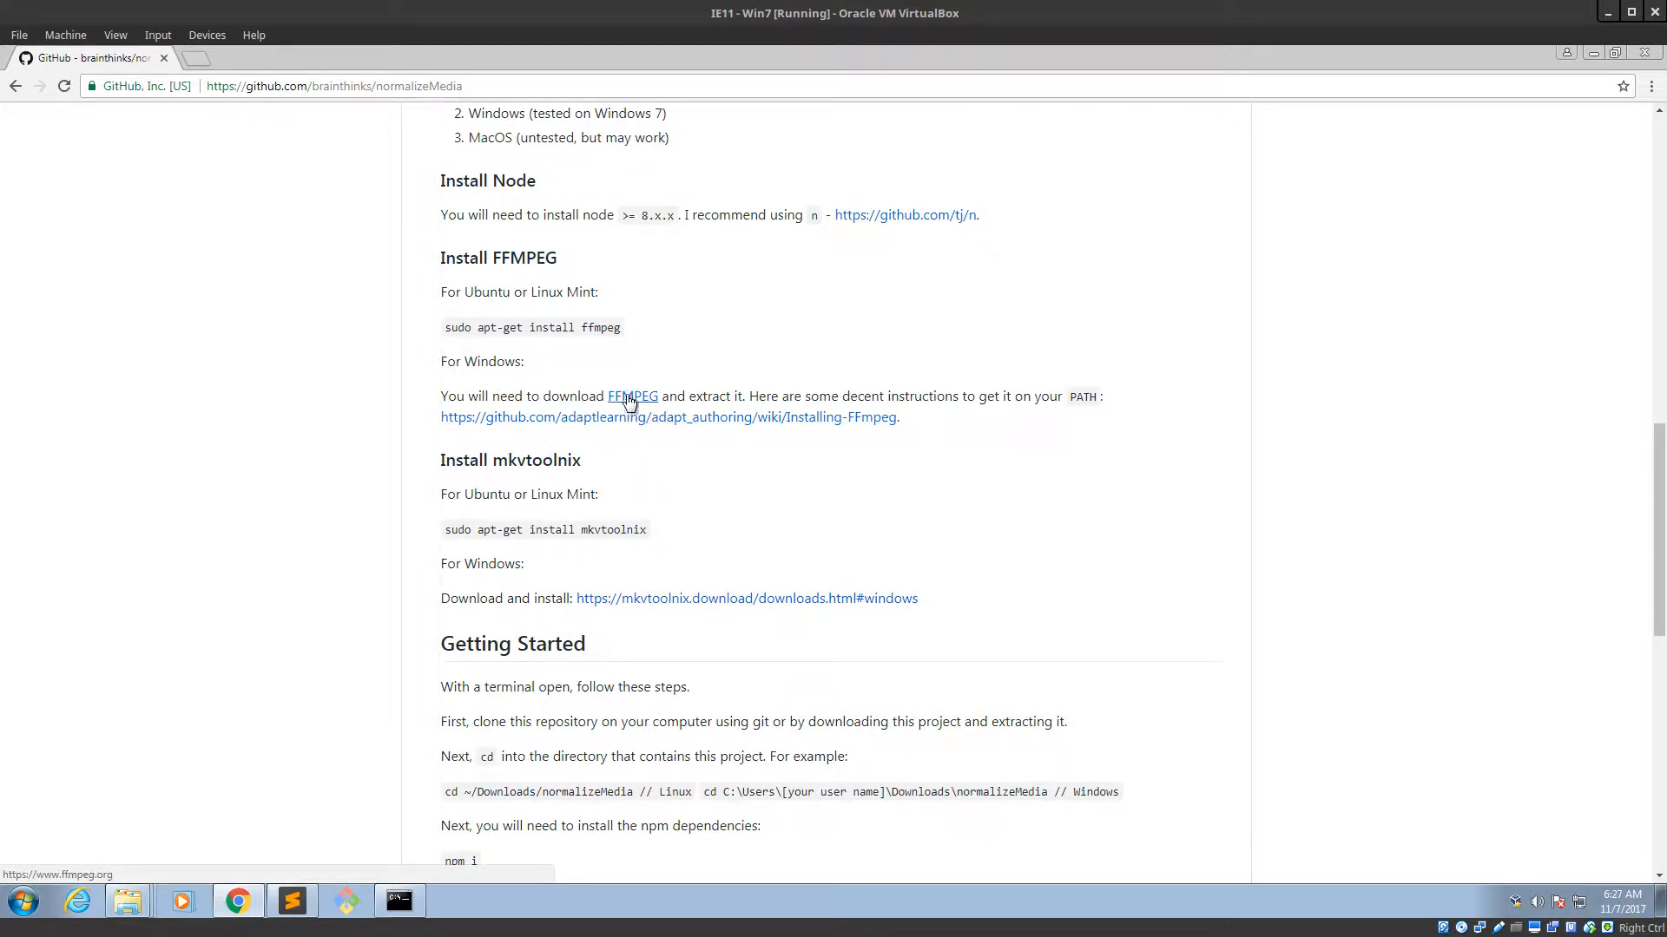
{"action": "left_click", "coordinate": [631, 396]}
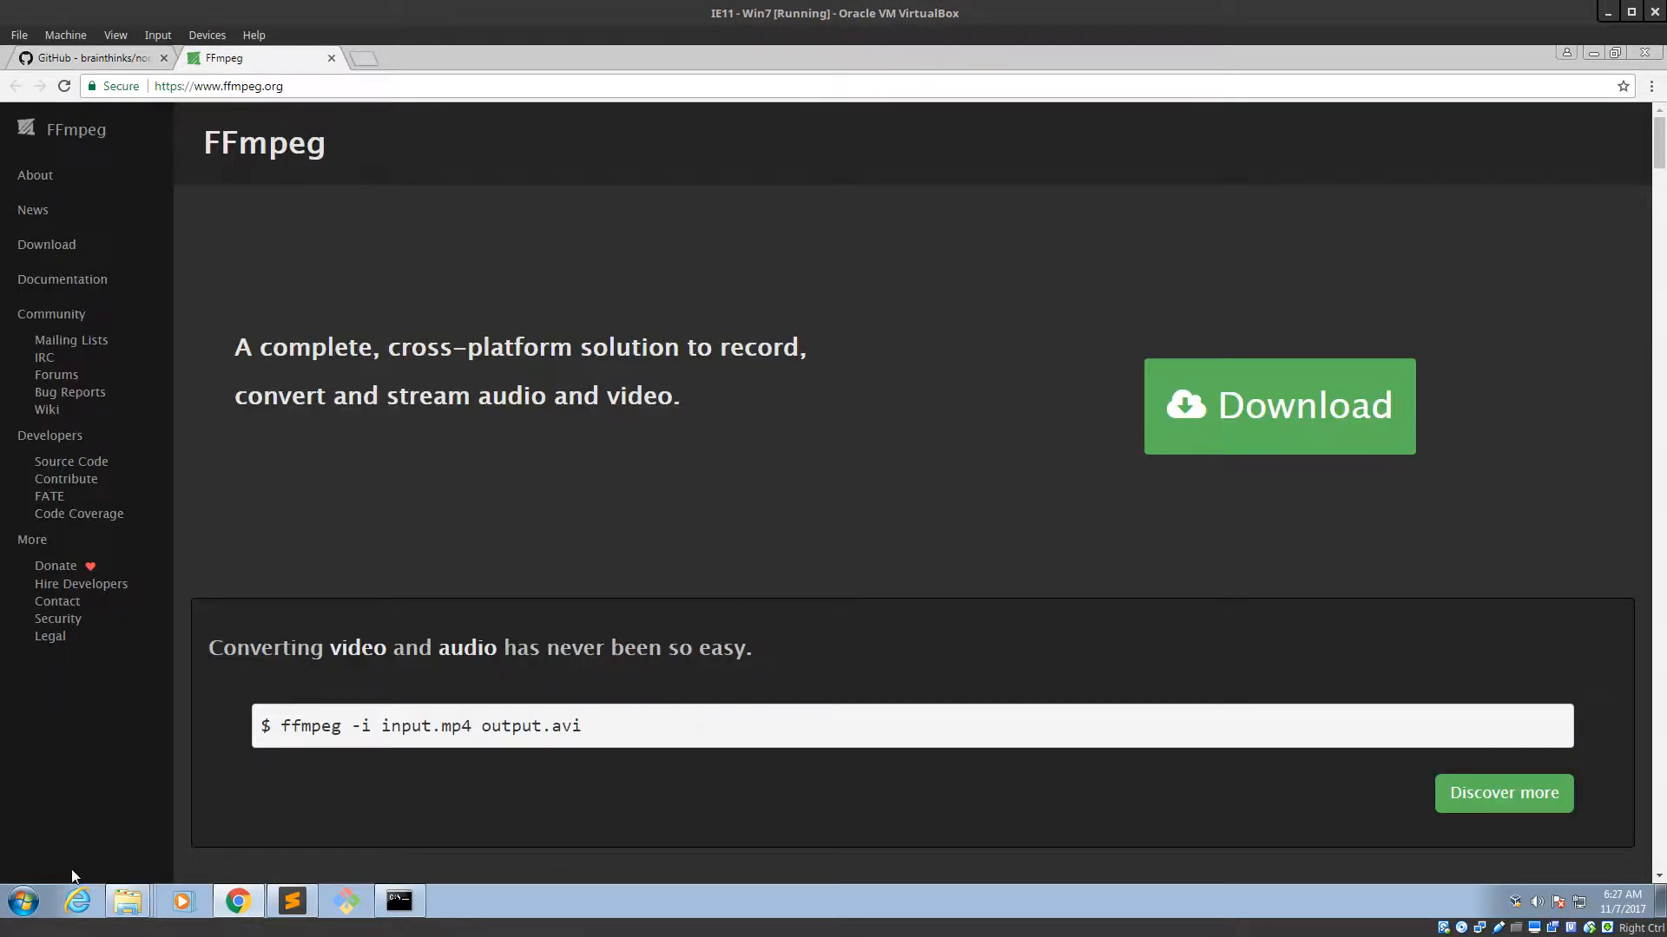
Open Computer's Properties from the Start menu to show basic system information.
{"action": "left_click", "coordinate": [20, 901]}
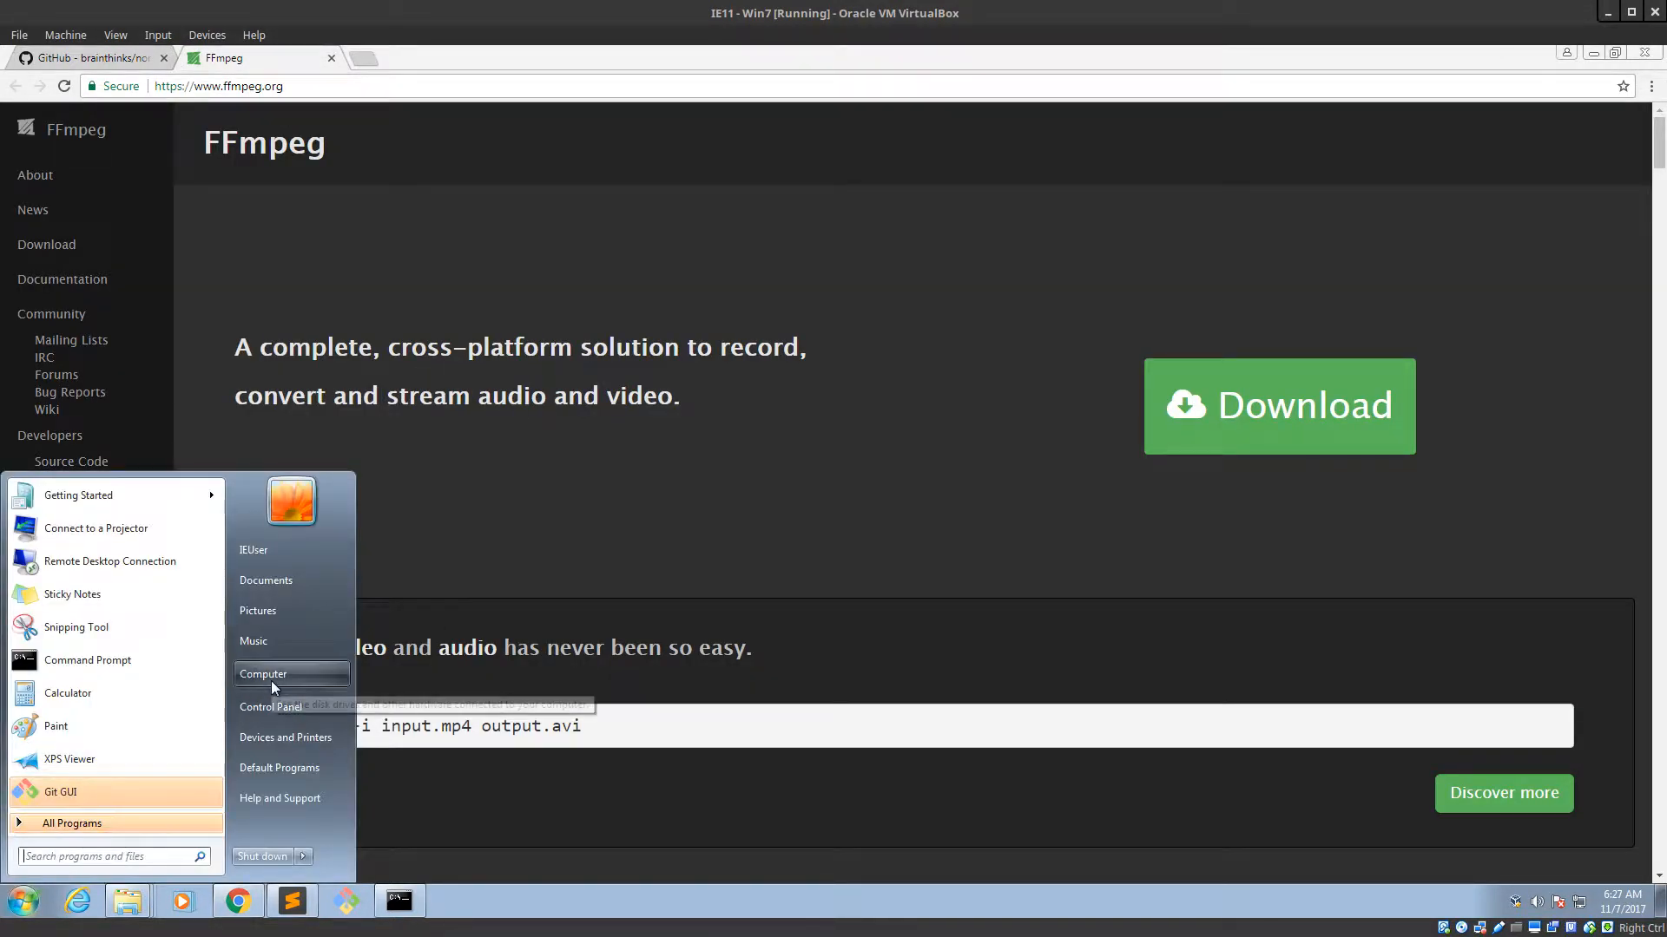
{"action": "right_click", "coordinate": [264, 674]}
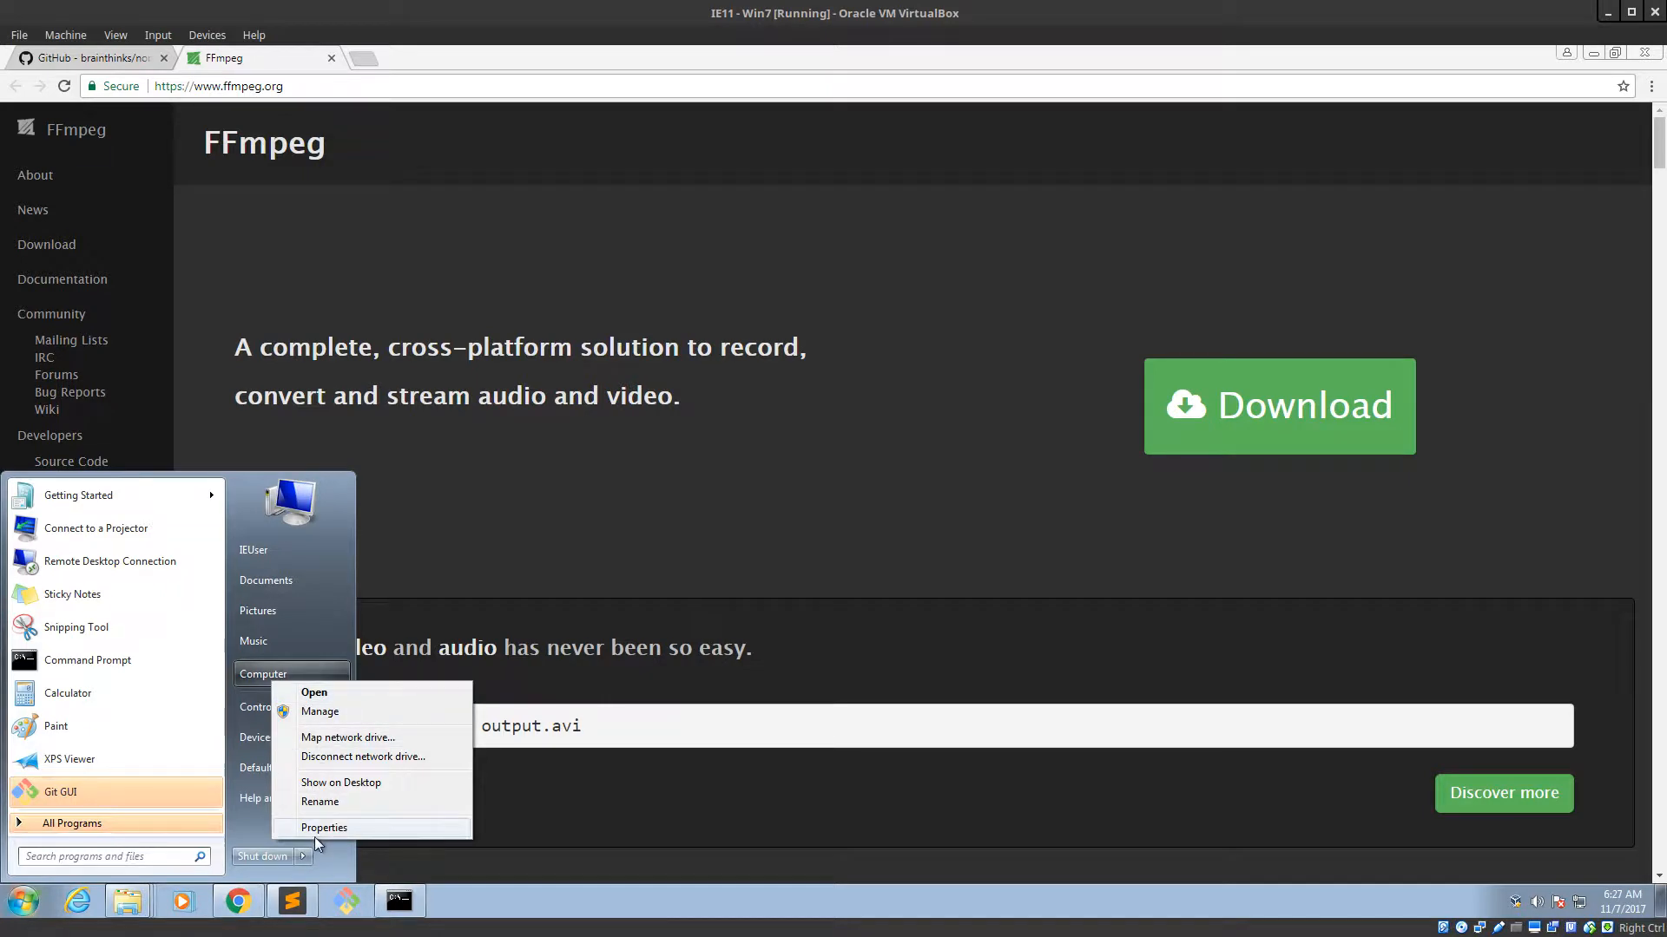
{"action": "left_click", "coordinate": [323, 828]}
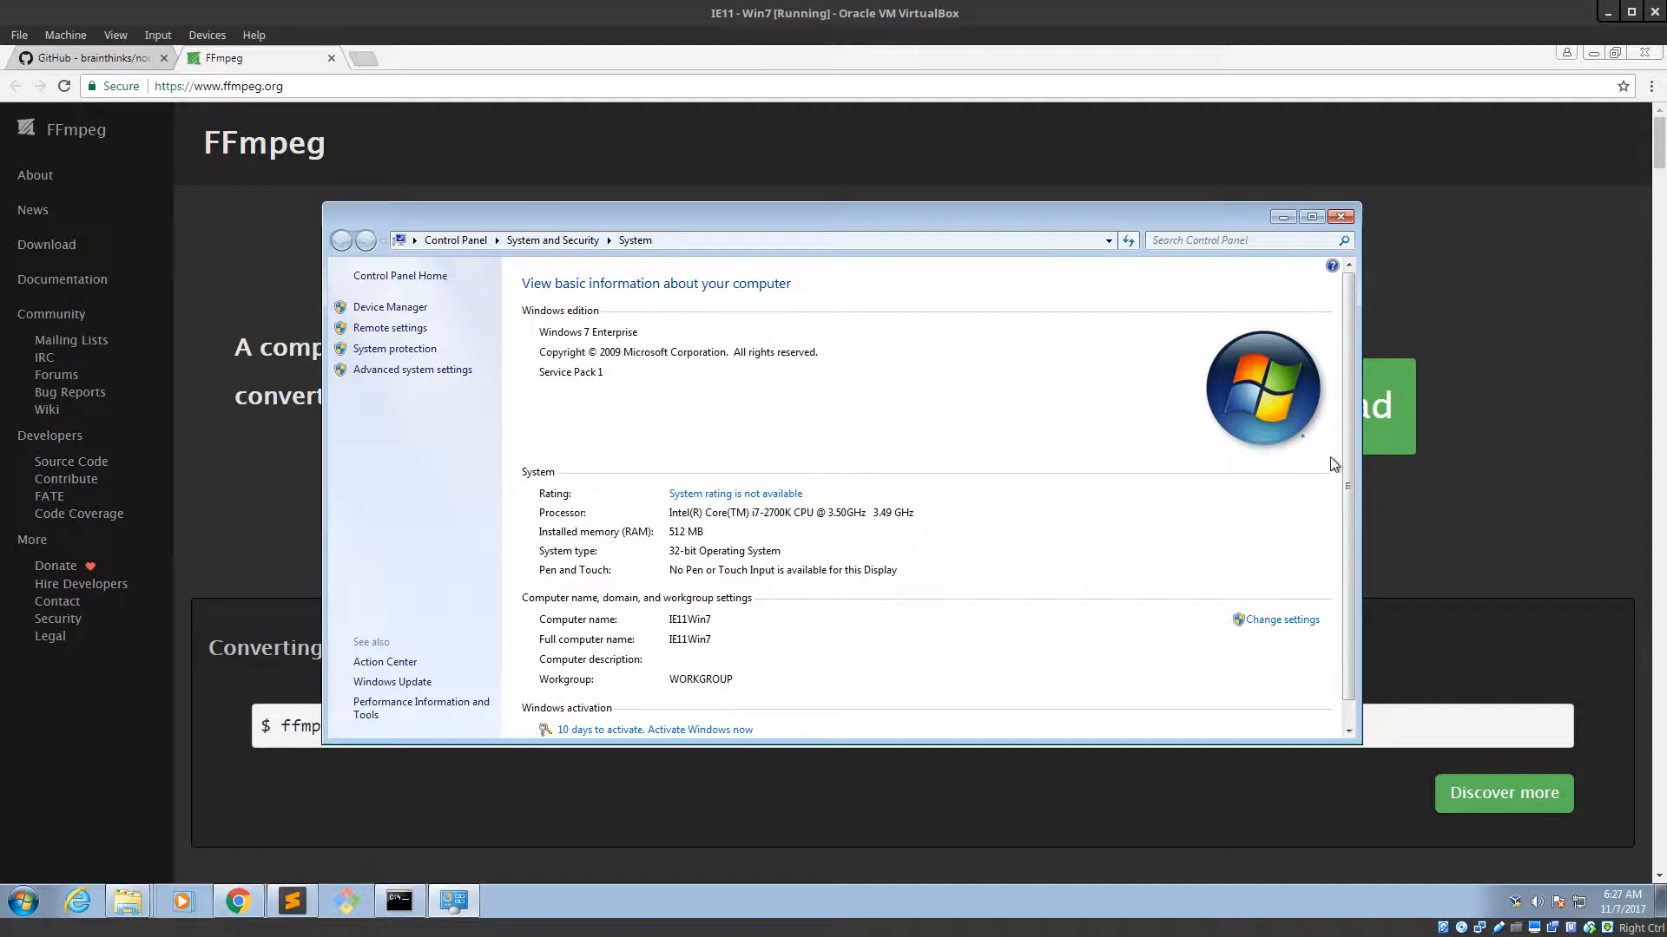
{"action": "left_click", "coordinate": [1340, 217]}
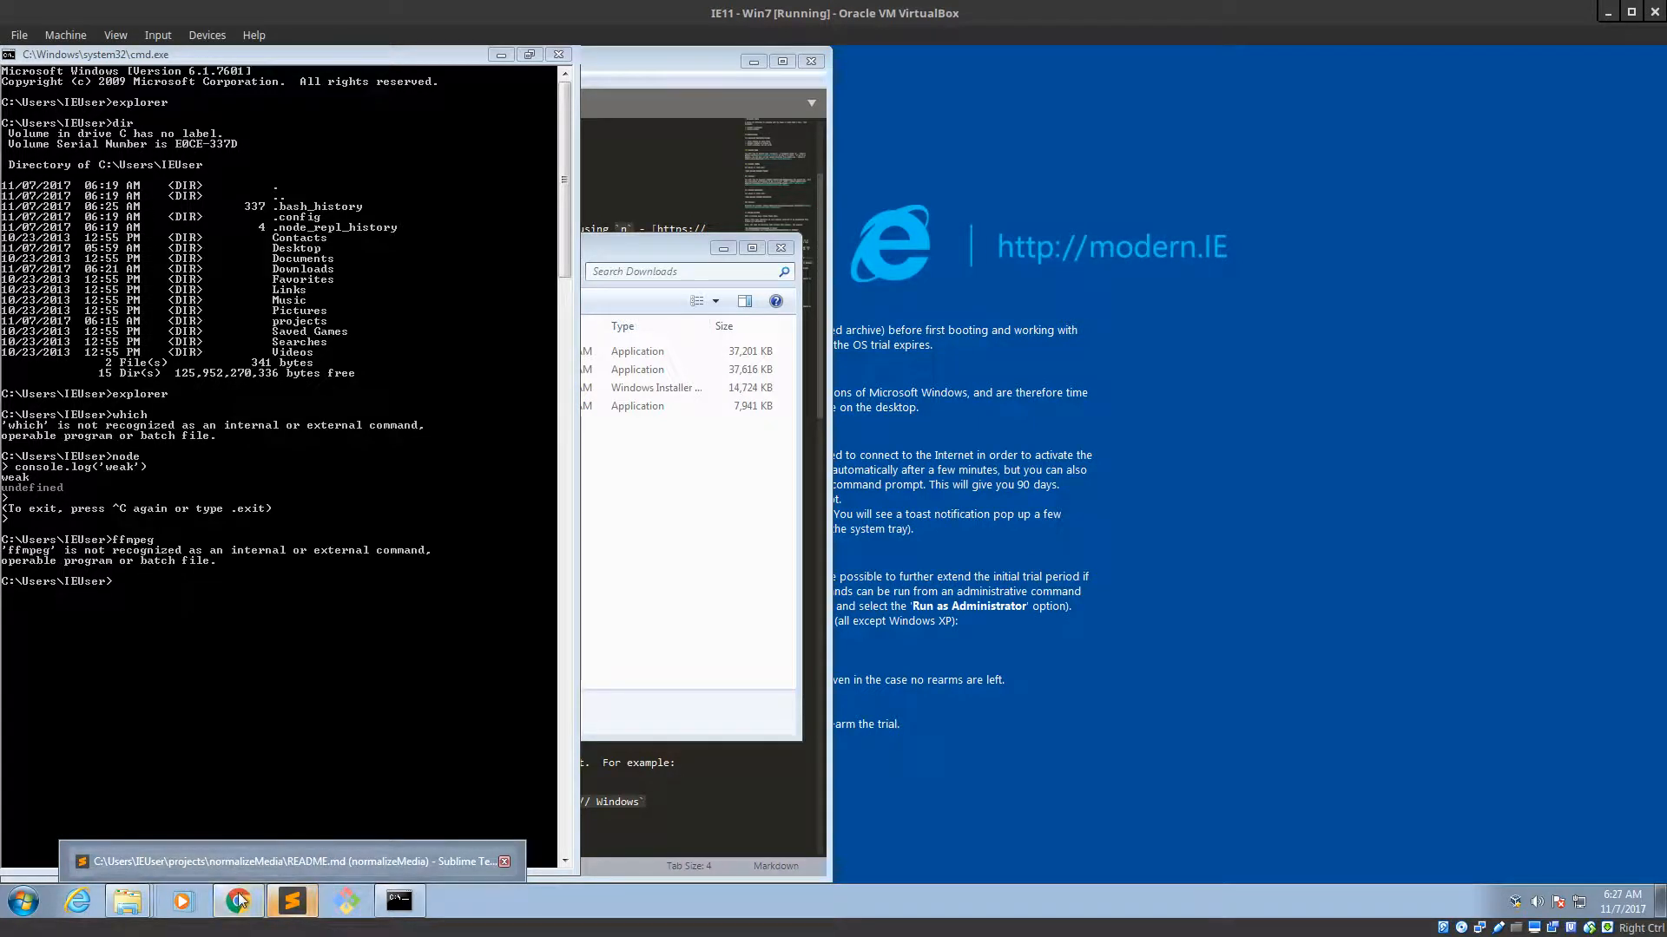
Download the Zeranoe Windows 32-bit static build zip and reveal it in Downloads.
{"action": "left_click", "coordinate": [237, 901]}
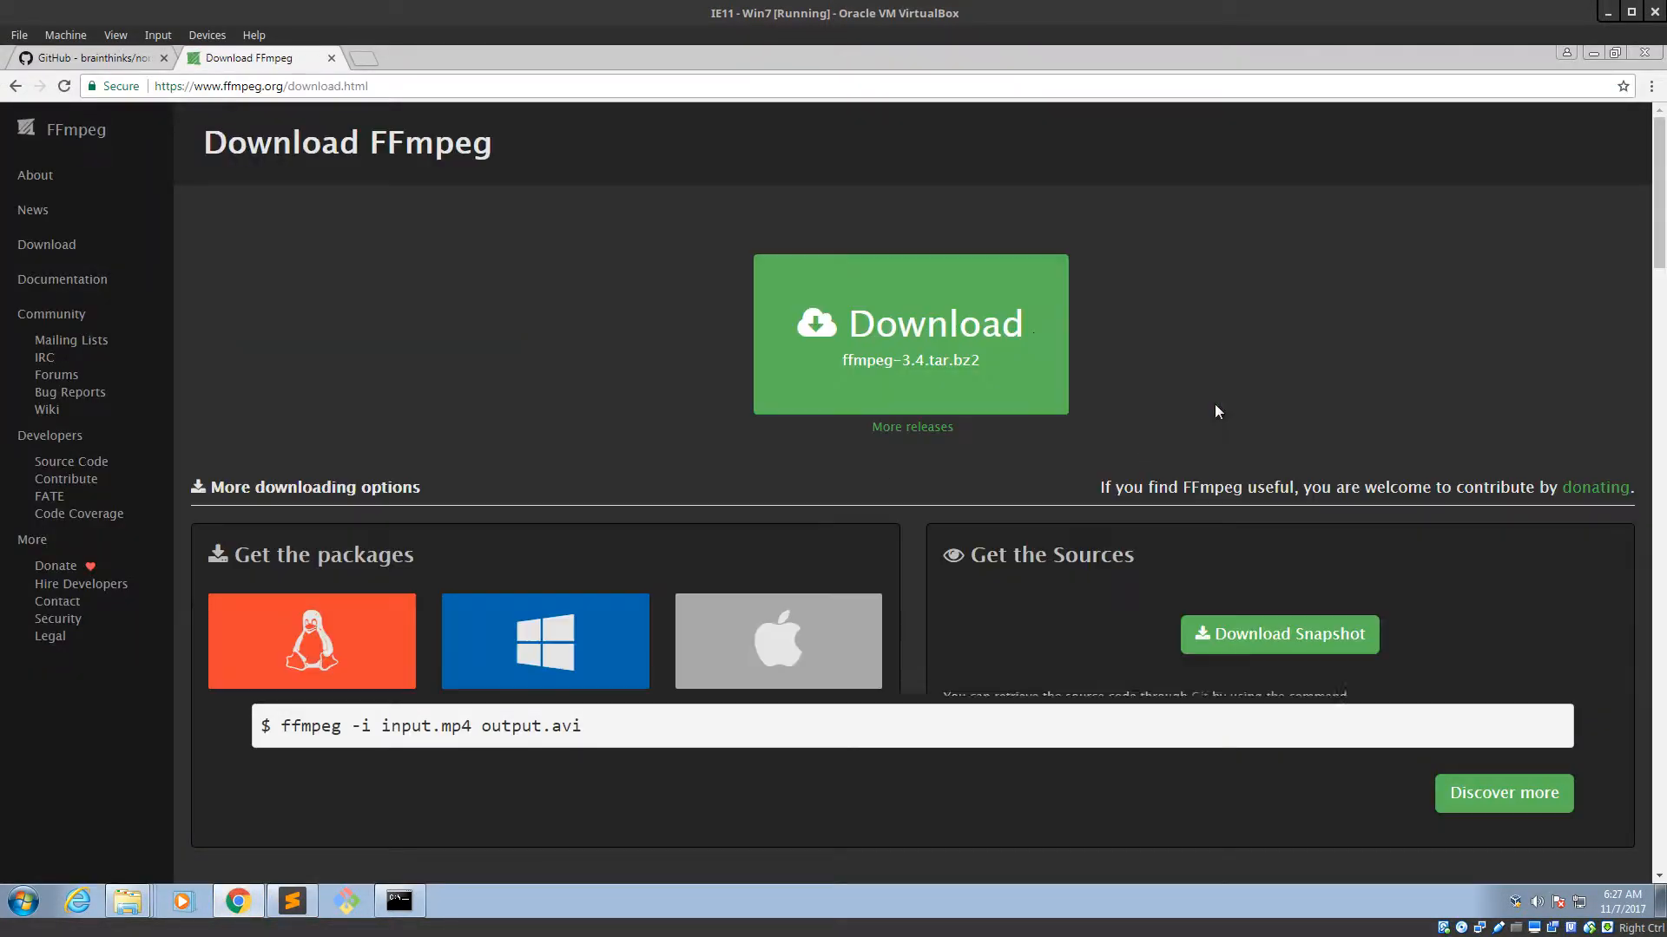
{"action": "left_click", "coordinate": [544, 640]}
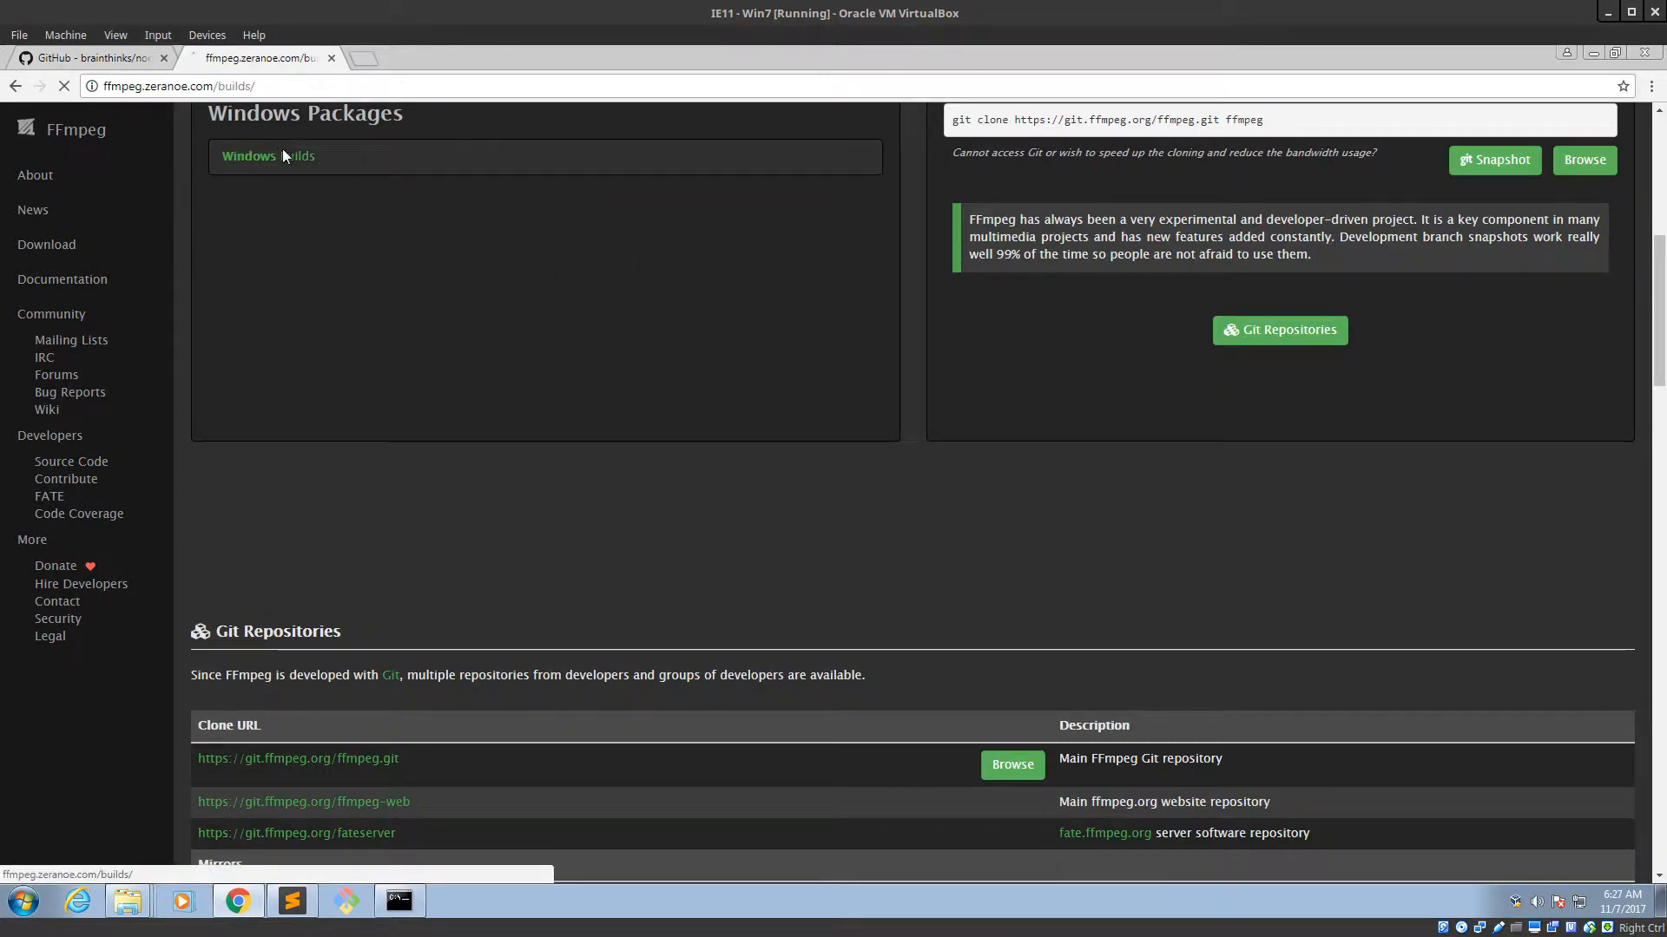
{"action": "left_click", "coordinate": [268, 156]}
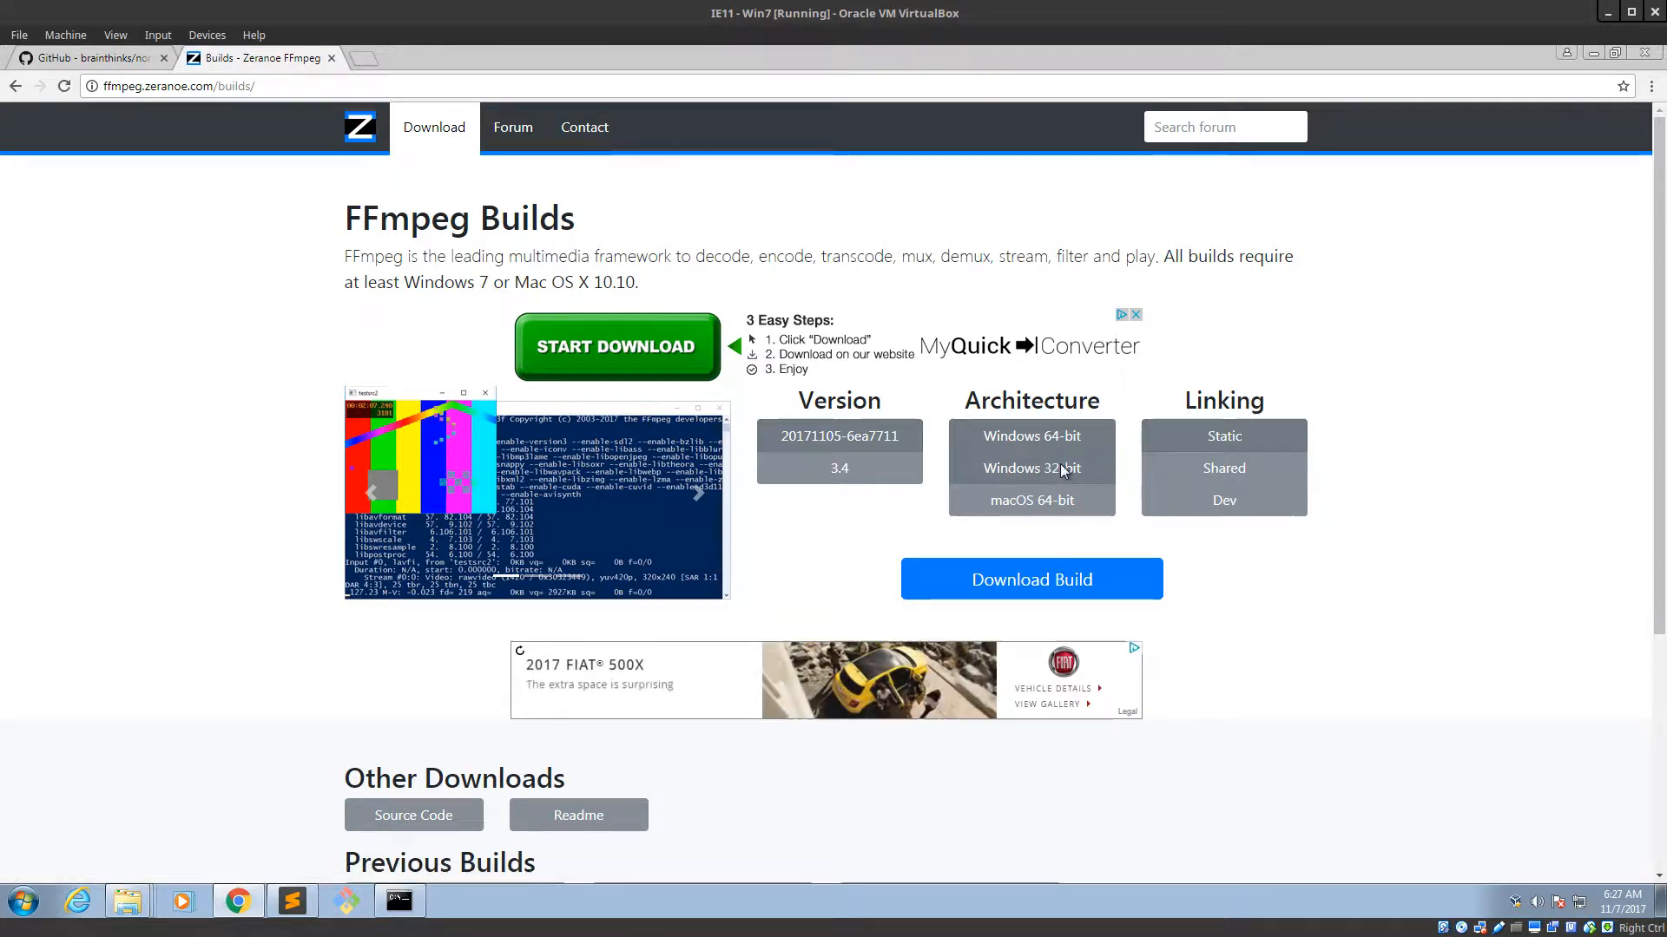
{"action": "left_click", "coordinate": [1030, 579]}
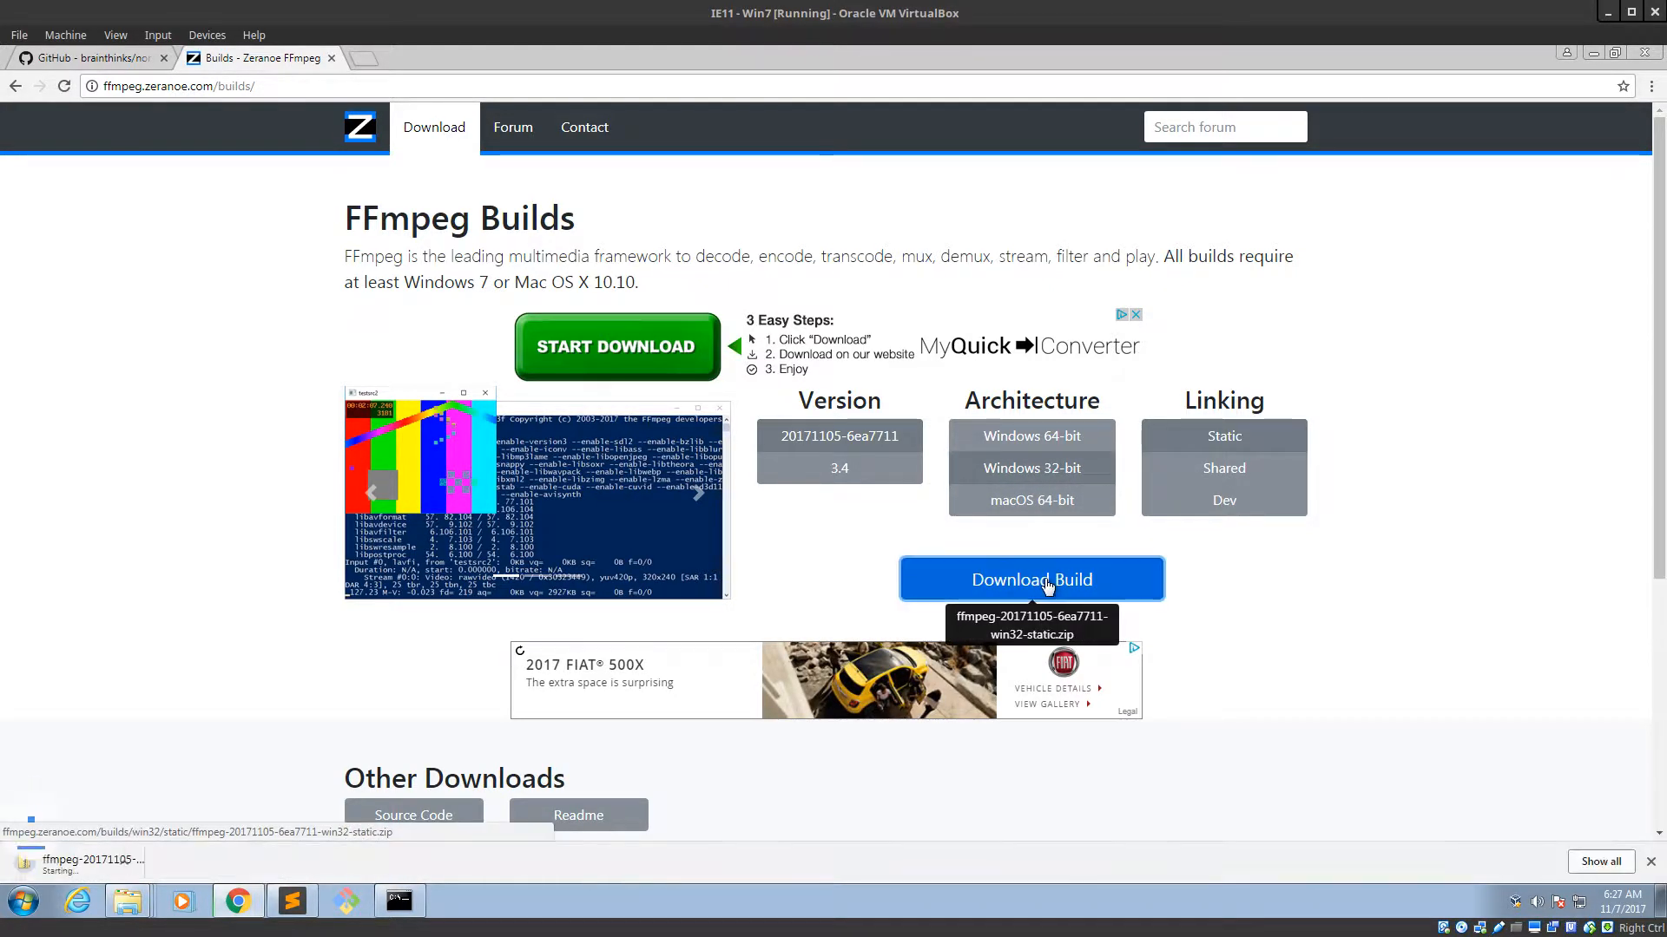
{"action": "left_click", "coordinate": [1031, 578]}
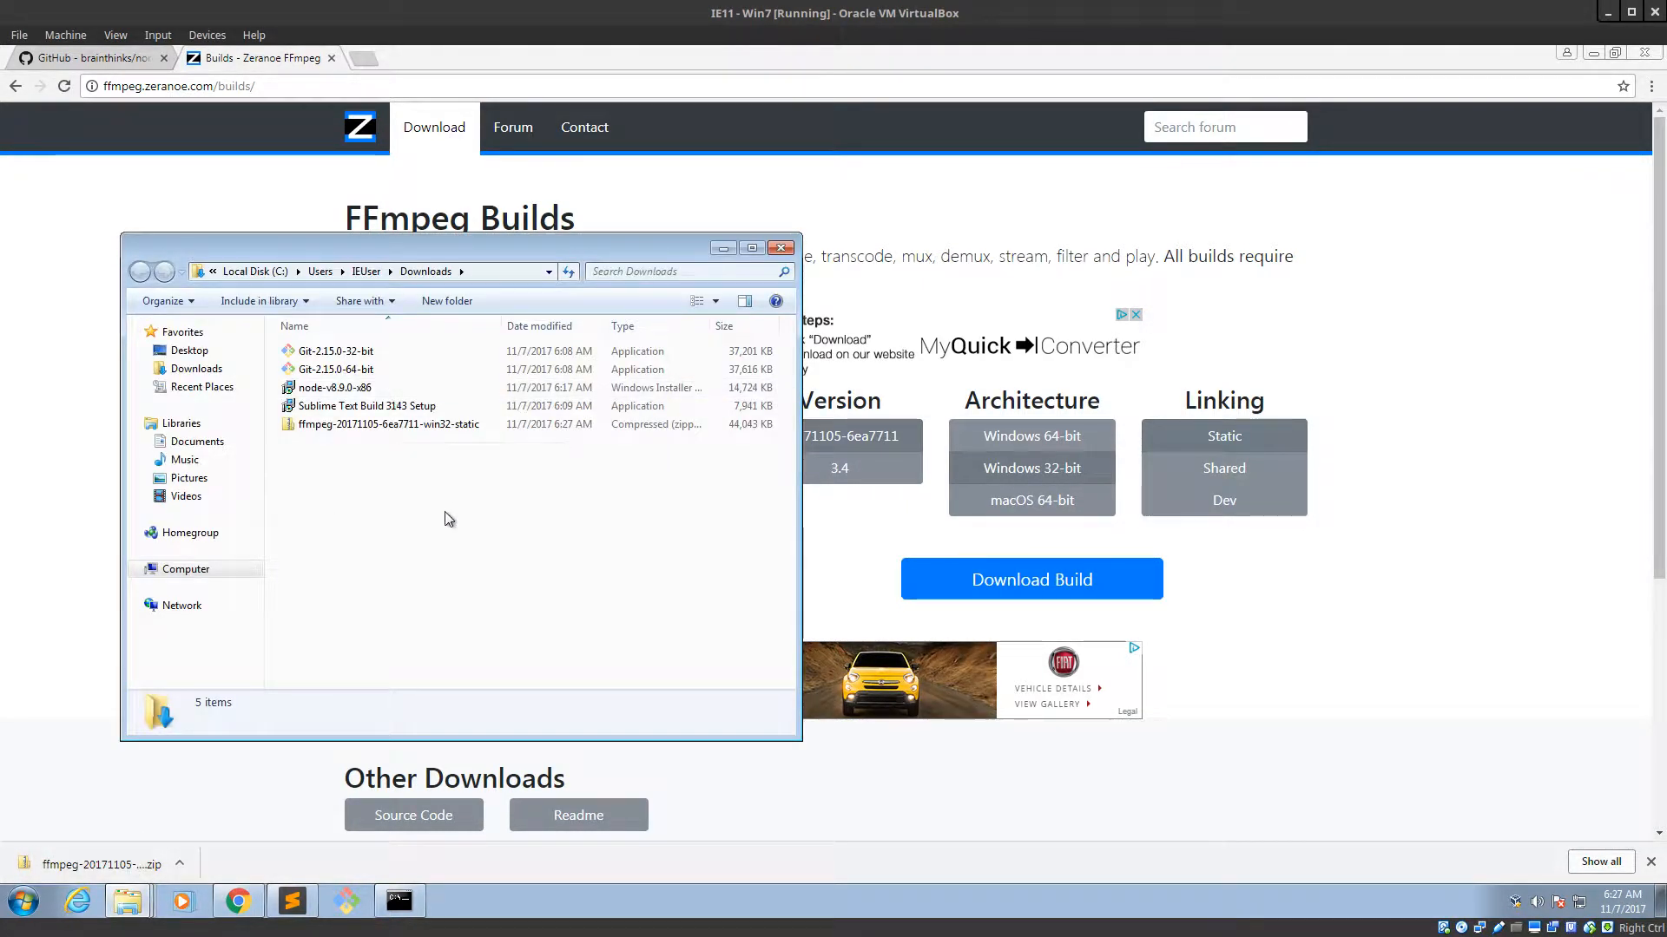
Extract the FFmpeg zip in Downloads into the suggested folder.
{"action": "left_click", "coordinate": [385, 424]}
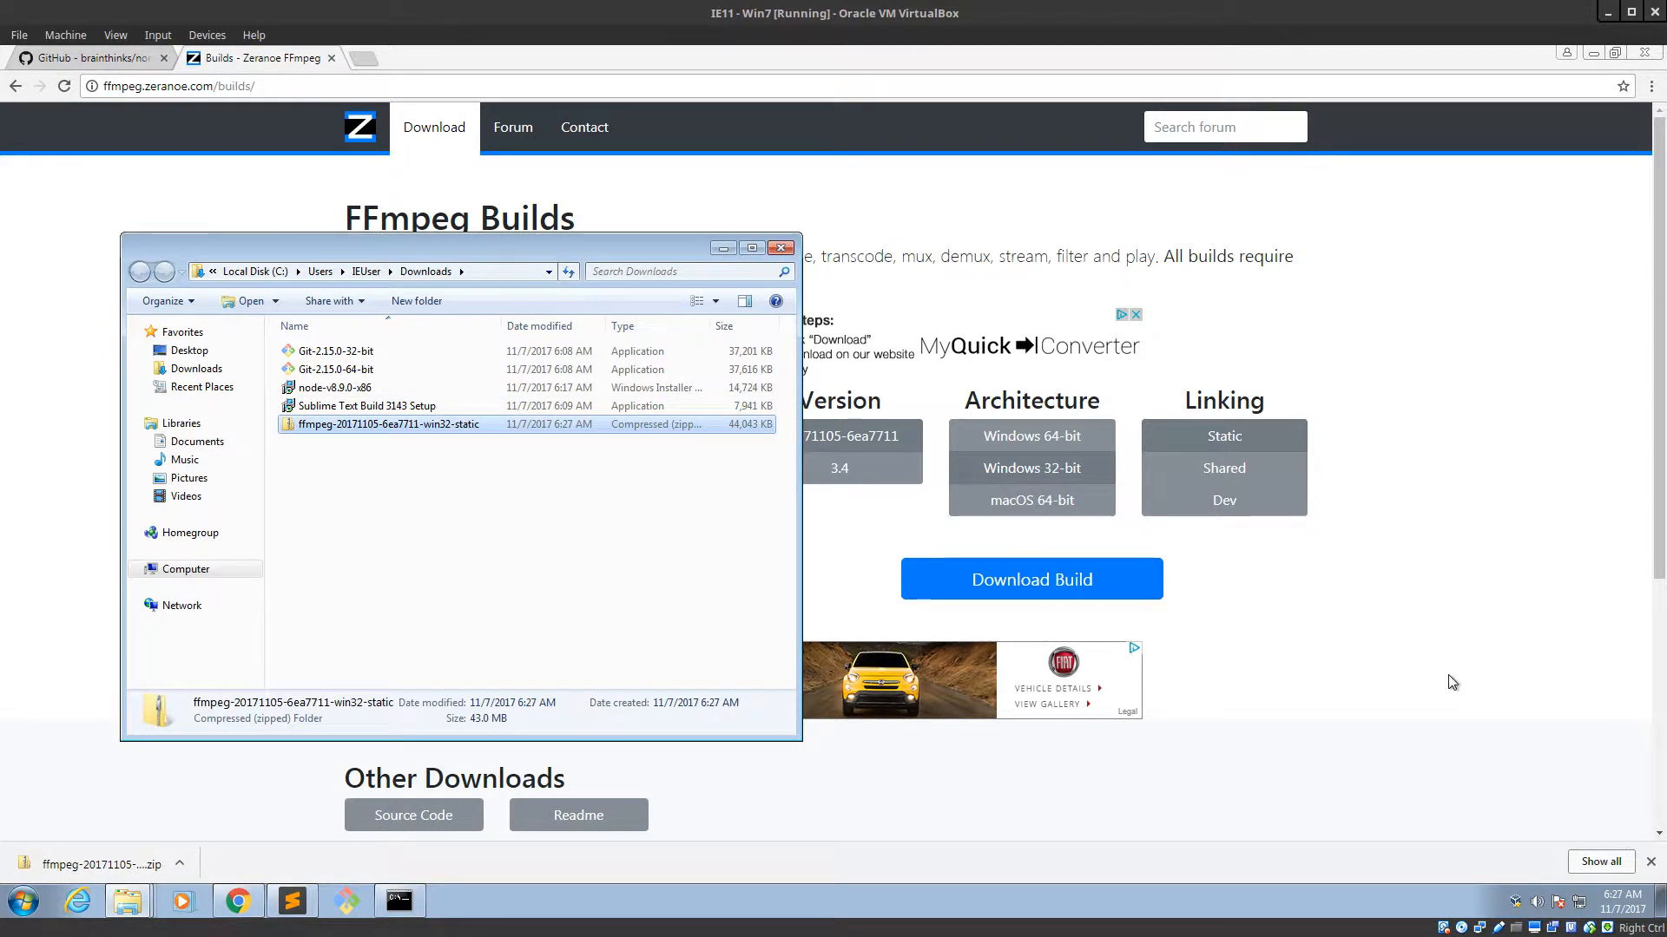
{"action": "mouse_move", "coordinate": [1434, 648]}
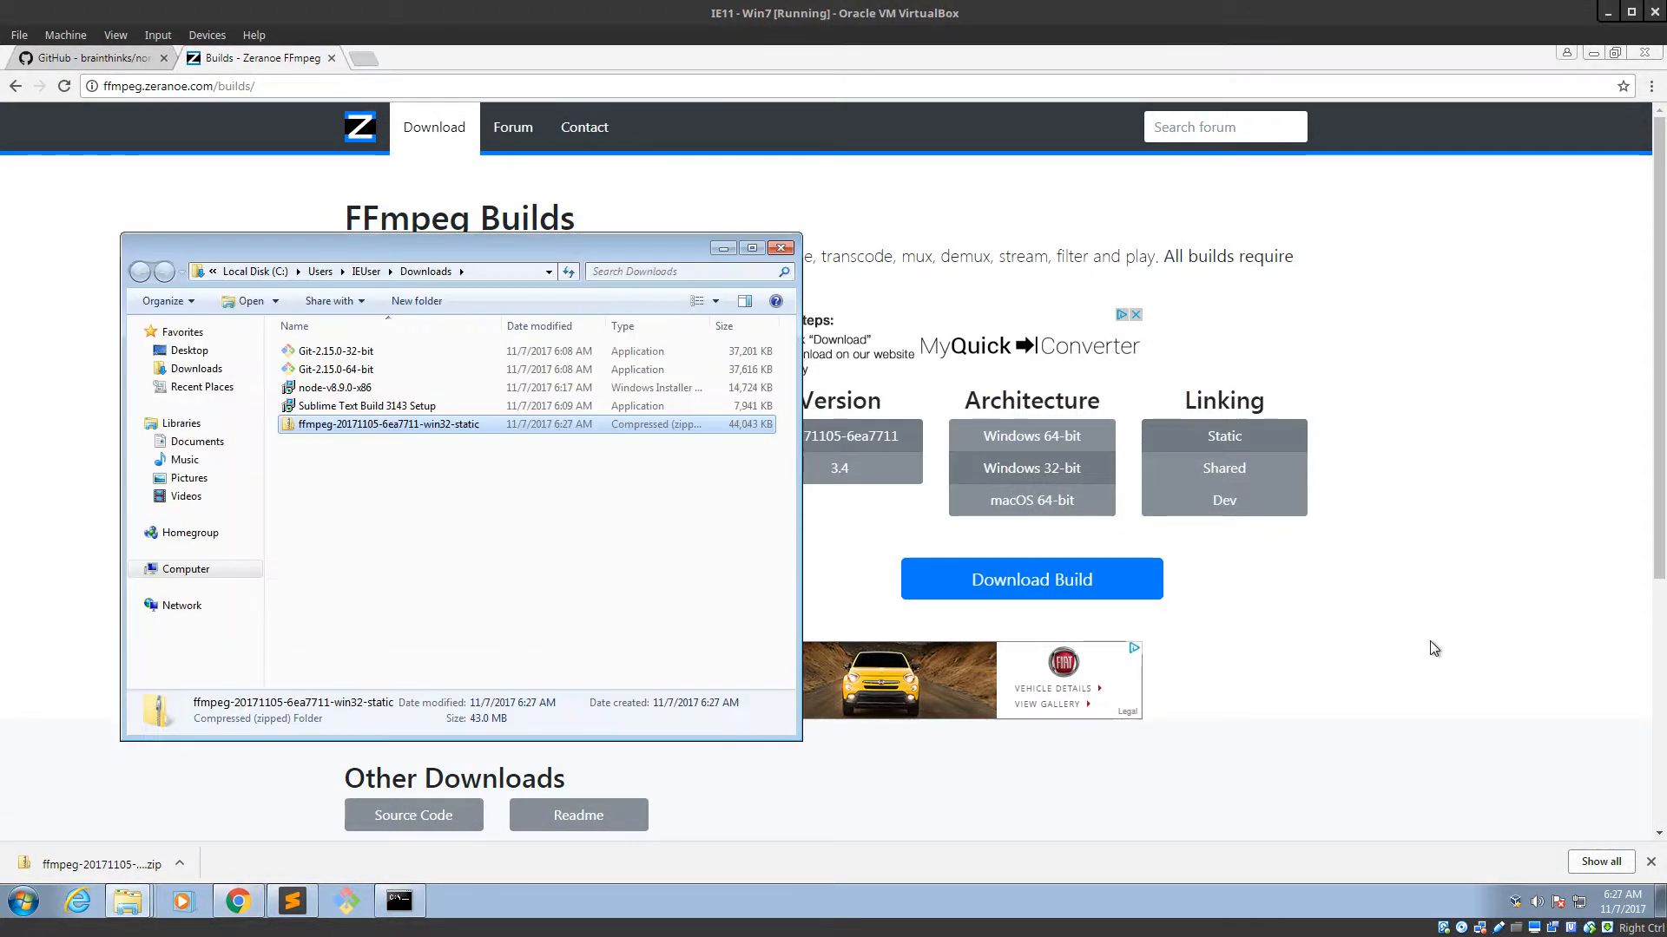
{"action": "right_click", "coordinate": [388, 425]}
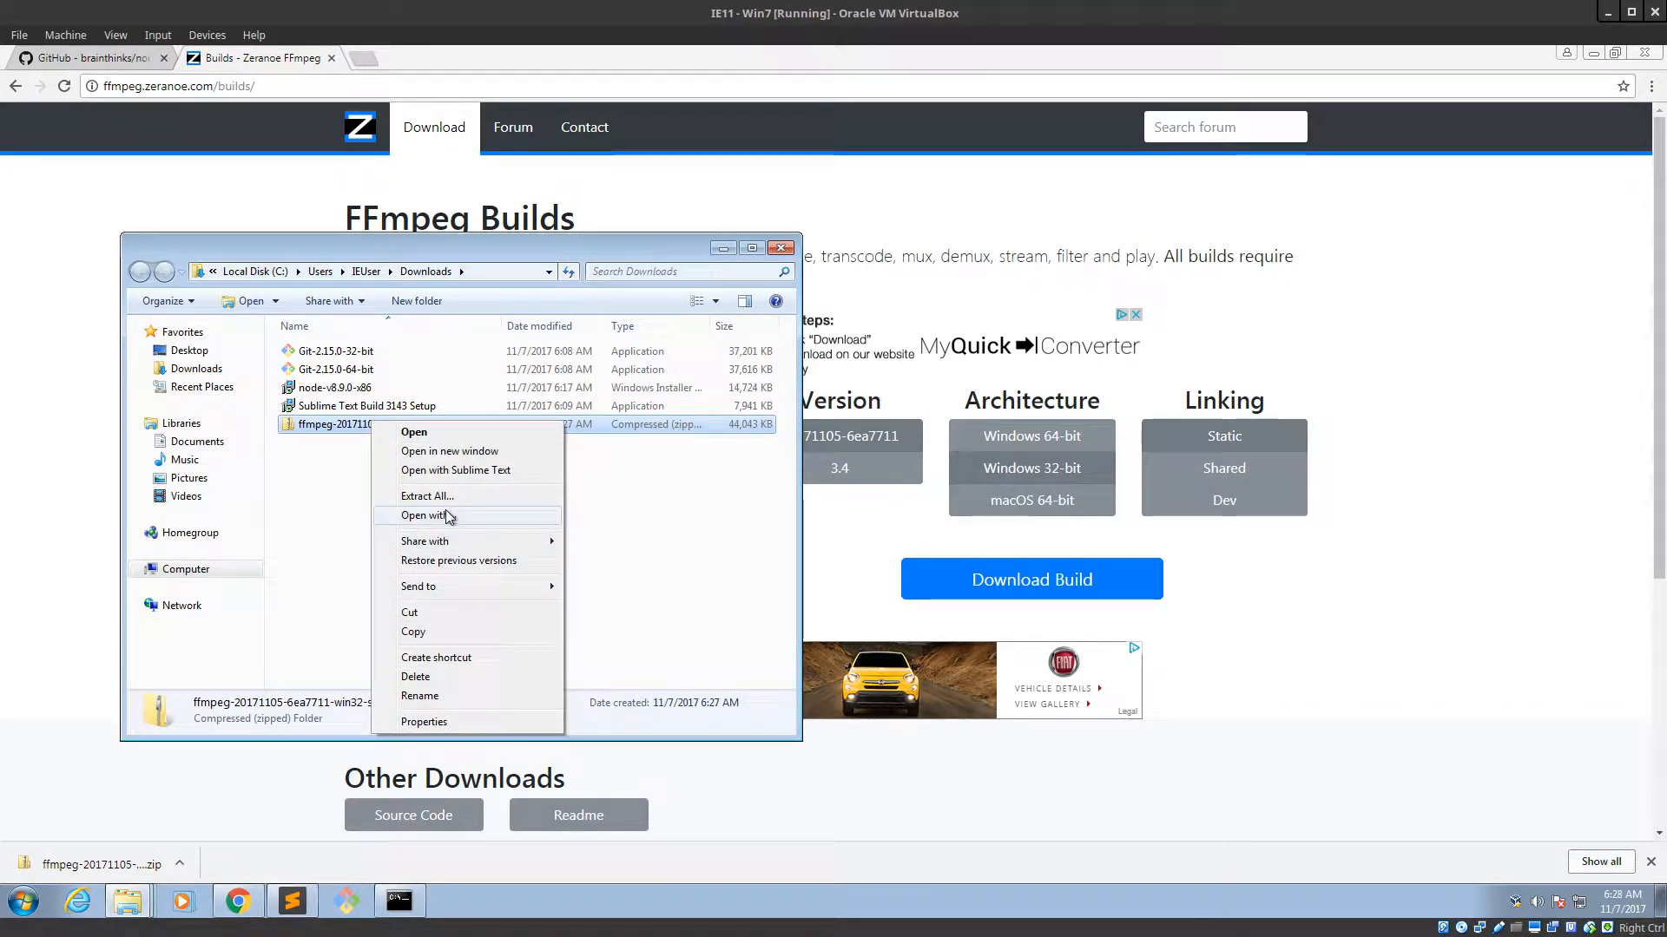
{"action": "left_click", "coordinate": [426, 496]}
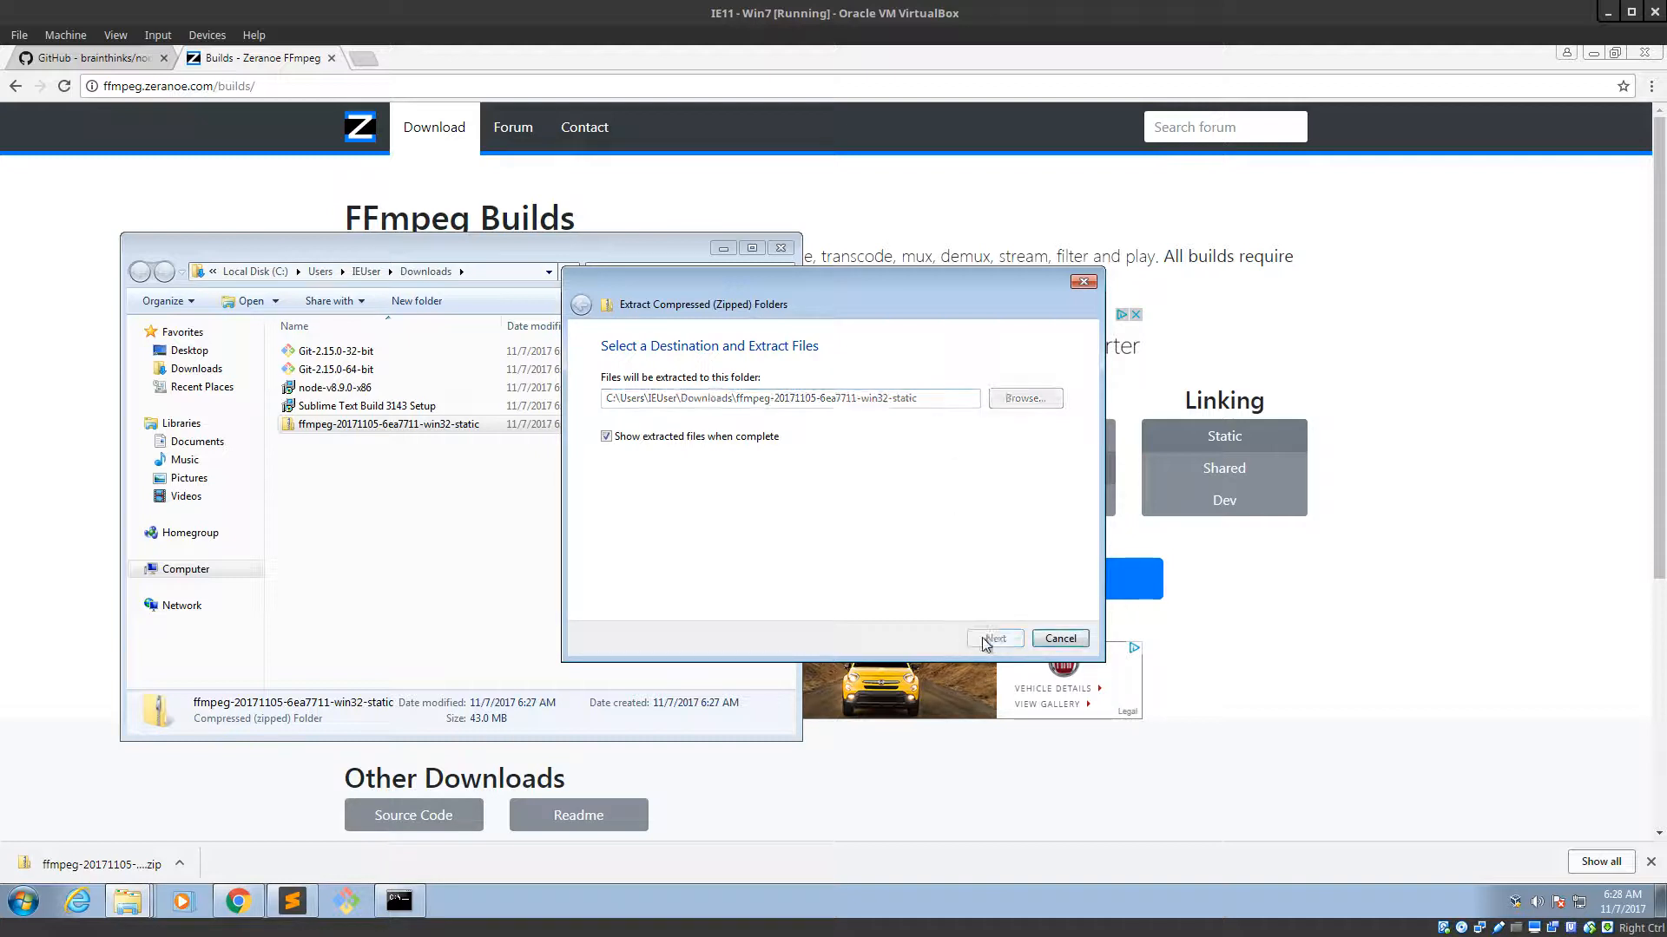
{"action": "left_click", "coordinate": [993, 638]}
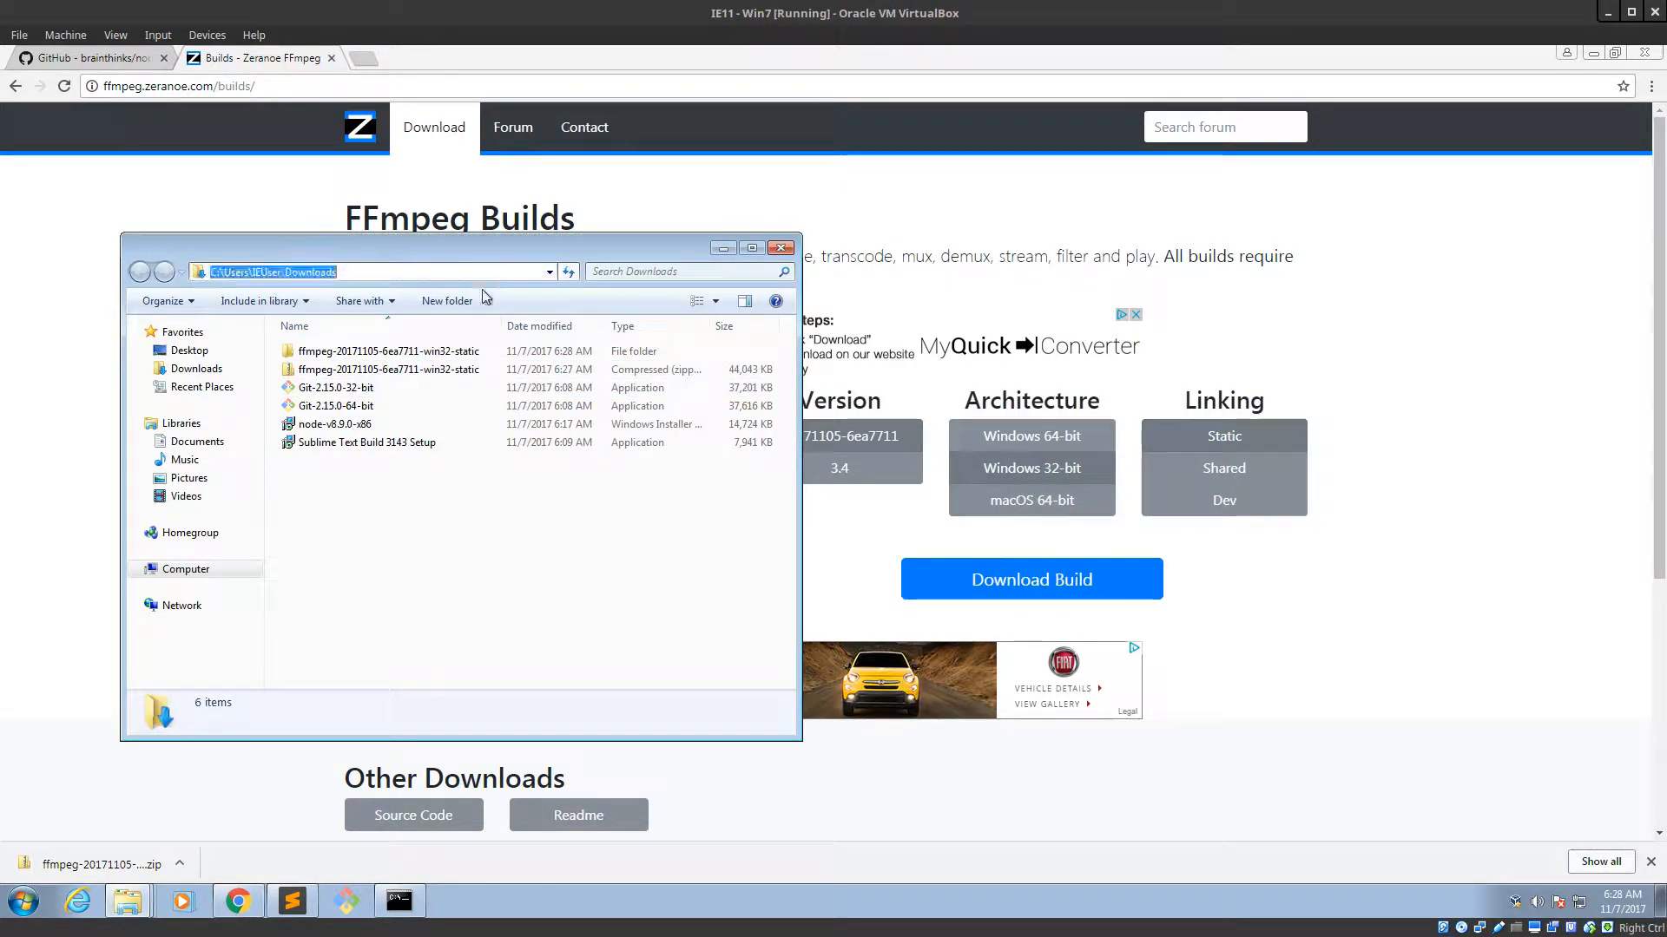
Rename the extracted folder and its long-named inner folder both to ffmpeg.
{"action": "left_click", "coordinate": [372, 271]}
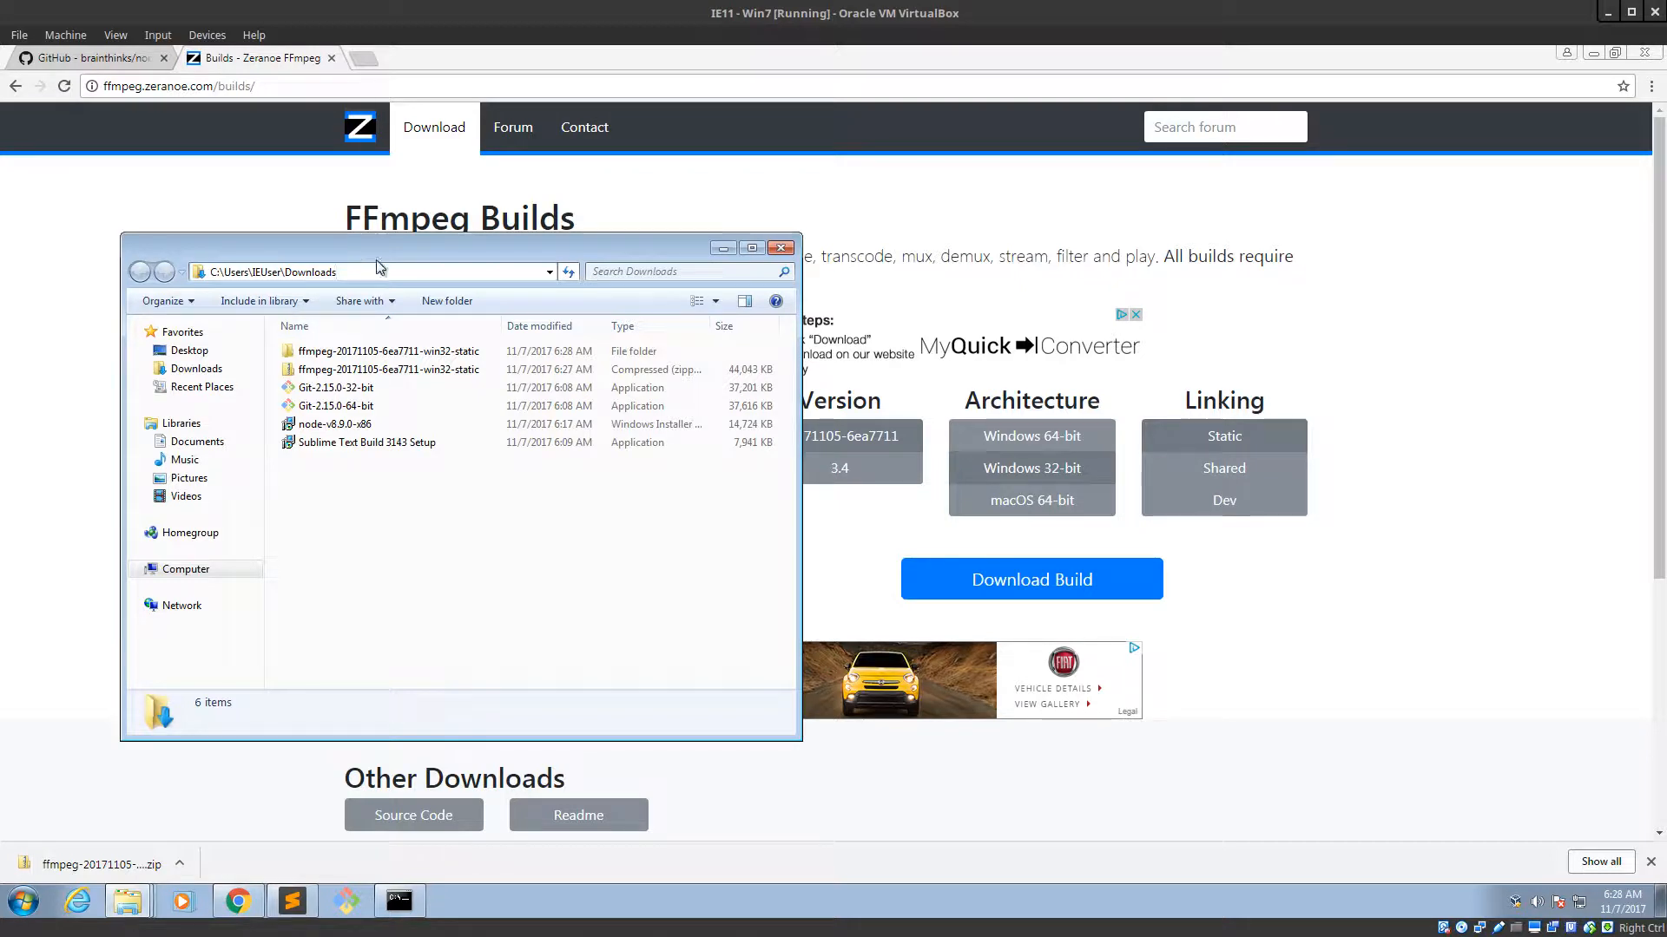
{"action": "left_click", "coordinate": [388, 351]}
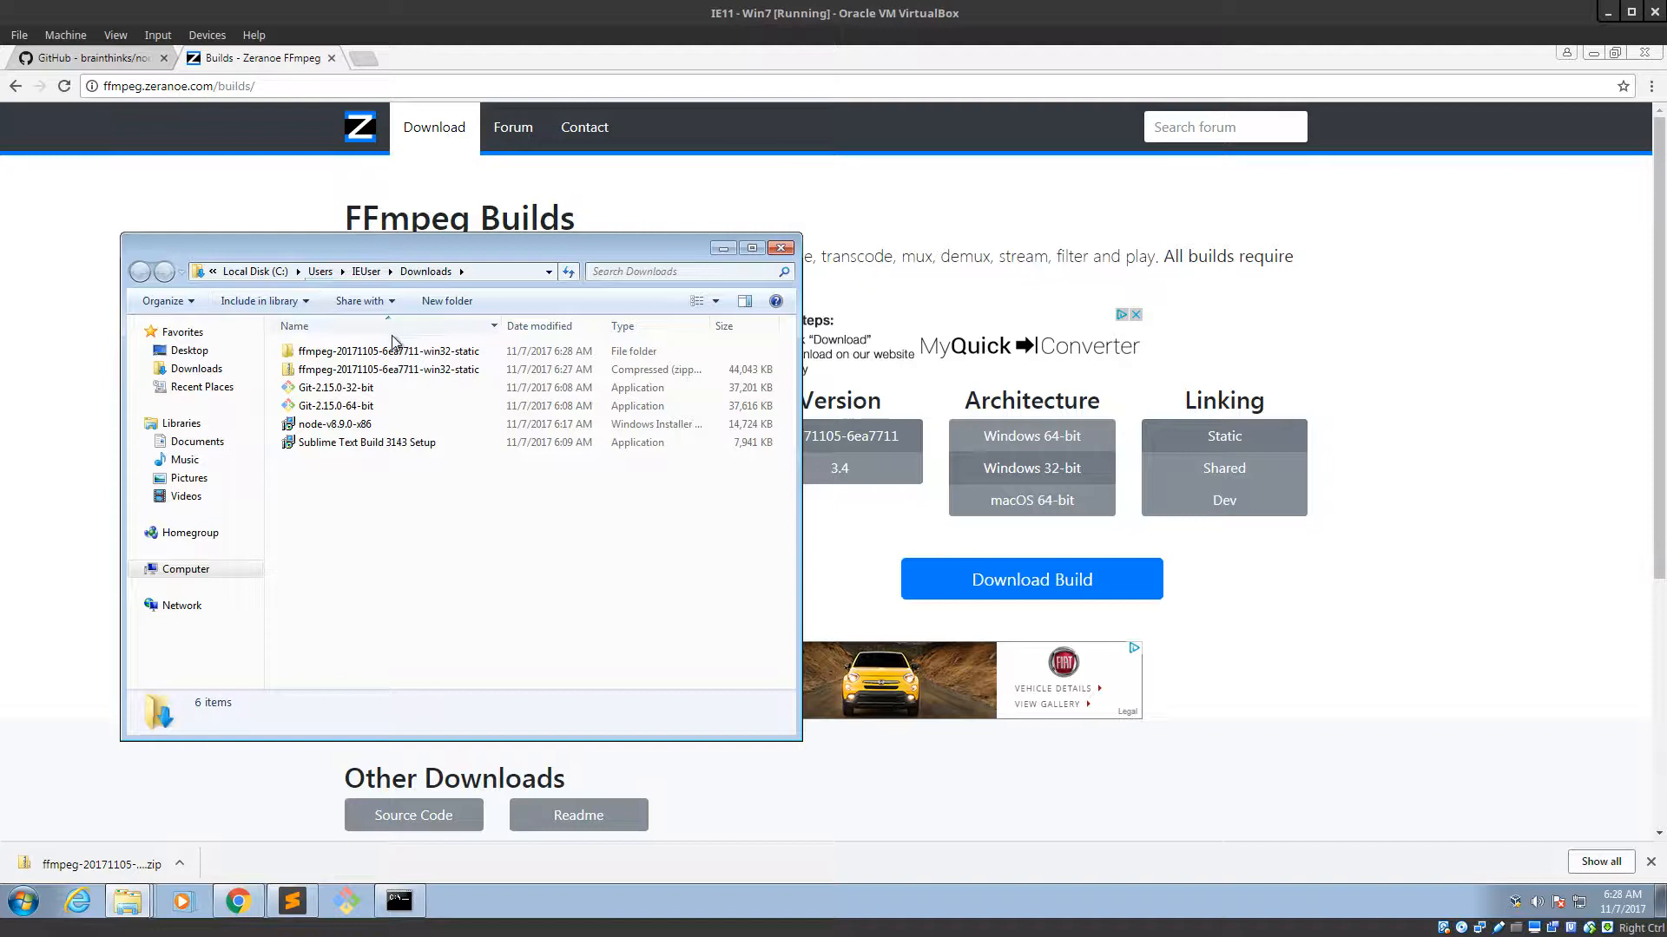
{"action": "left_click", "coordinate": [389, 351]}
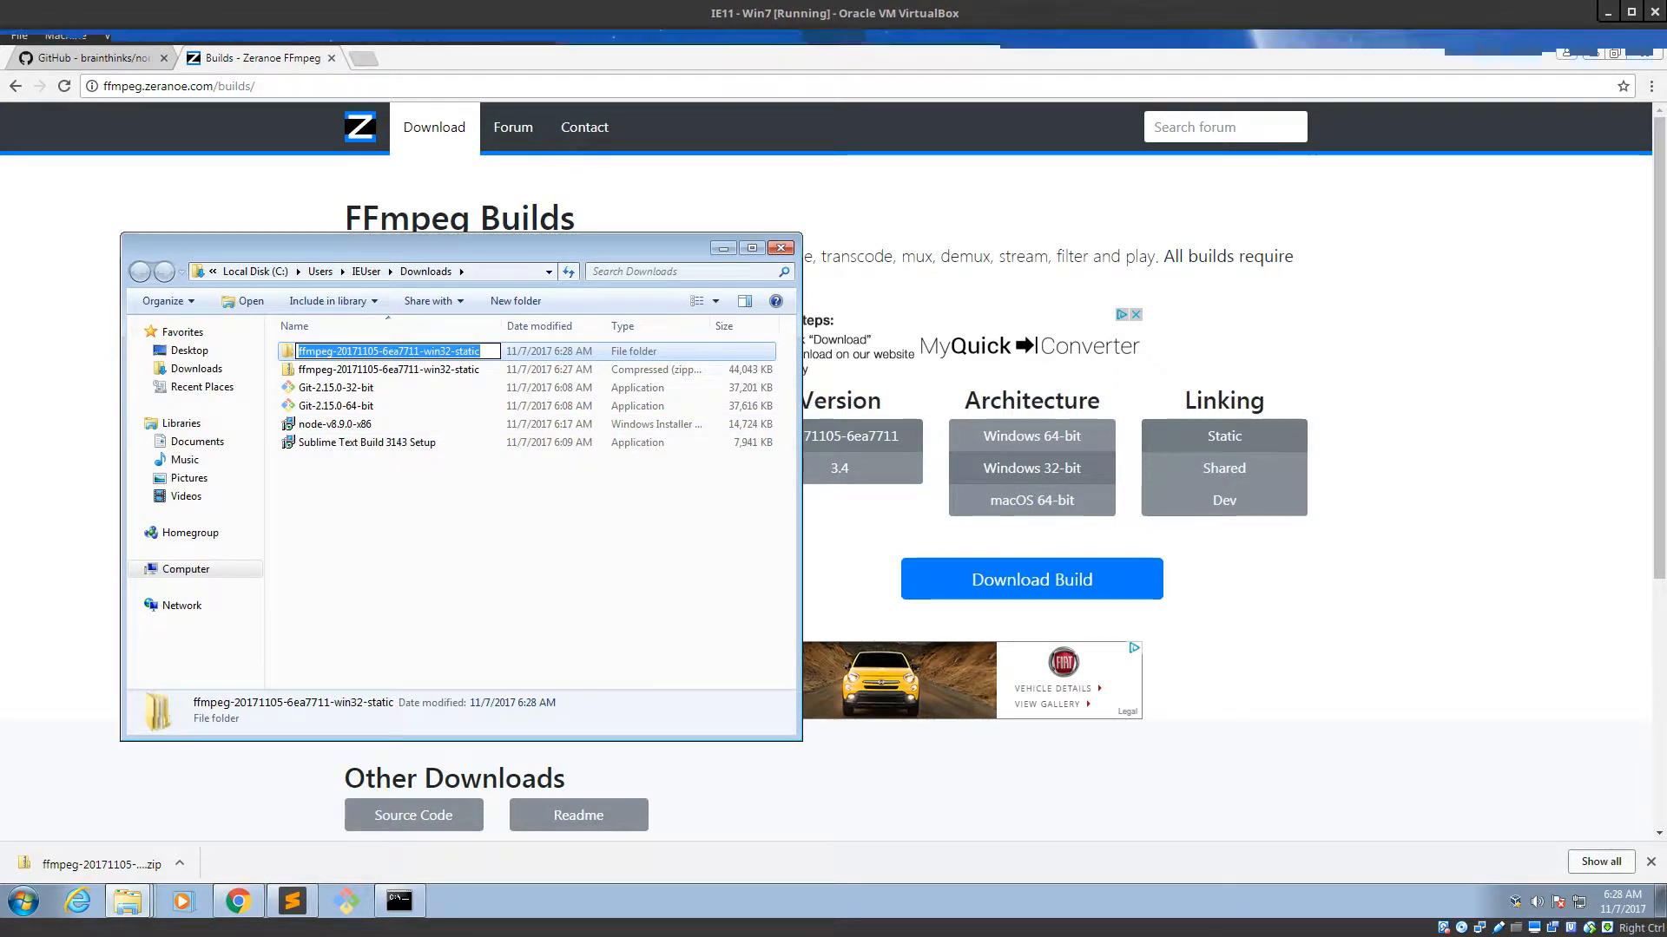
{"action": "mouse_move", "coordinate": [483, 422]}
{"action": "type", "text": "ffmpeg"}
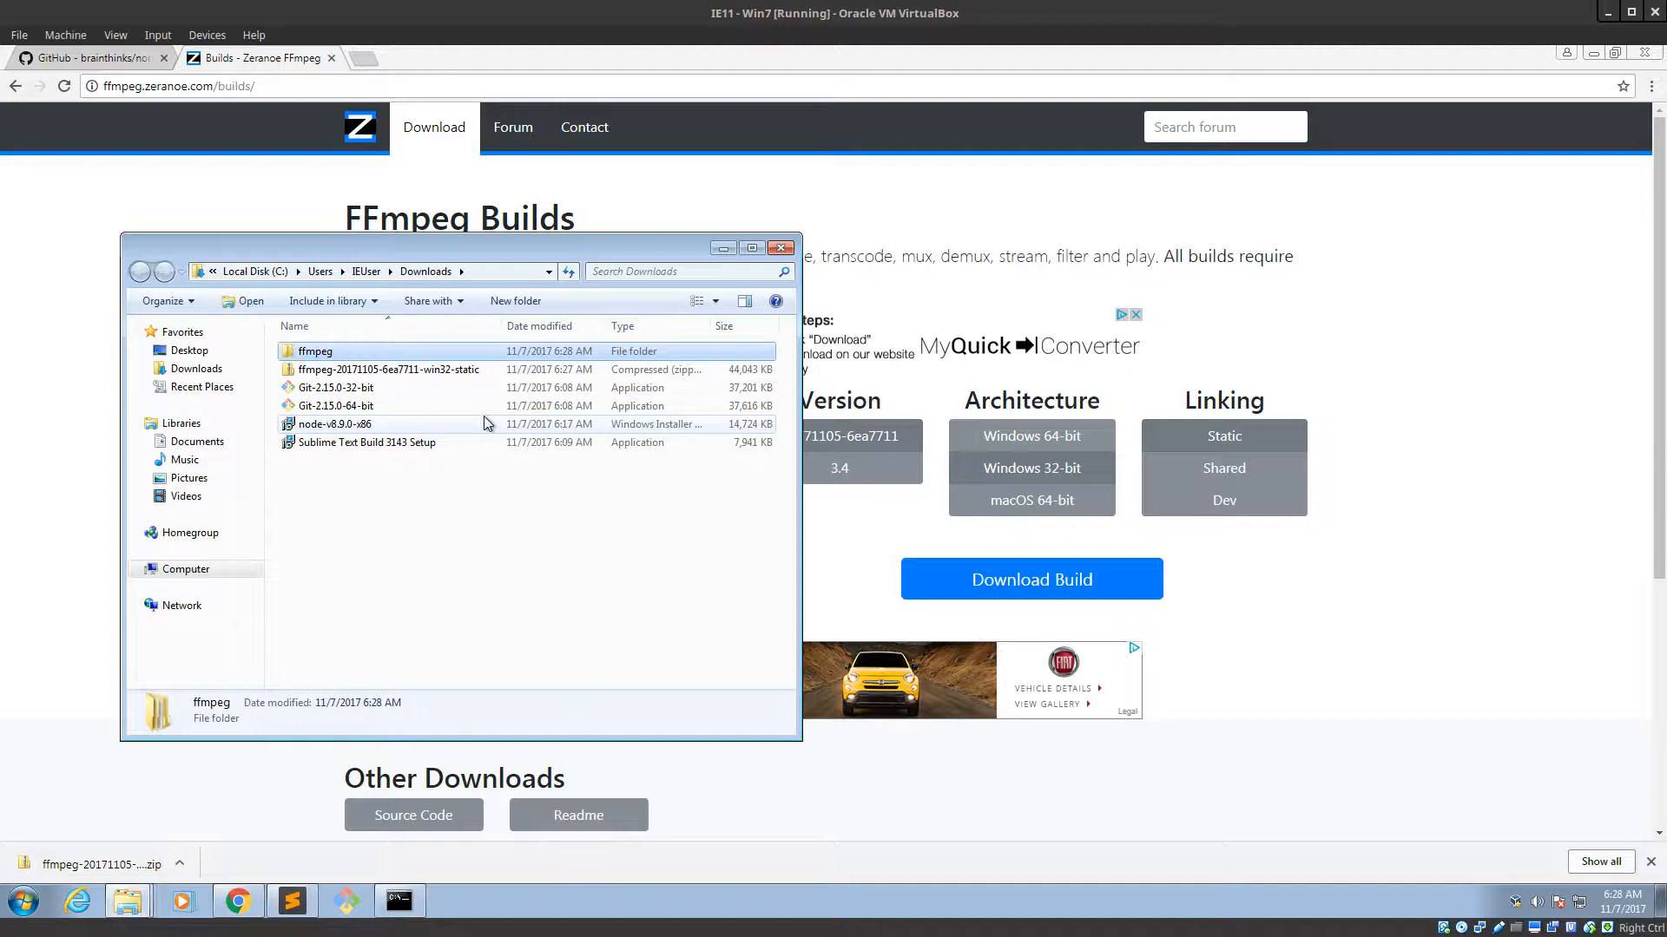
{"action": "double_click", "coordinate": [314, 350]}
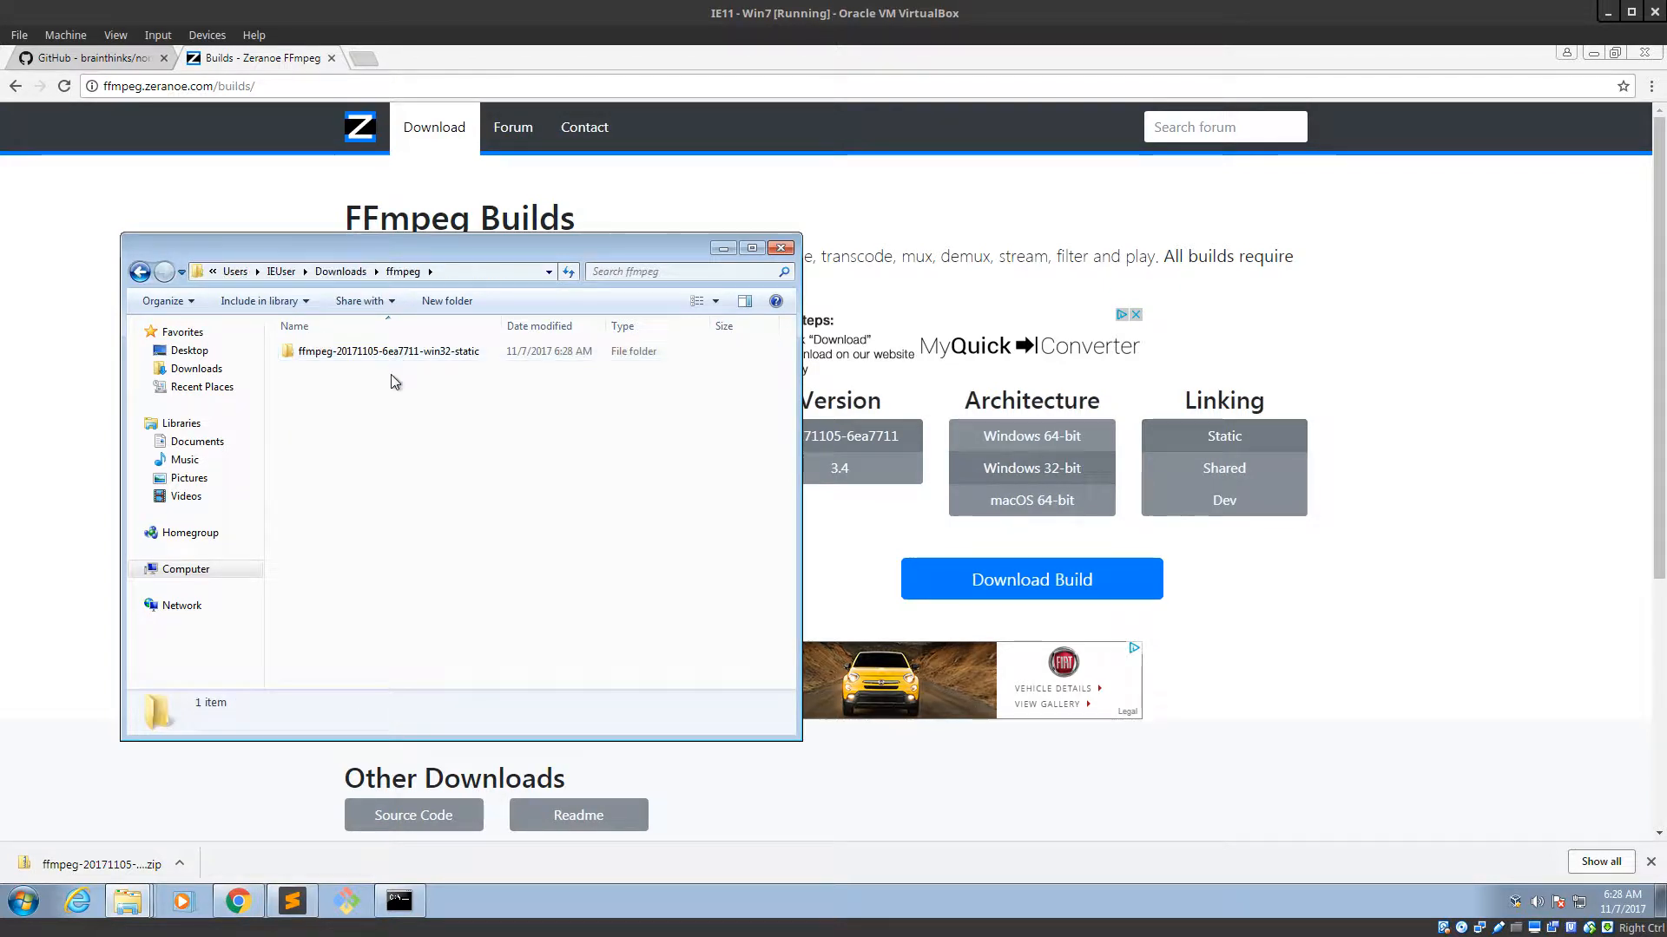
{"action": "left_click", "coordinate": [388, 351]}
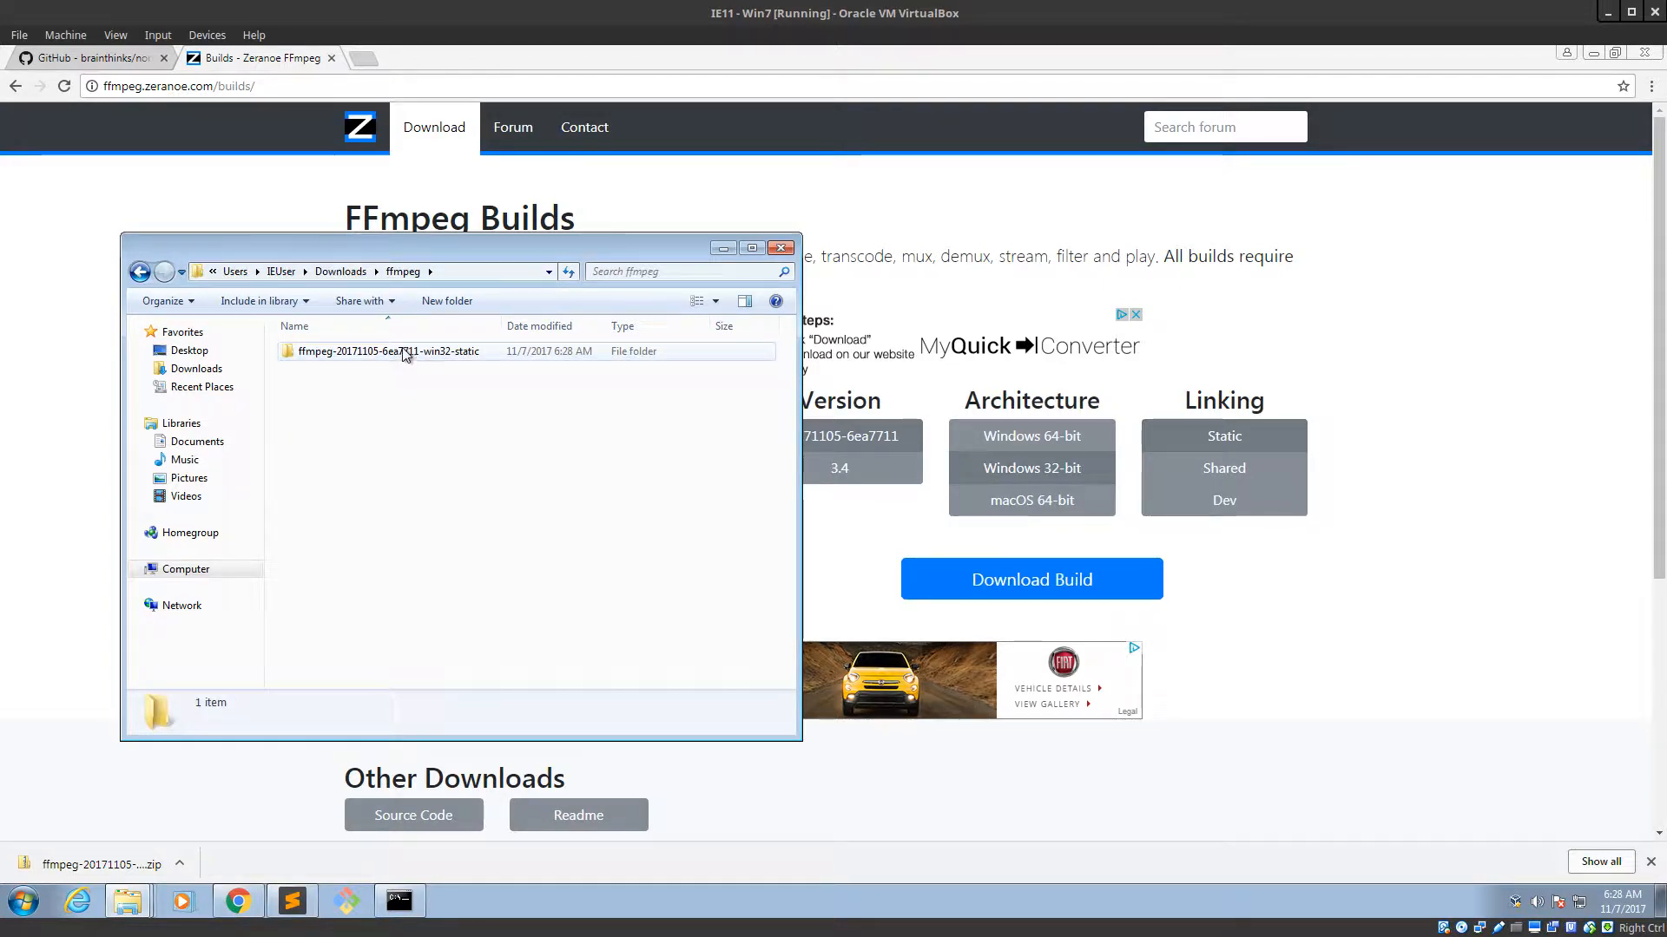
{"action": "left_click", "coordinate": [389, 351]}
{"action": "type", "text": "ffmpeg"}
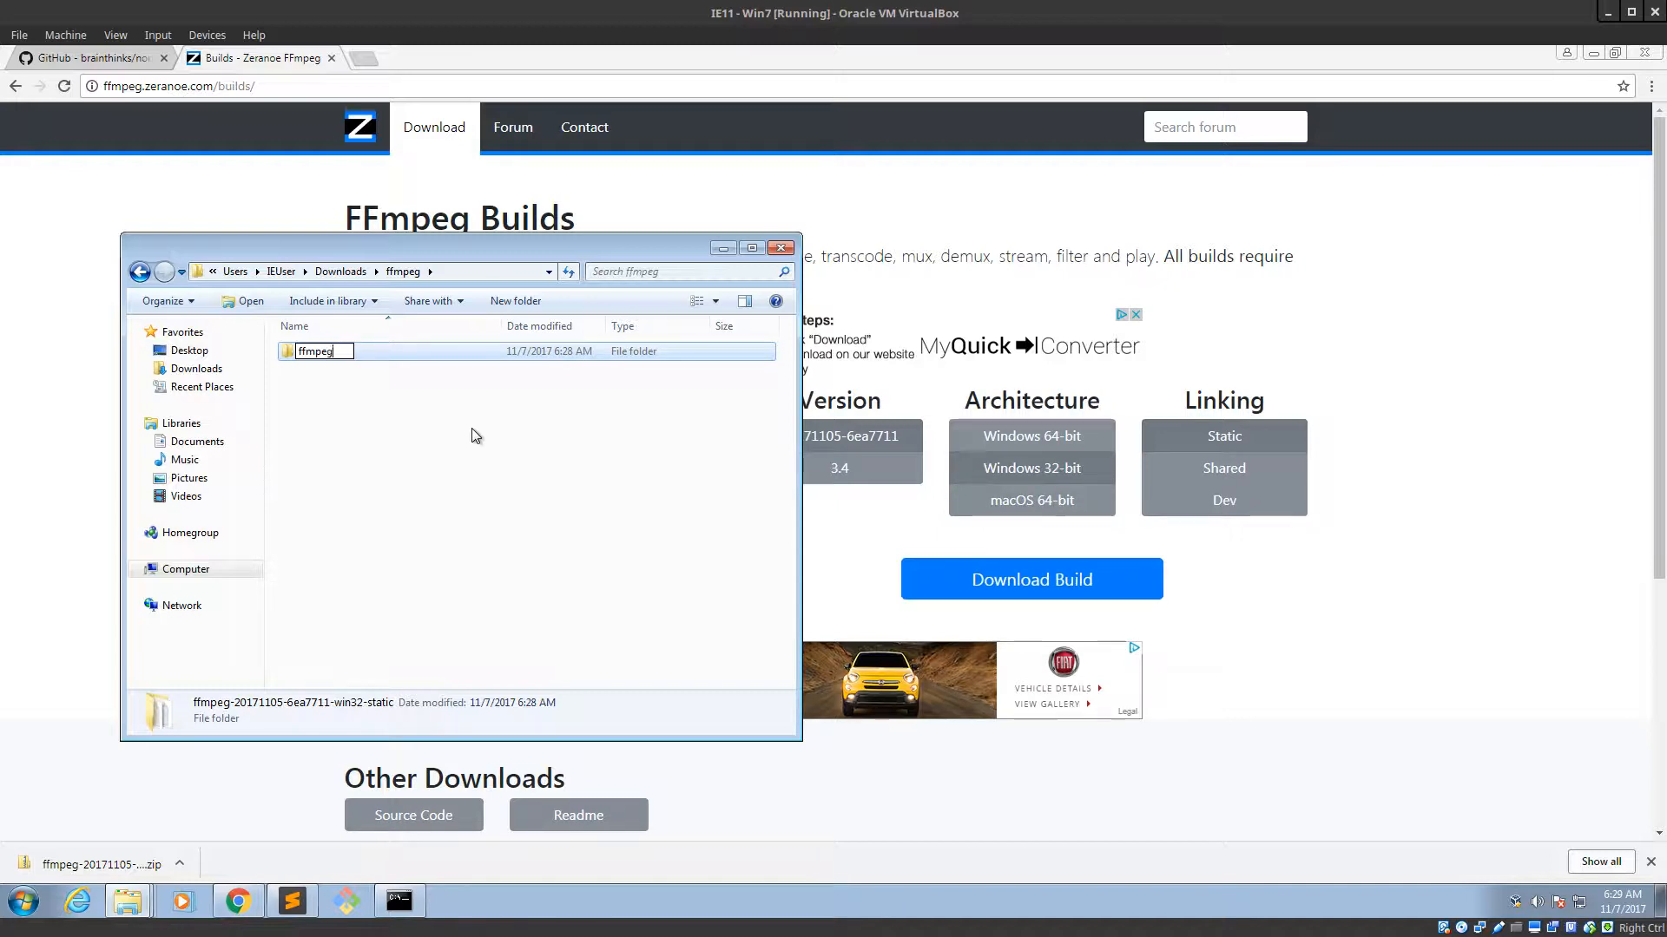
{"action": "double_click", "coordinate": [315, 350]}
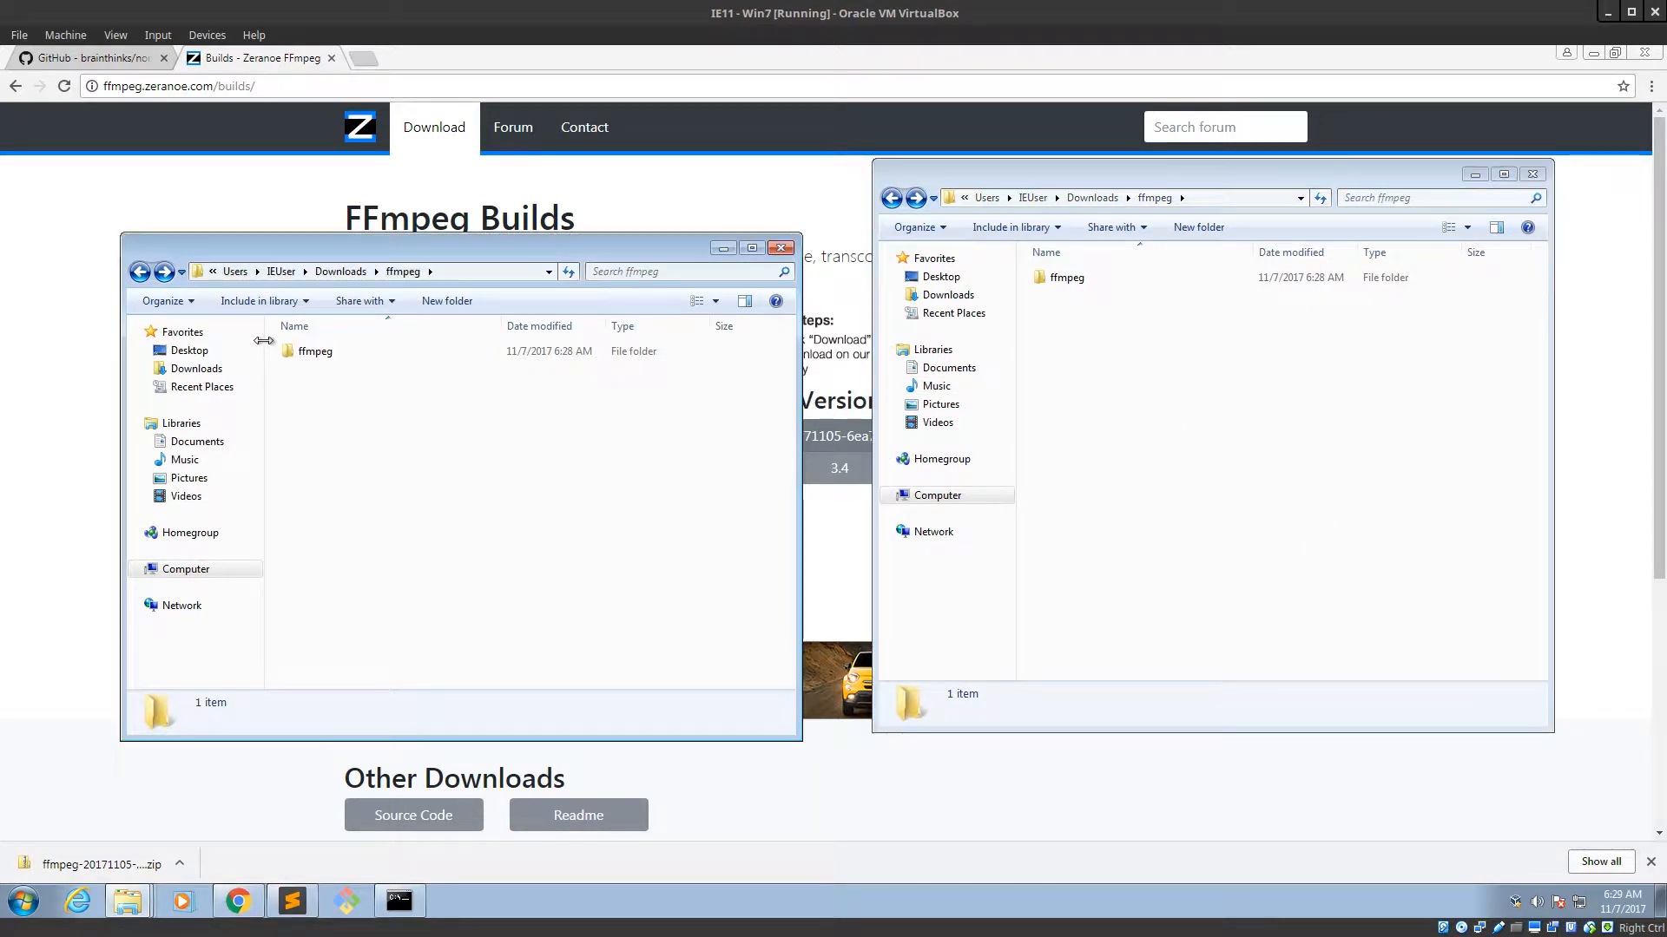
Create an Apps folder in C:\Users\IEUser and move the ffmpeg folder into it.
{"action": "left_click", "coordinate": [314, 351]}
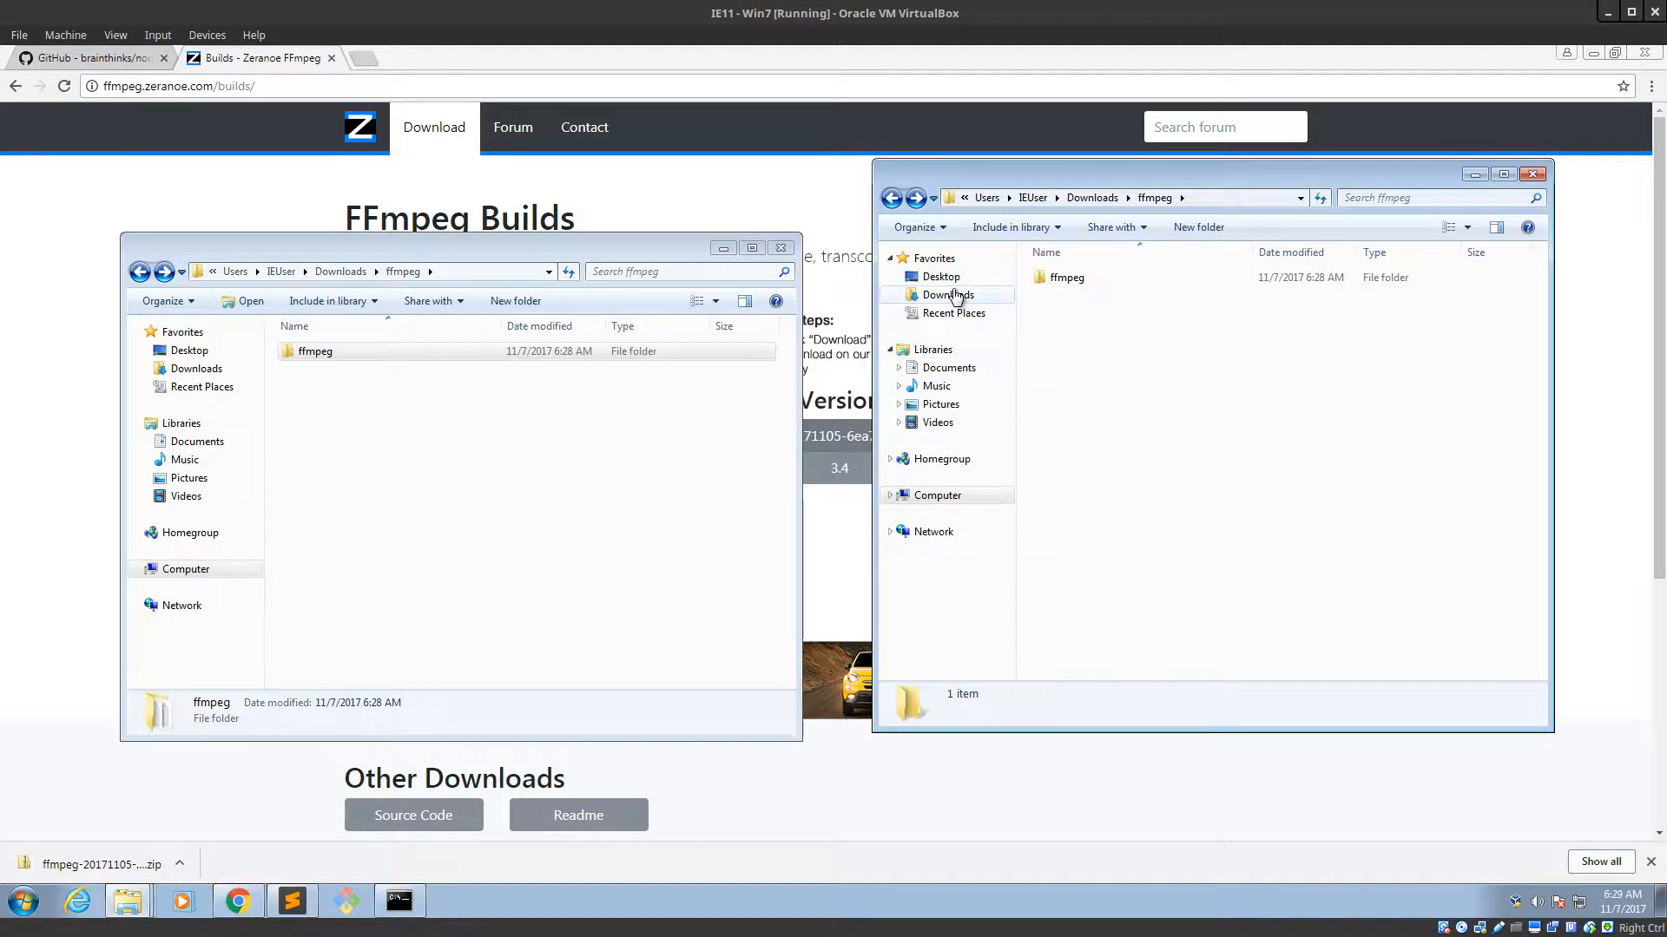
{"action": "left_click", "coordinate": [890, 495]}
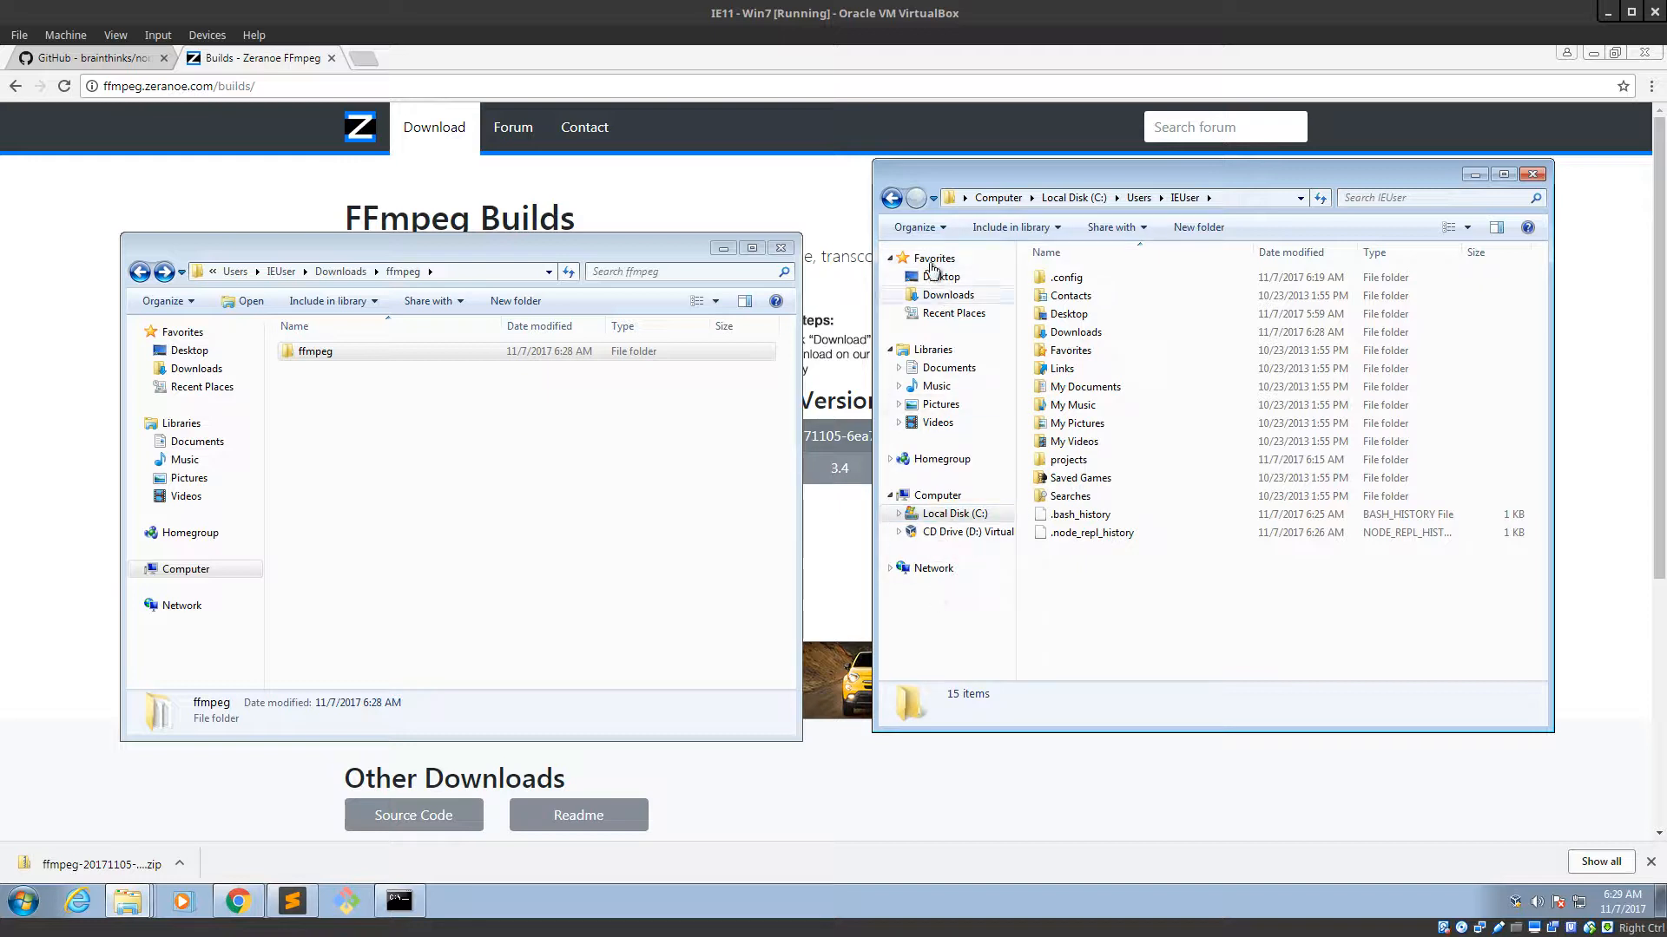
{"action": "mouse_move", "coordinate": [964, 383]}
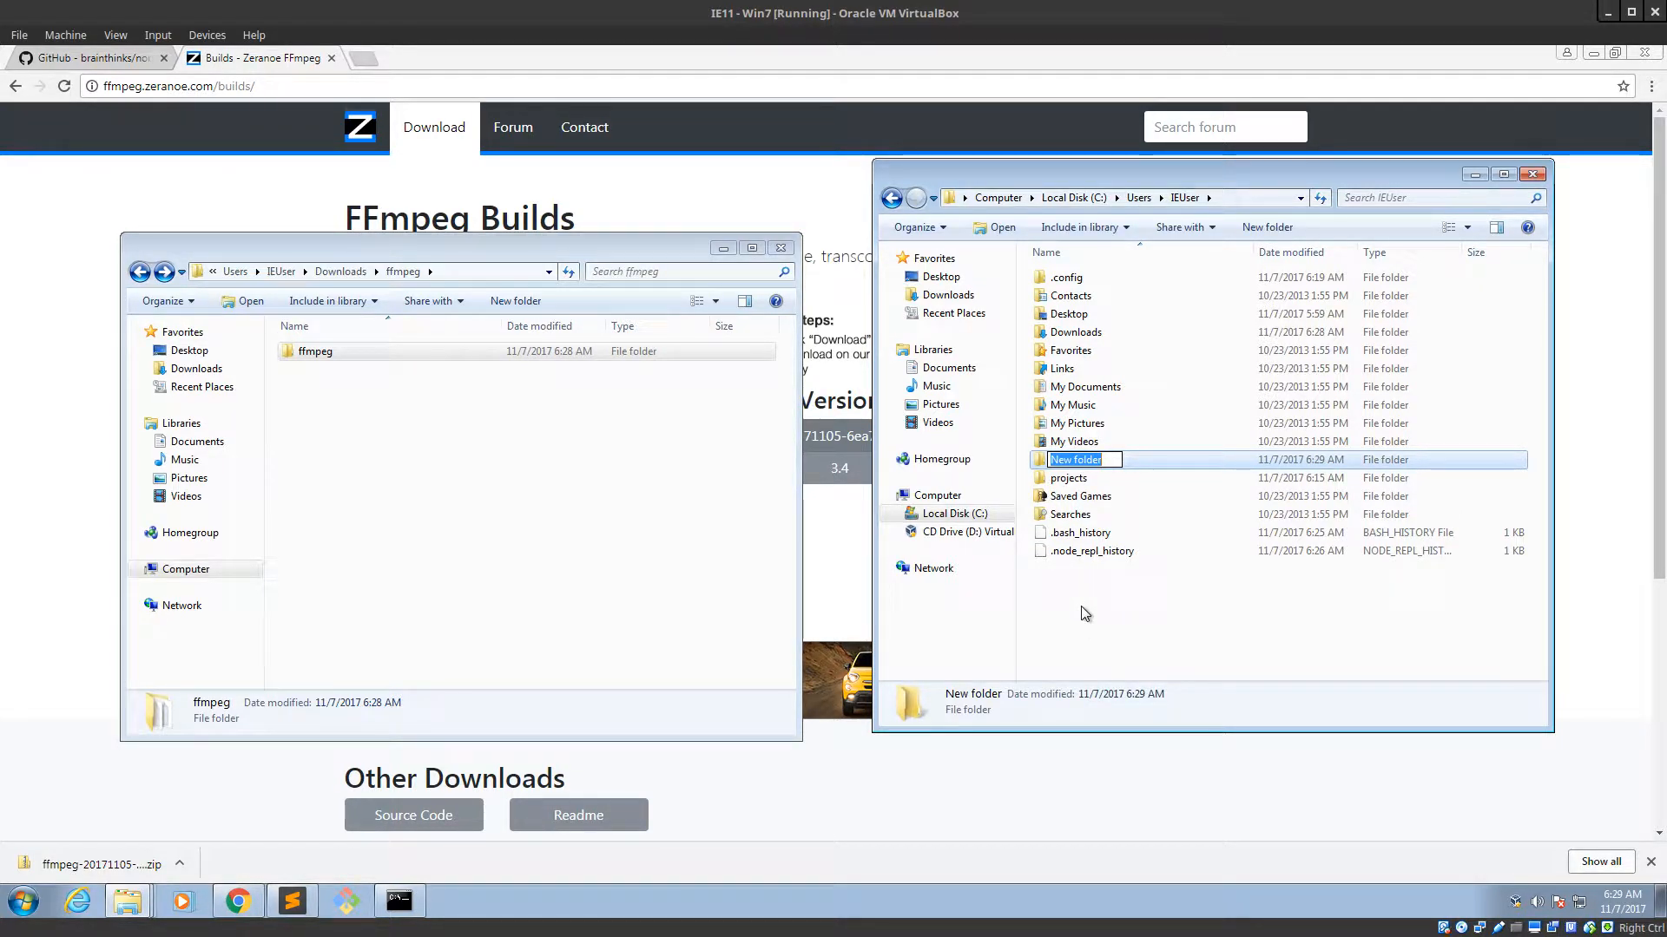
{"action": "type", "text": "Apps"}
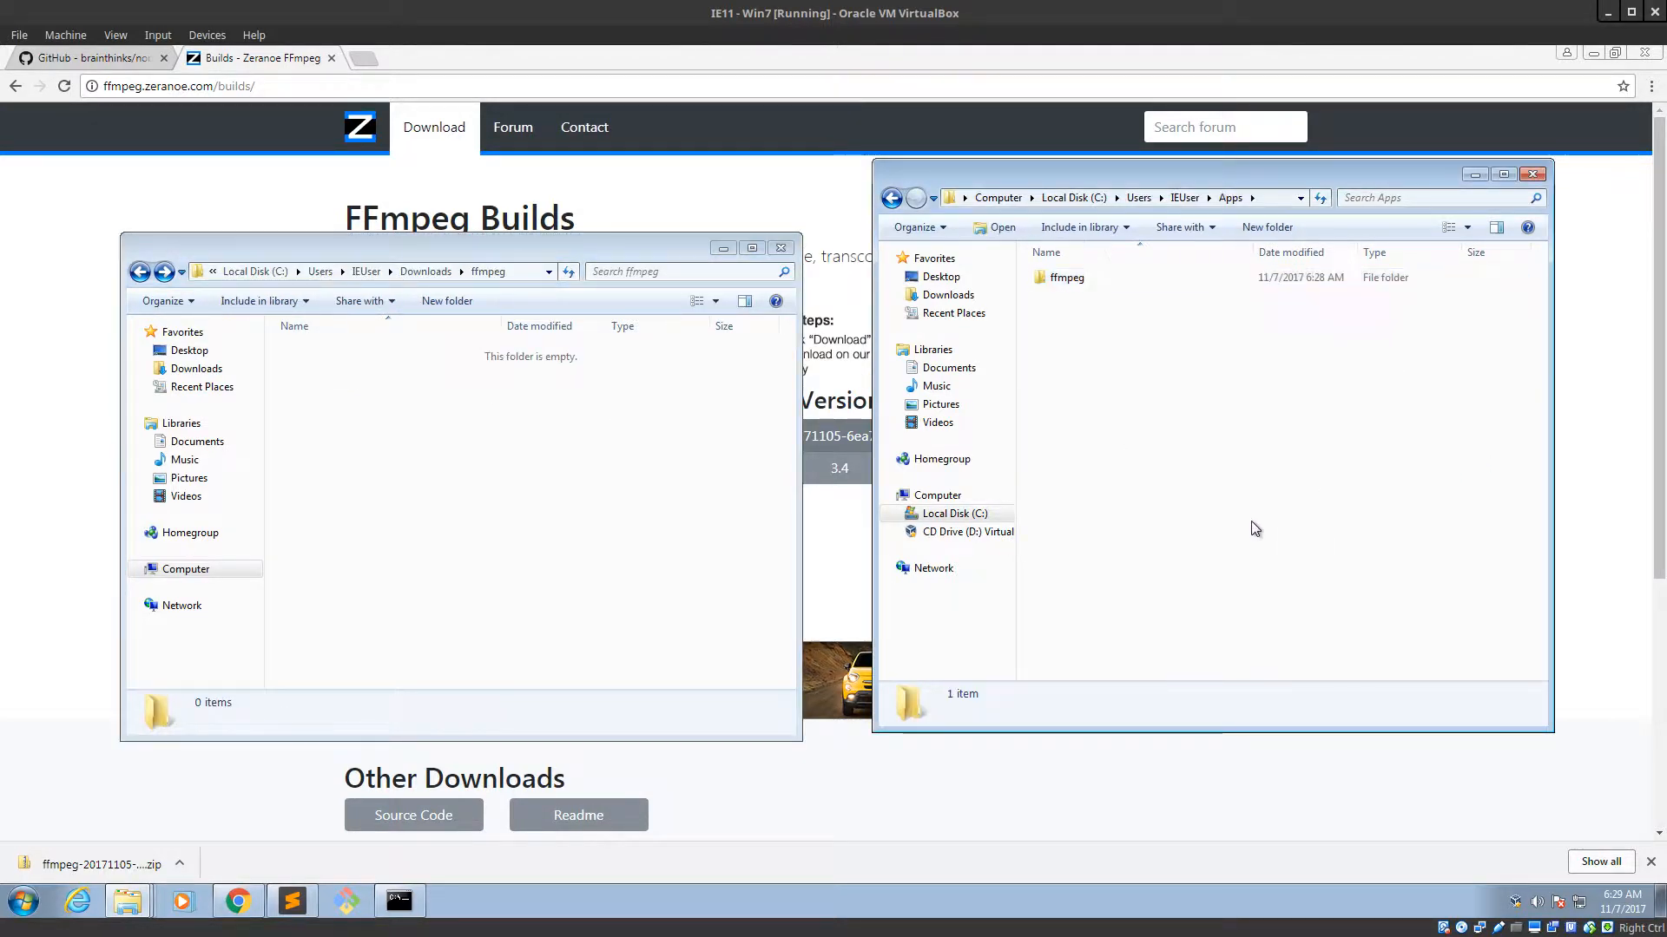
{"action": "left_click", "coordinate": [1064, 277]}
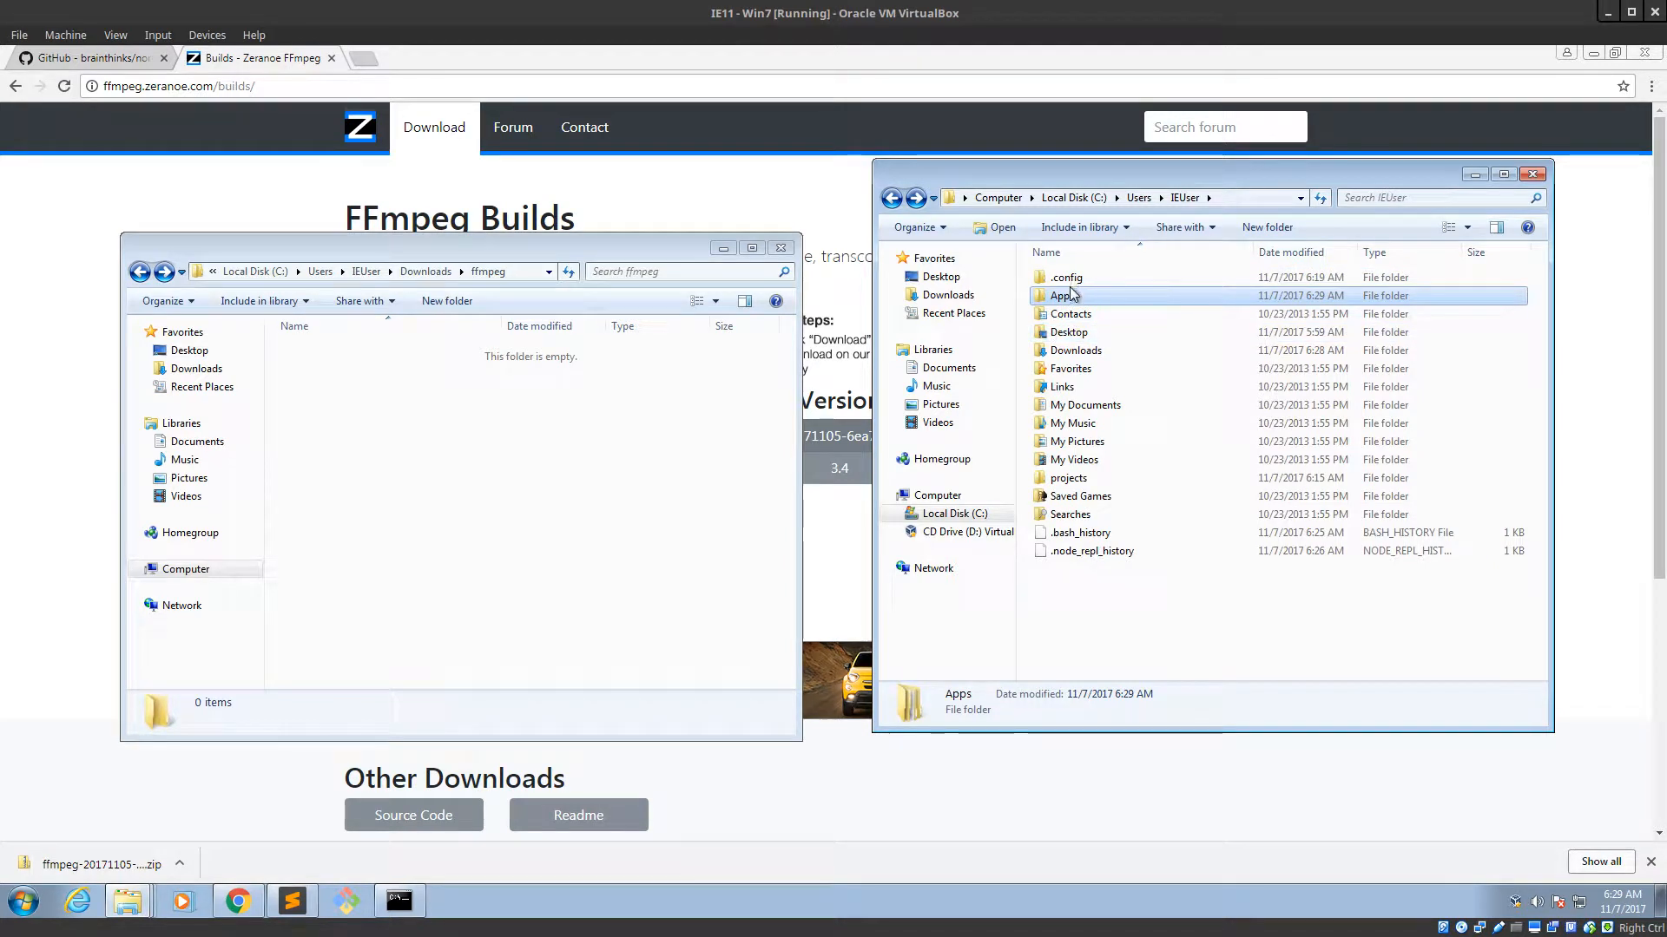
{"action": "double_click", "coordinate": [1062, 295]}
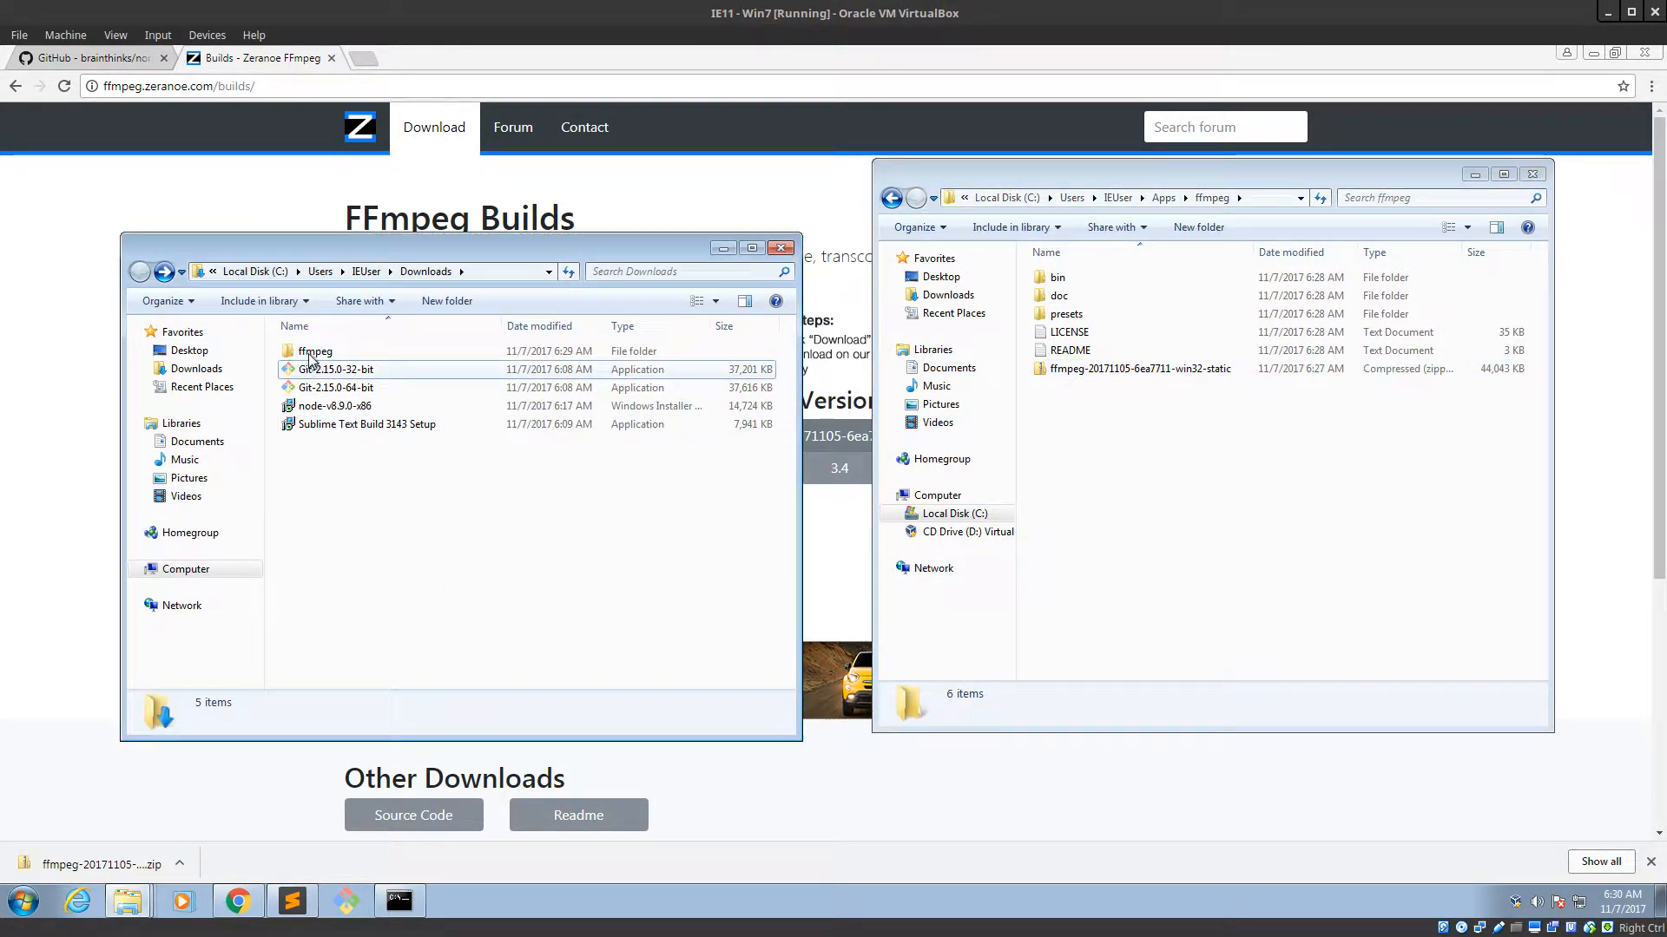
Delete the empty ffmpeg folder from Downloads and close the Explorer windows.
{"action": "key", "text": "Delete"}
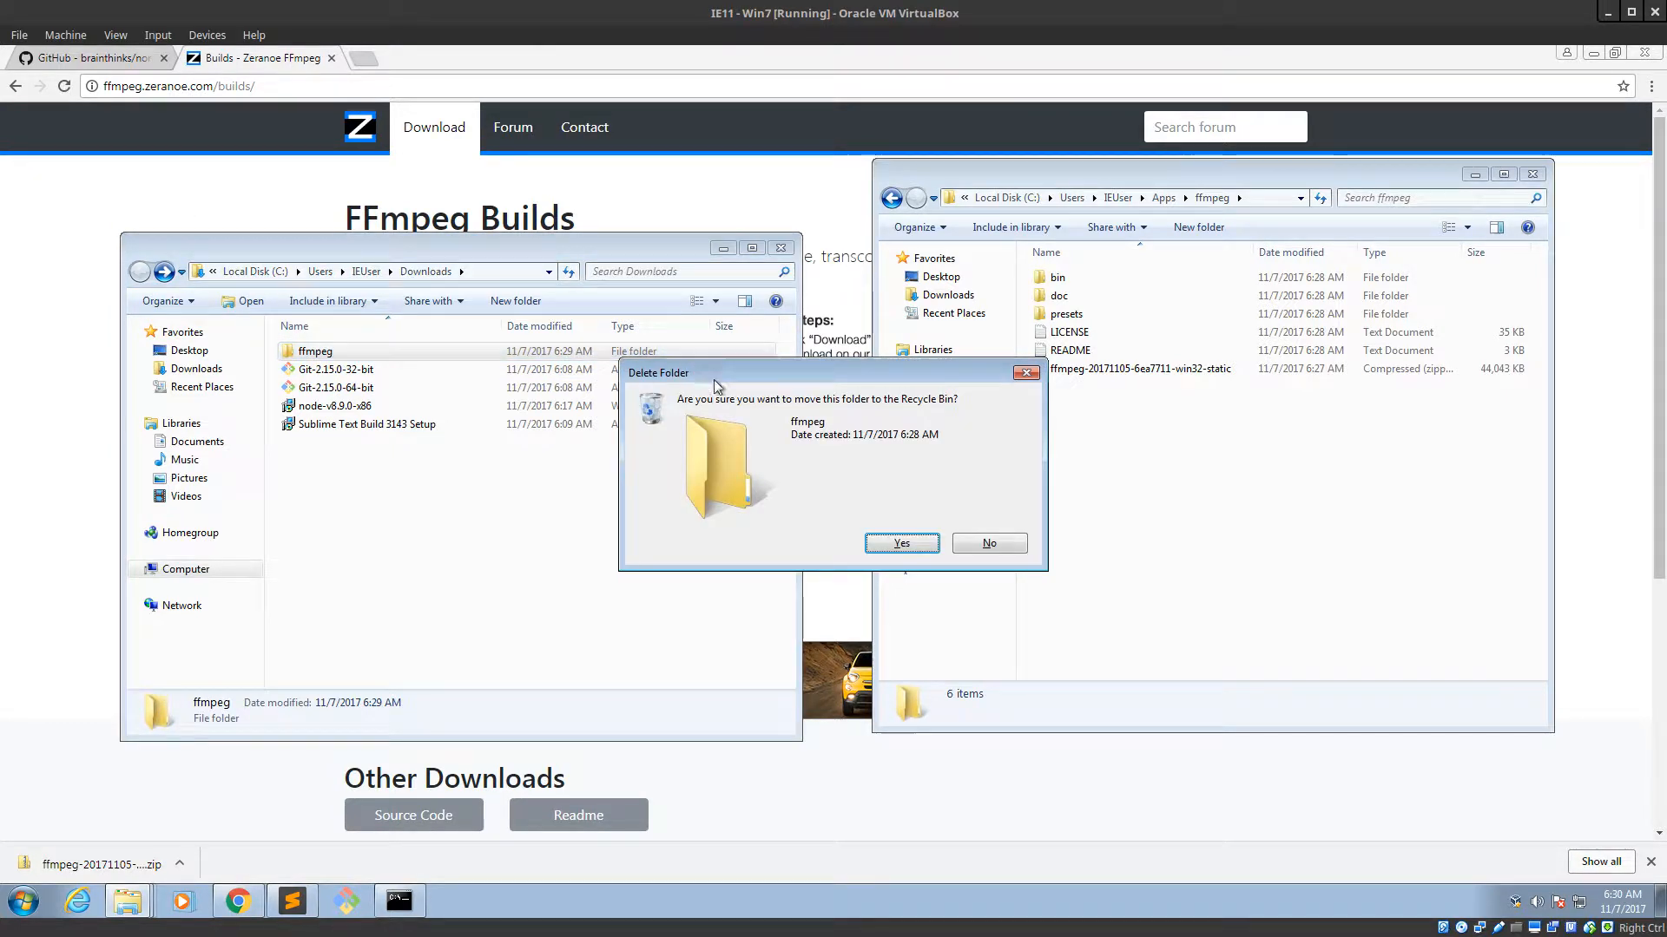
{"action": "left_click", "coordinate": [899, 543]}
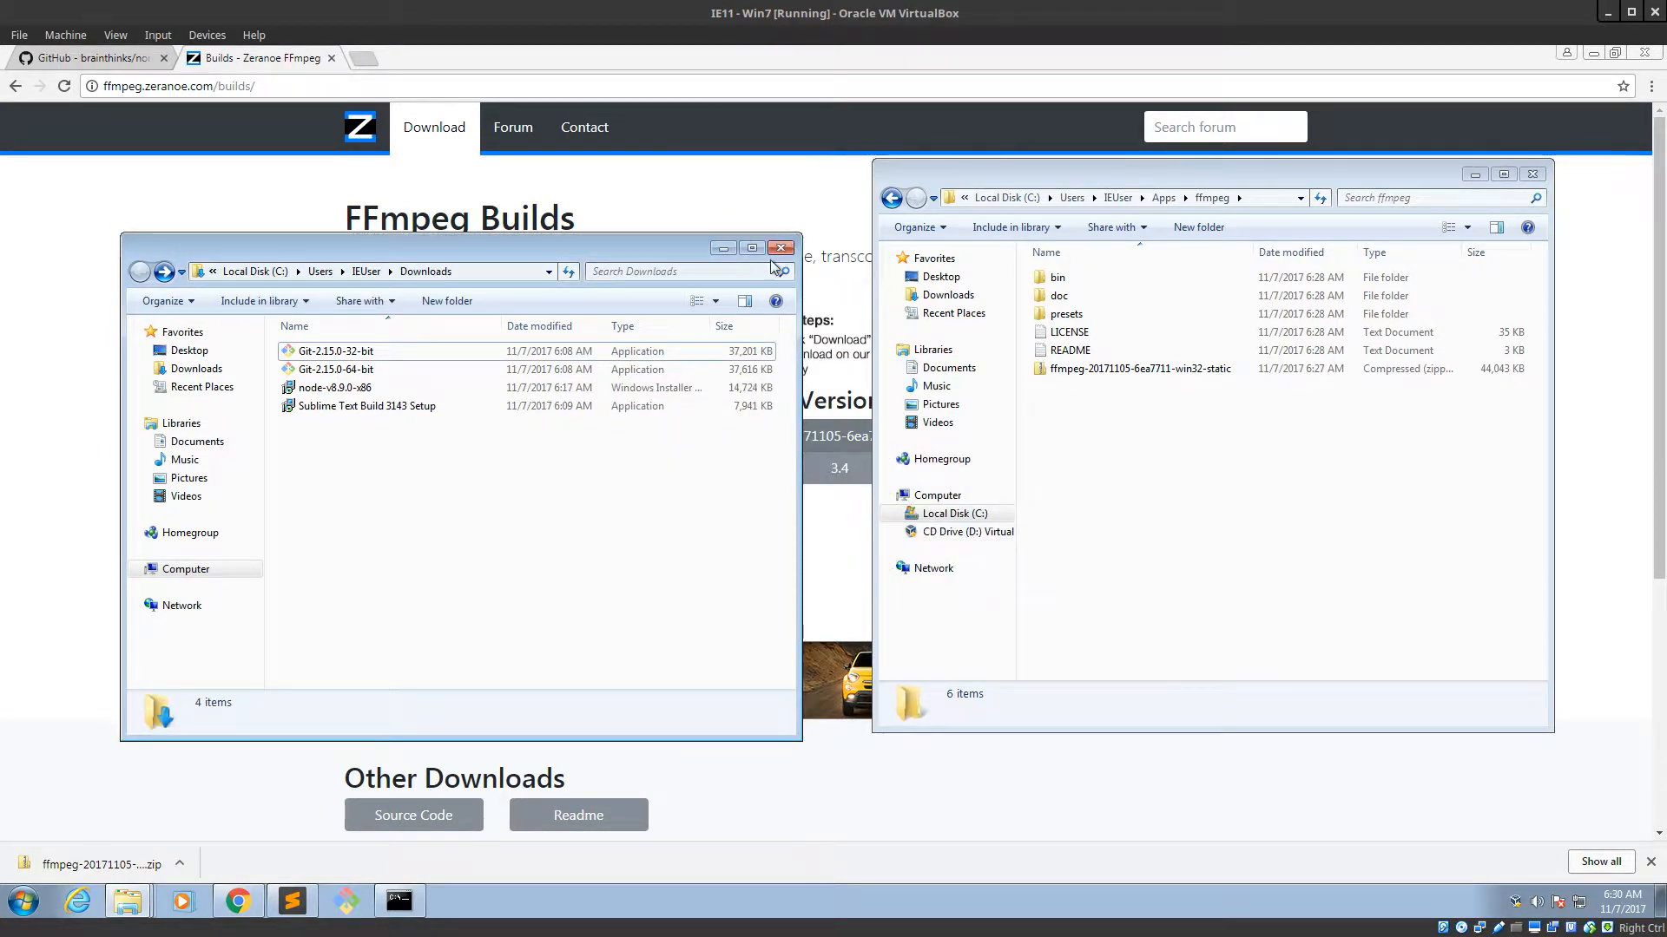
{"action": "left_click", "coordinate": [782, 247]}
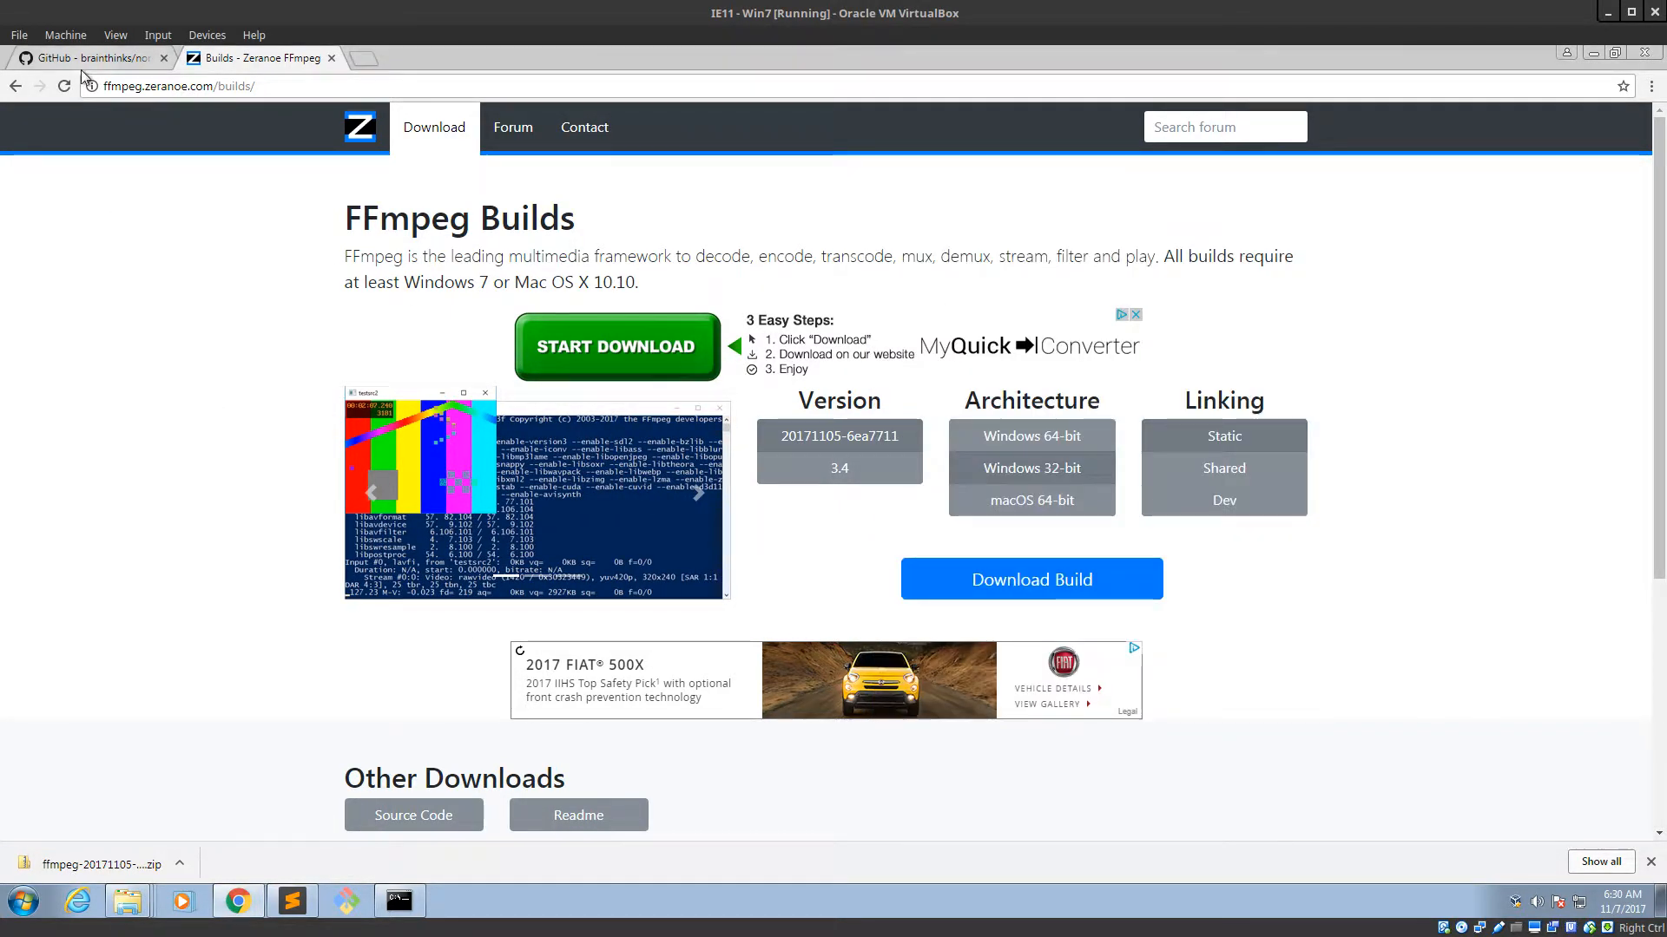
{"action": "left_click", "coordinate": [90, 57]}
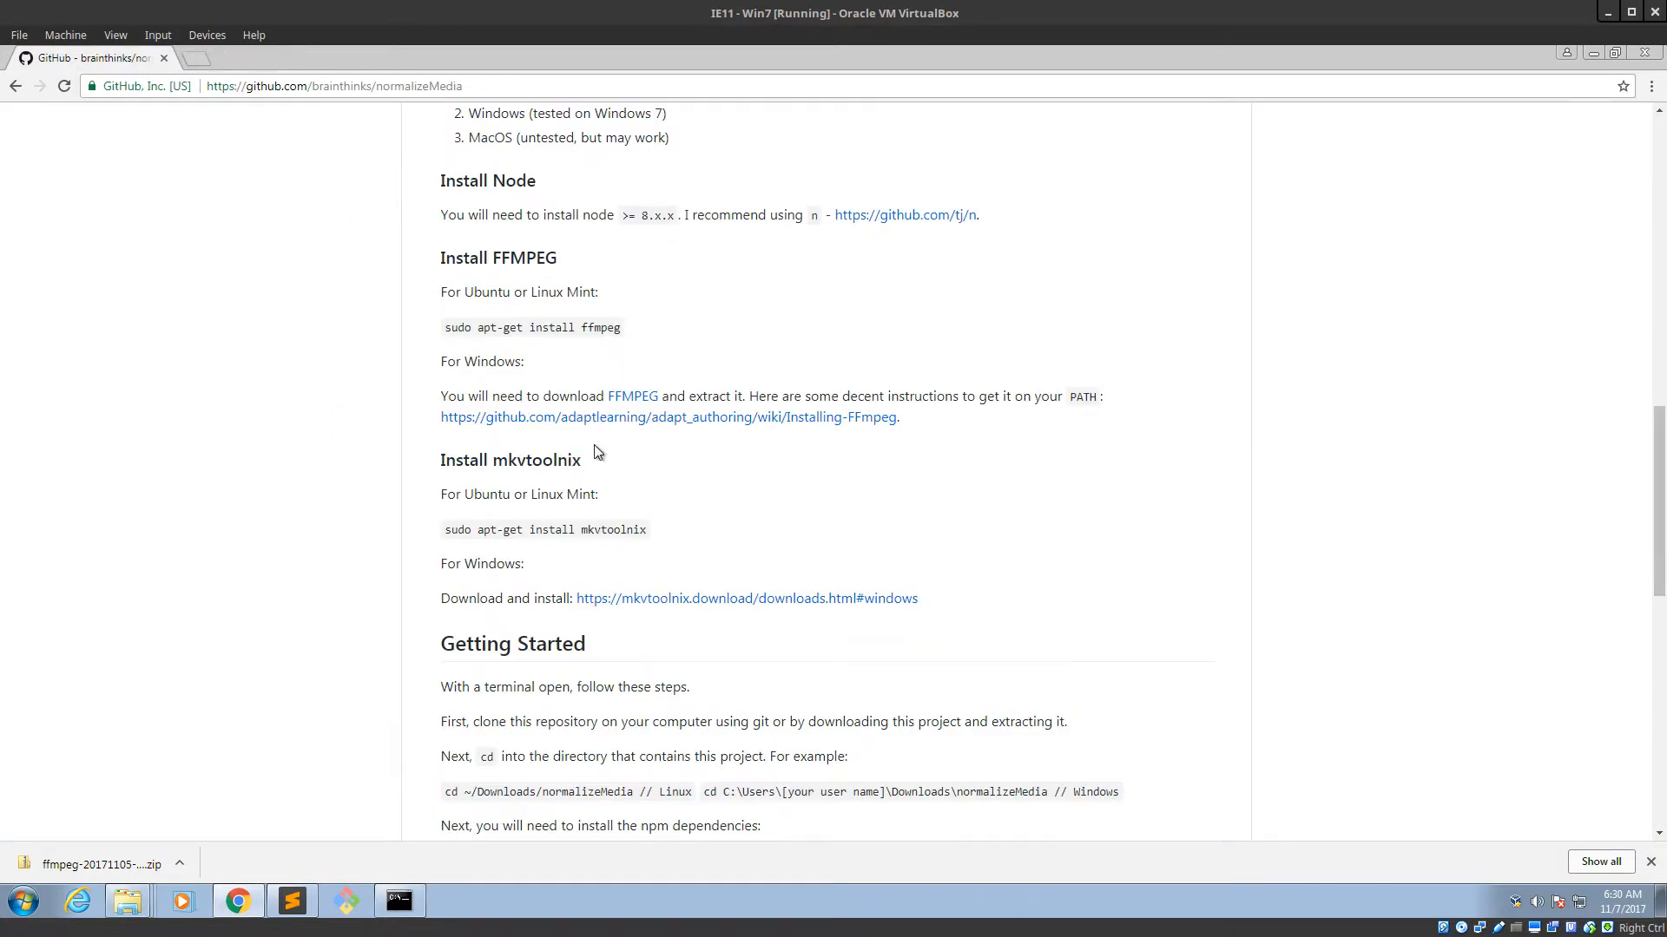
{"action": "left_click_drag", "start_coordinate": [440, 396], "coordinate": [757, 397]}
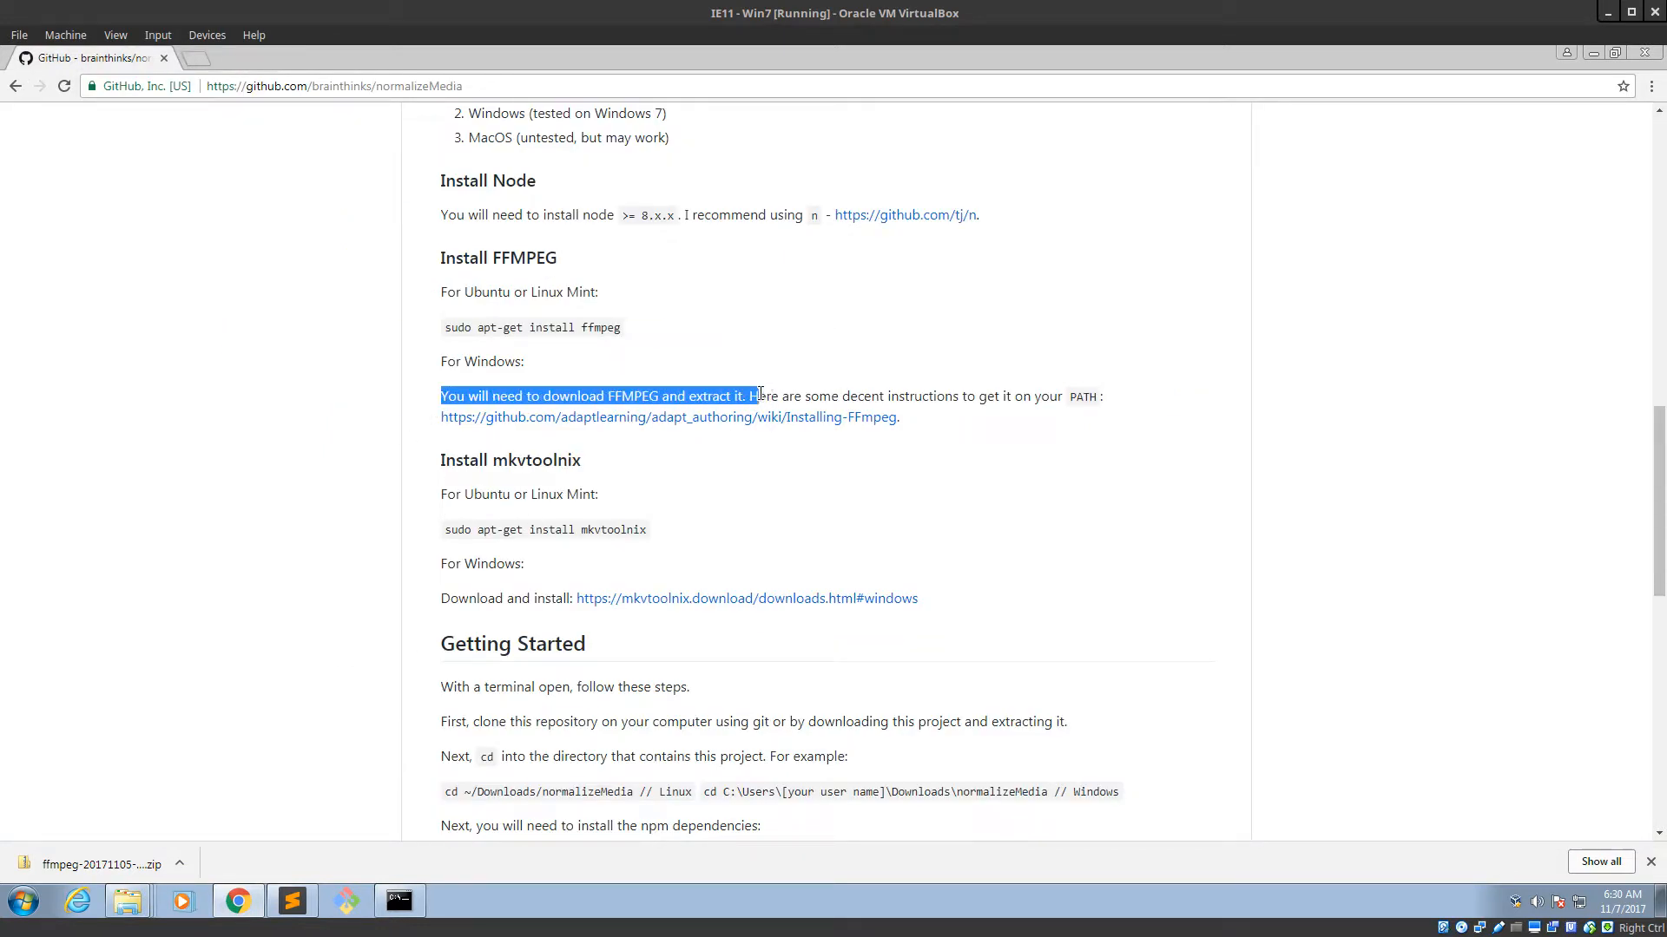
{"action": "left_click", "coordinate": [870, 455]}
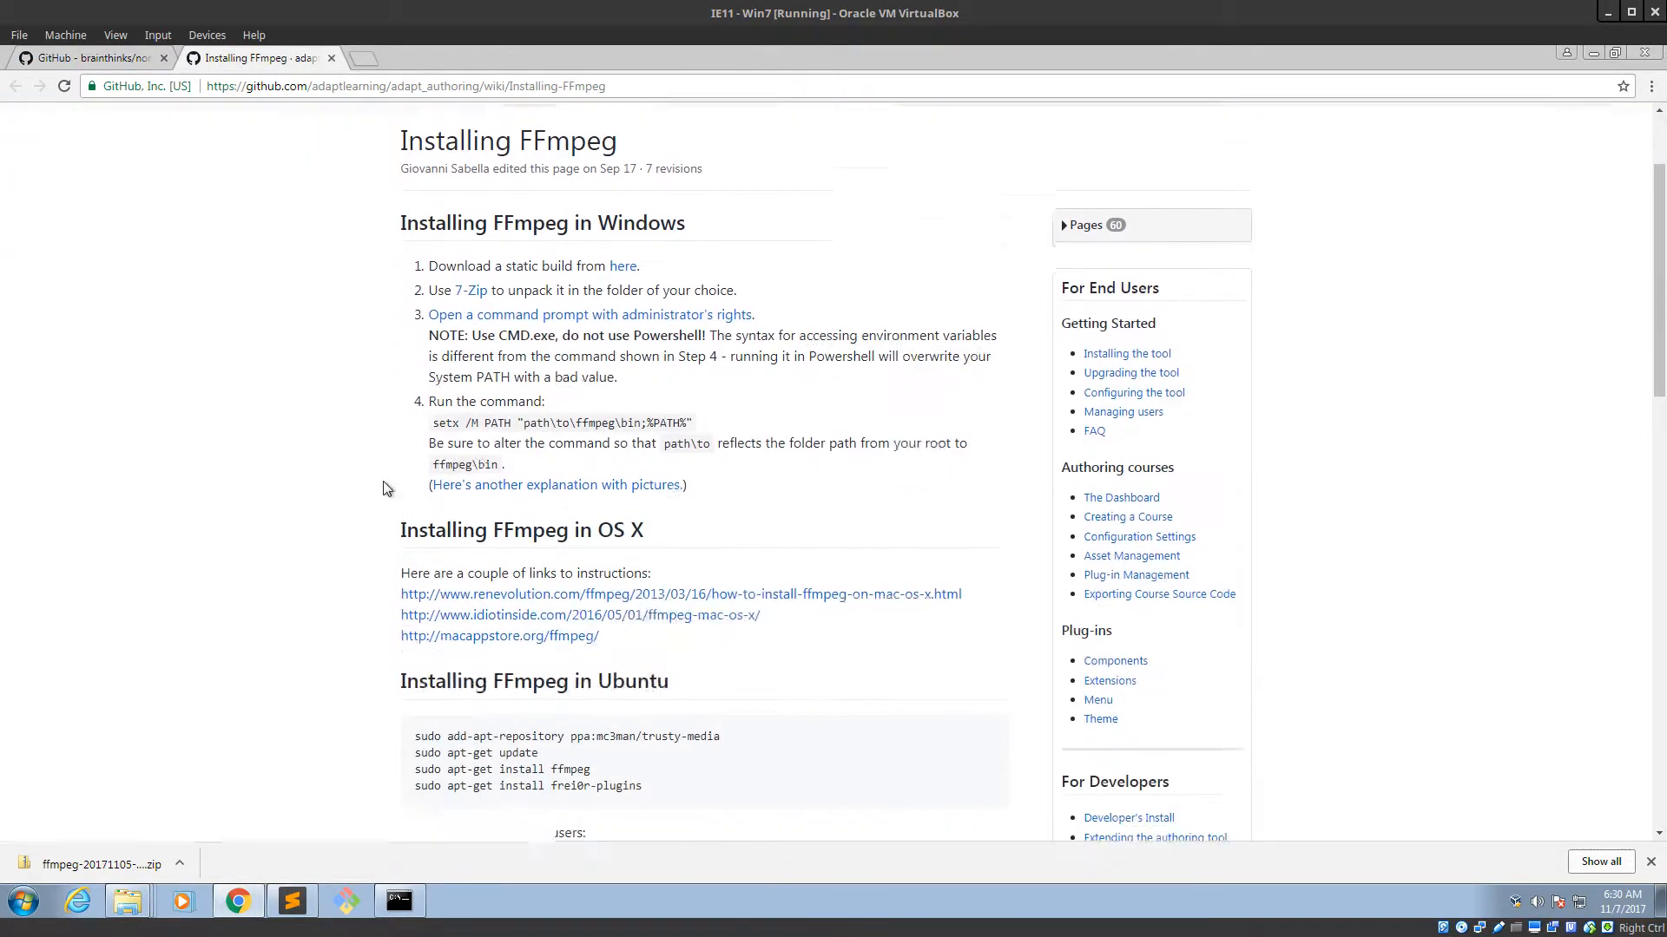
{"action": "scroll", "scroll_direction": "down", "scroll_amount": 3}
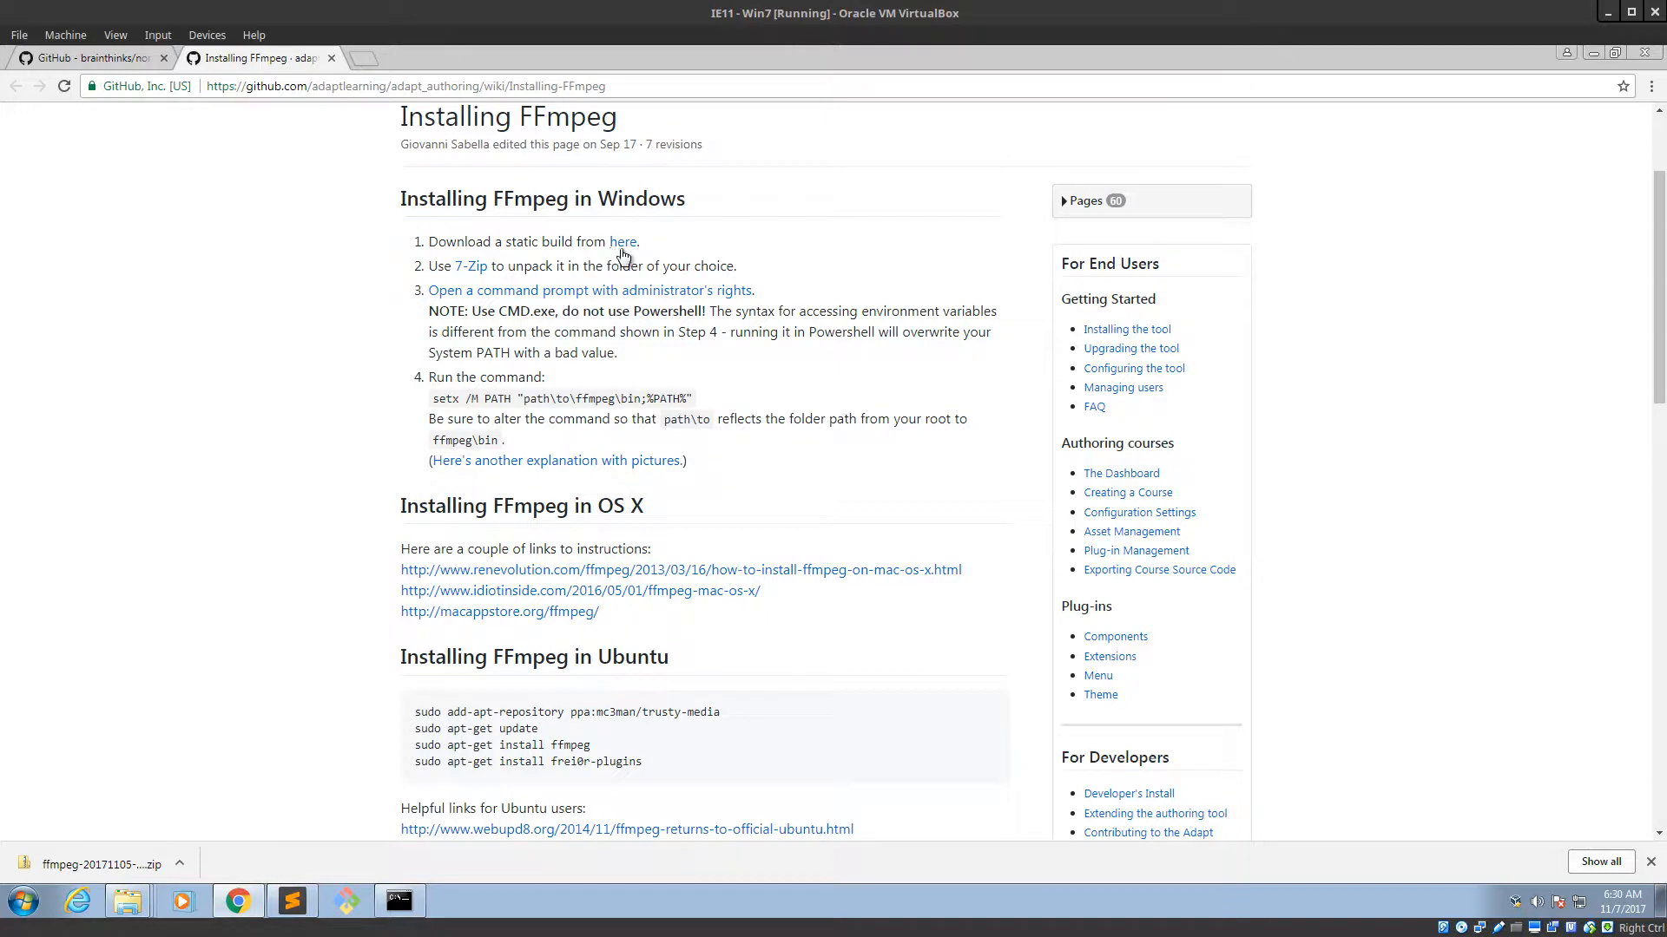
{"action": "left_click", "coordinate": [623, 241]}
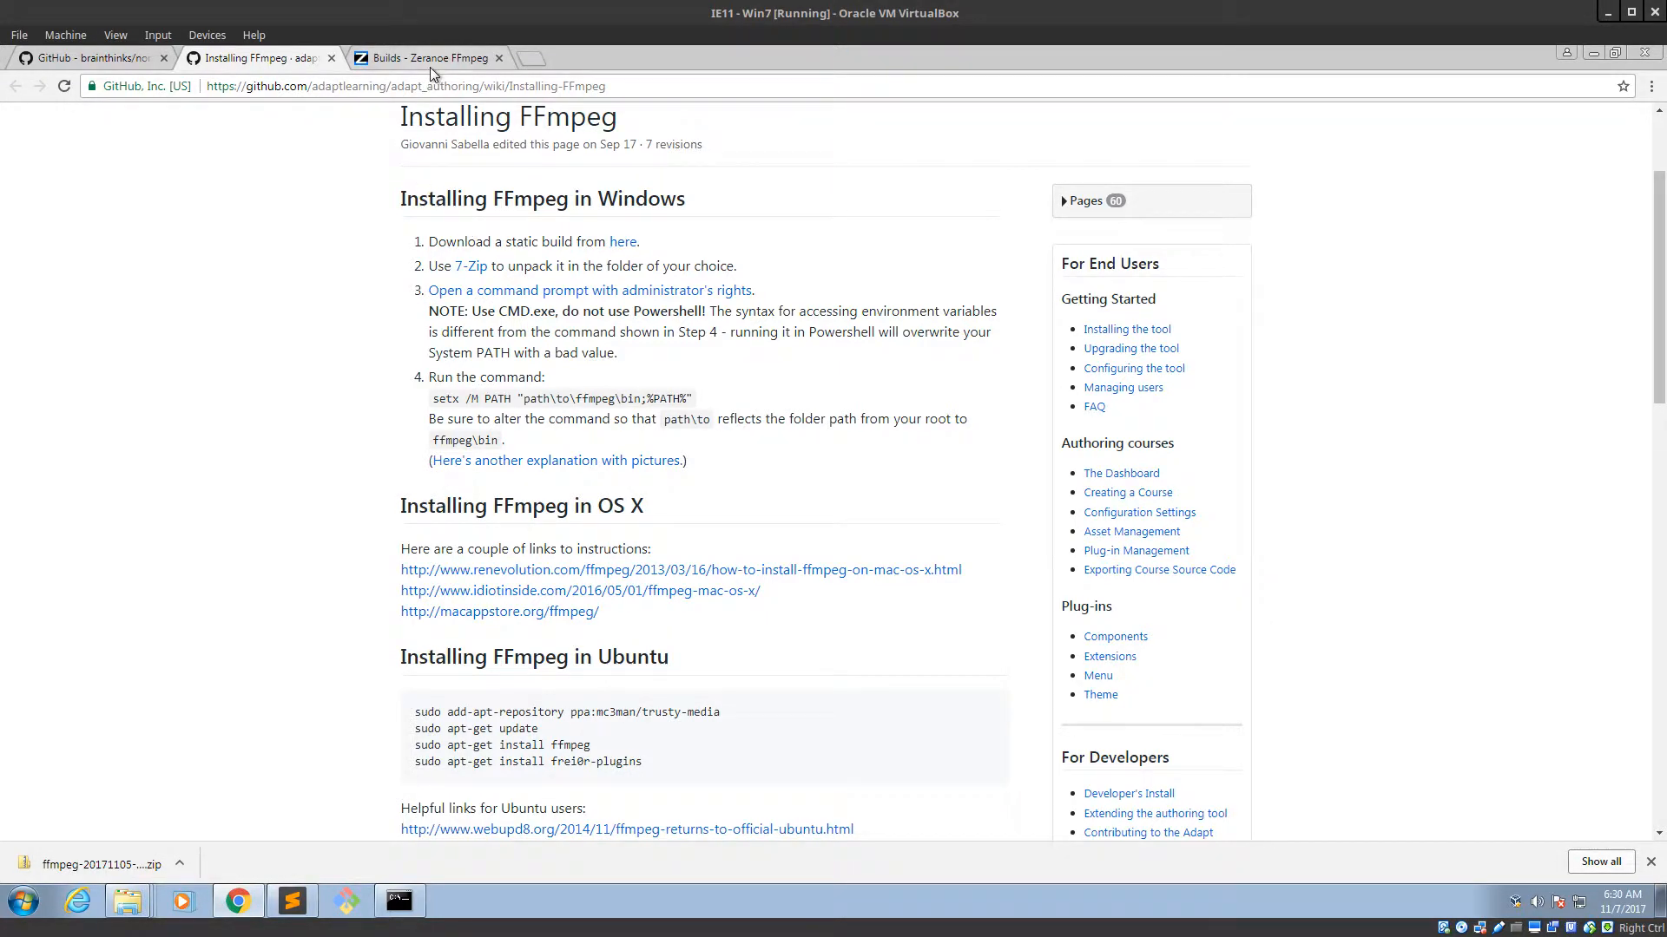
{"action": "left_click", "coordinate": [497, 57]}
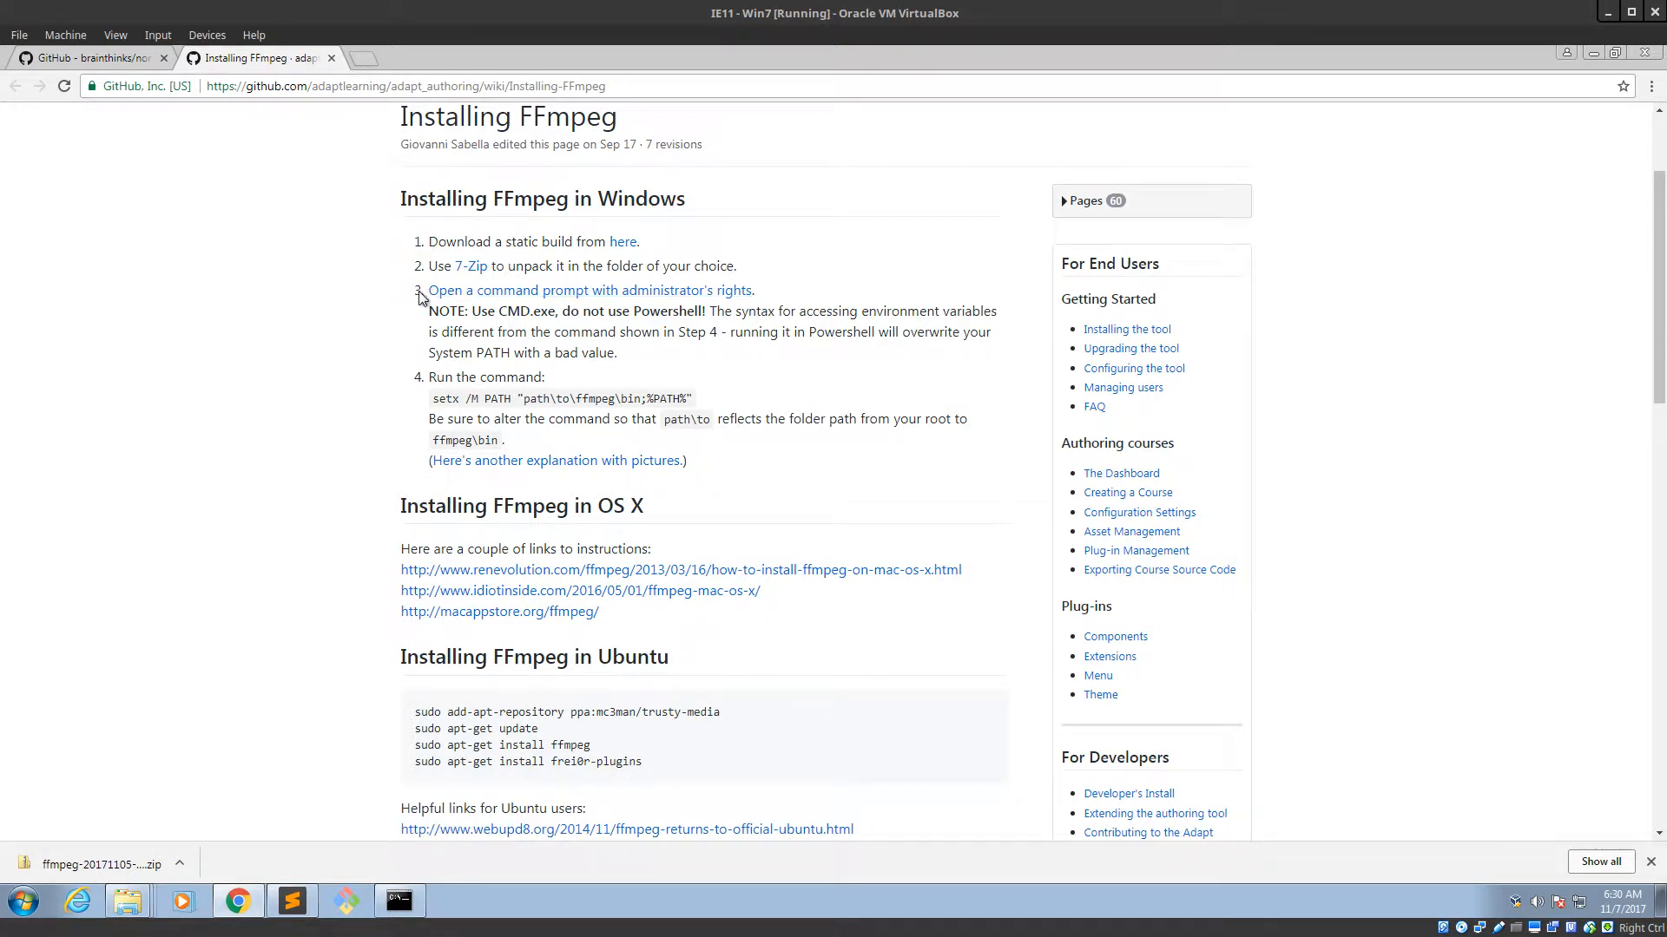
{"action": "mouse_move", "coordinate": [557, 301]}
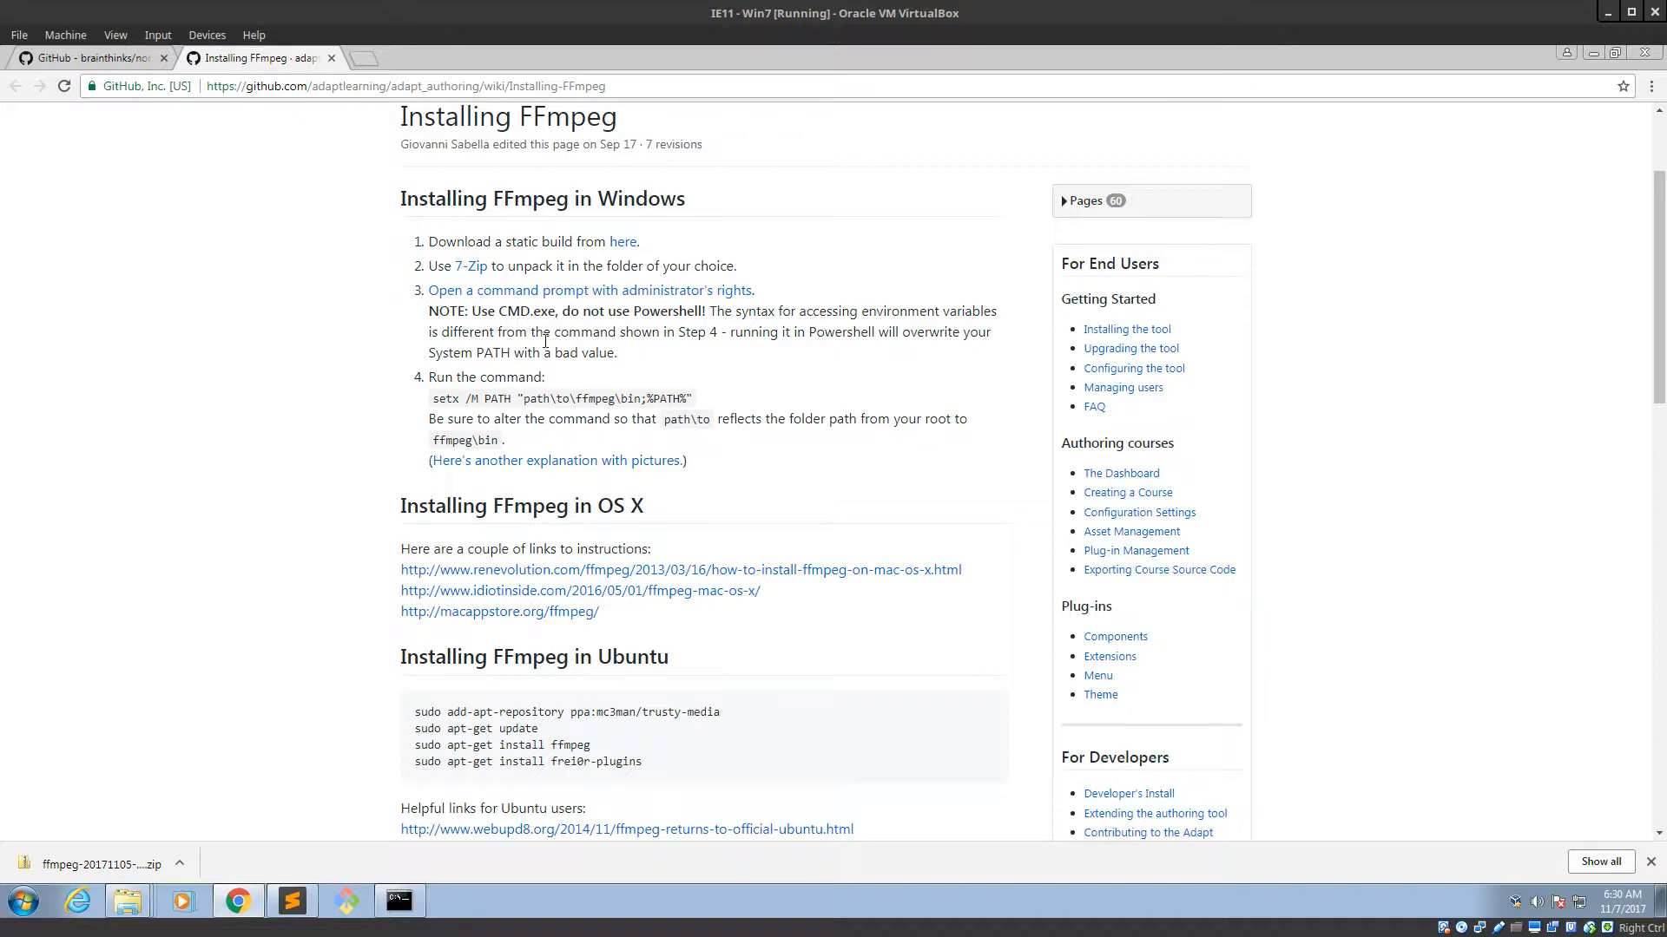
{"action": "left_click_drag", "start_coordinate": [427, 311], "coordinate": [708, 310]}
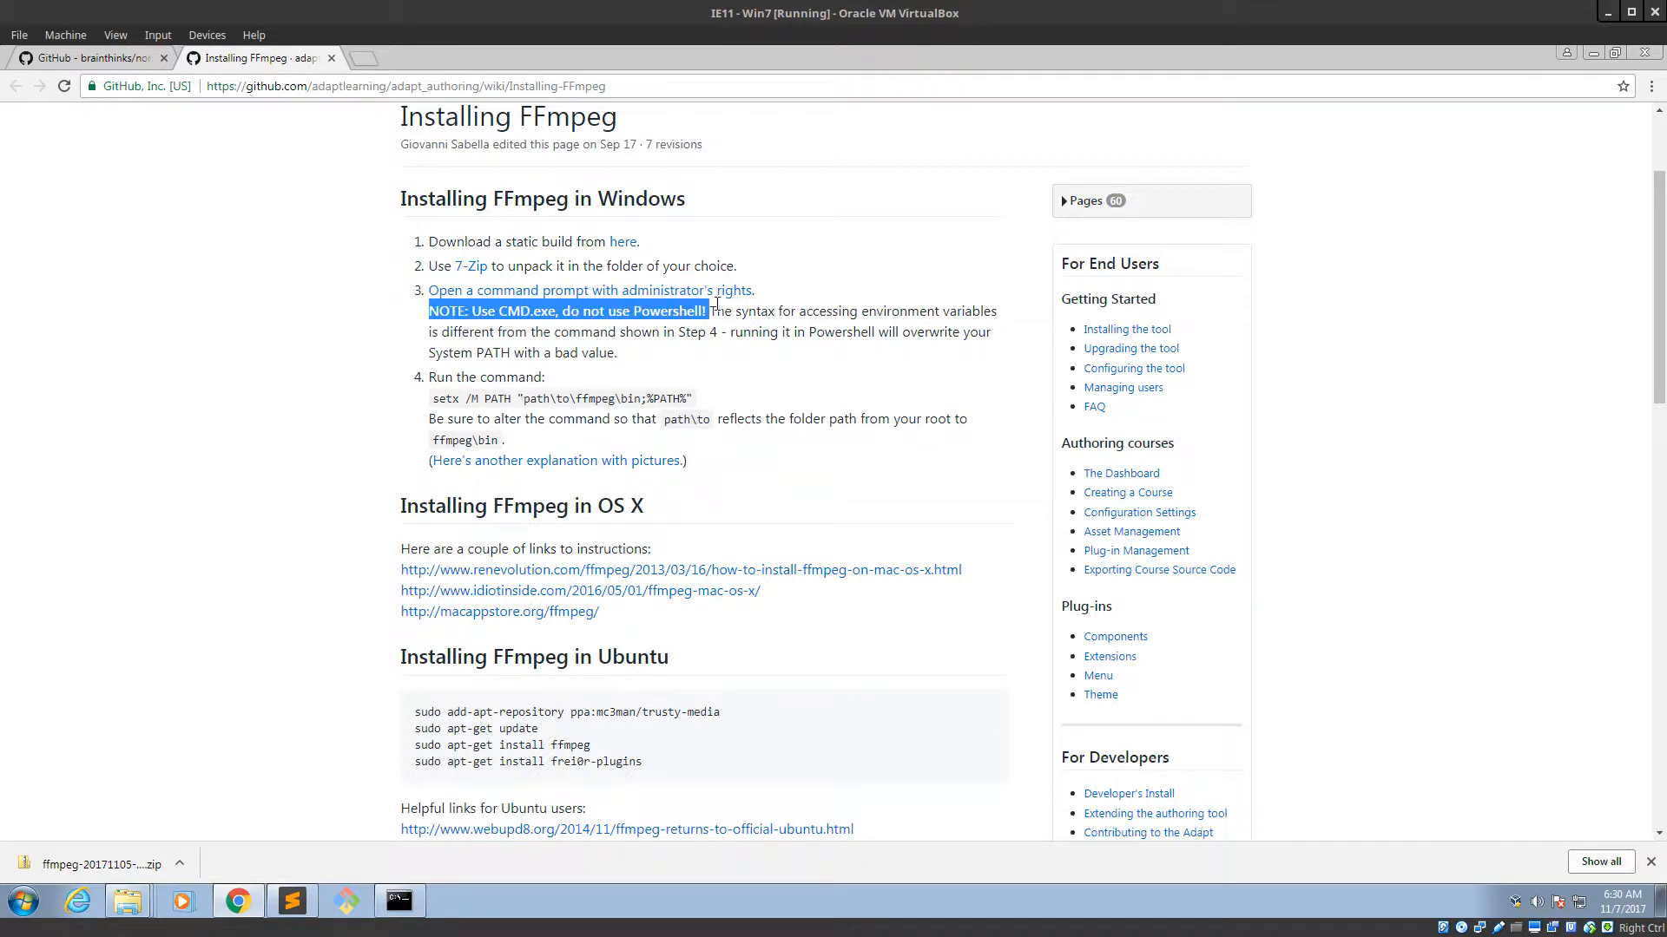
{"action": "left_click", "coordinate": [297, 590]}
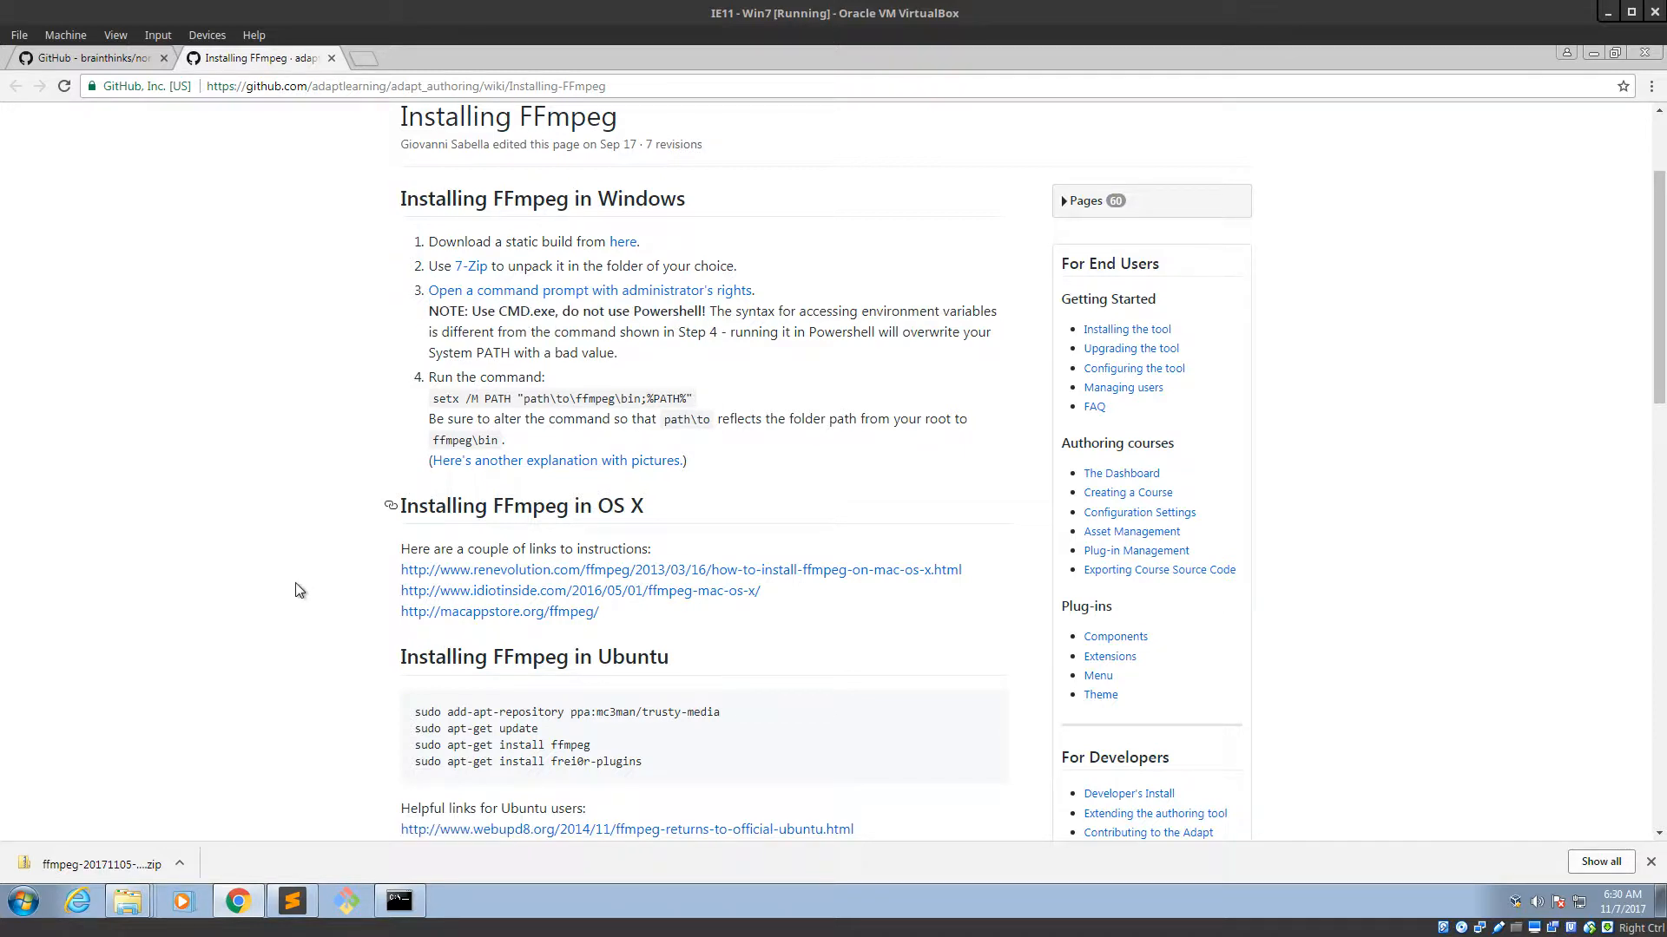
Search Start for cmd, run it as administrator, and approve the UAC prompt.
{"action": "left_click", "coordinate": [21, 903]}
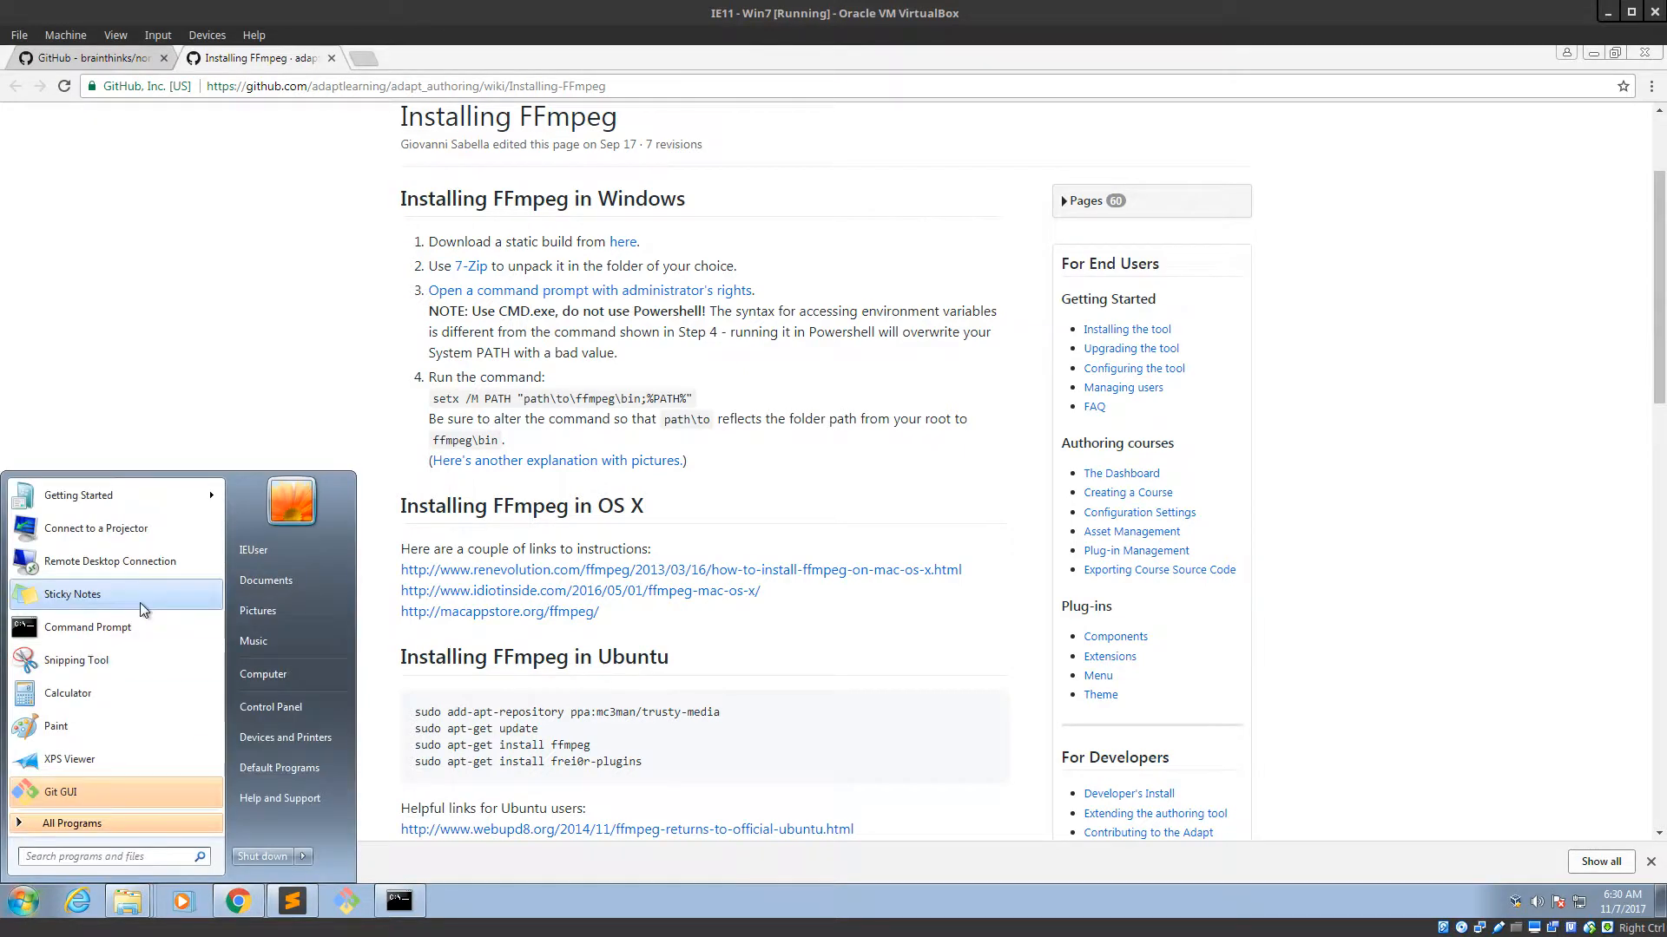
{"action": "type", "text": "cmd"}
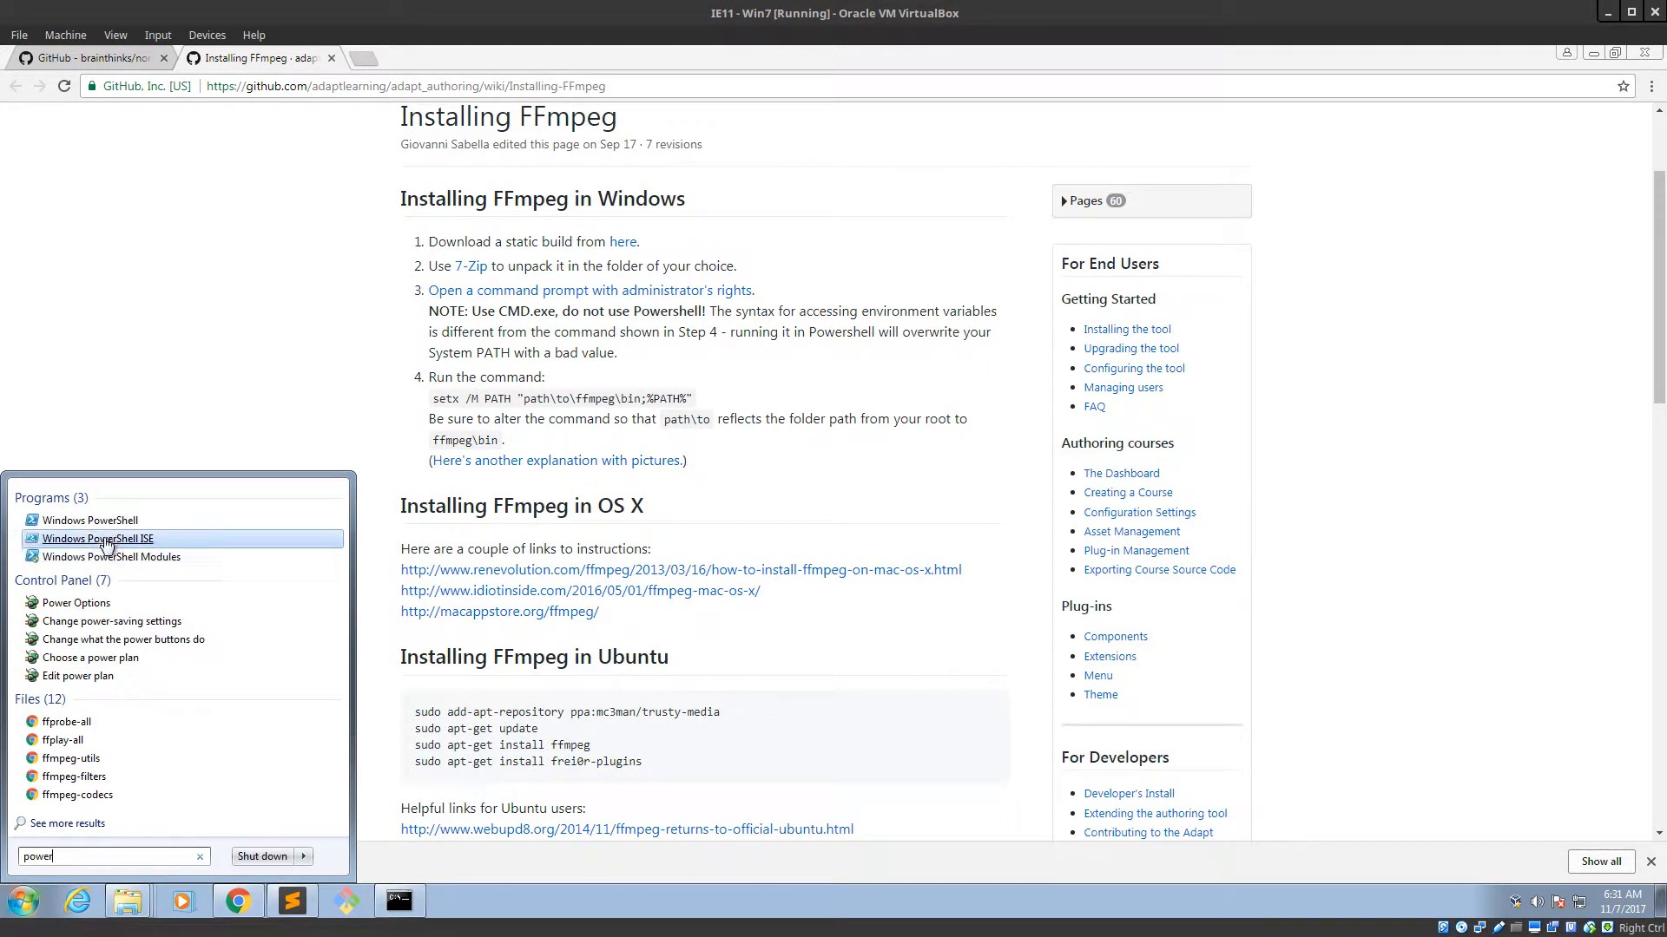
{"action": "mouse_move", "coordinate": [90, 520]}
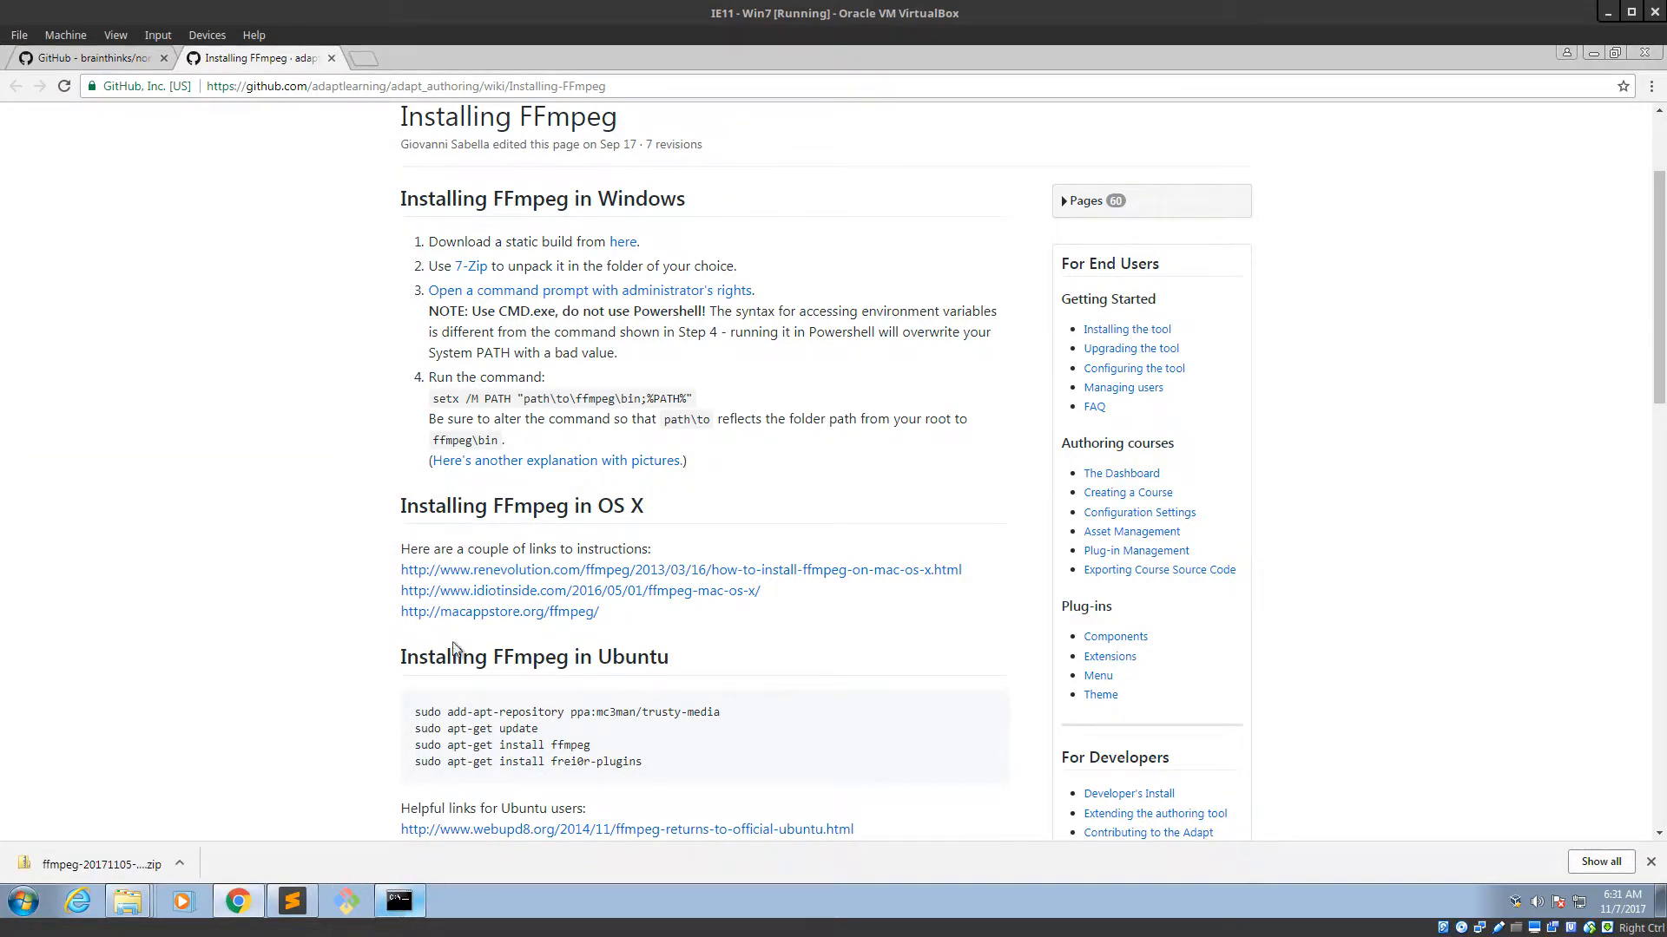
{"action": "mouse_move", "coordinate": [588, 290]}
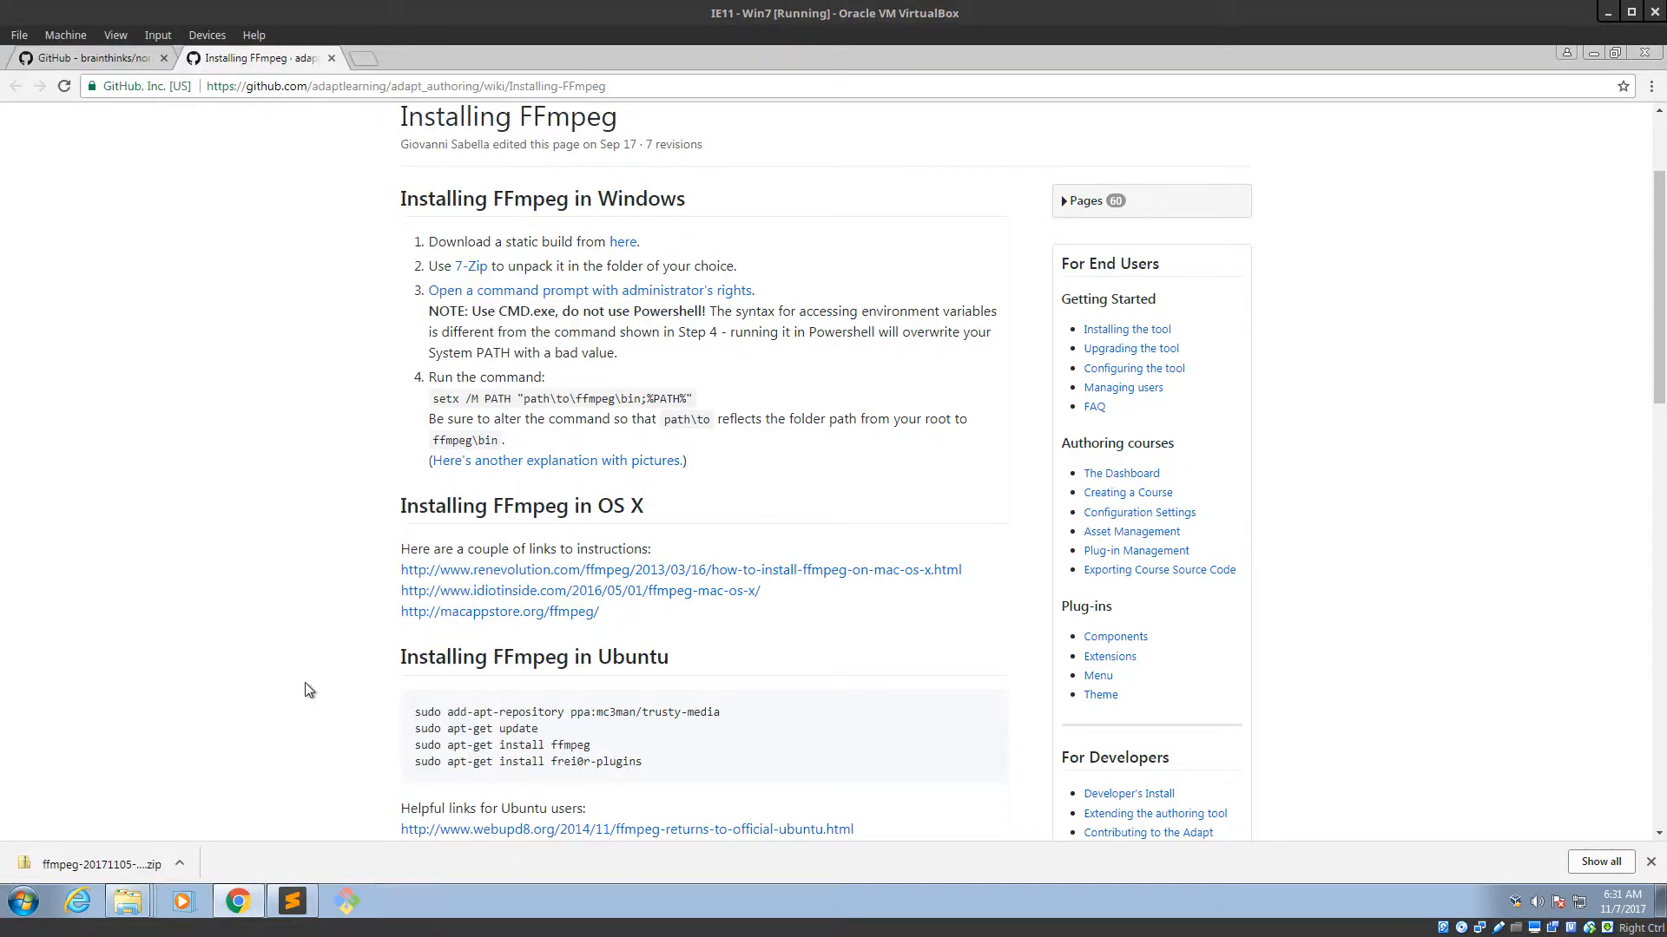
{"action": "left_click", "coordinate": [20, 901]}
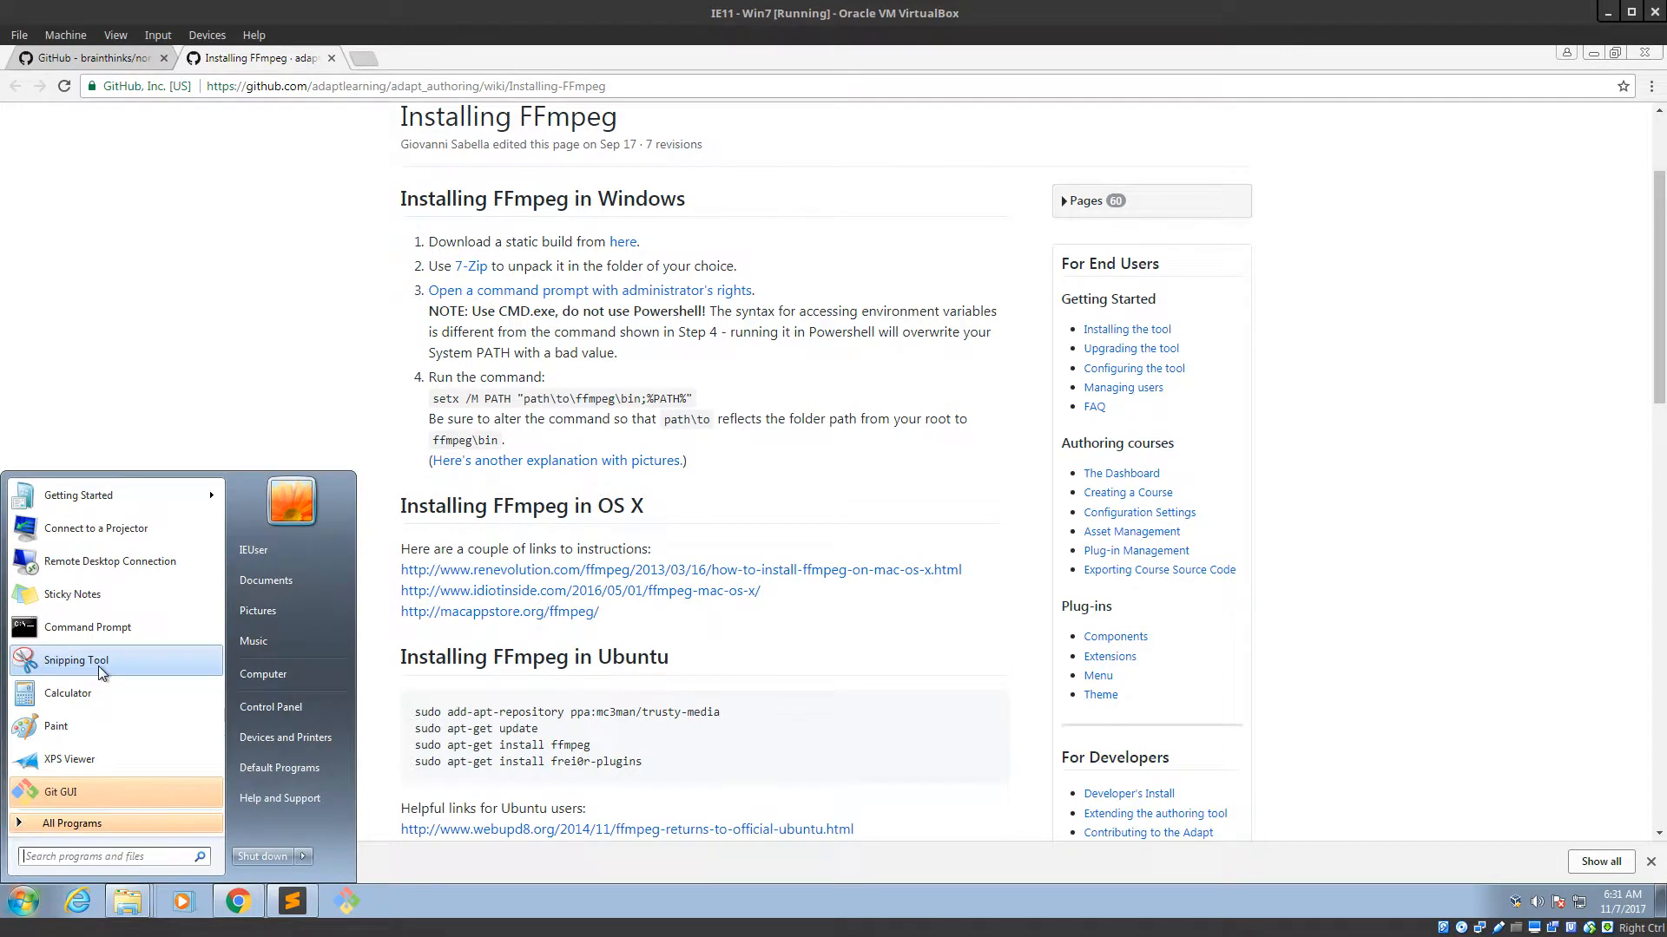
{"action": "type", "text": "cmd"}
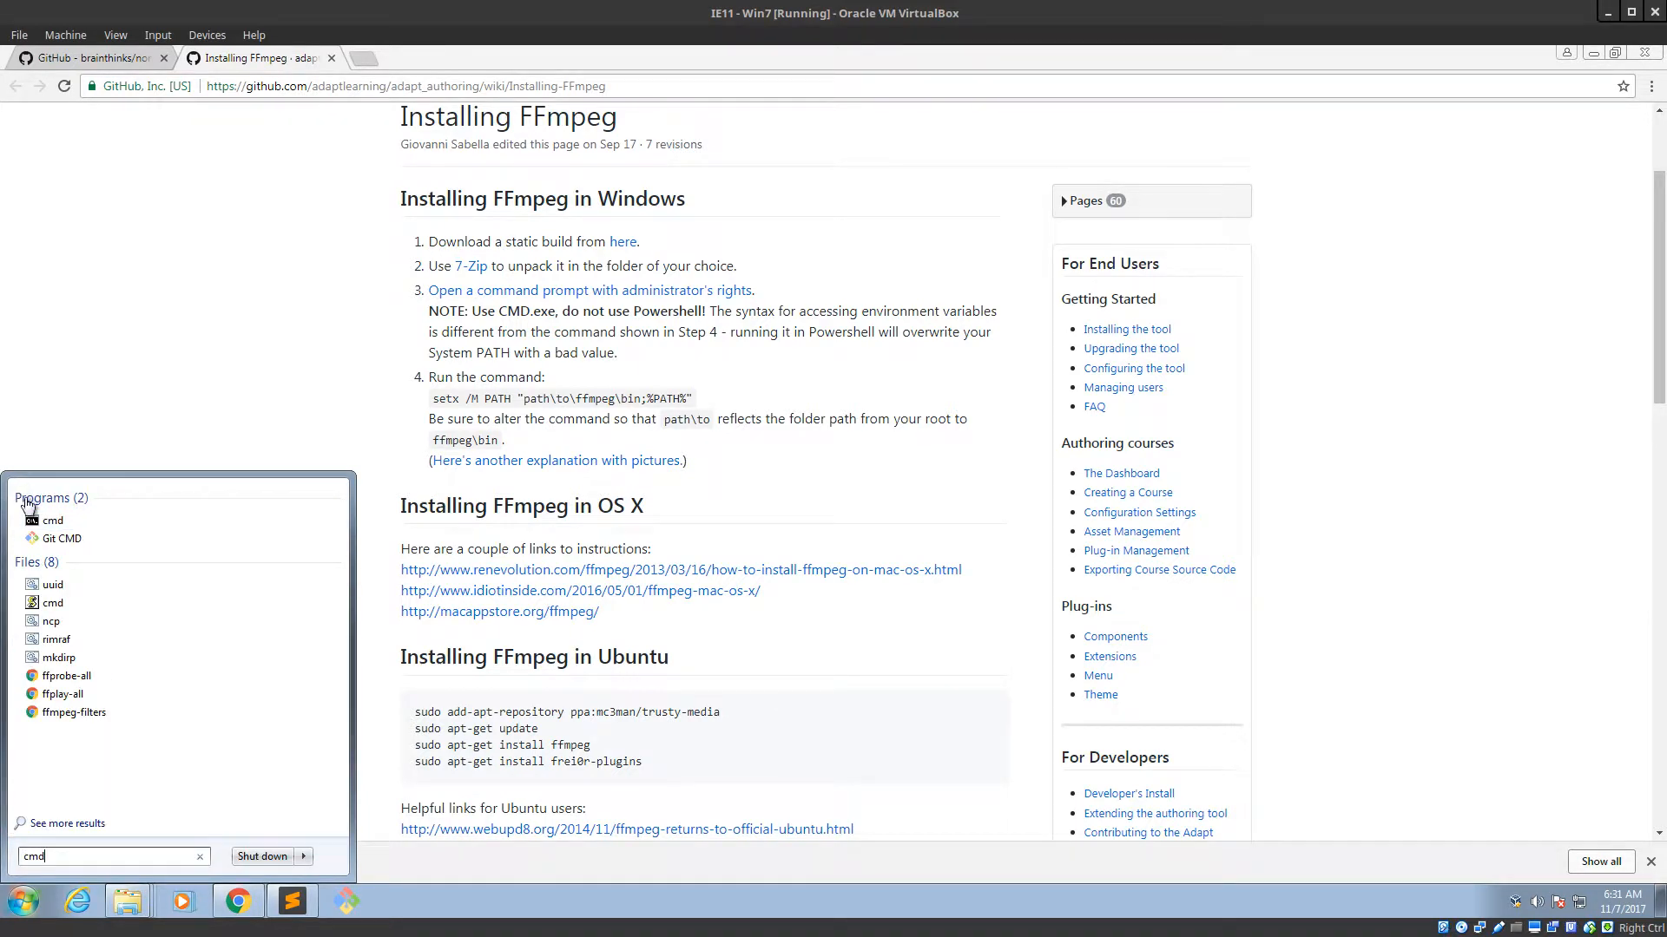
{"action": "right_click", "coordinate": [53, 520]}
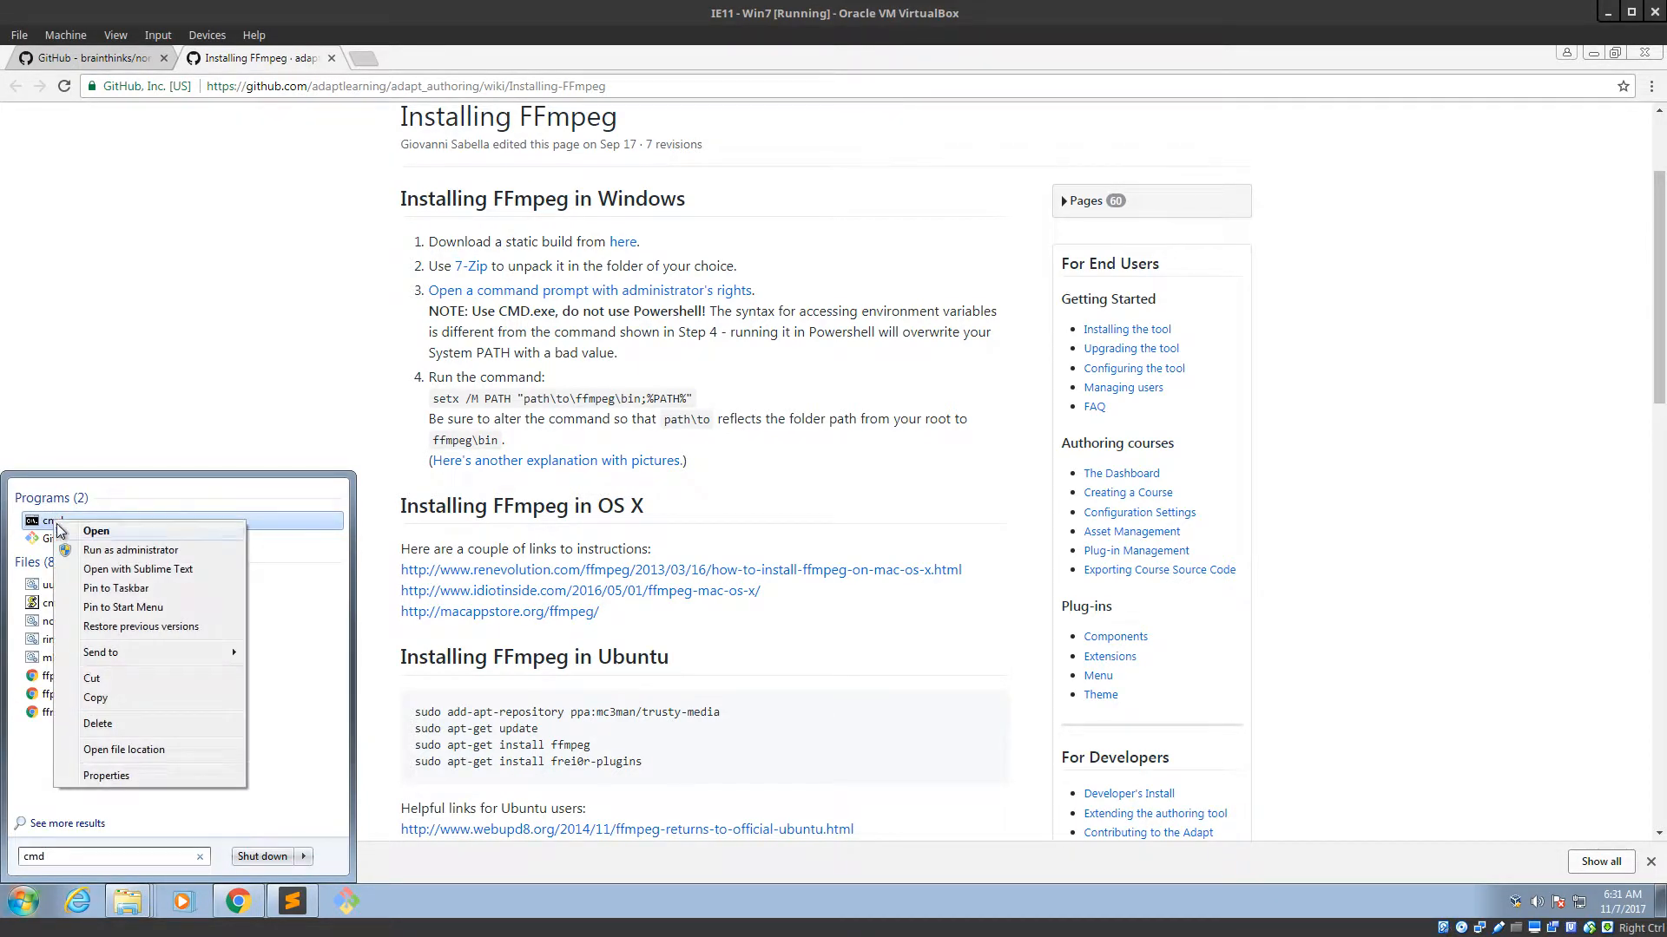
{"action": "left_click", "coordinate": [131, 550]}
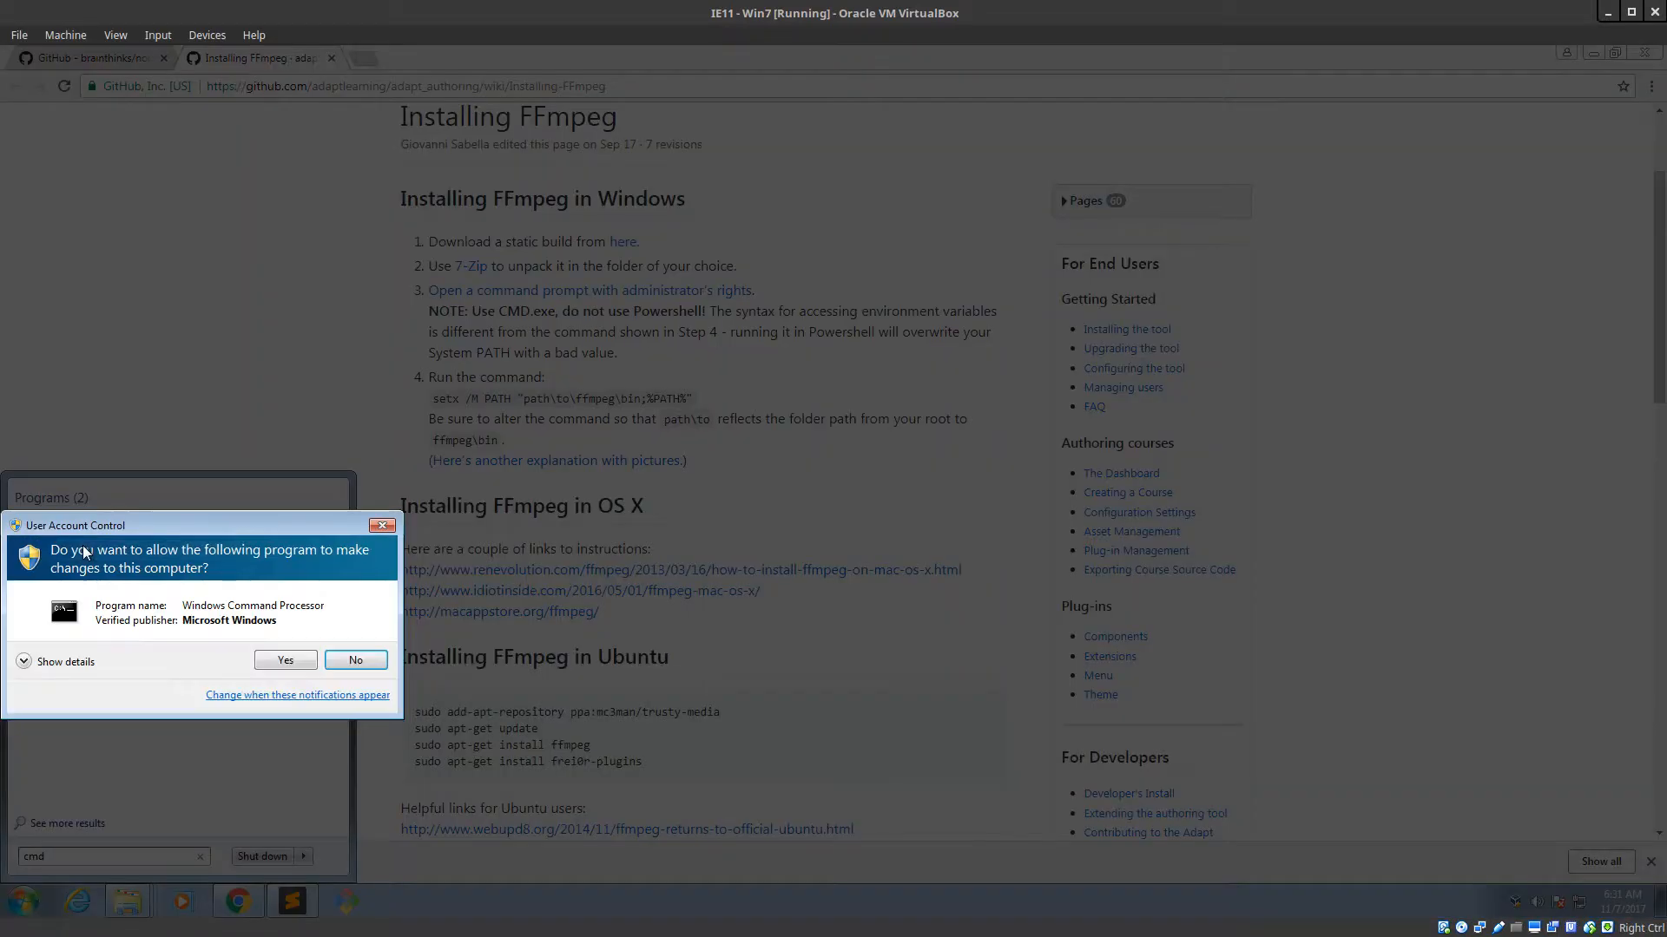
{"action": "left_click", "coordinate": [284, 659]}
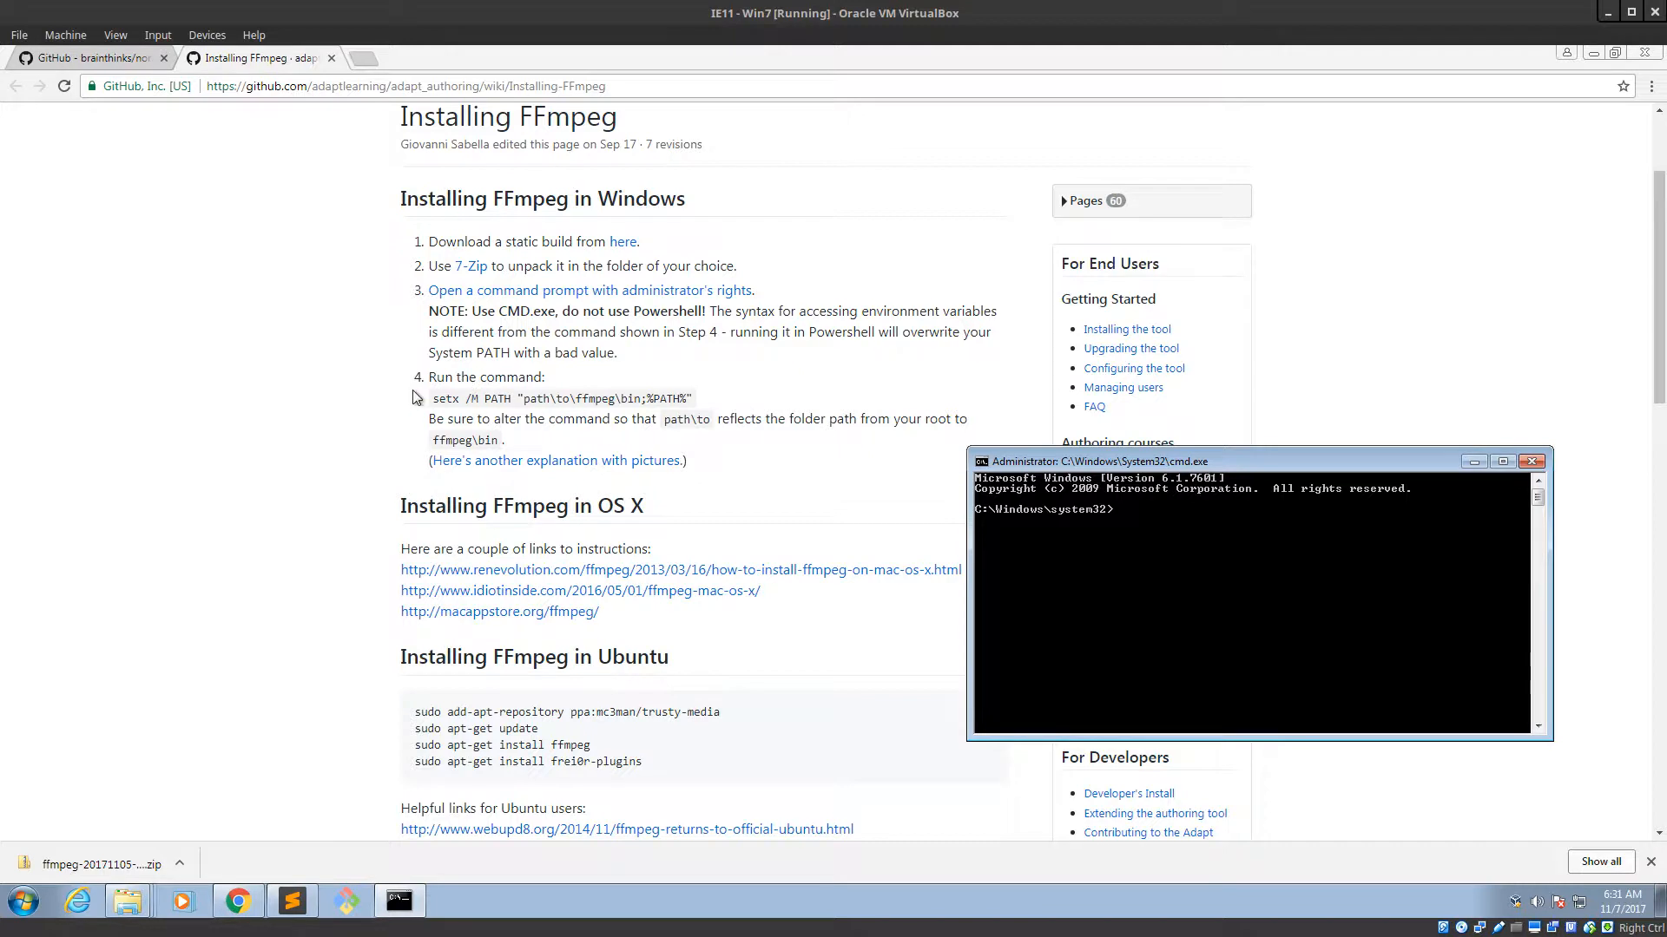
{"action": "mouse_move", "coordinate": [1078, 587]}
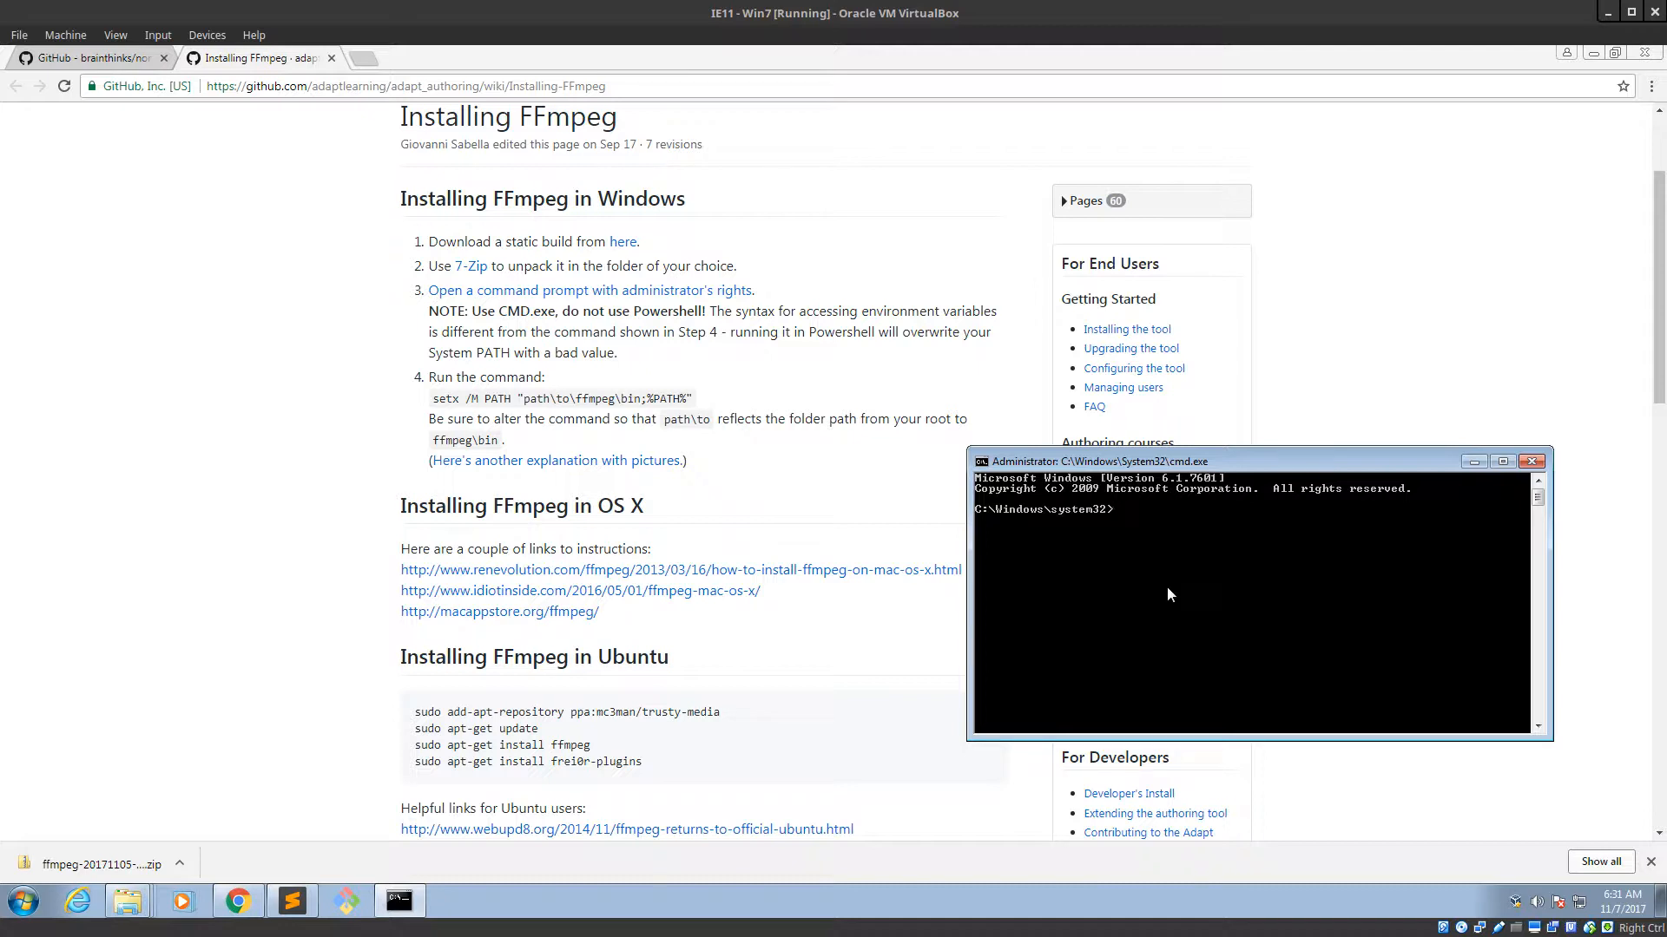
Enter 'setx.exe' at the administrator Command Prompt.
{"action": "type", "text": "setx"}
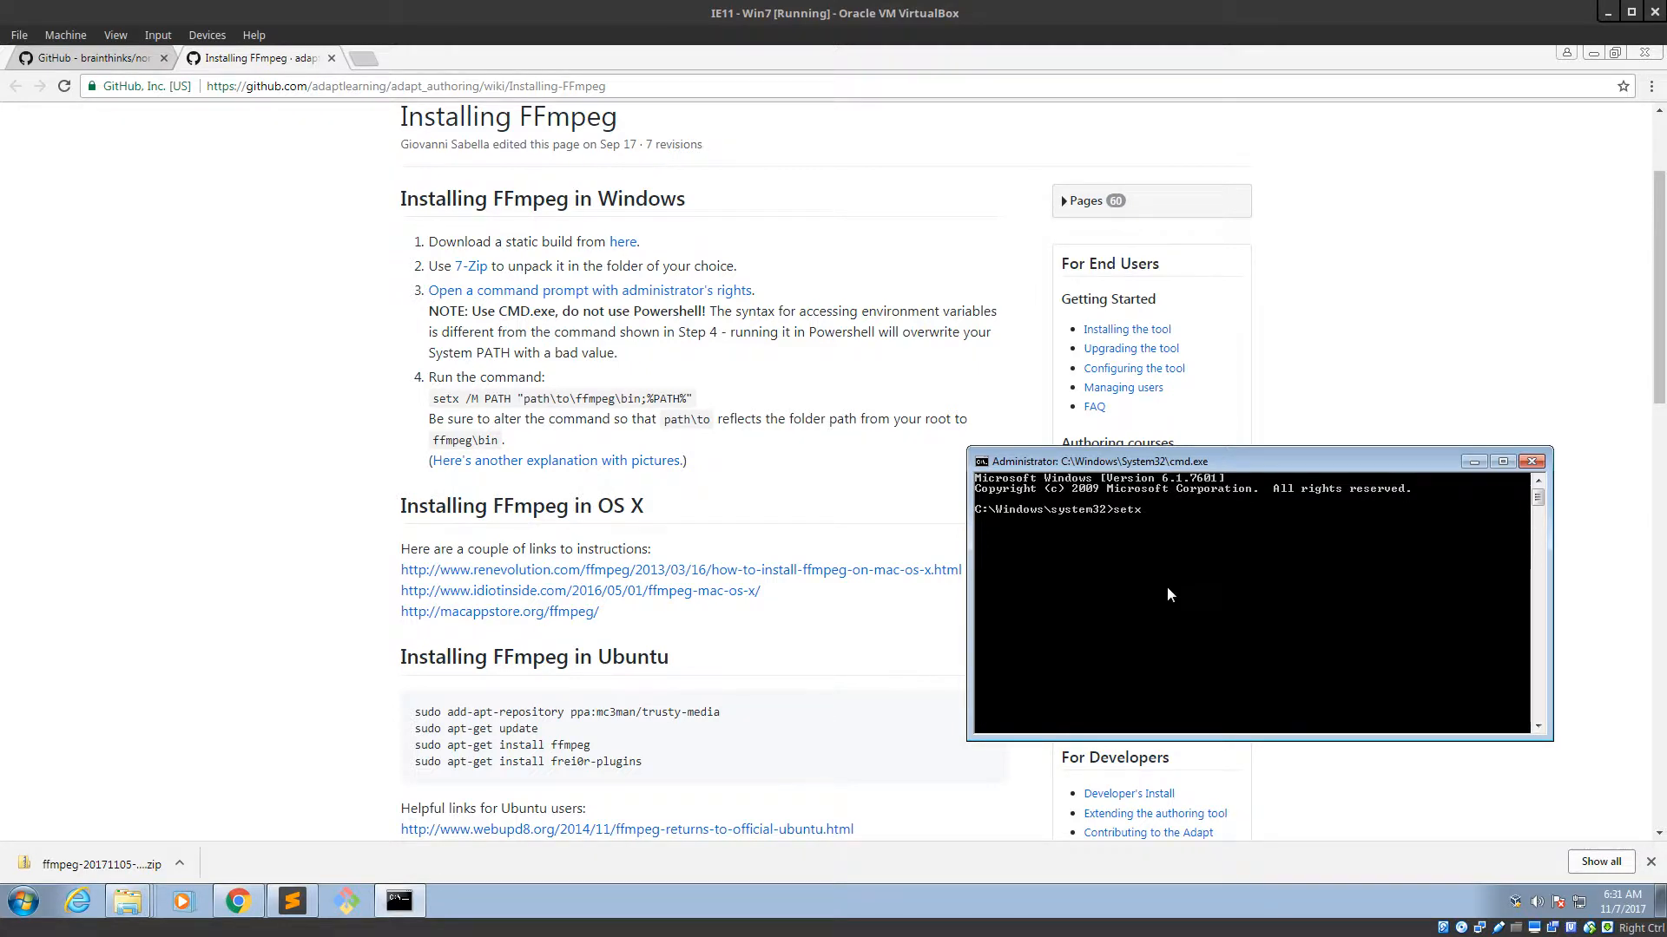
{"action": "type", "text": ".exe"}
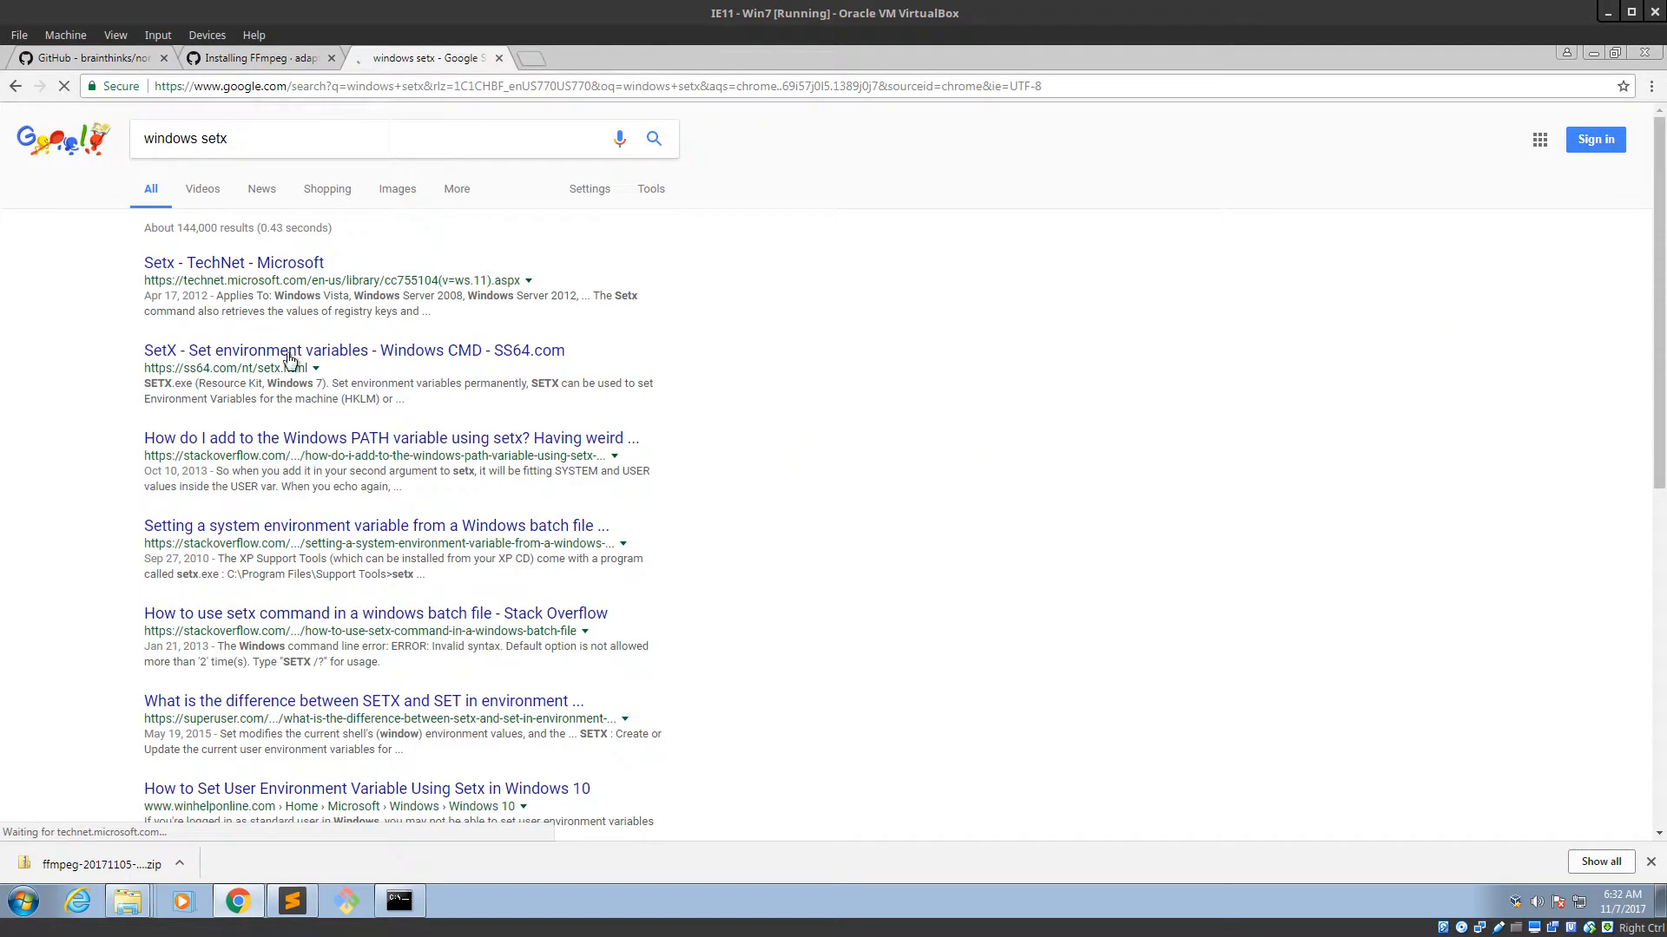
Open Microsoft's TechNet Setx reference and read its description of creating environment variables.
{"action": "left_click", "coordinate": [233, 262]}
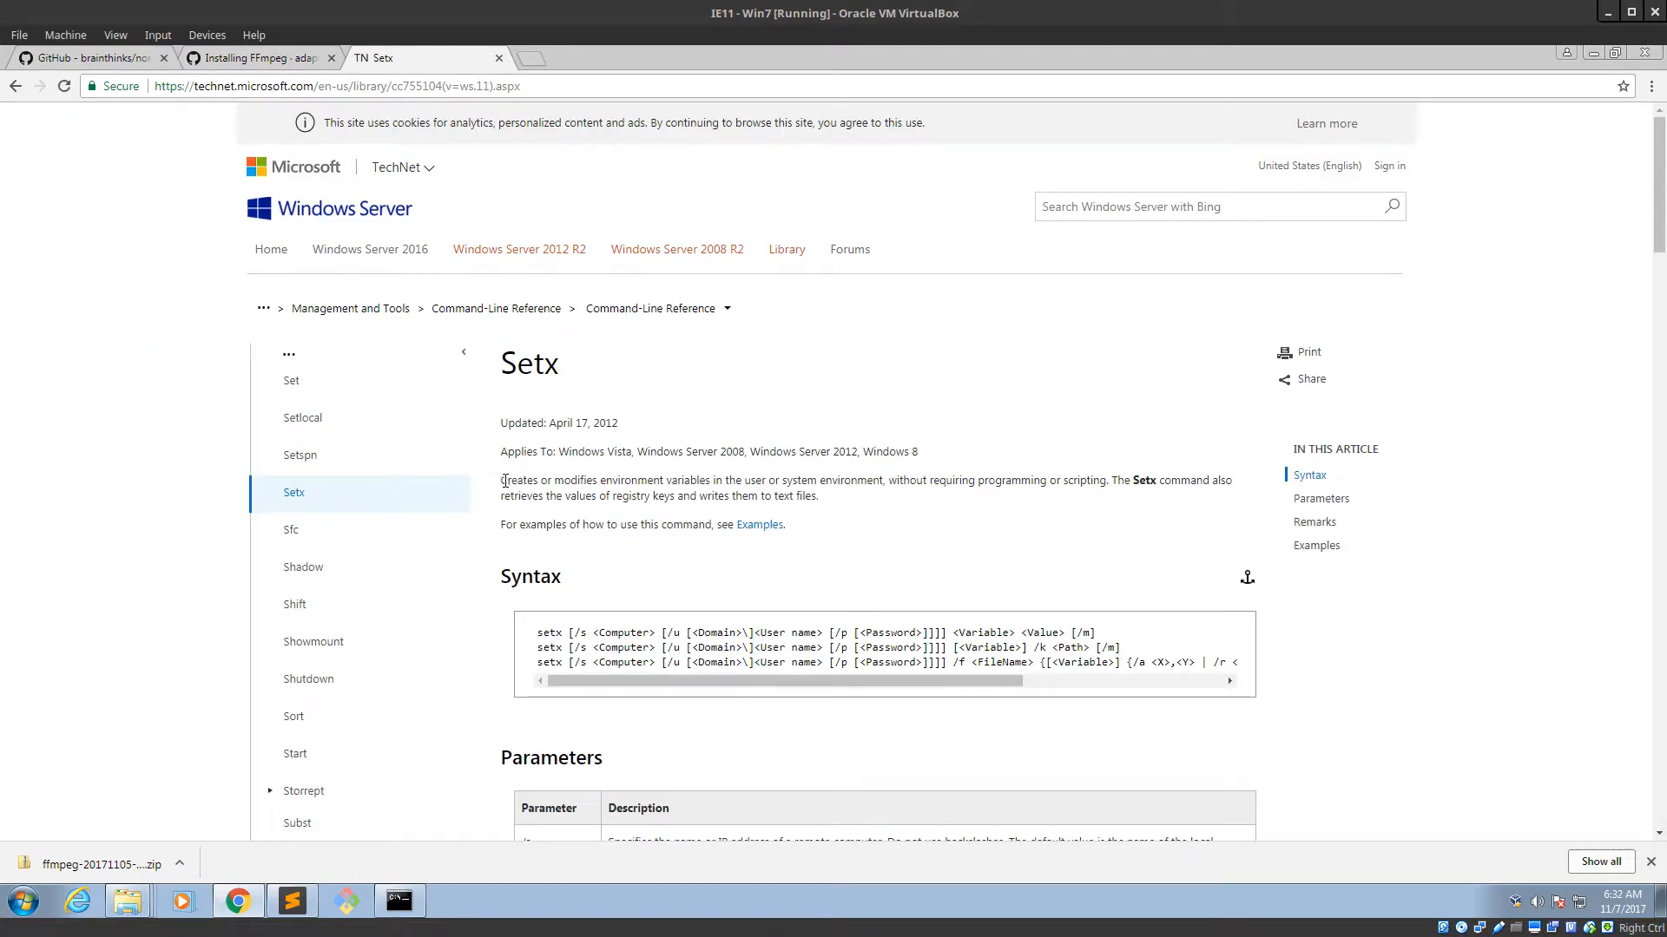
{"action": "left_click_drag", "start_coordinate": [501, 479], "coordinate": [716, 479]}
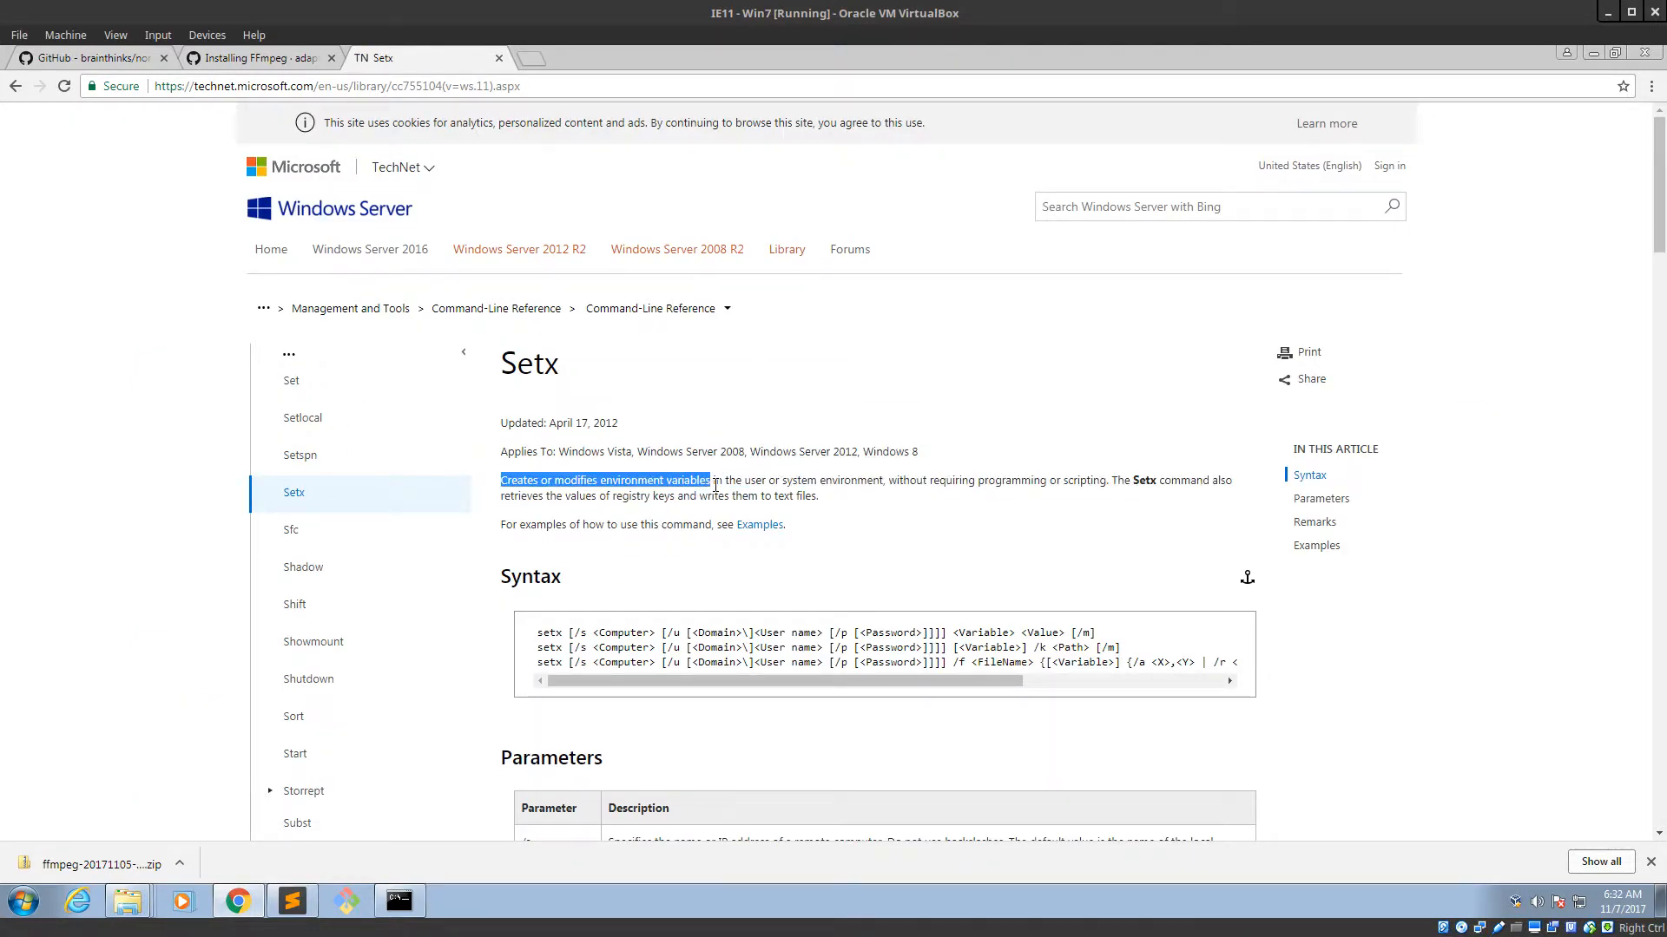
{"action": "scroll", "scroll_direction": "down", "scroll_amount": 3}
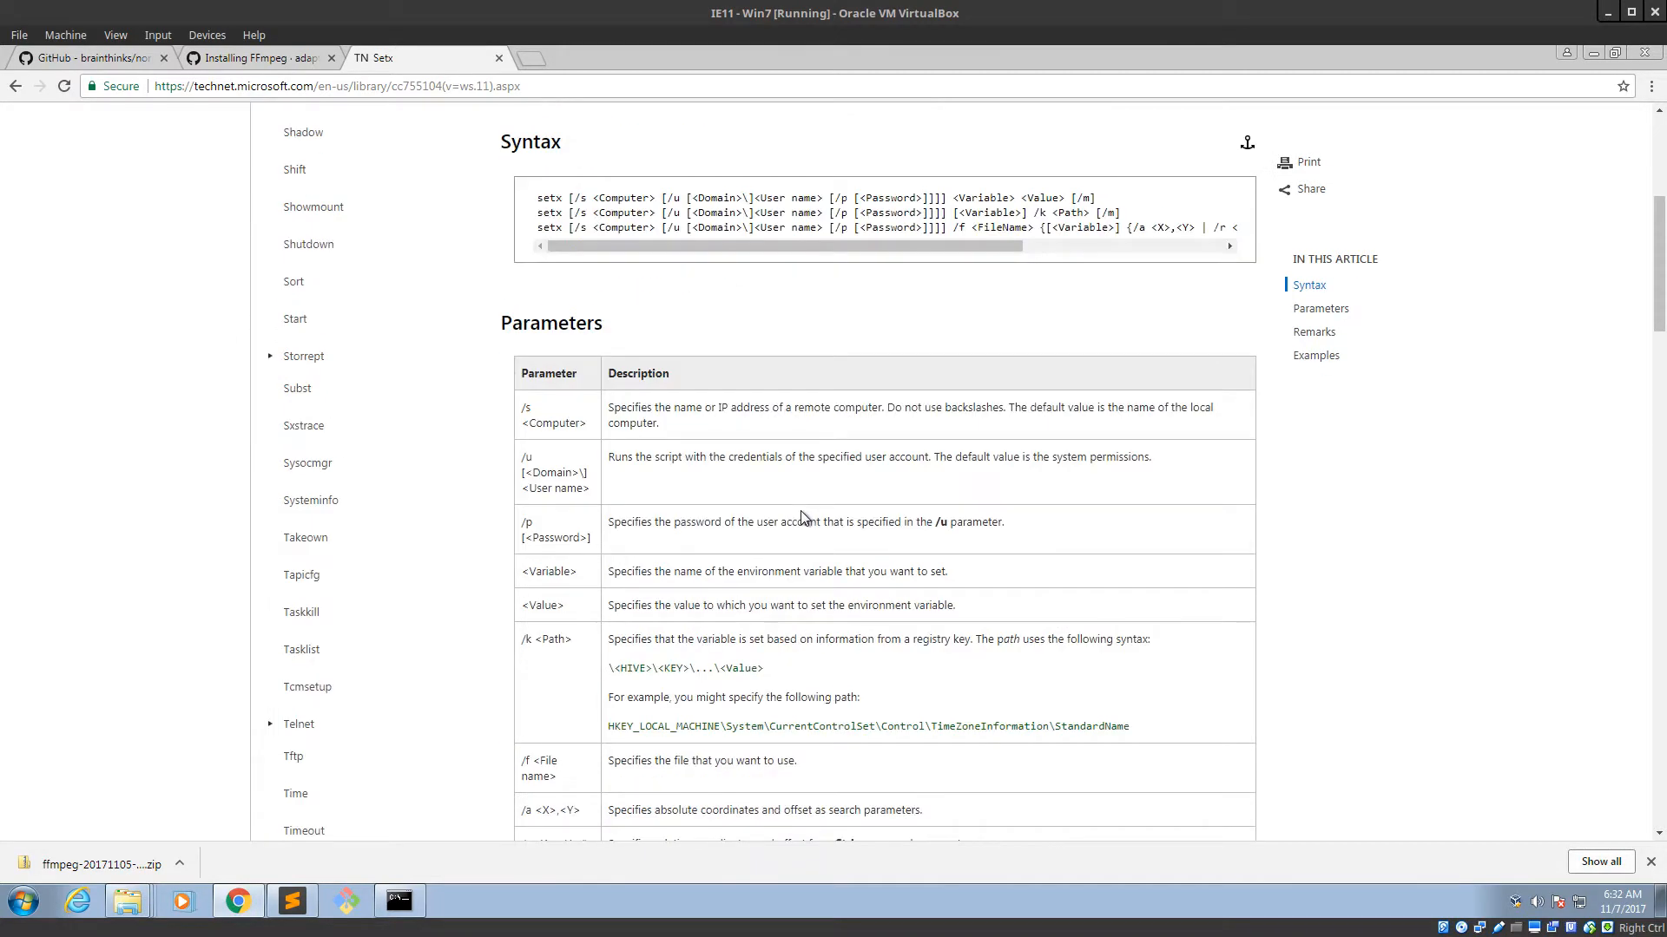
{"action": "scroll", "scroll_direction": "down", "scroll_amount": 3}
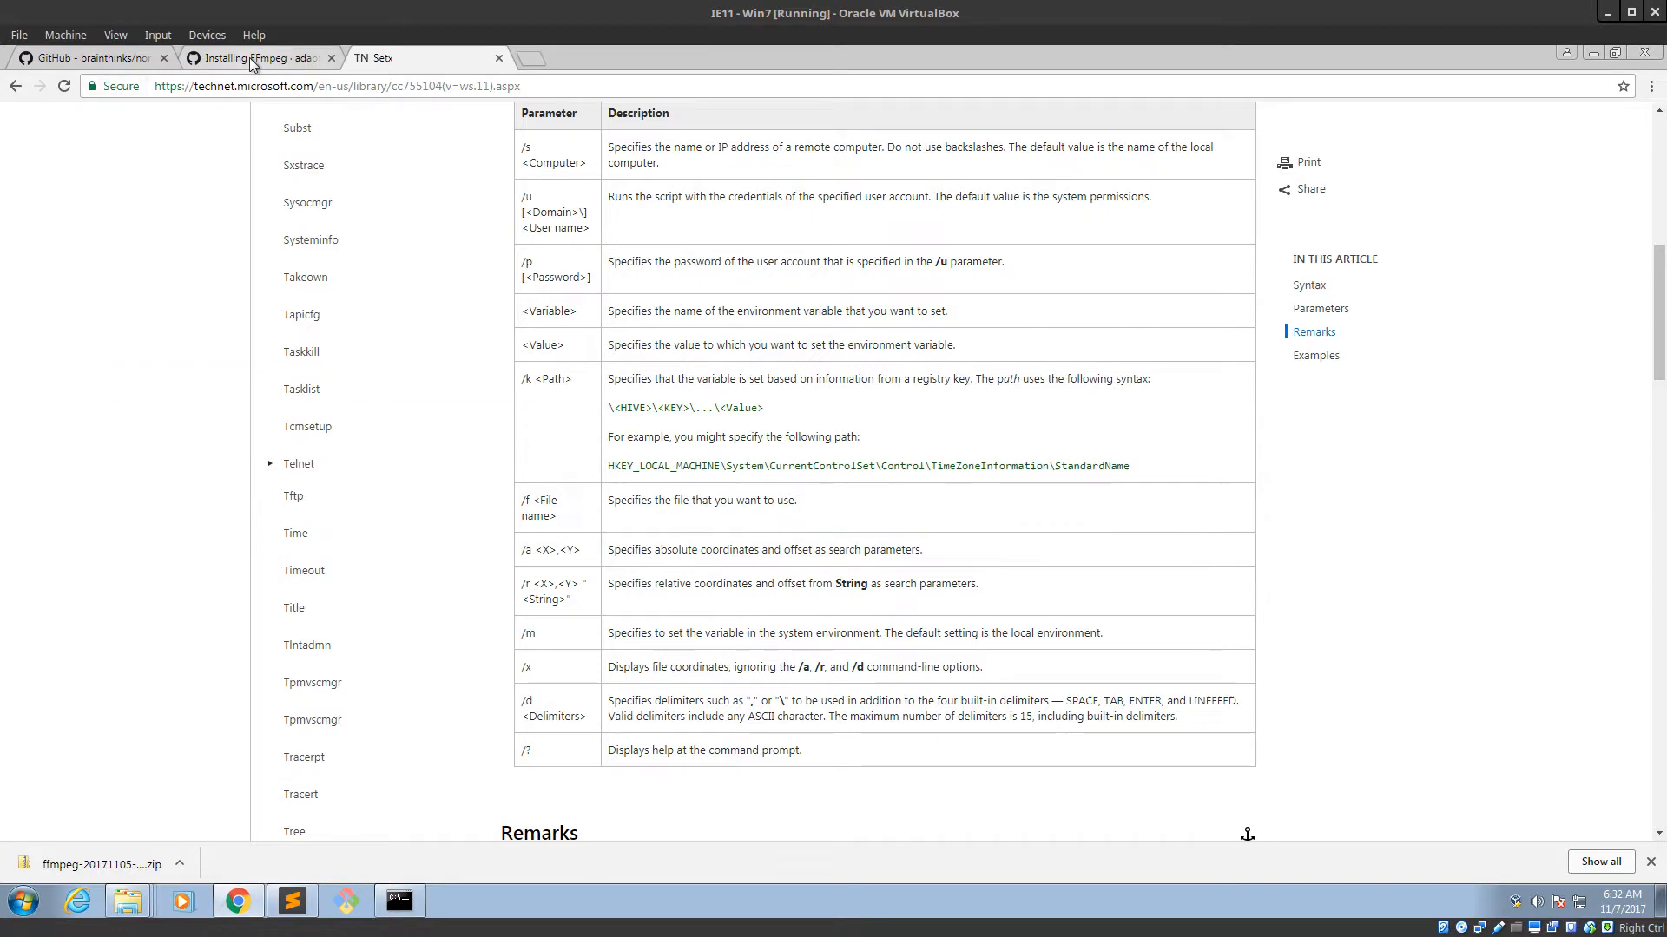
Search the Setx page for /M and read the /m parameter row.
{"action": "left_click", "coordinate": [255, 58]}
{"action": "type", "text": "/M"}
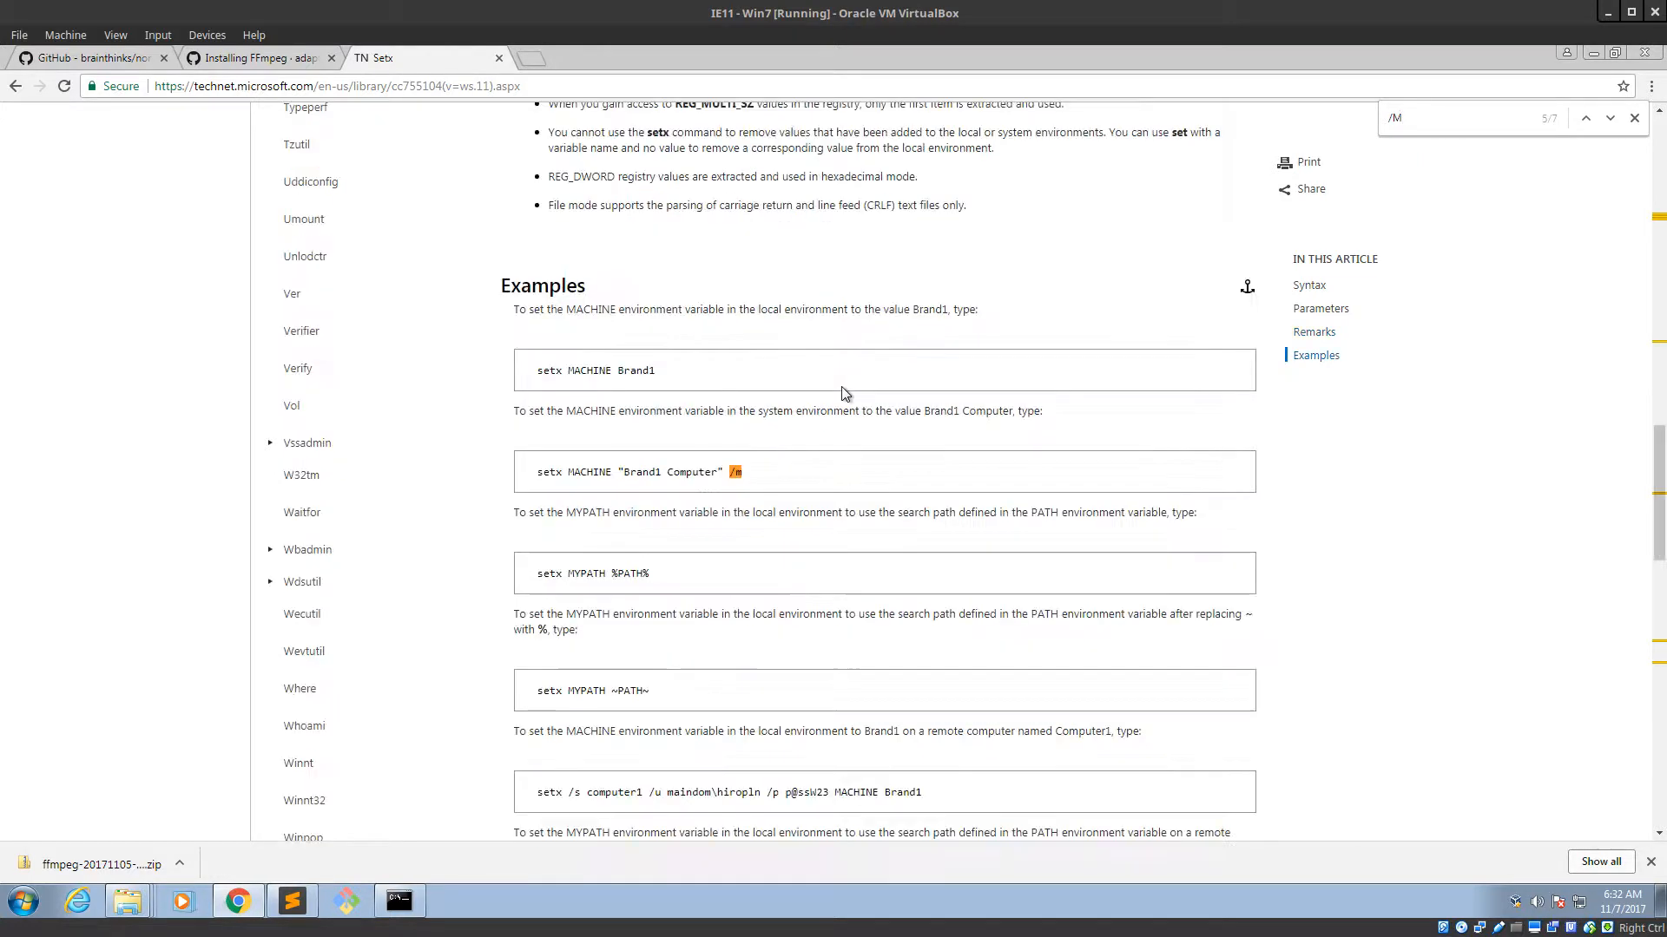
{"action": "scroll", "scroll_direction": "down", "scroll_amount": 3}
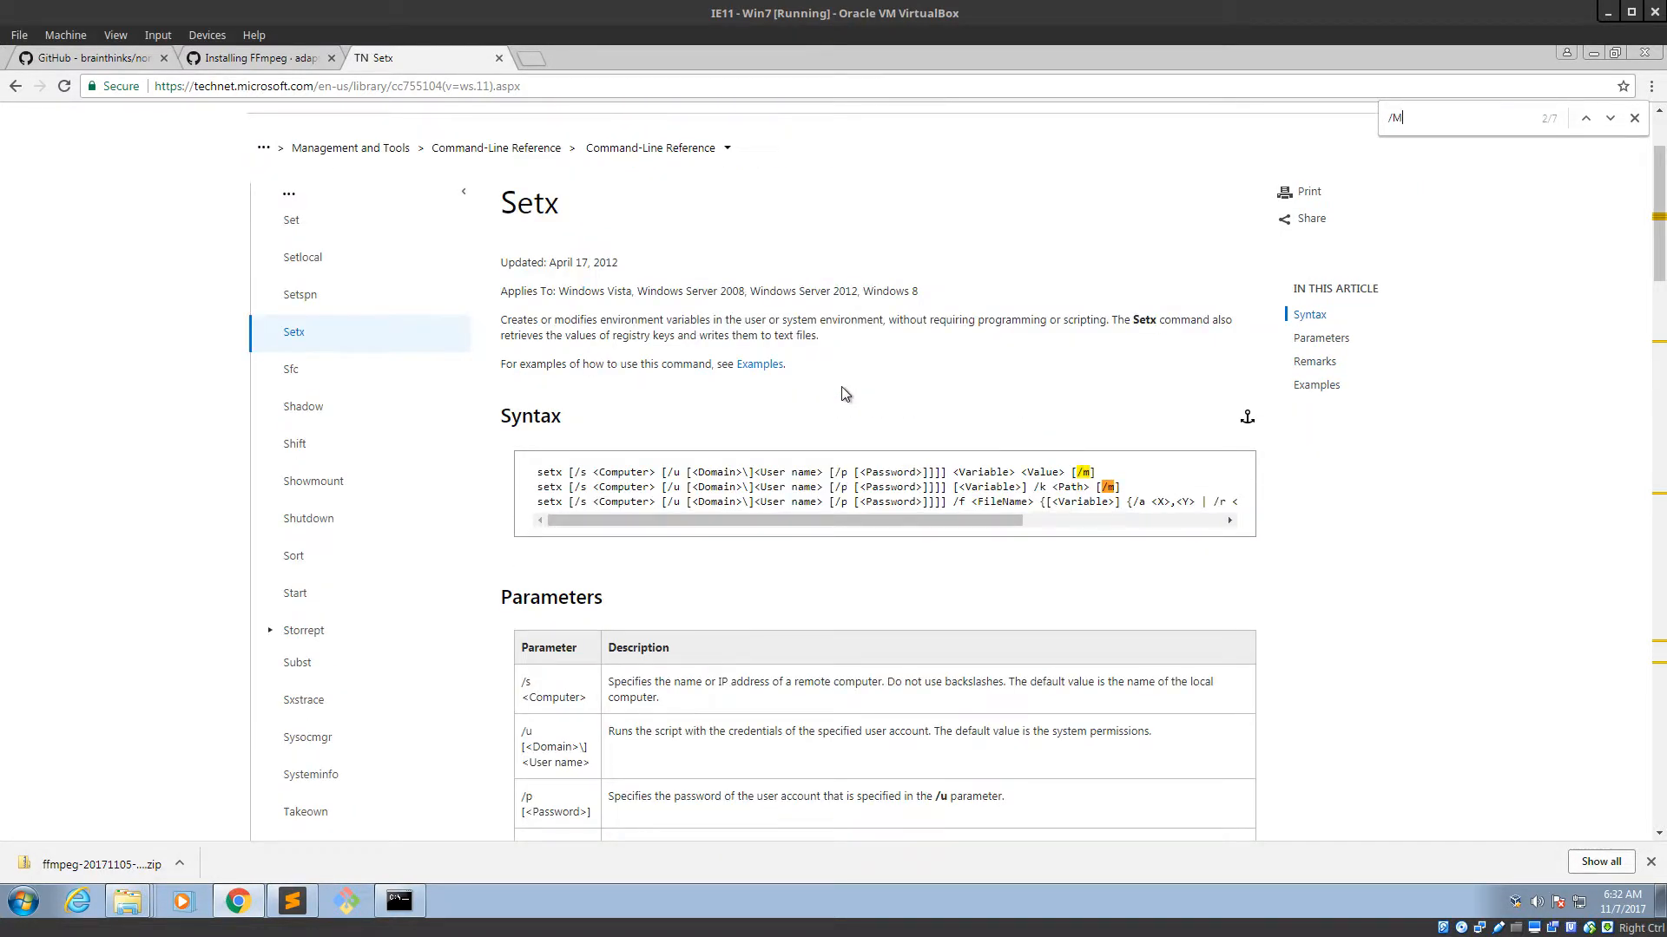
{"action": "left_click", "coordinate": [1585, 118]}
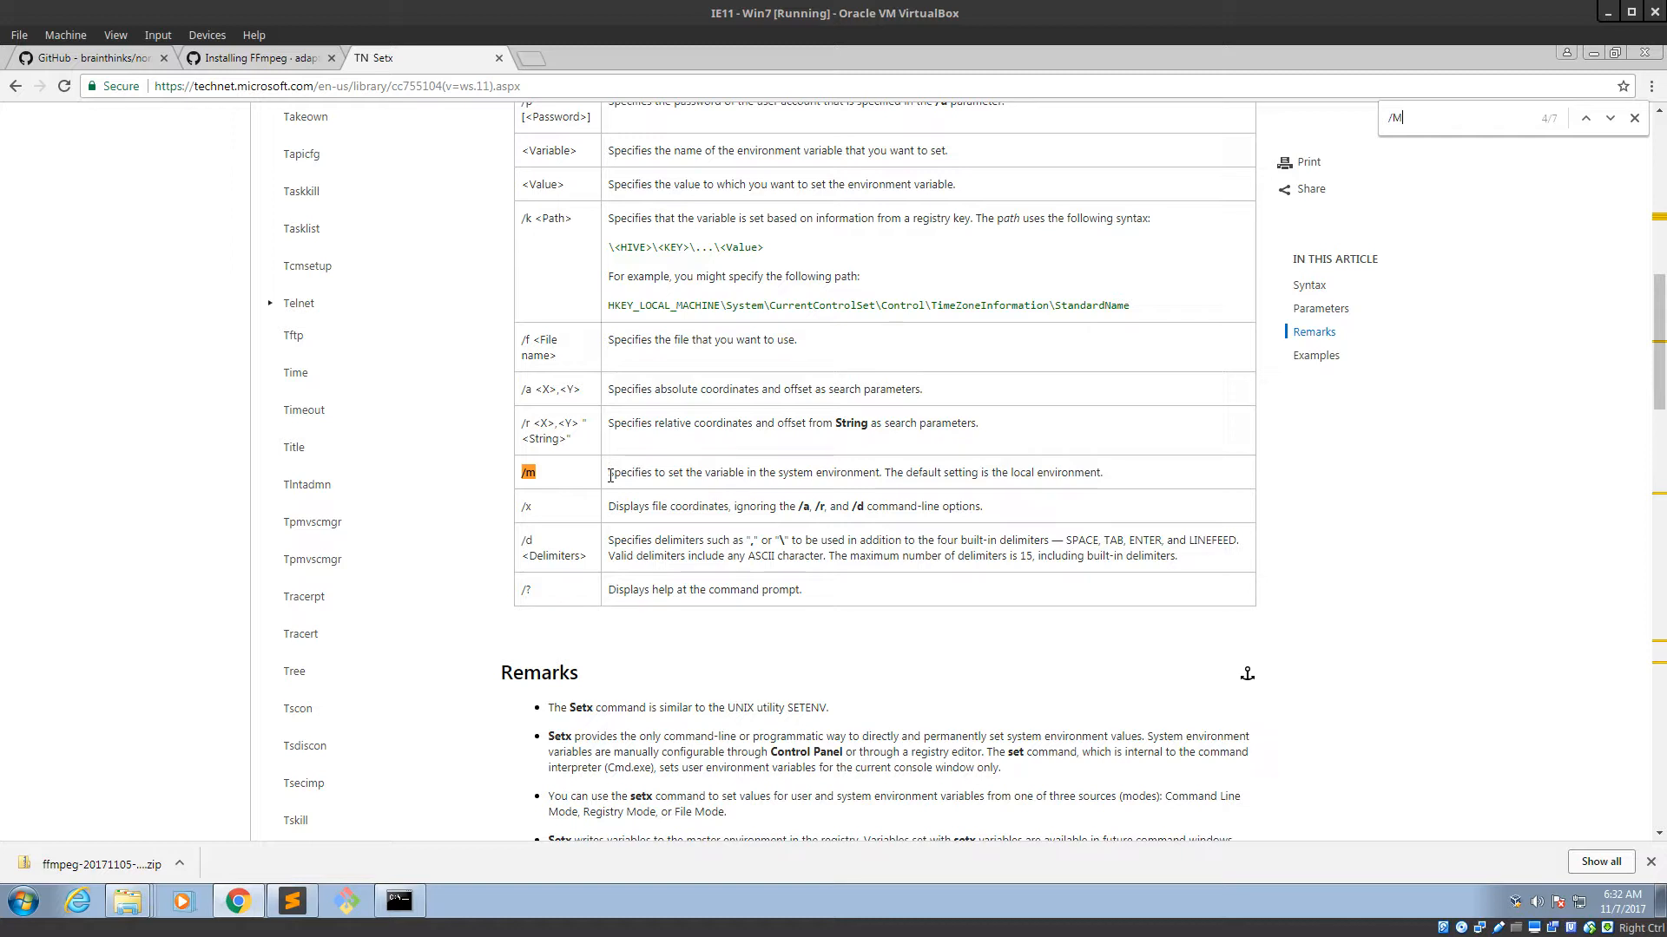
{"action": "mouse_move", "coordinate": [856, 488]}
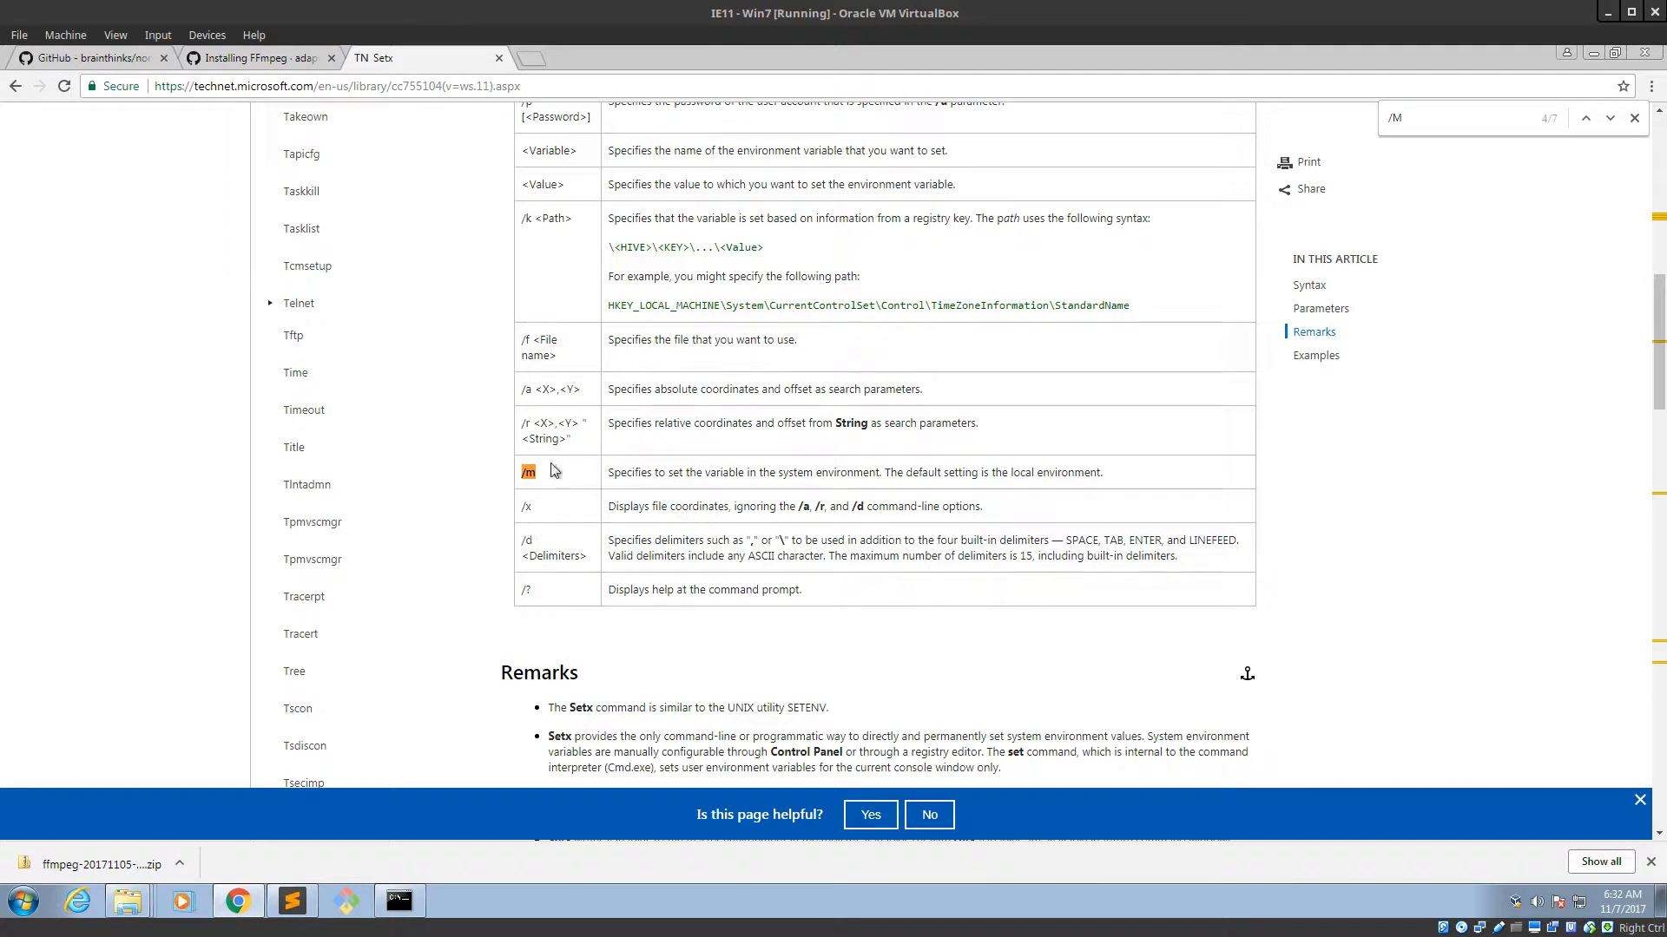
{"action": "mouse_move", "coordinate": [563, 465]}
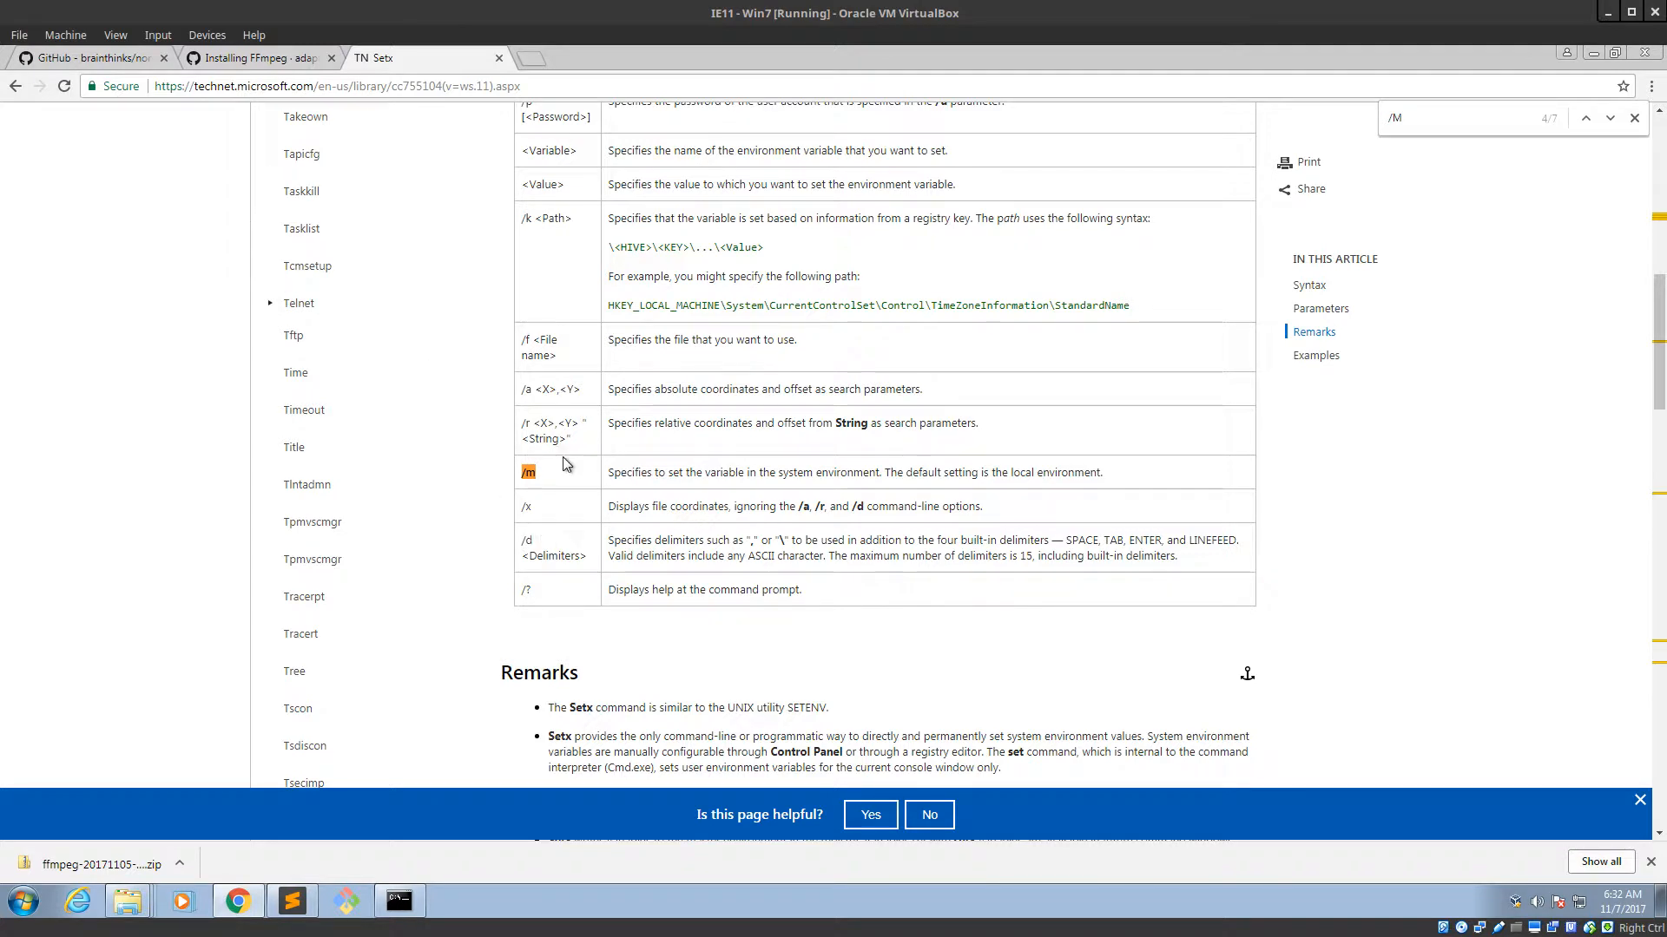
{"action": "left_click", "coordinate": [255, 57]}
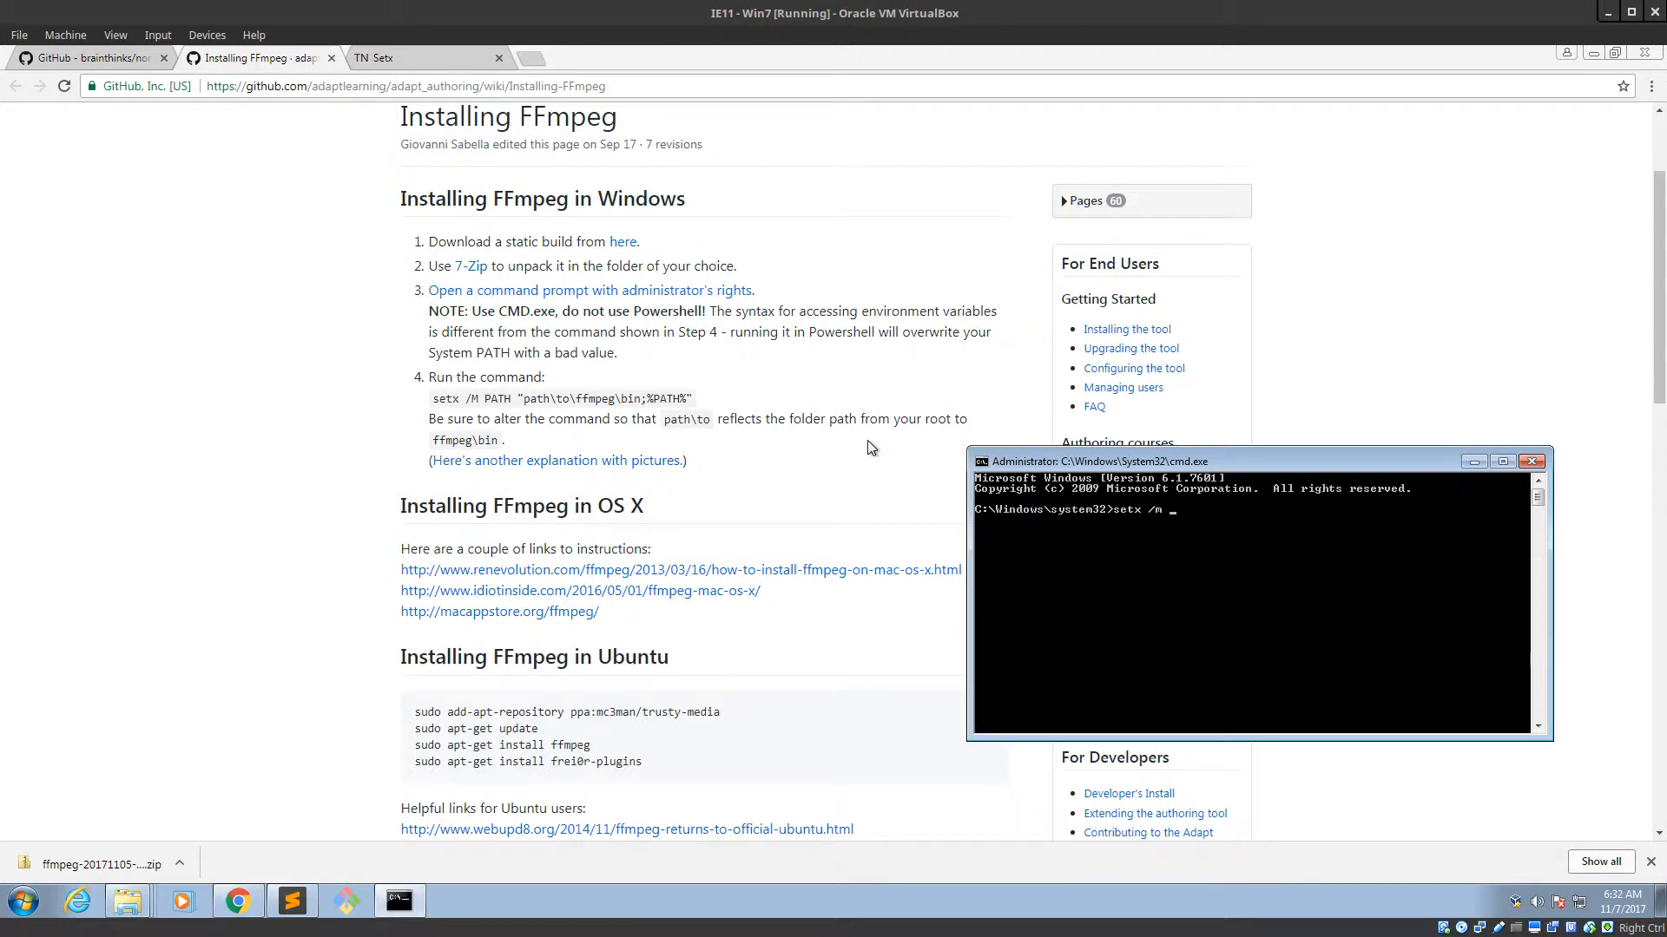
Extend the admin command to setx /m PATH with empty quotes for the folder.
{"action": "type", "text": "PATH"}
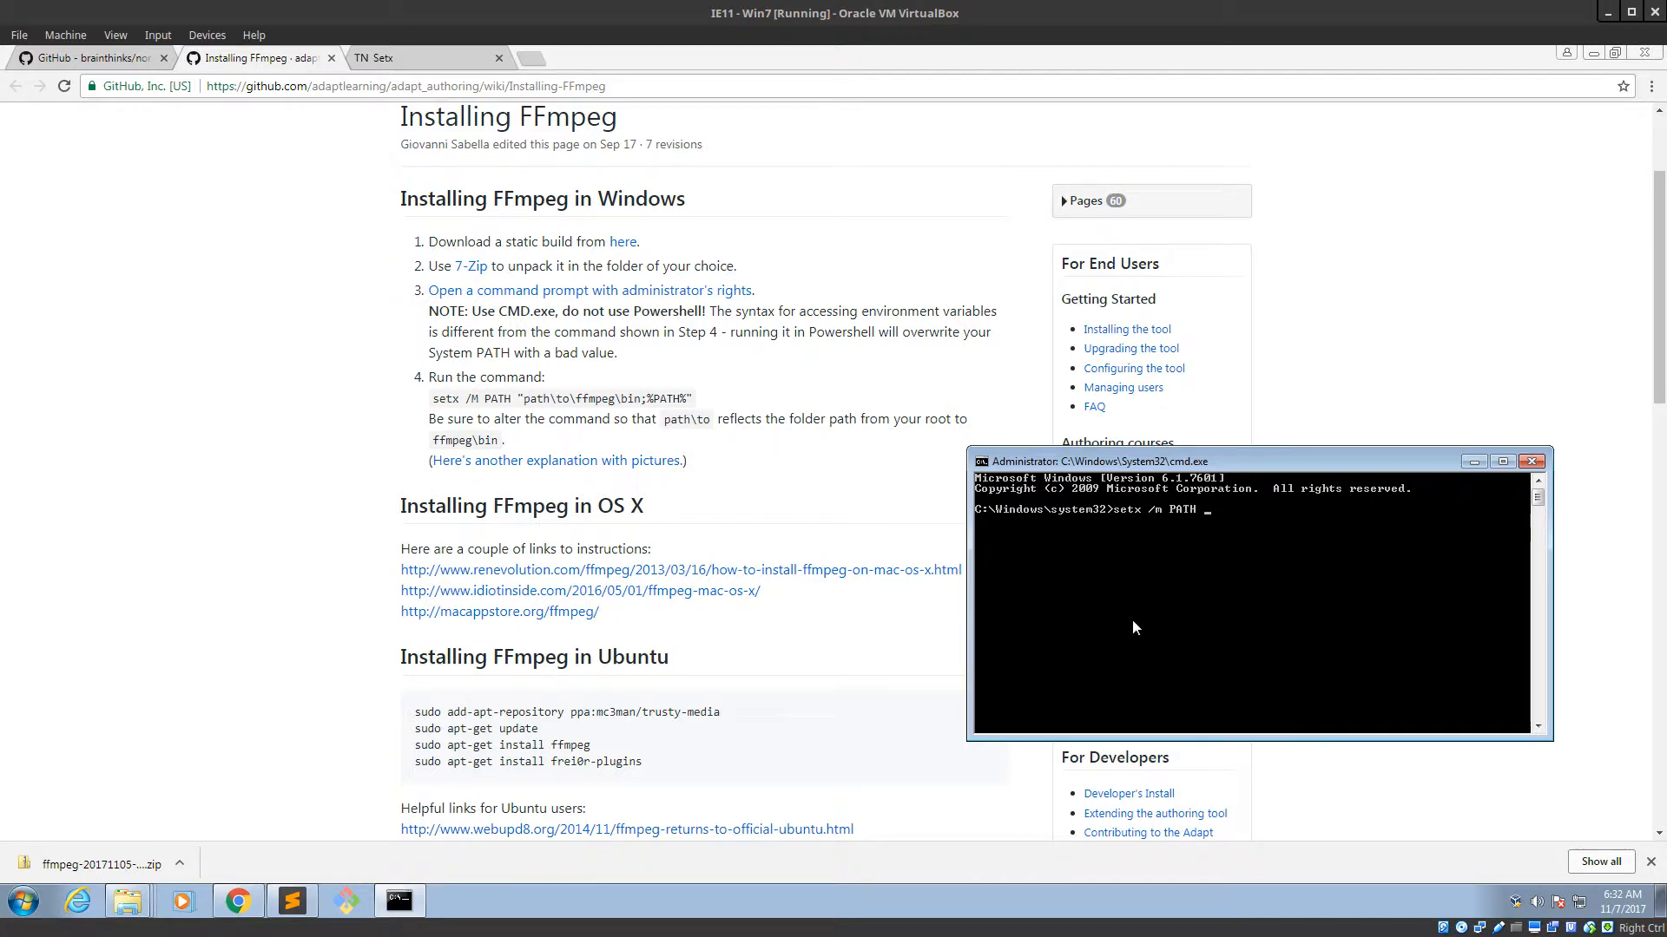
{"action": "type", "text": "\"\""}
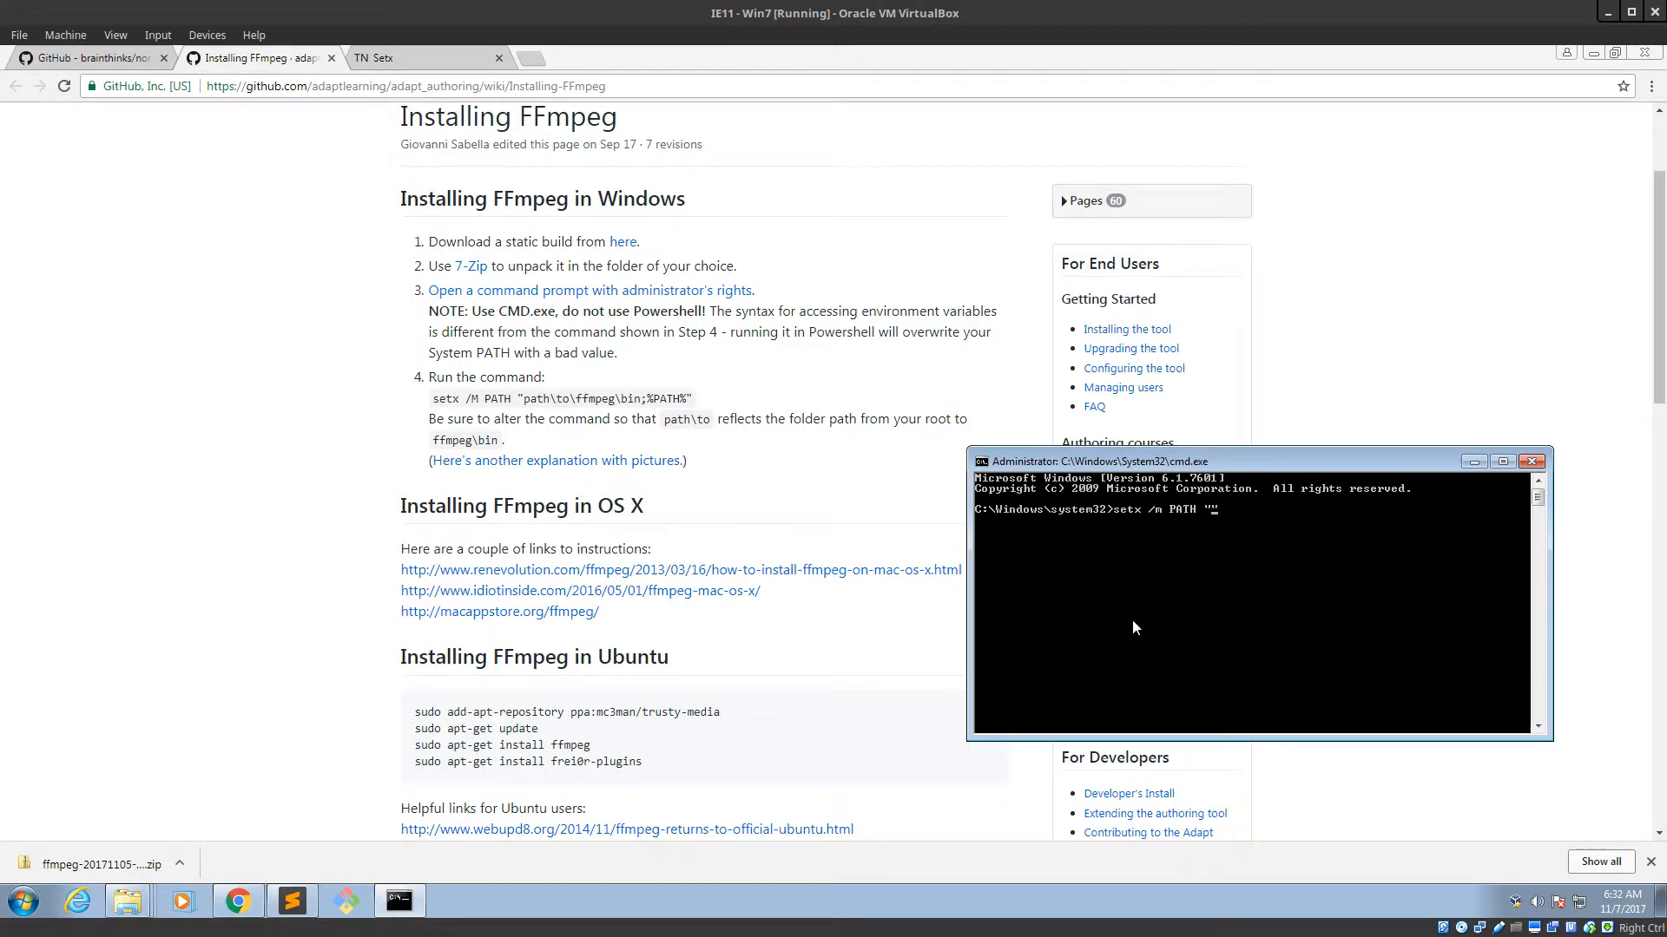
{"action": "mouse_move", "coordinate": [1185, 535]}
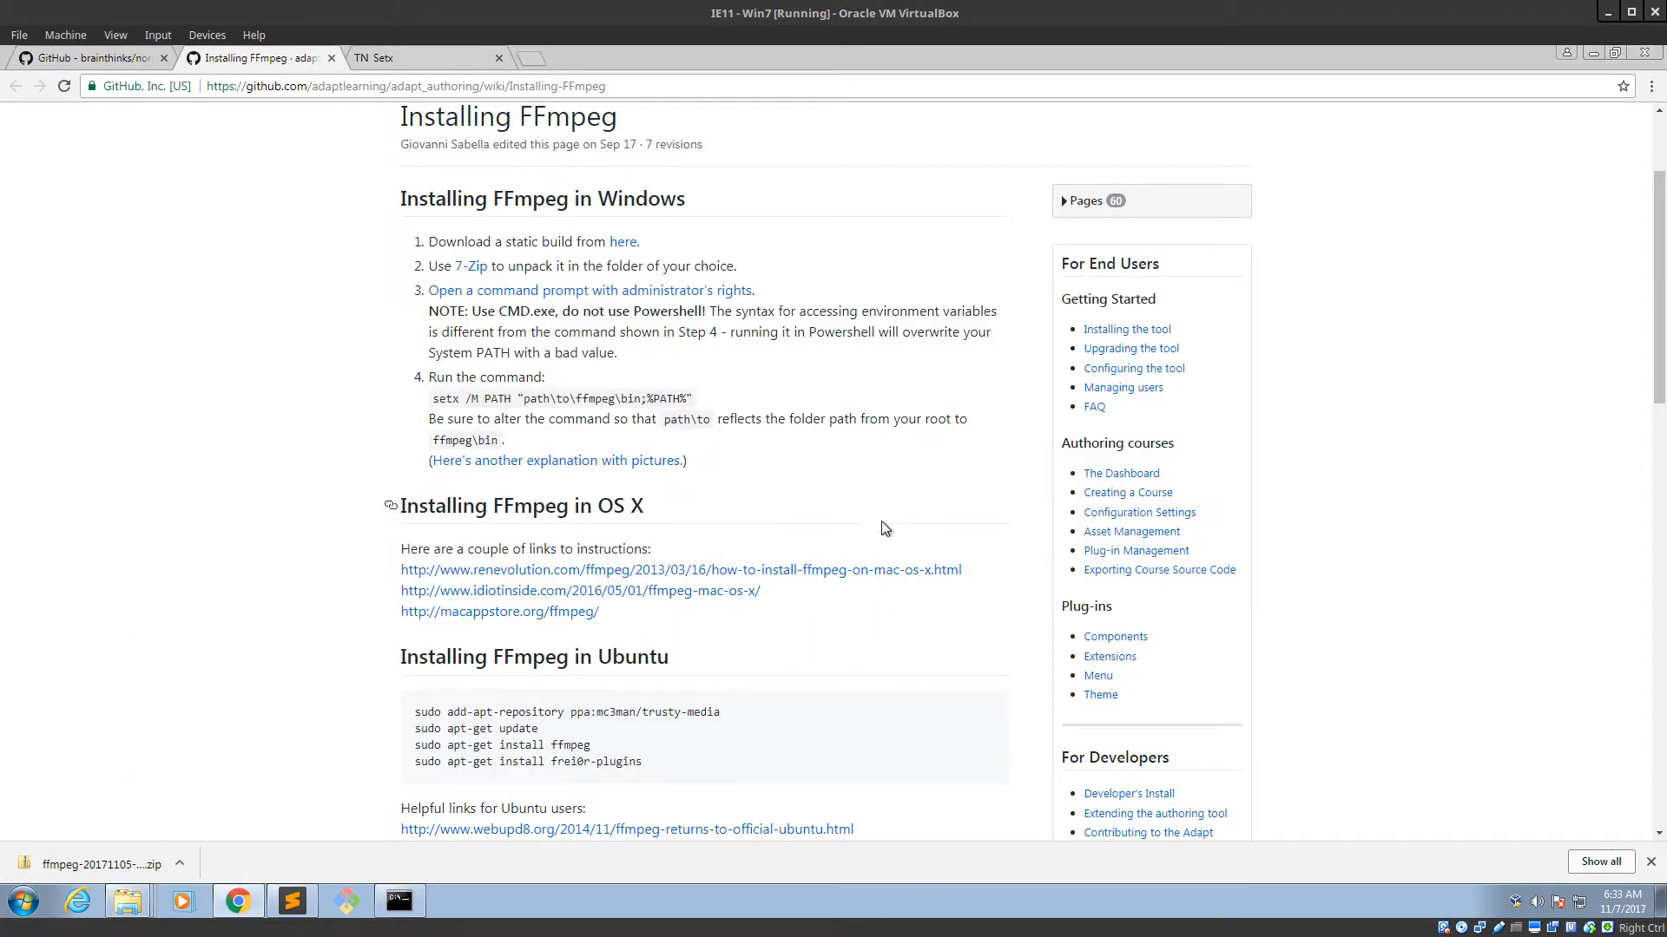
{"action": "mouse_move", "coordinate": [624, 396]}
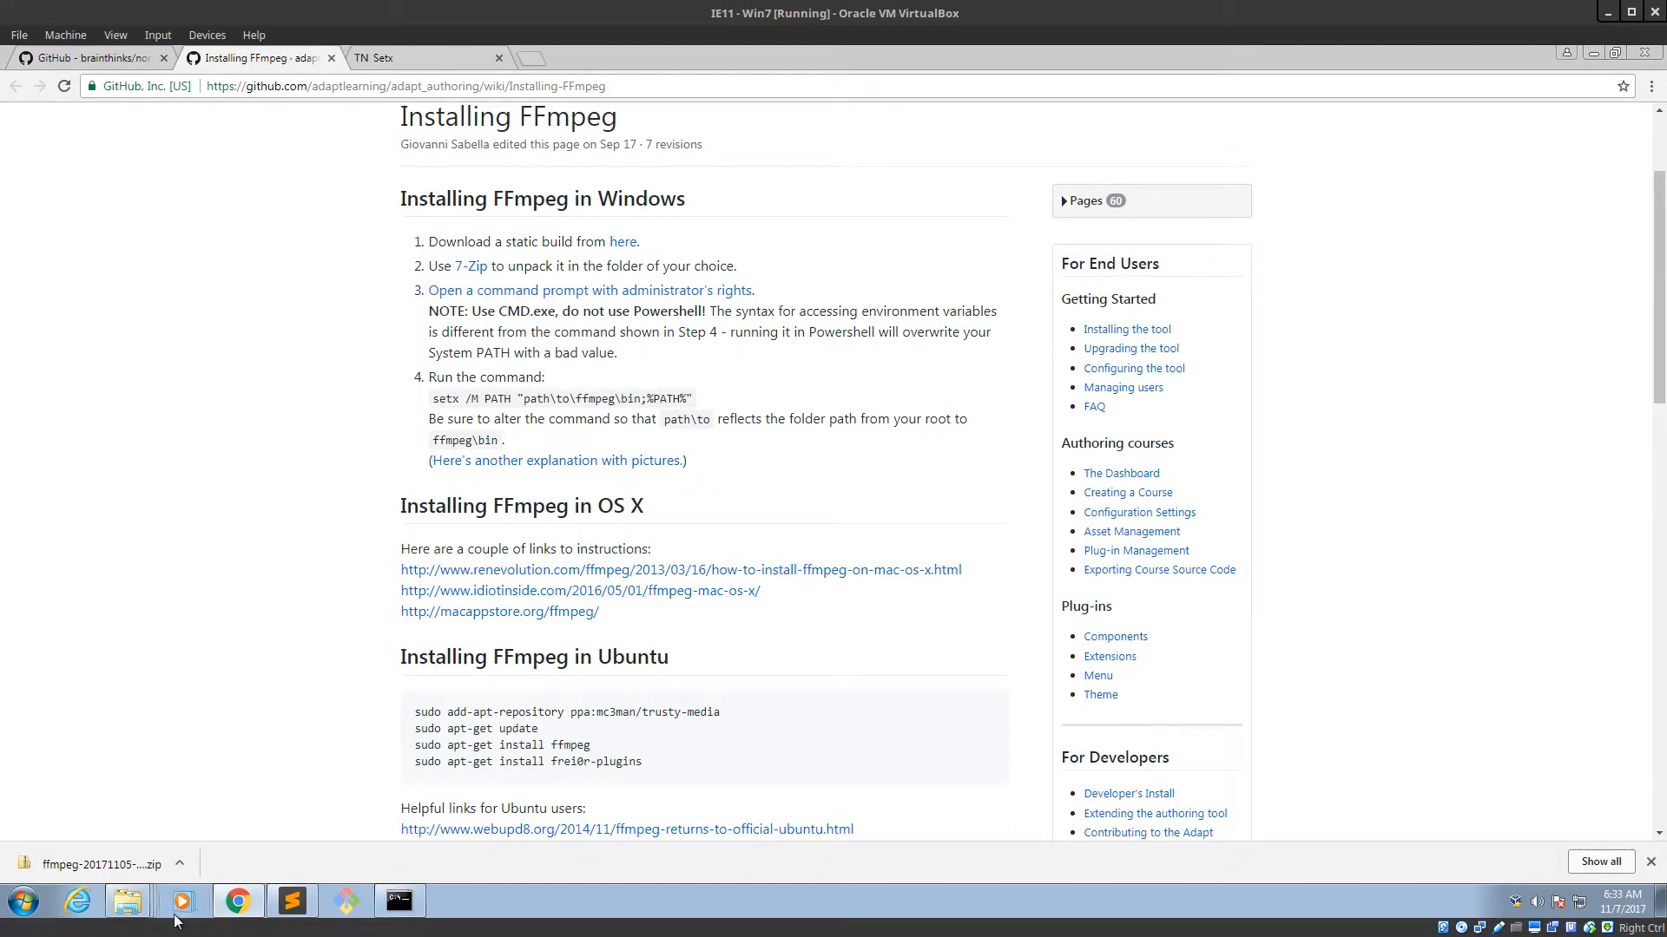
Open C:\Users\IEUser\Apps\ffmpeg\bin in Explorer, take its path, and return to cmd.
{"action": "left_click", "coordinate": [125, 900]}
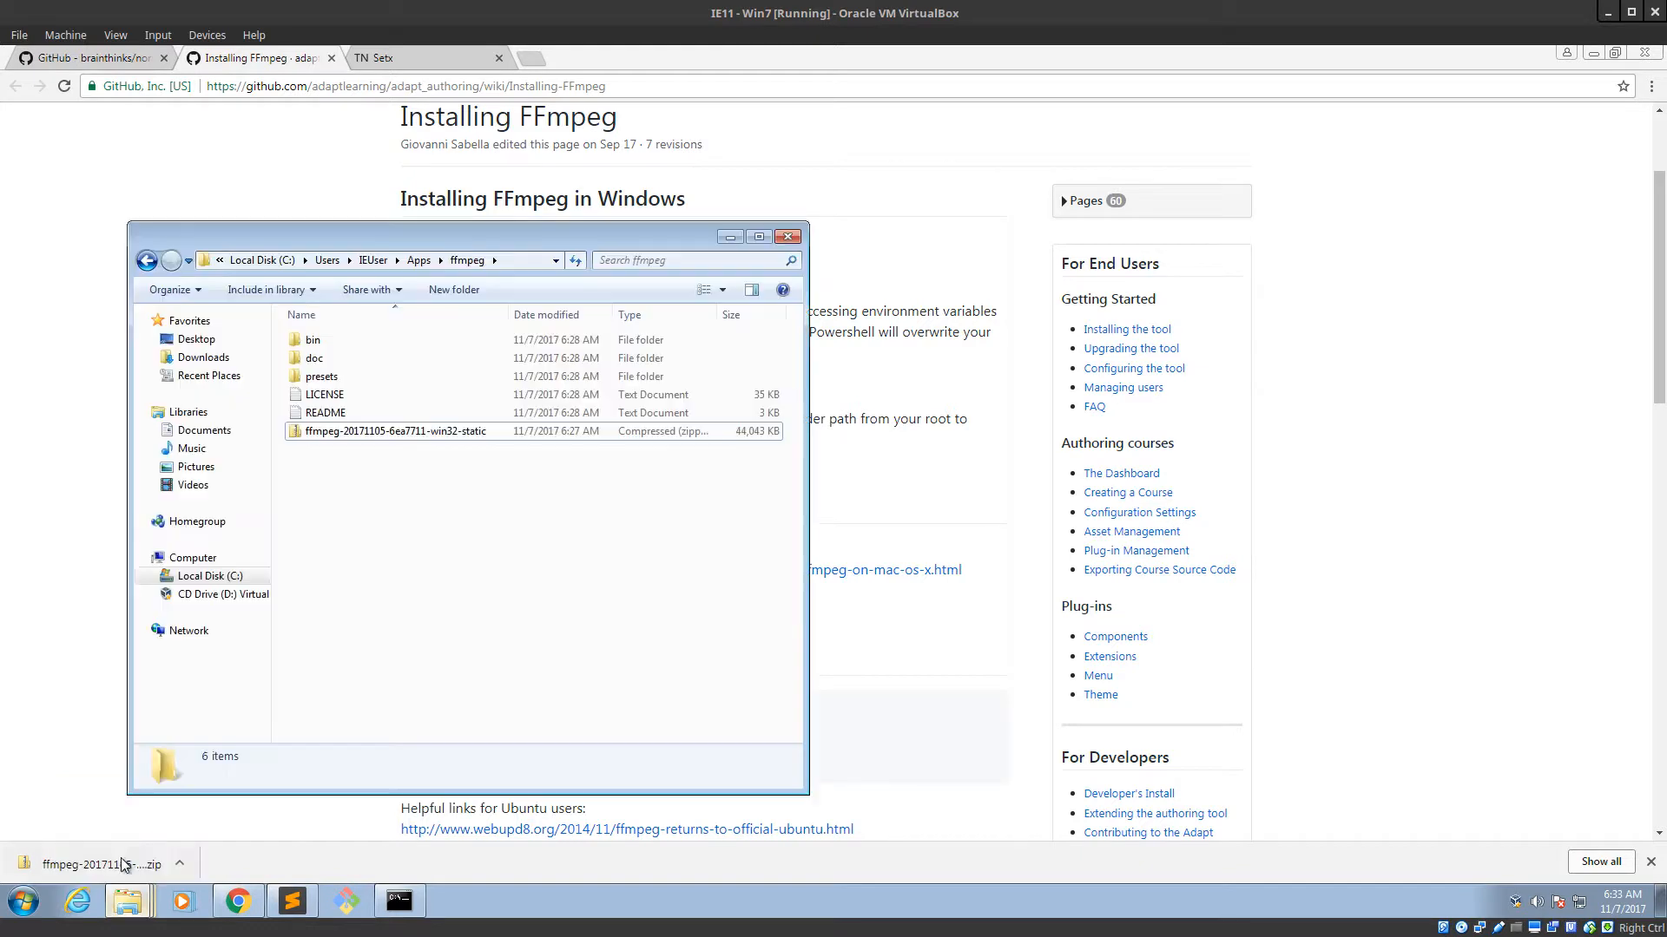
{"action": "double_click", "coordinate": [312, 339]}
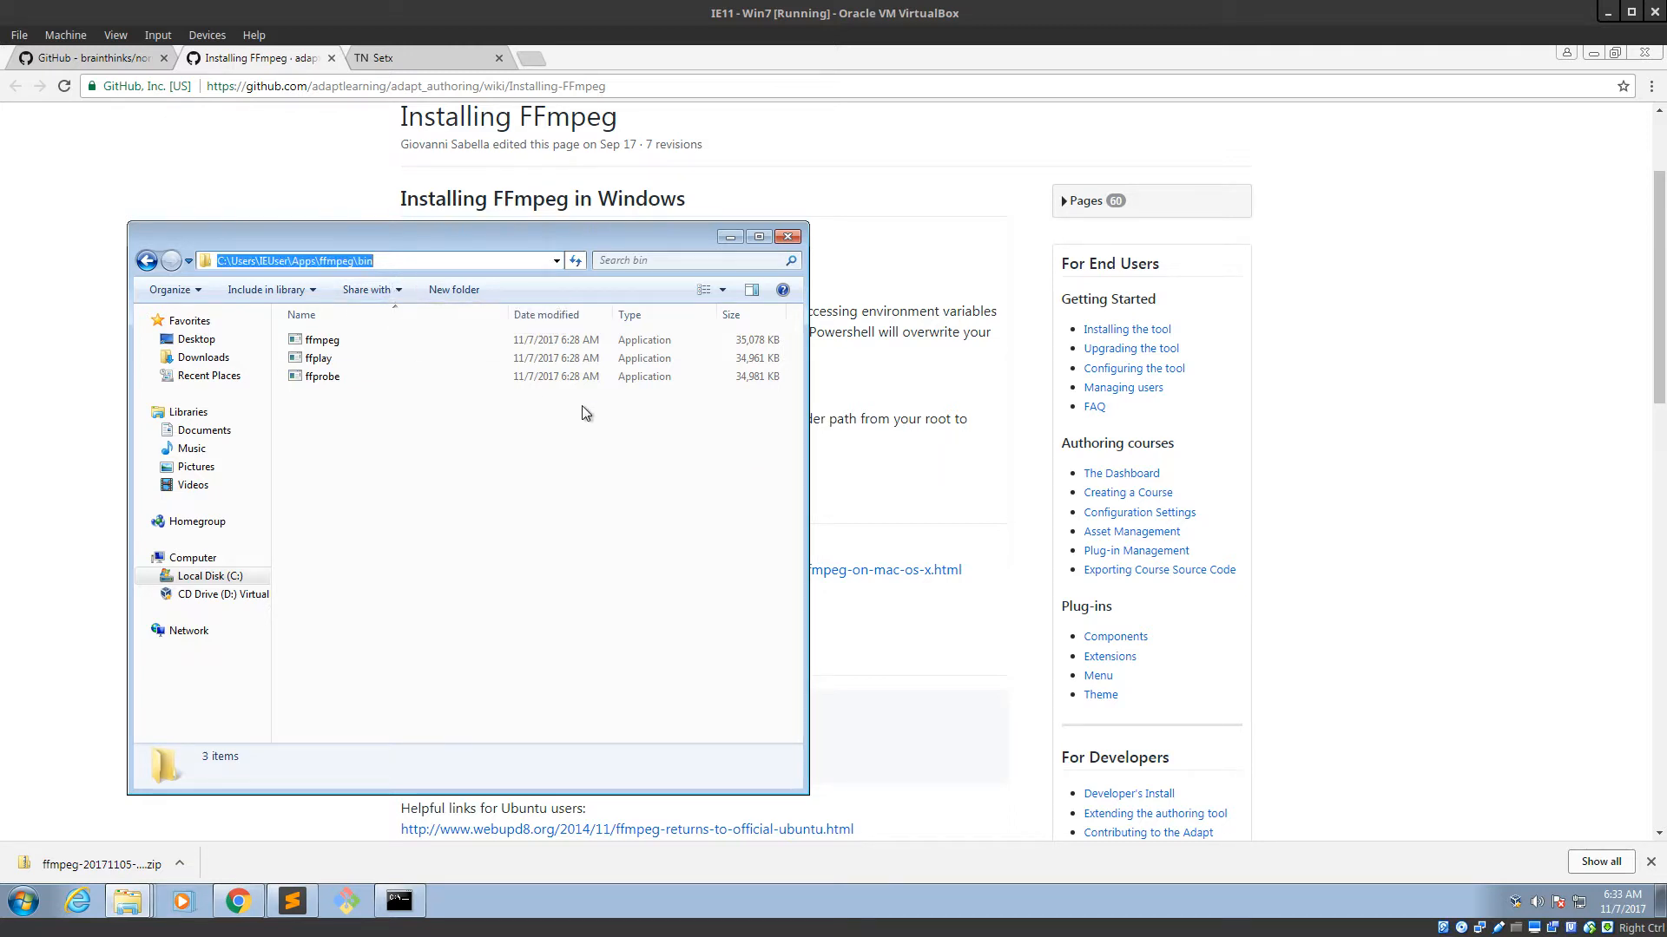
{"action": "left_click", "coordinate": [398, 900]}
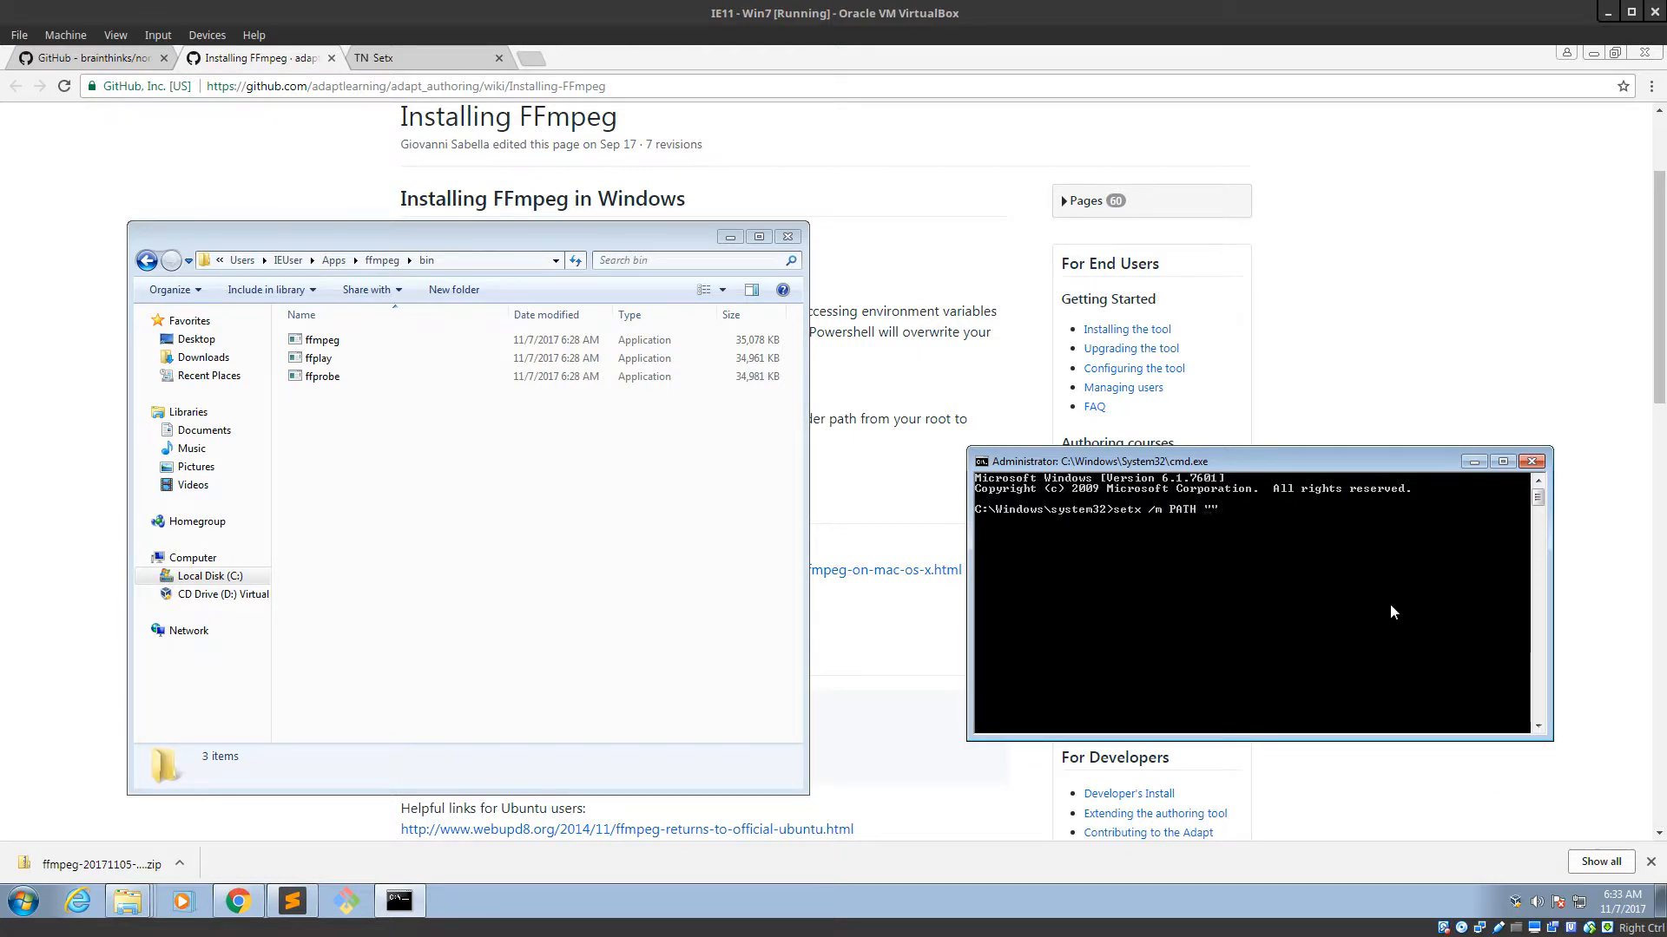
{"action": "mouse_move", "coordinate": [1238, 530]}
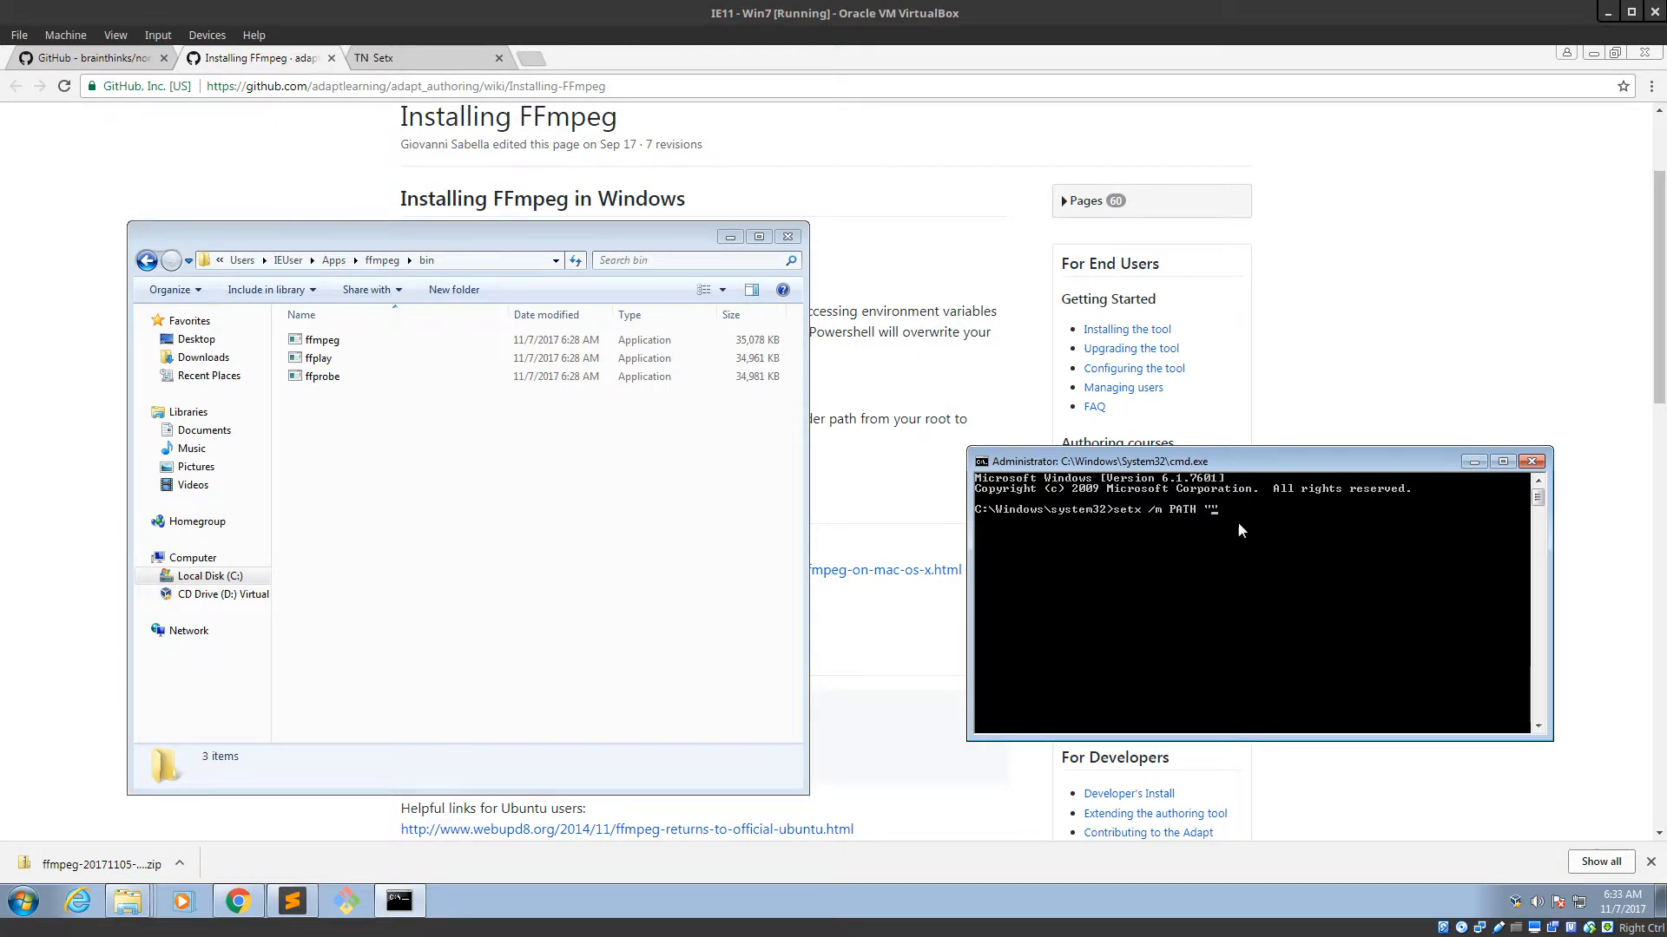
Paste the bin path, append ;%PATH%, run setx, try ffmpeg, then exit cmd.
{"action": "right_click", "coordinate": [1241, 532]}
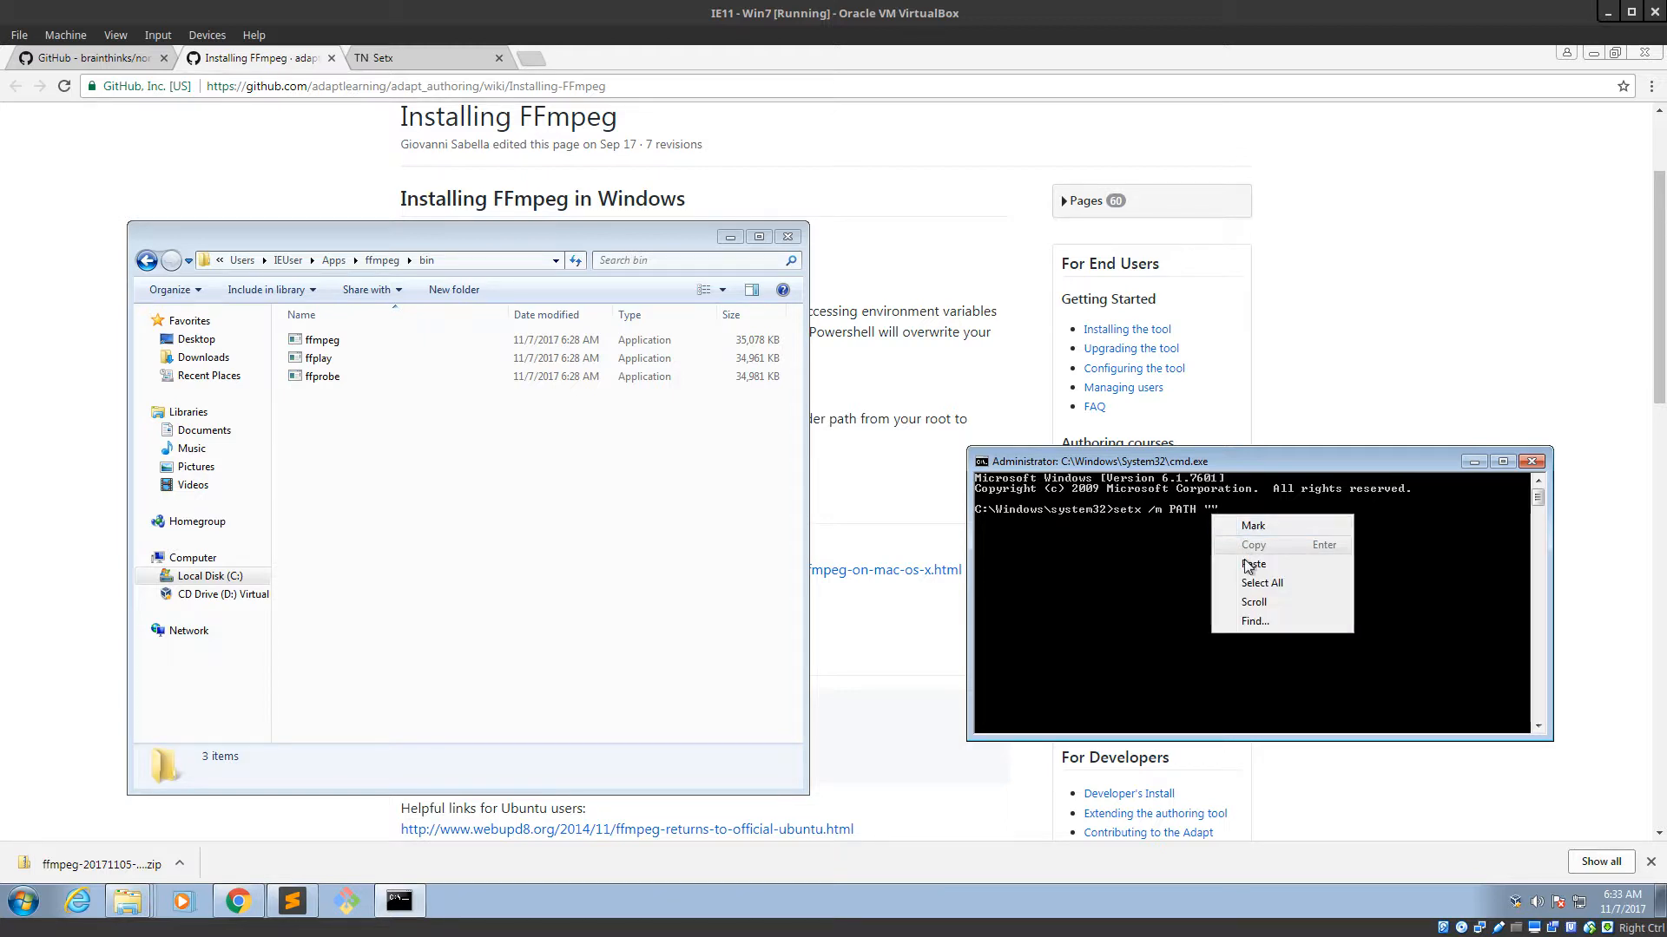
{"action": "left_click", "coordinate": [1254, 563]}
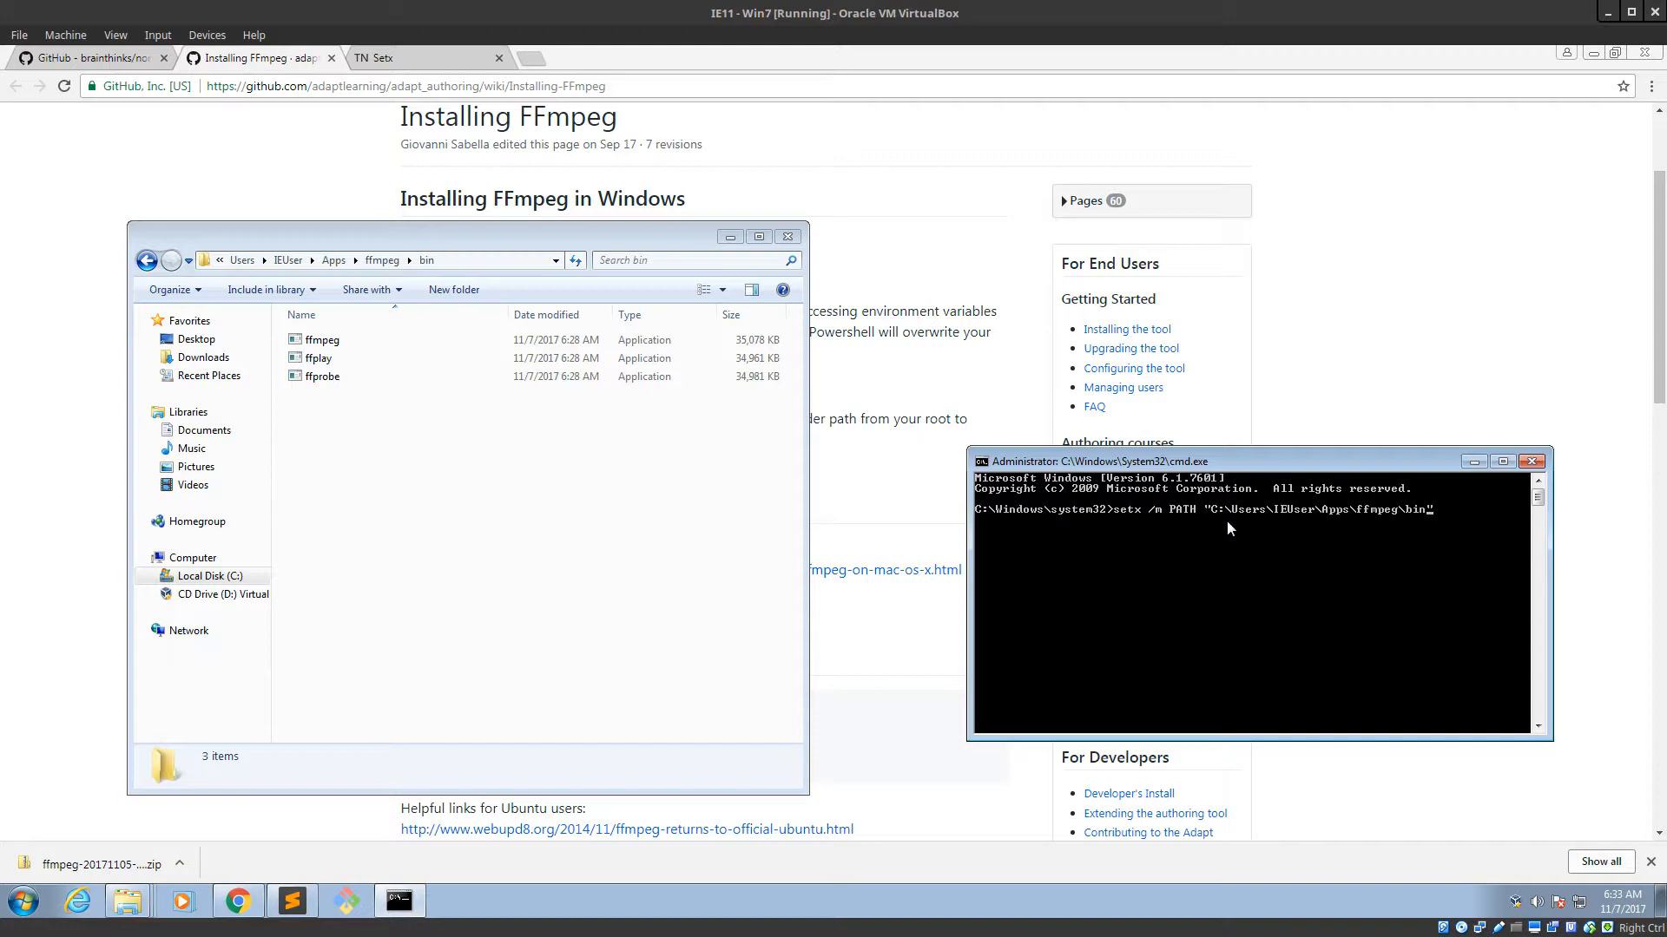
{"action": "mouse_move", "coordinate": [865, 480]}
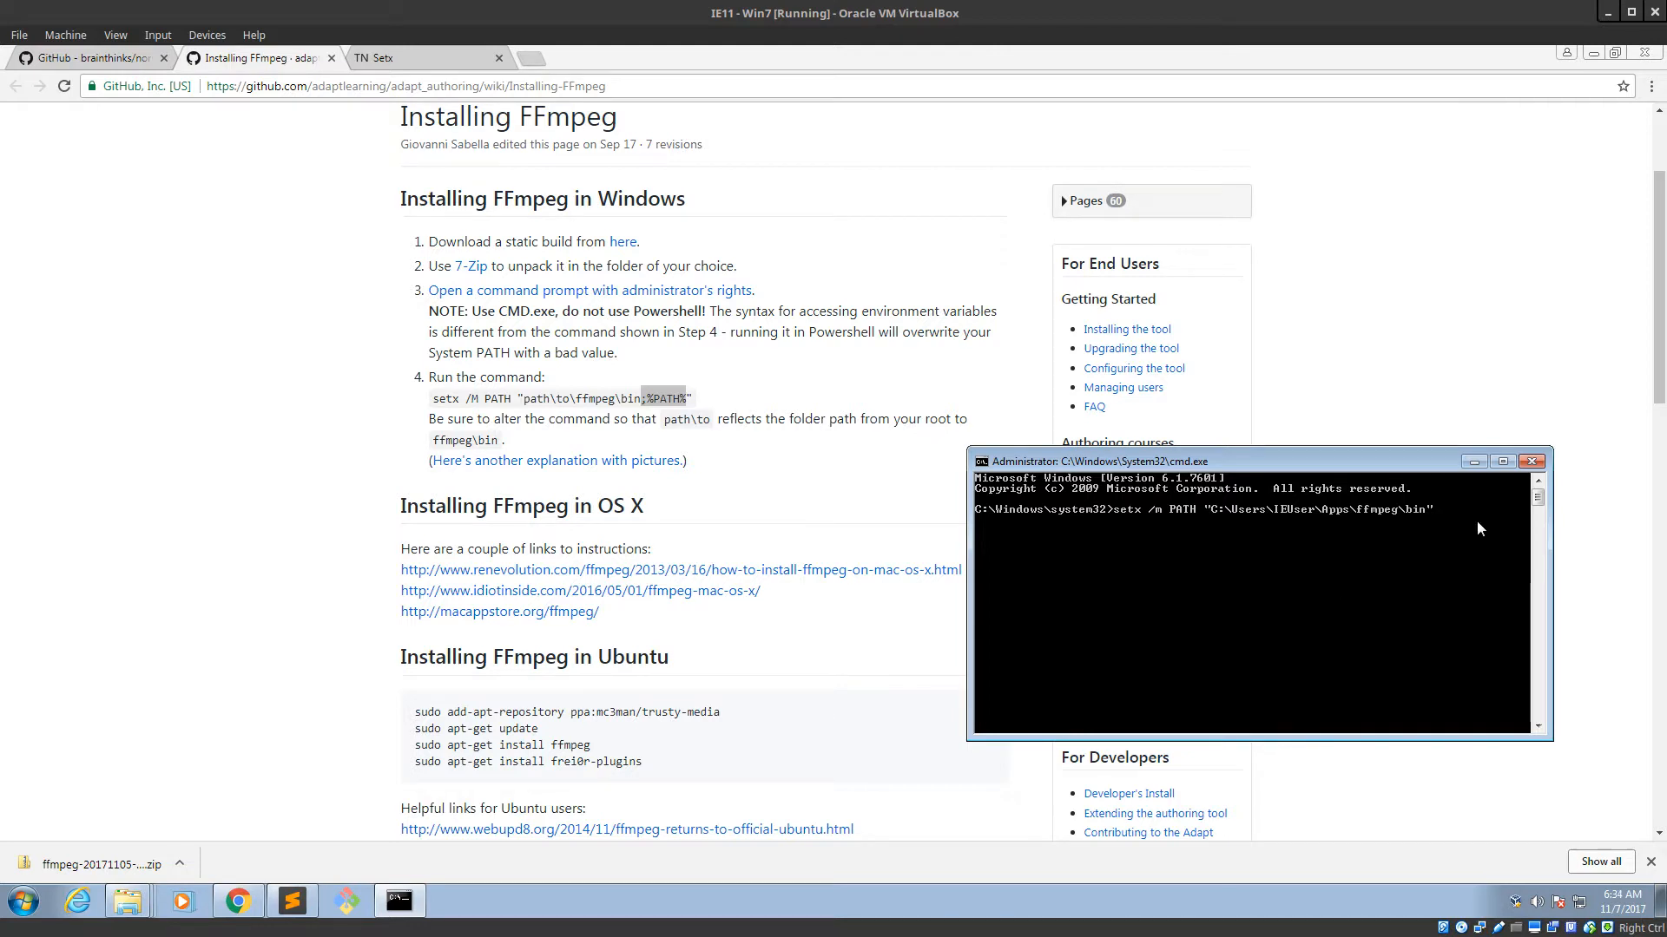
{"action": "type", "text": "%PATH%\""}
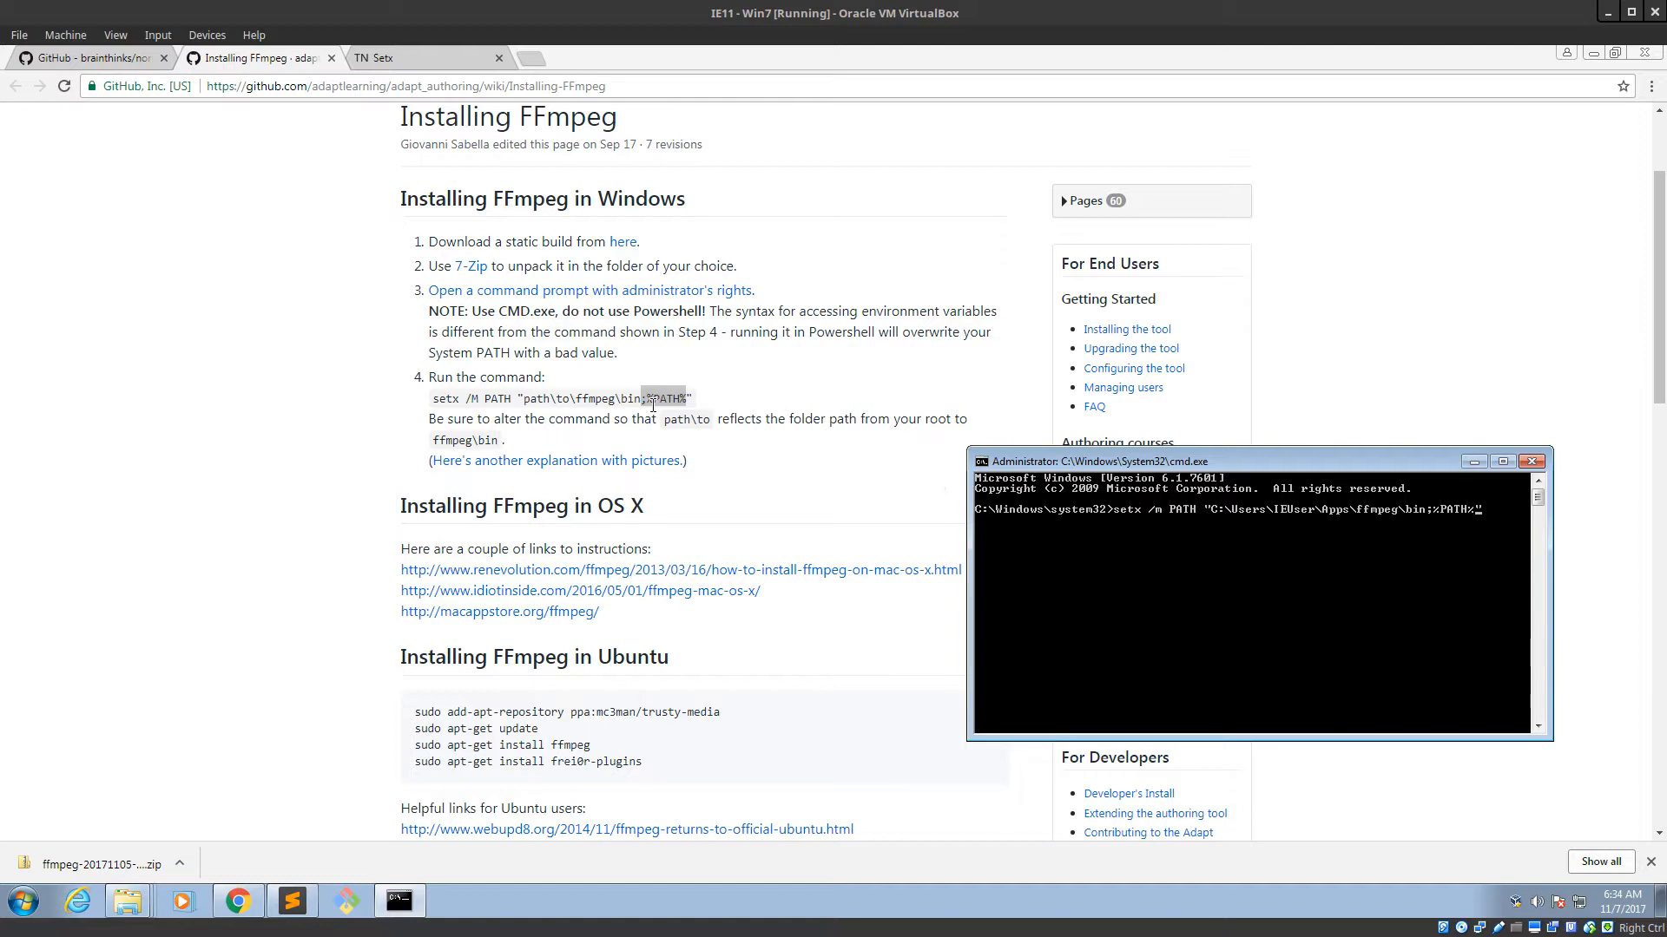
{"action": "mouse_move", "coordinate": [898, 478]}
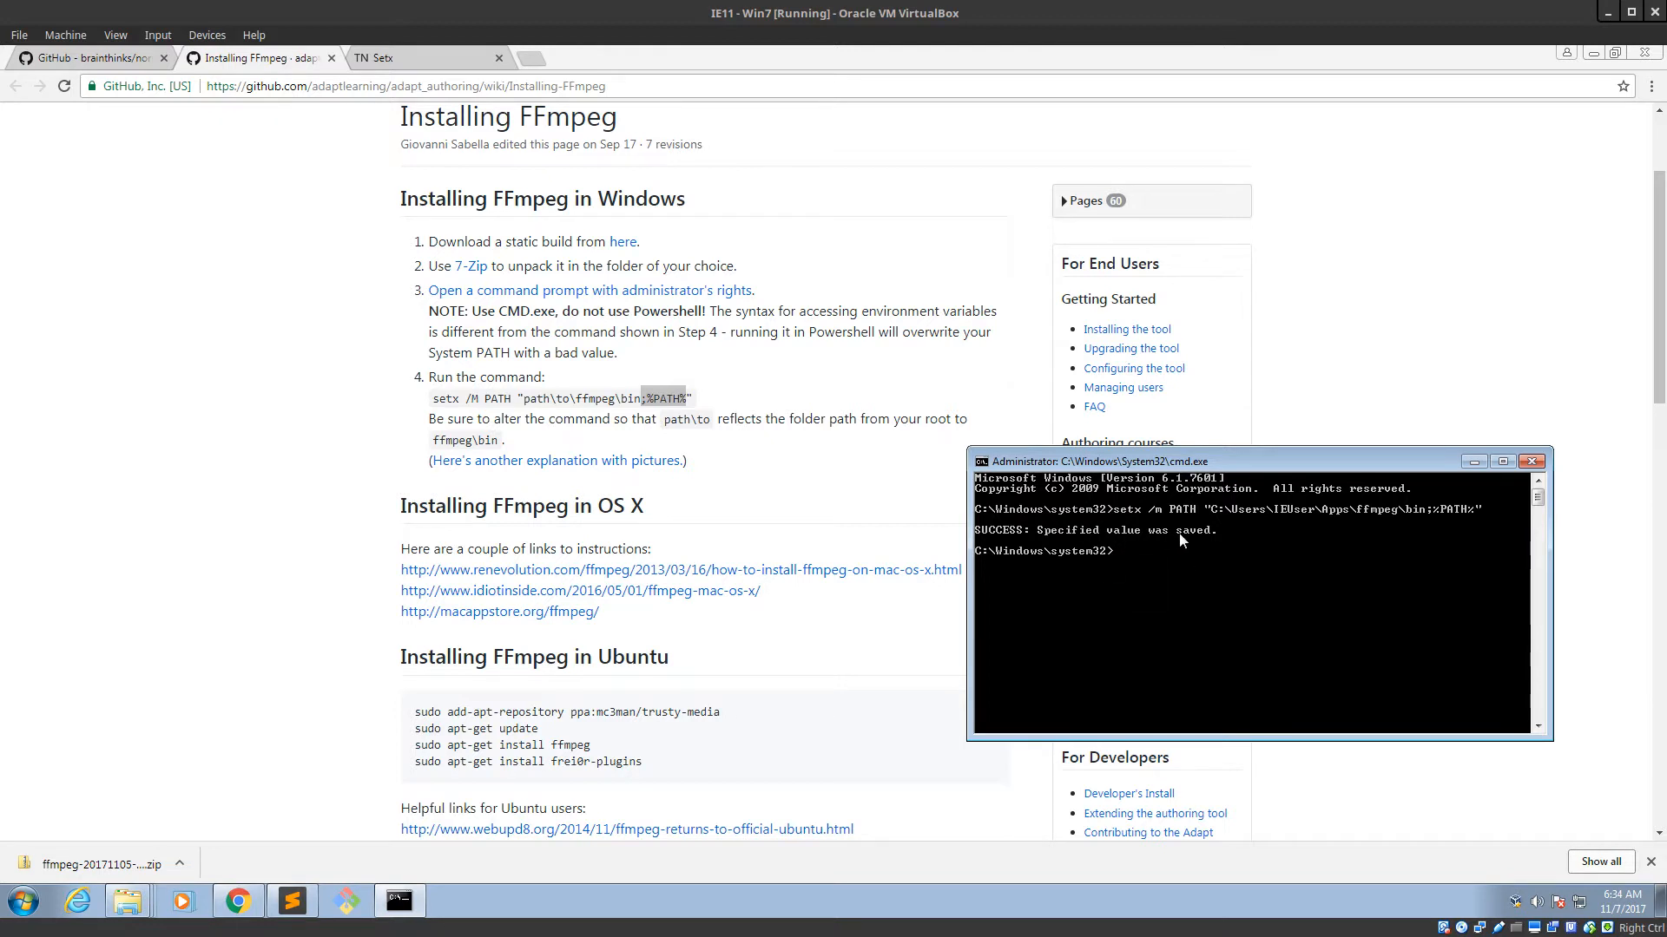
{"action": "mouse_move", "coordinate": [1187, 567]}
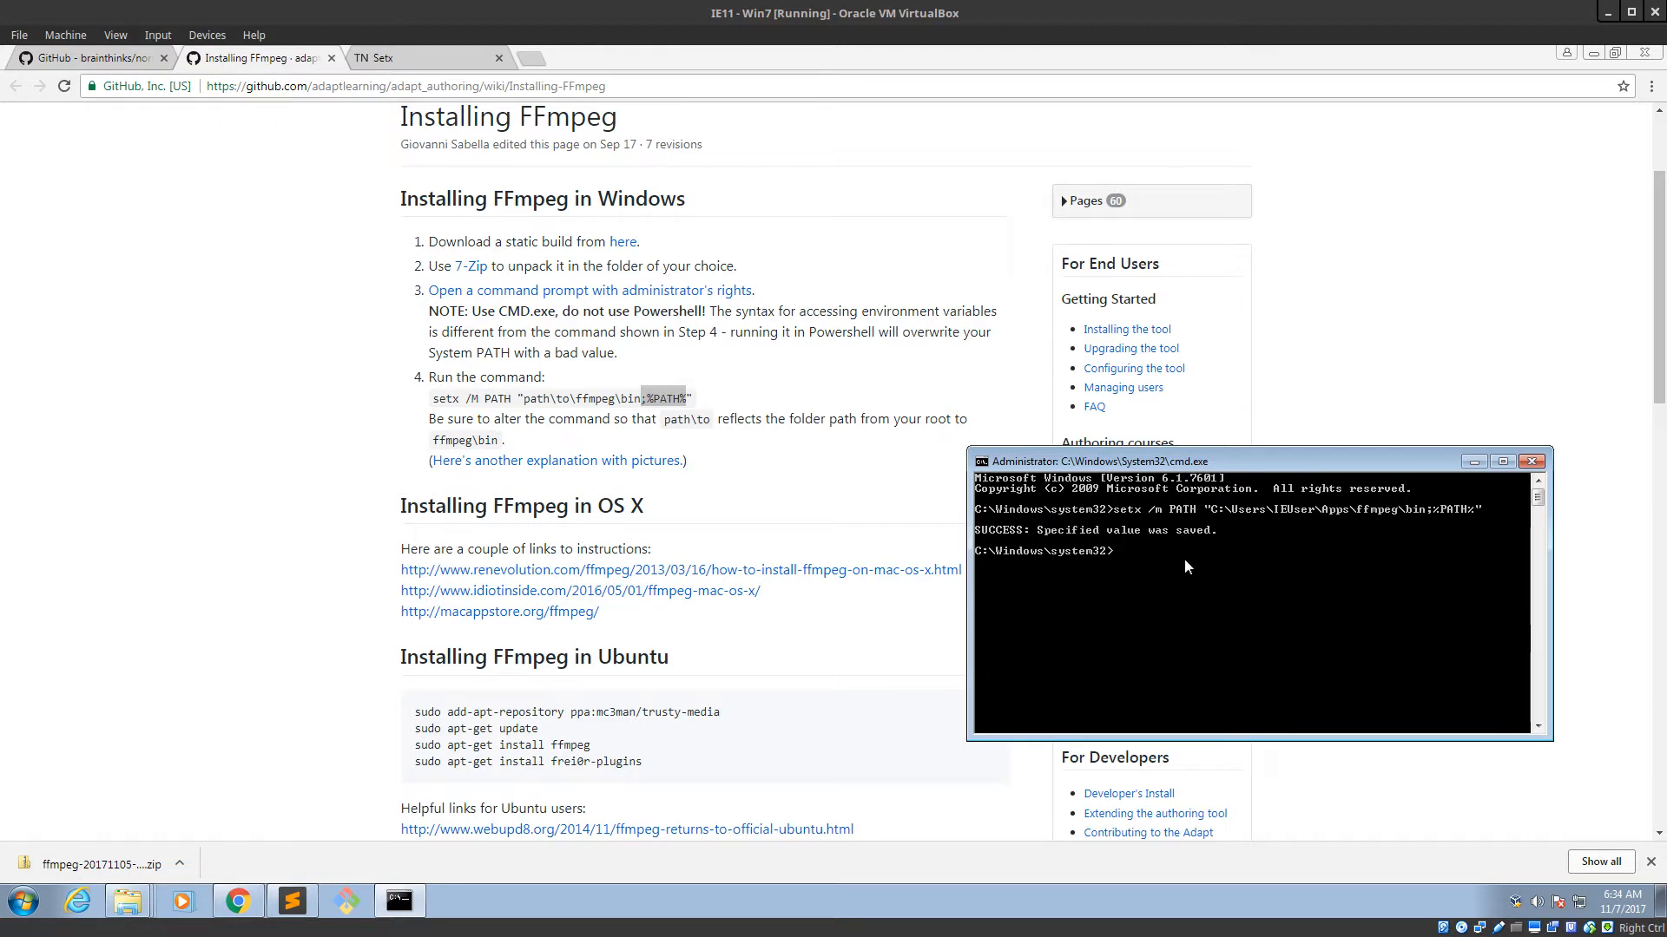
{"action": "type", "text": "ffmpeg"}
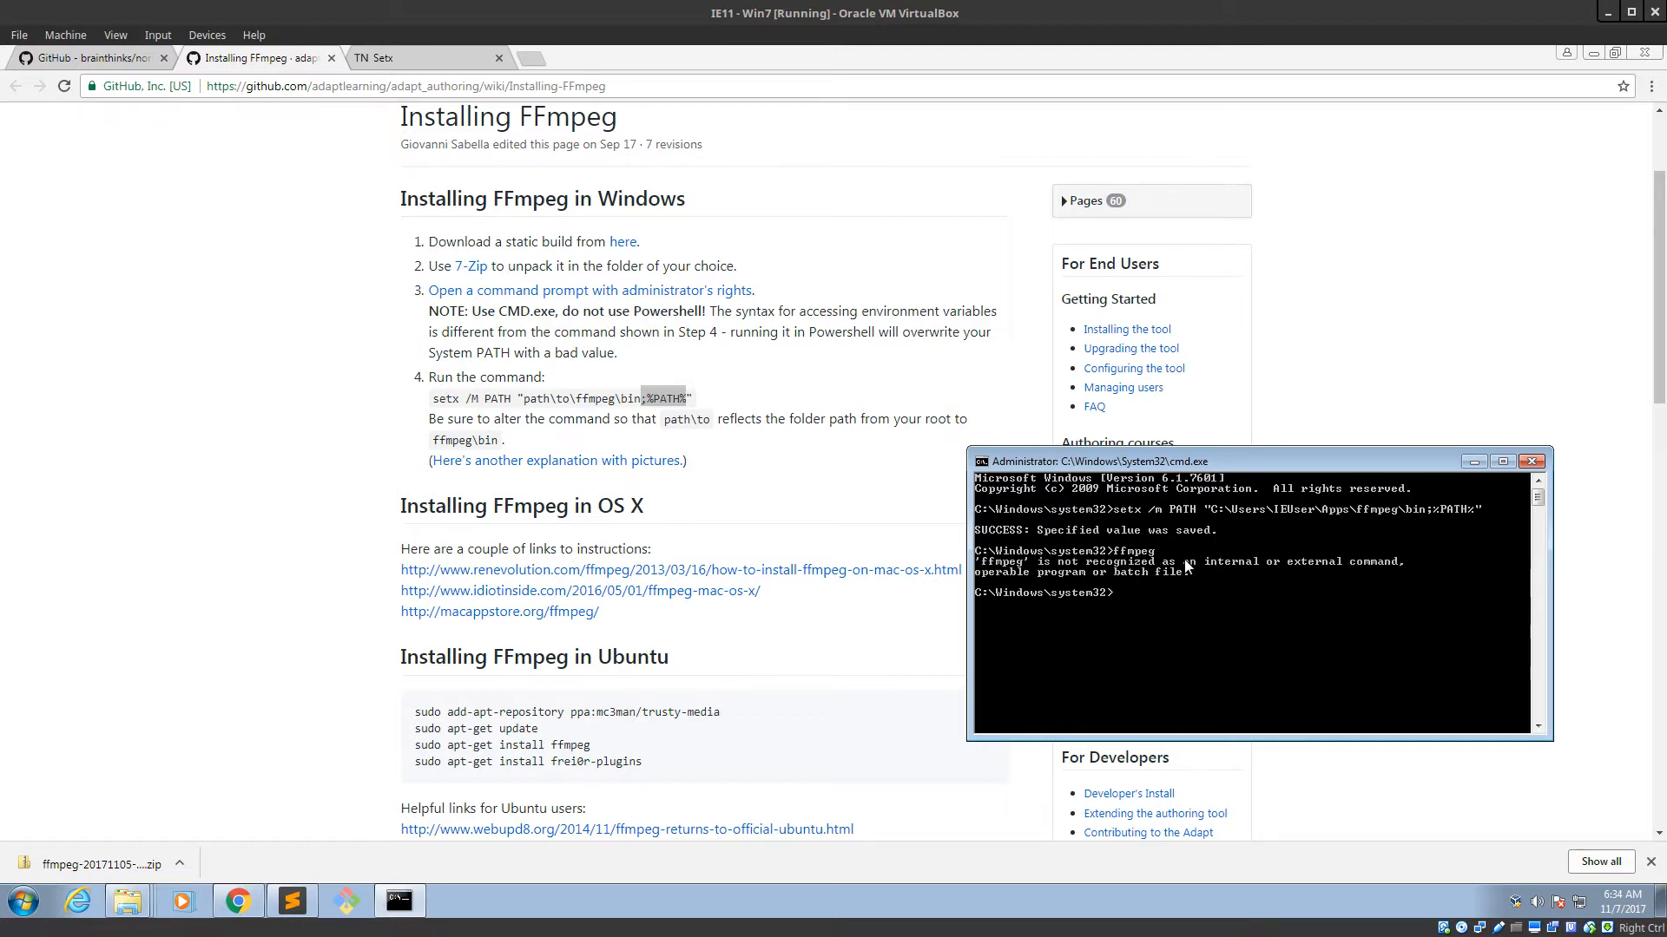
{"action": "type", "text": "exit"}
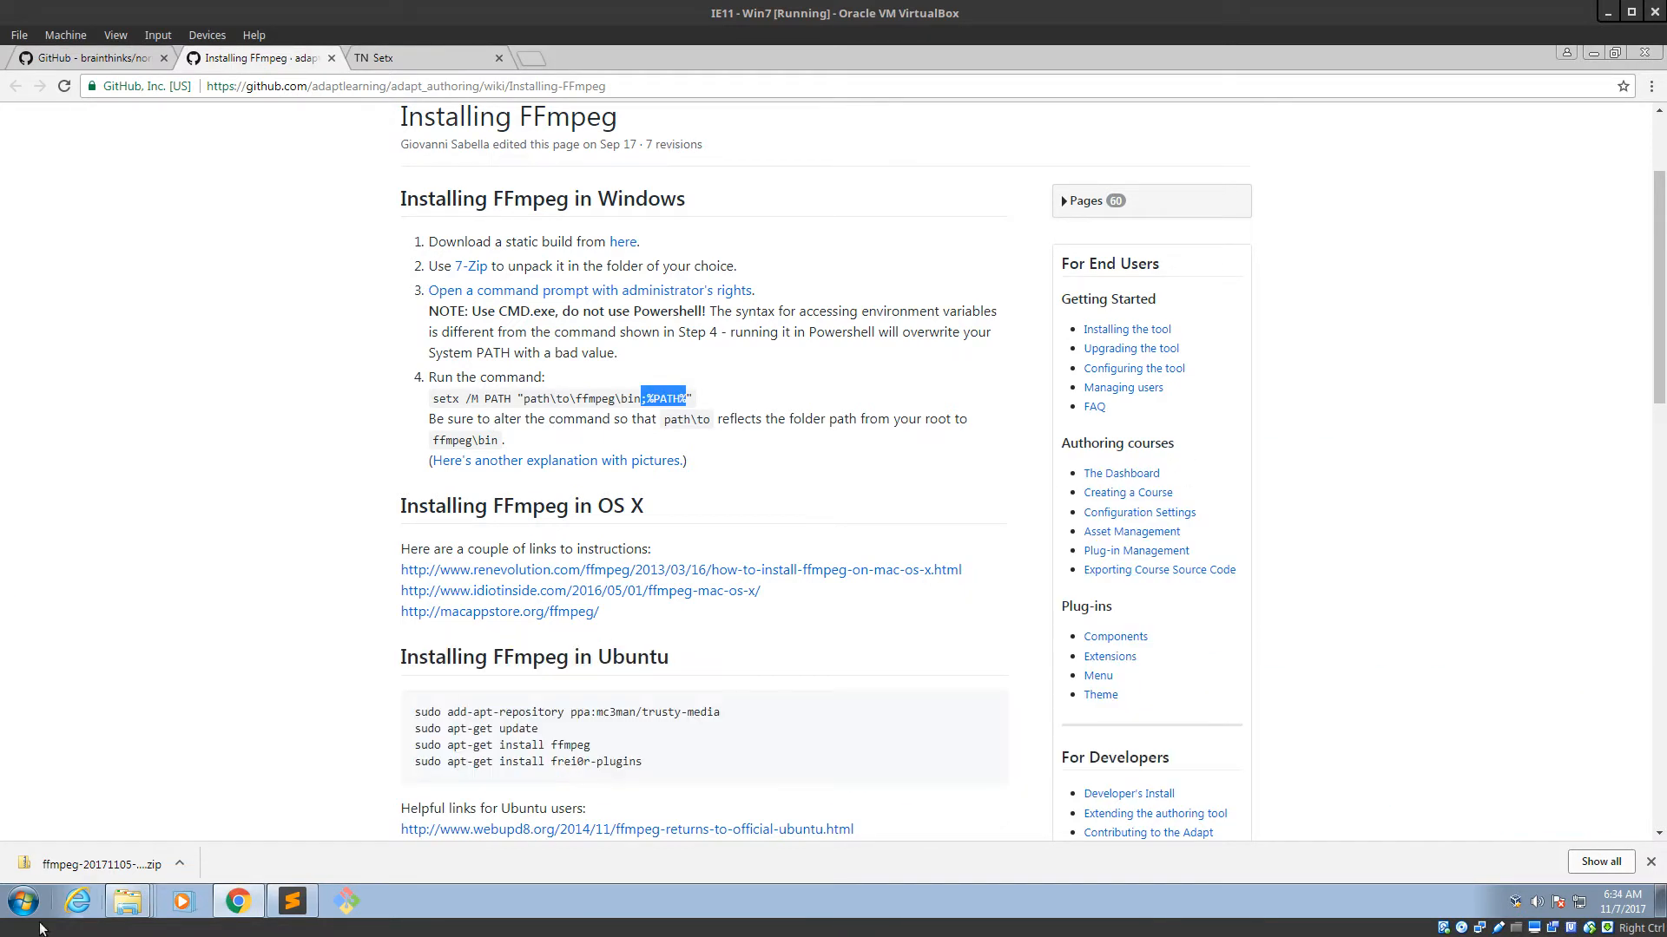
Launch a new Command Prompt from Start search and run ffprobe.
{"action": "left_click", "coordinate": [20, 903]}
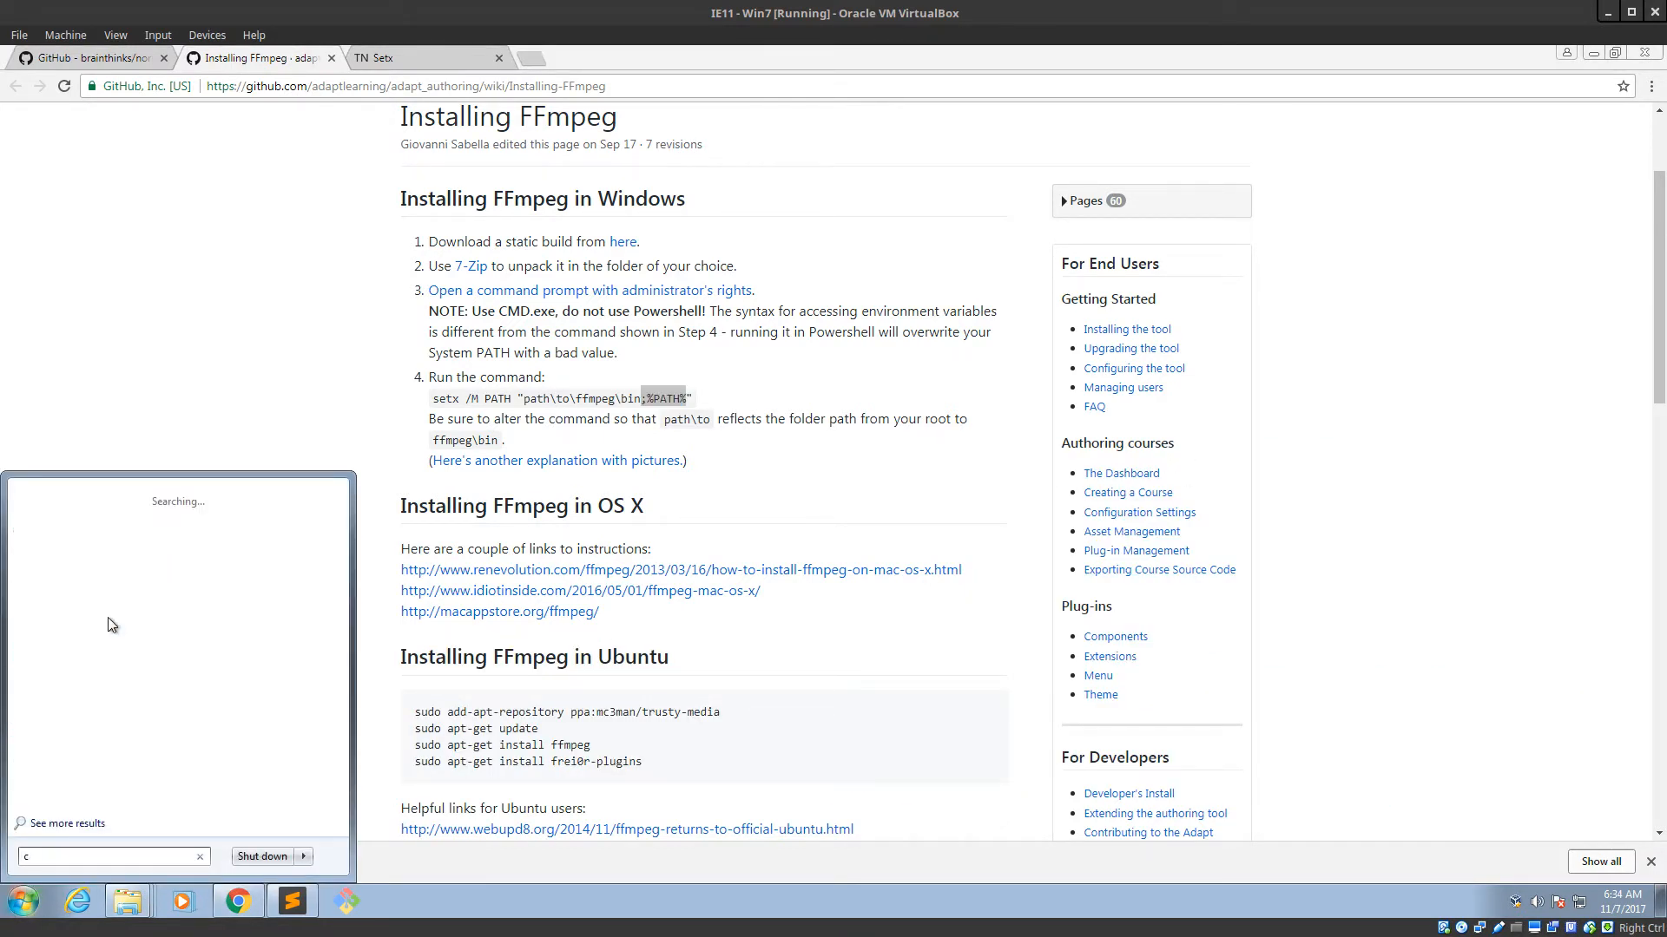
{"action": "type", "text": "md"}
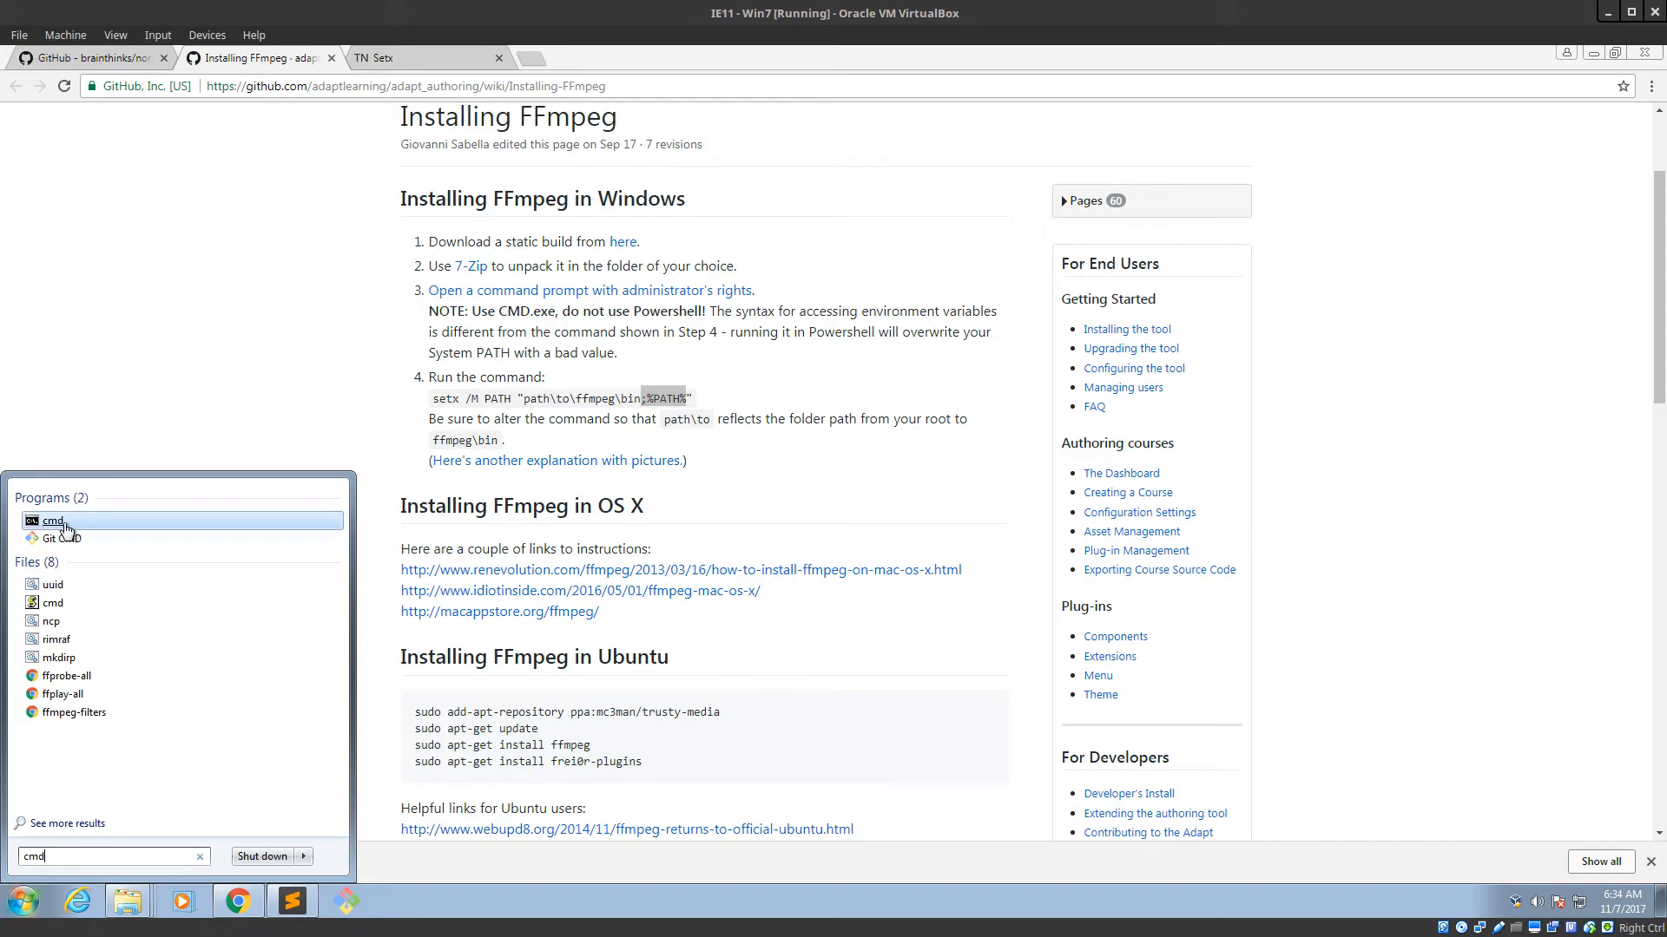
{"action": "left_click", "coordinate": [52, 520]}
{"action": "type", "text": "ffmpeg"}
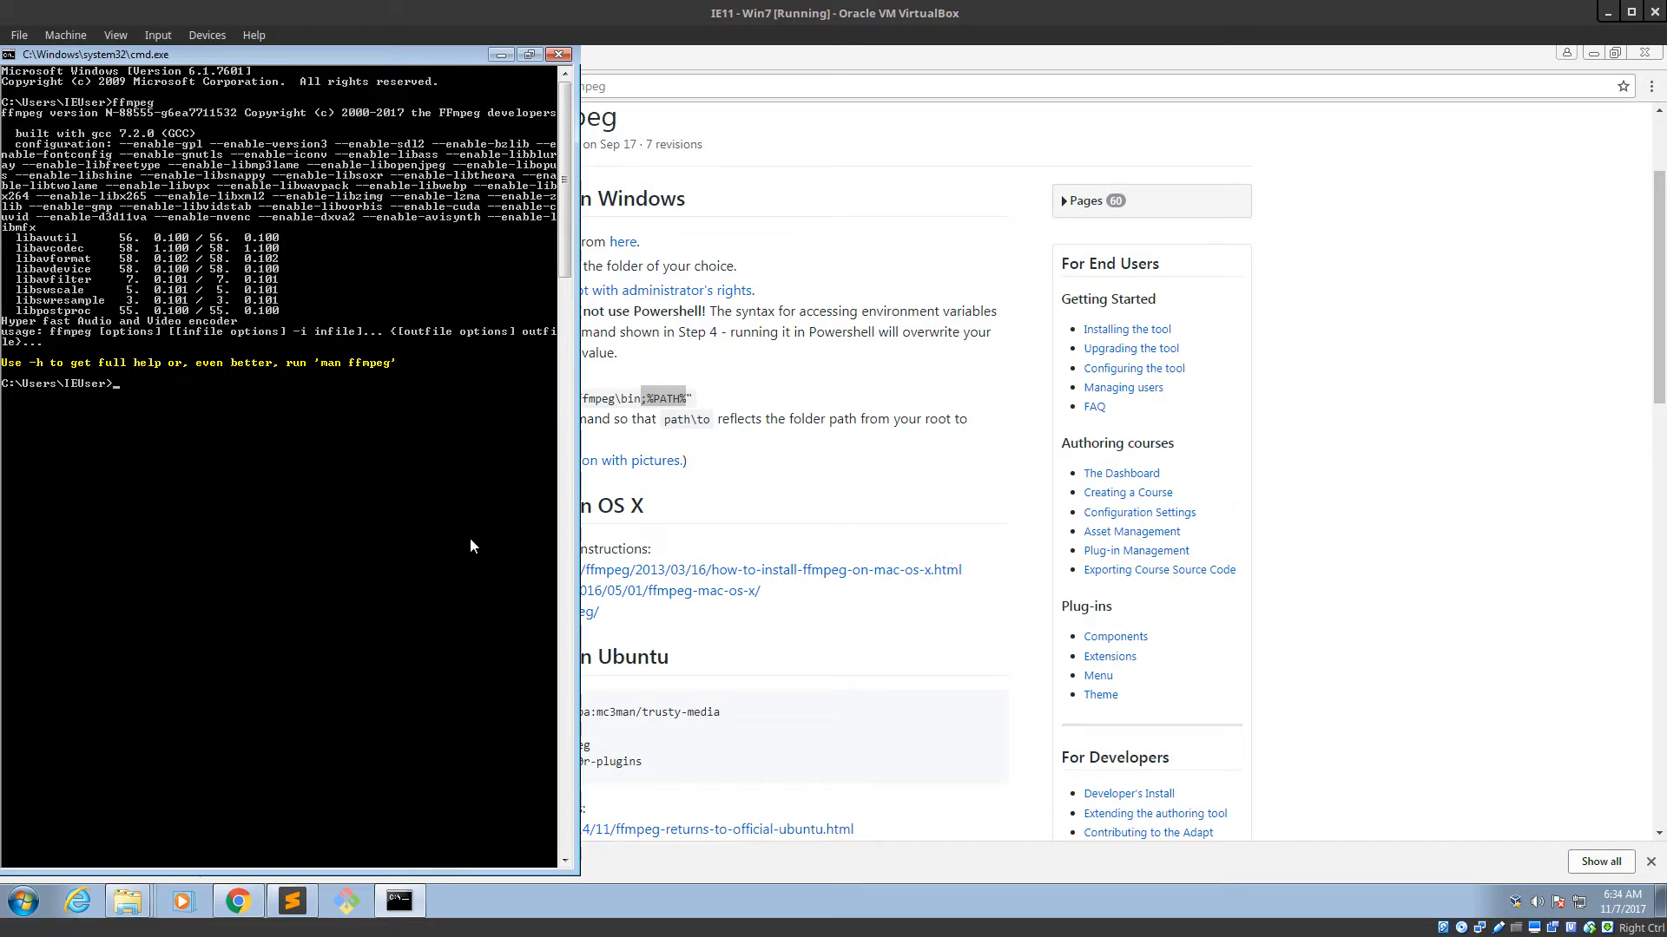
{"action": "type", "text": "ffprobe"}
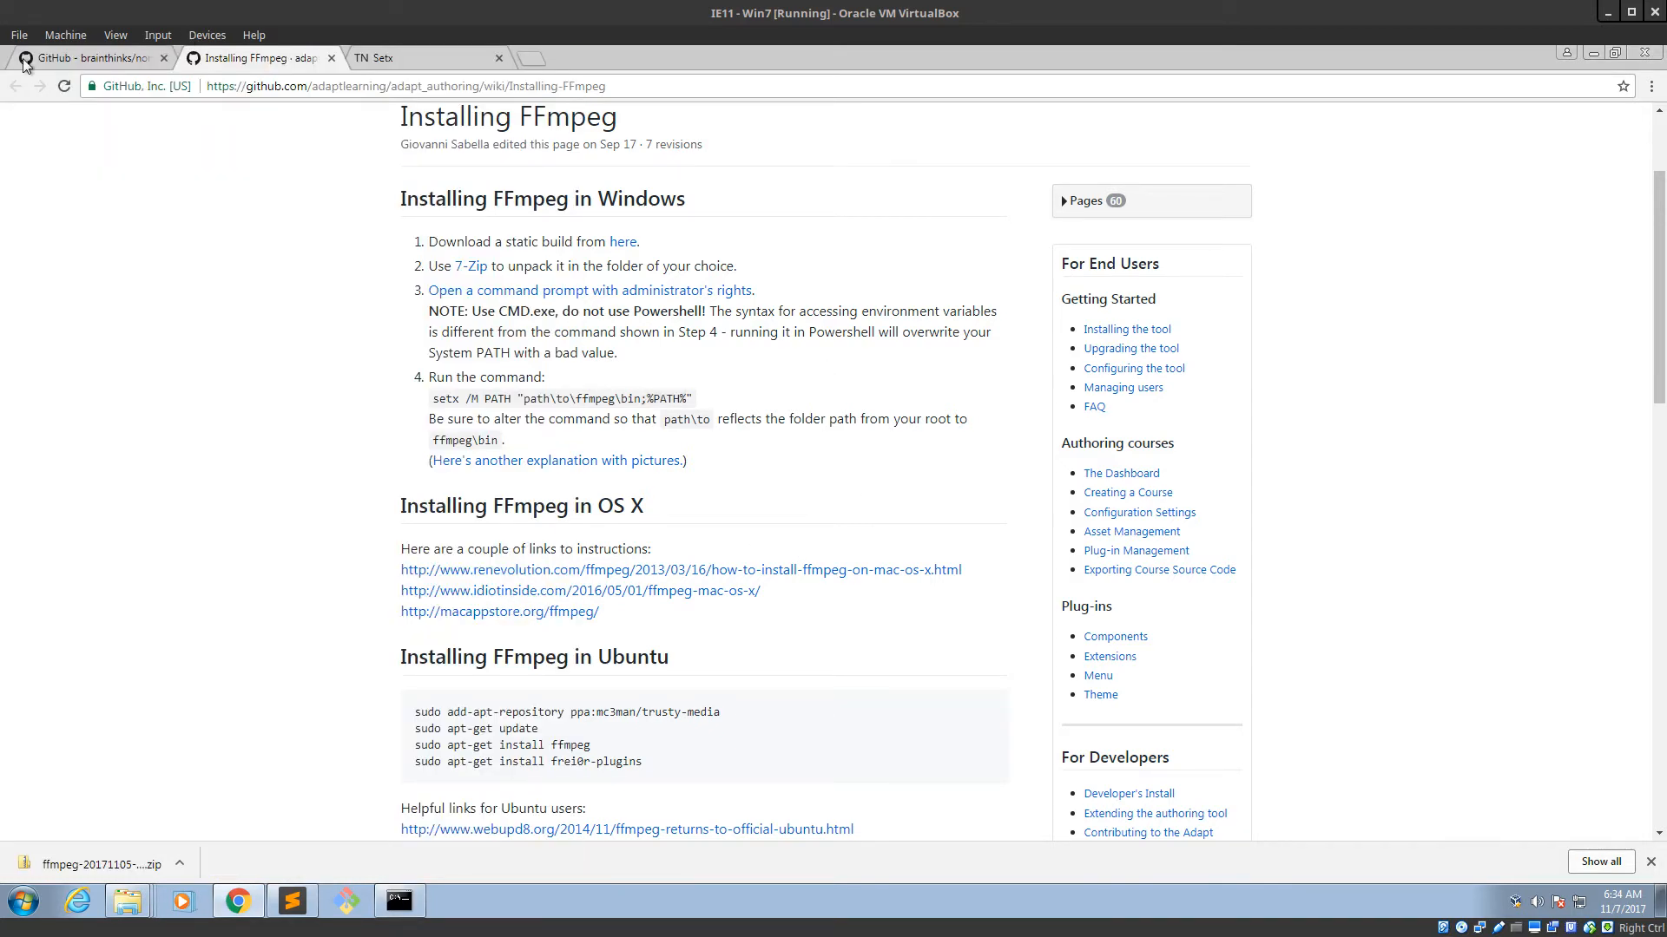
{"action": "mouse_move", "coordinate": [90, 57]}
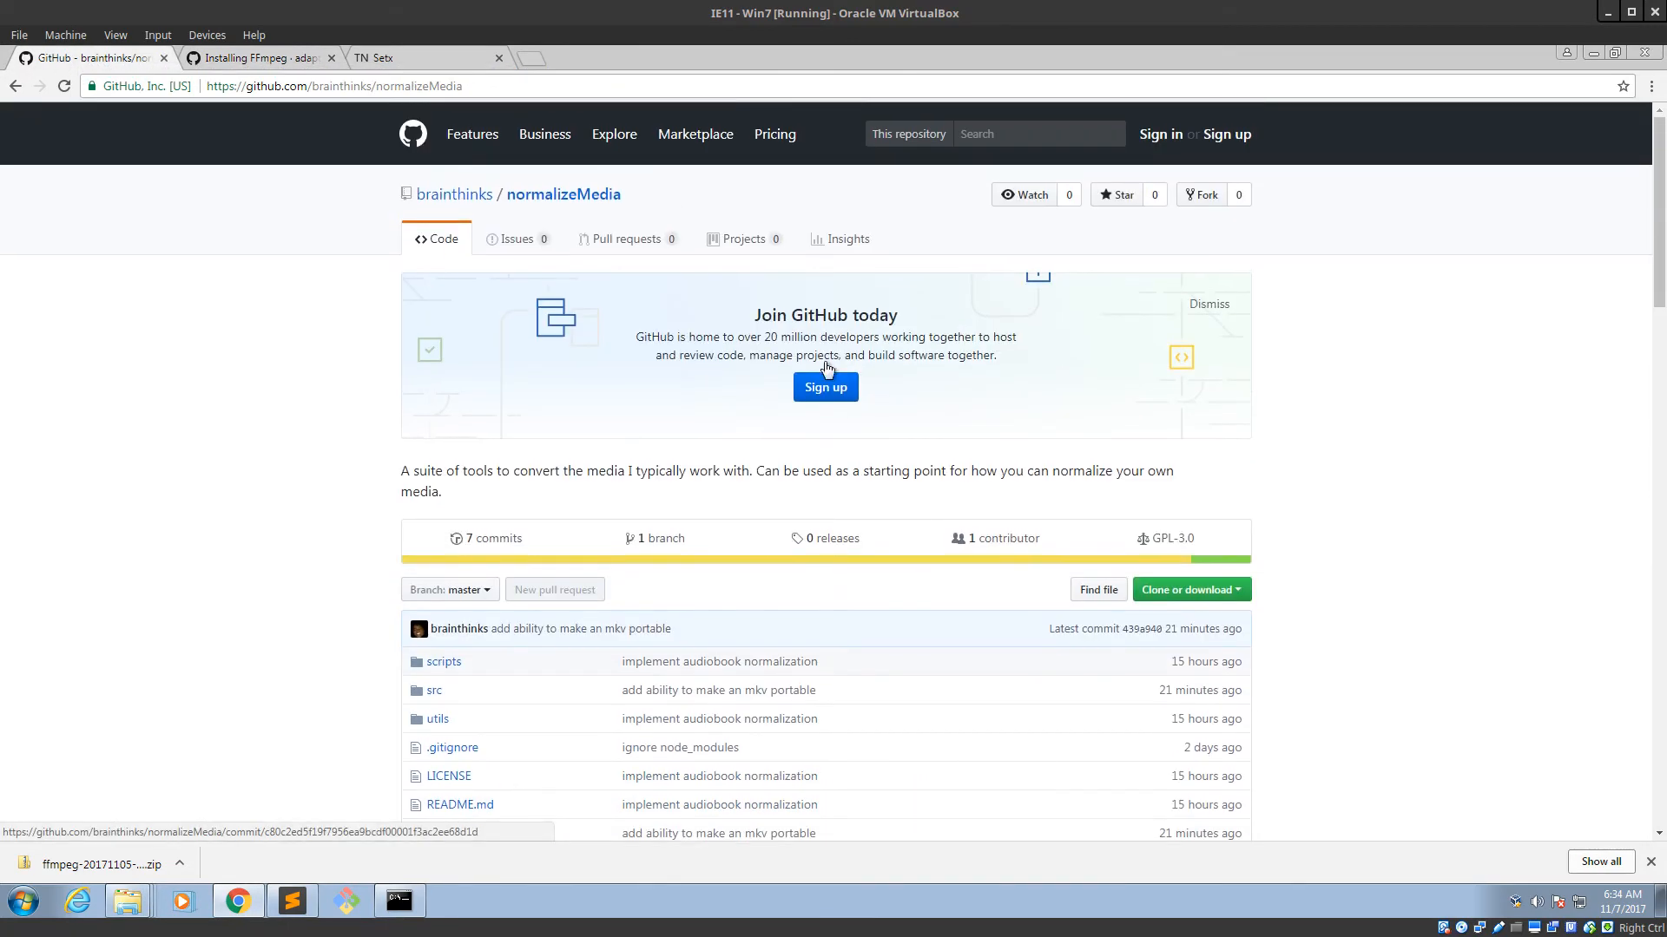
Review the normalizeMedia readme's Requirements and Getting Started sections, then return to the ffprobe output.
{"action": "scroll", "scroll_direction": "down", "scroll_amount": 3}
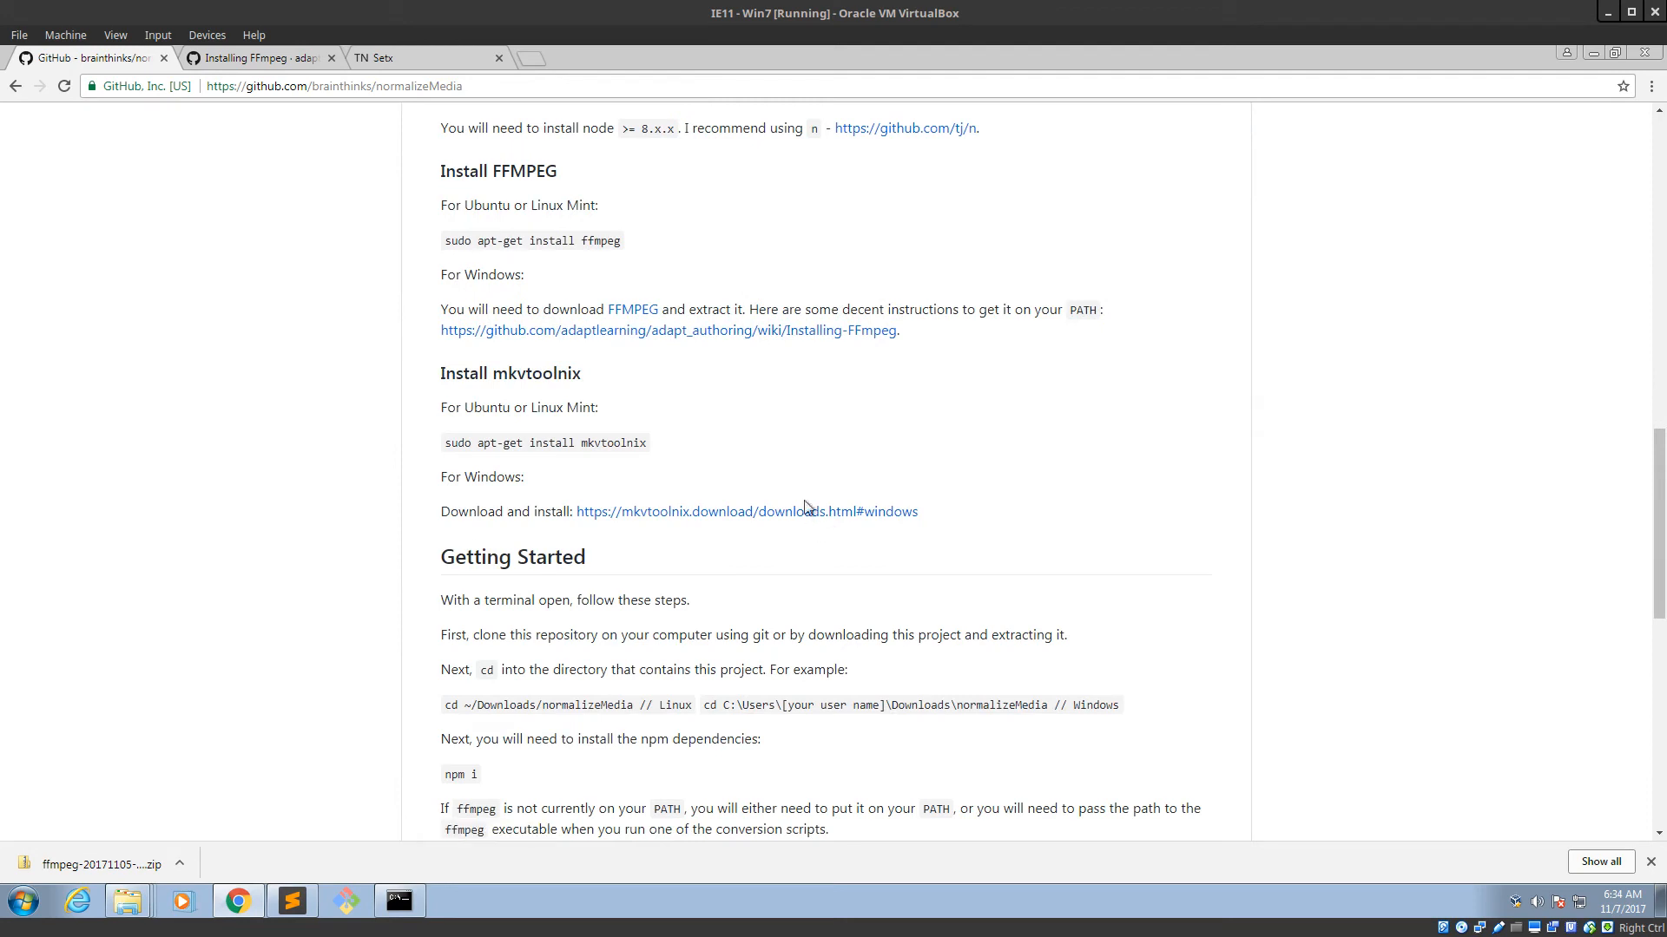
{"action": "scroll", "scroll_direction": "up", "scroll_amount": 3}
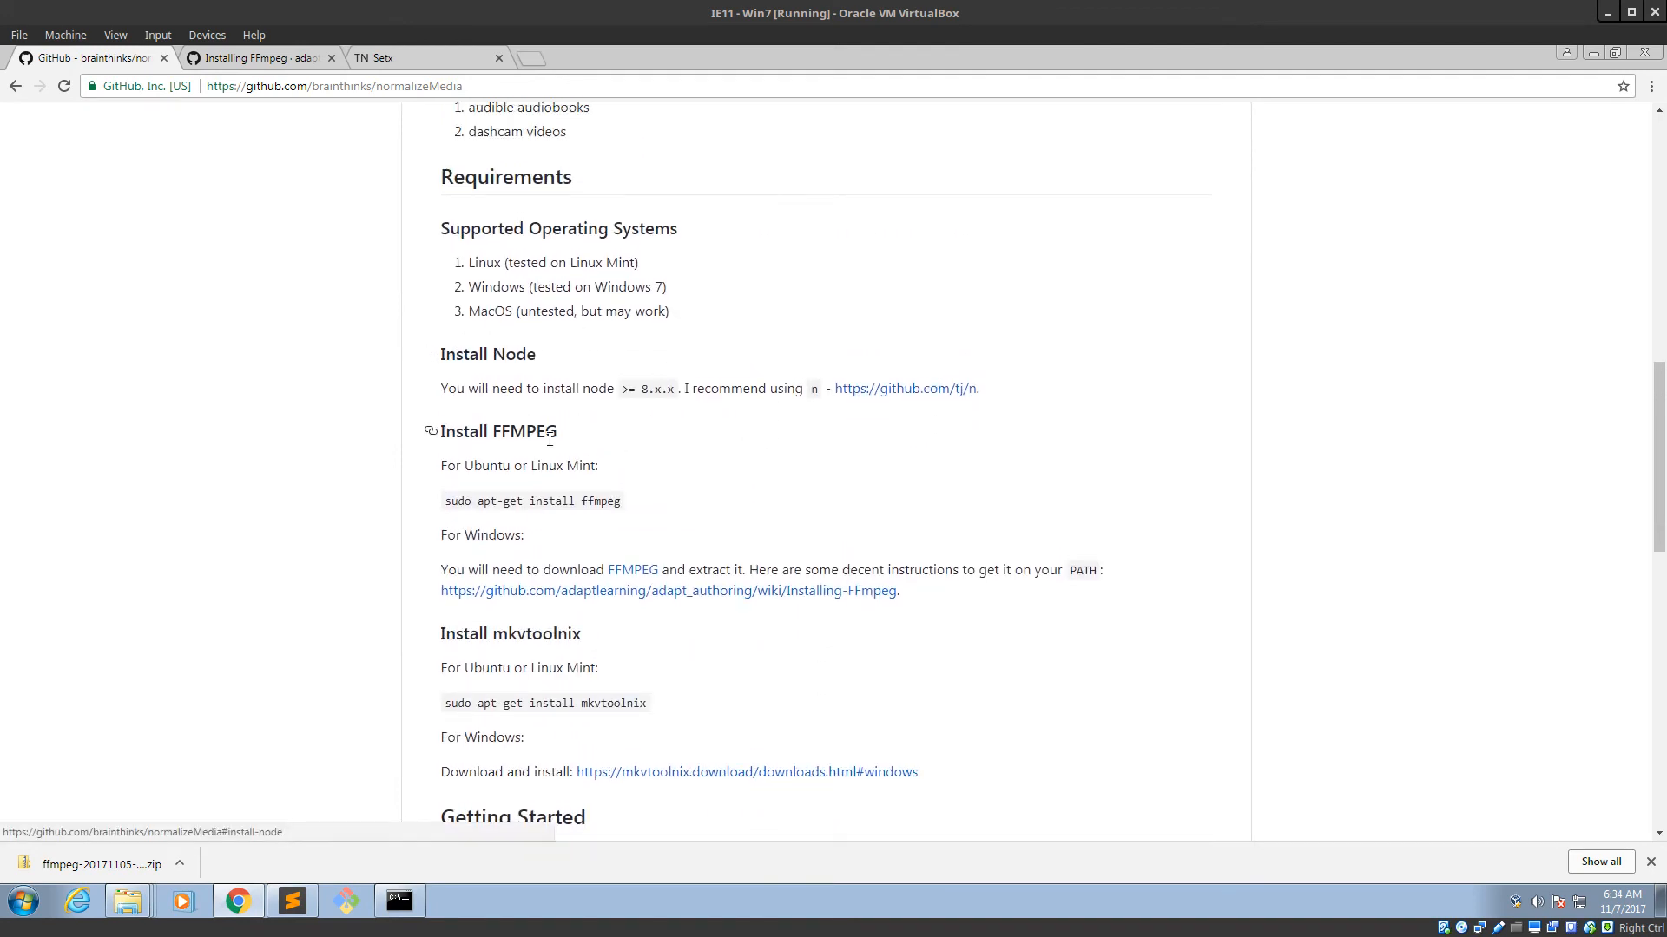
{"action": "scroll", "scroll_direction": "down", "scroll_amount": 3}
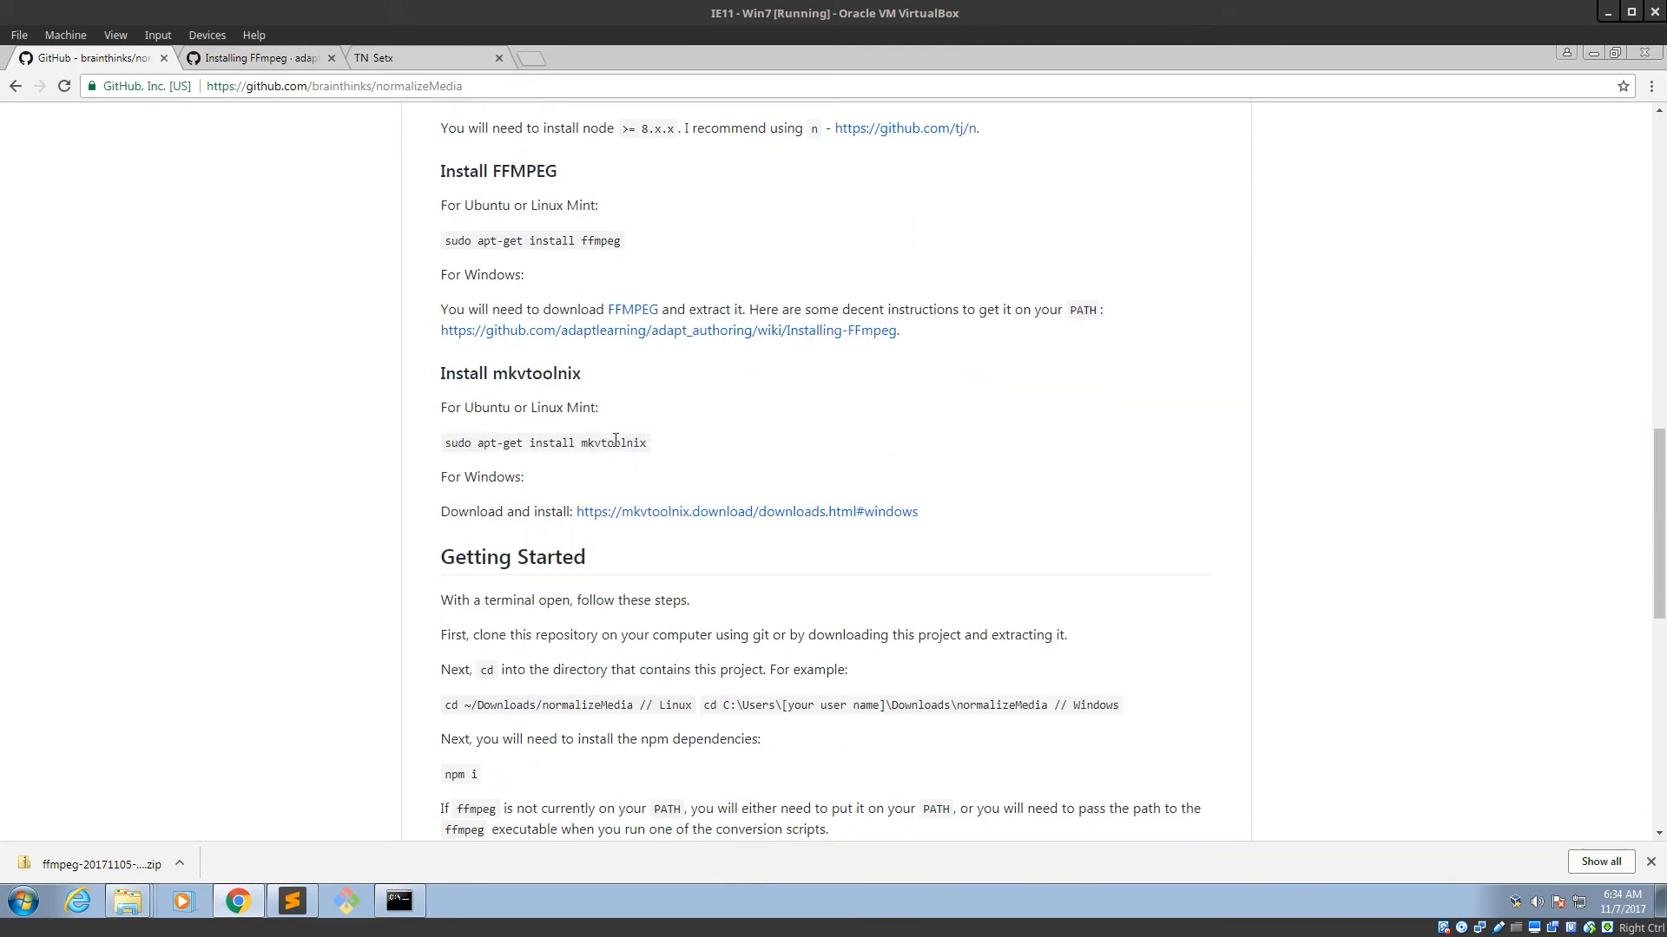
{"action": "scroll", "scroll_direction": "up", "scroll_amount": 3}
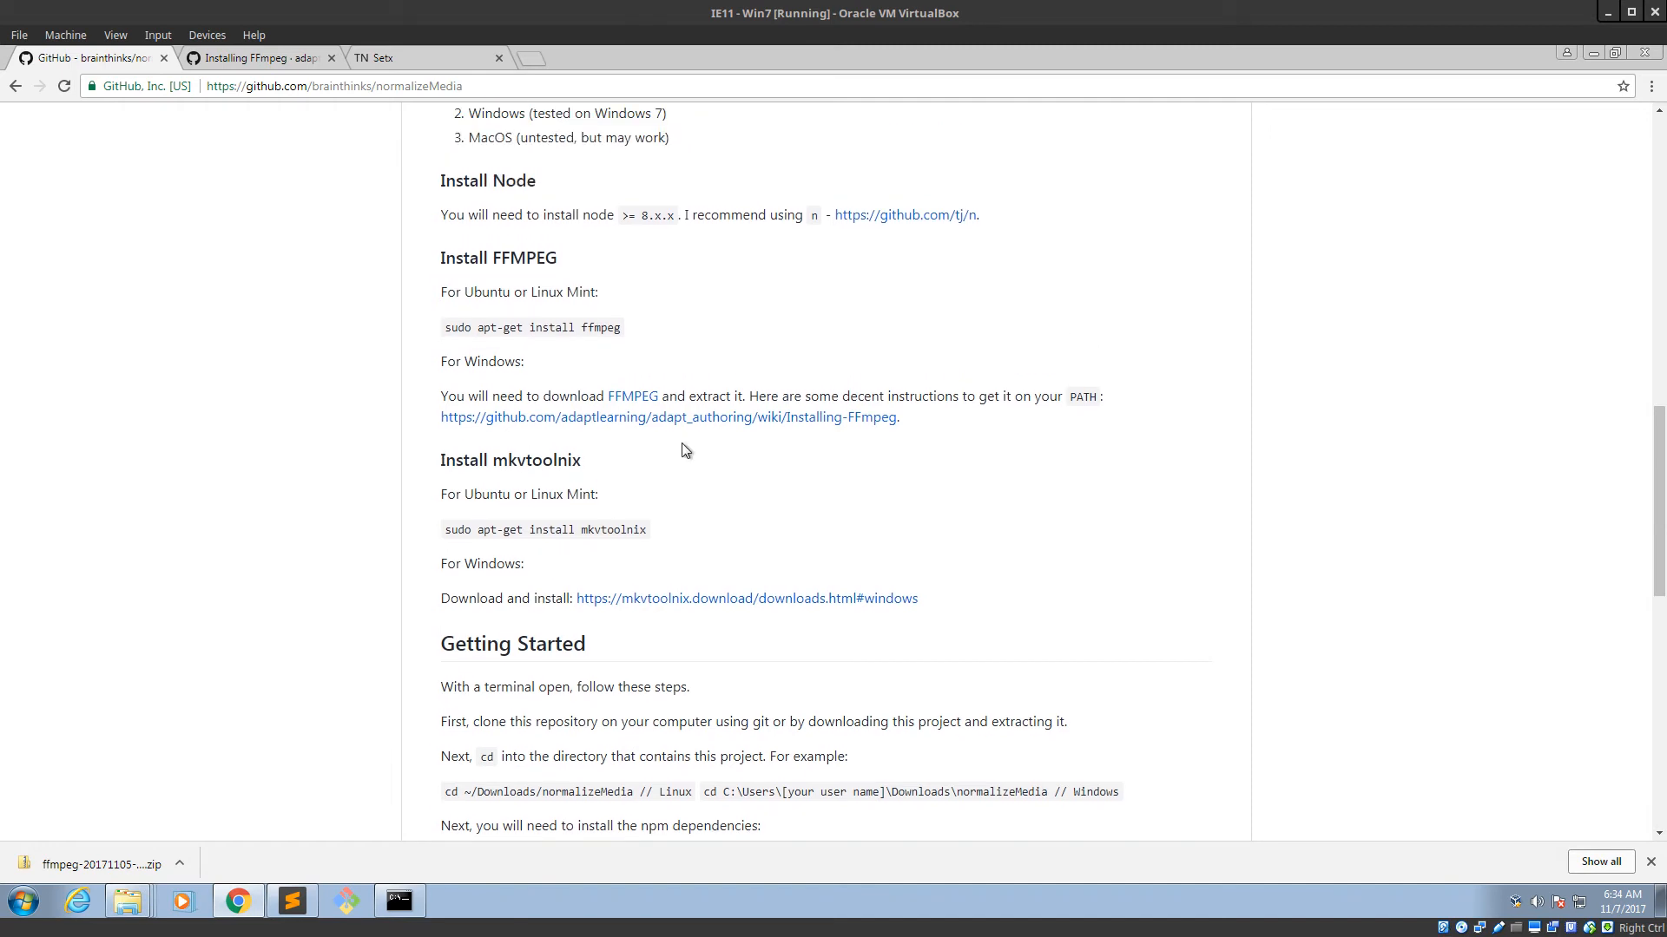
{"action": "mouse_move", "coordinate": [649, 555]}
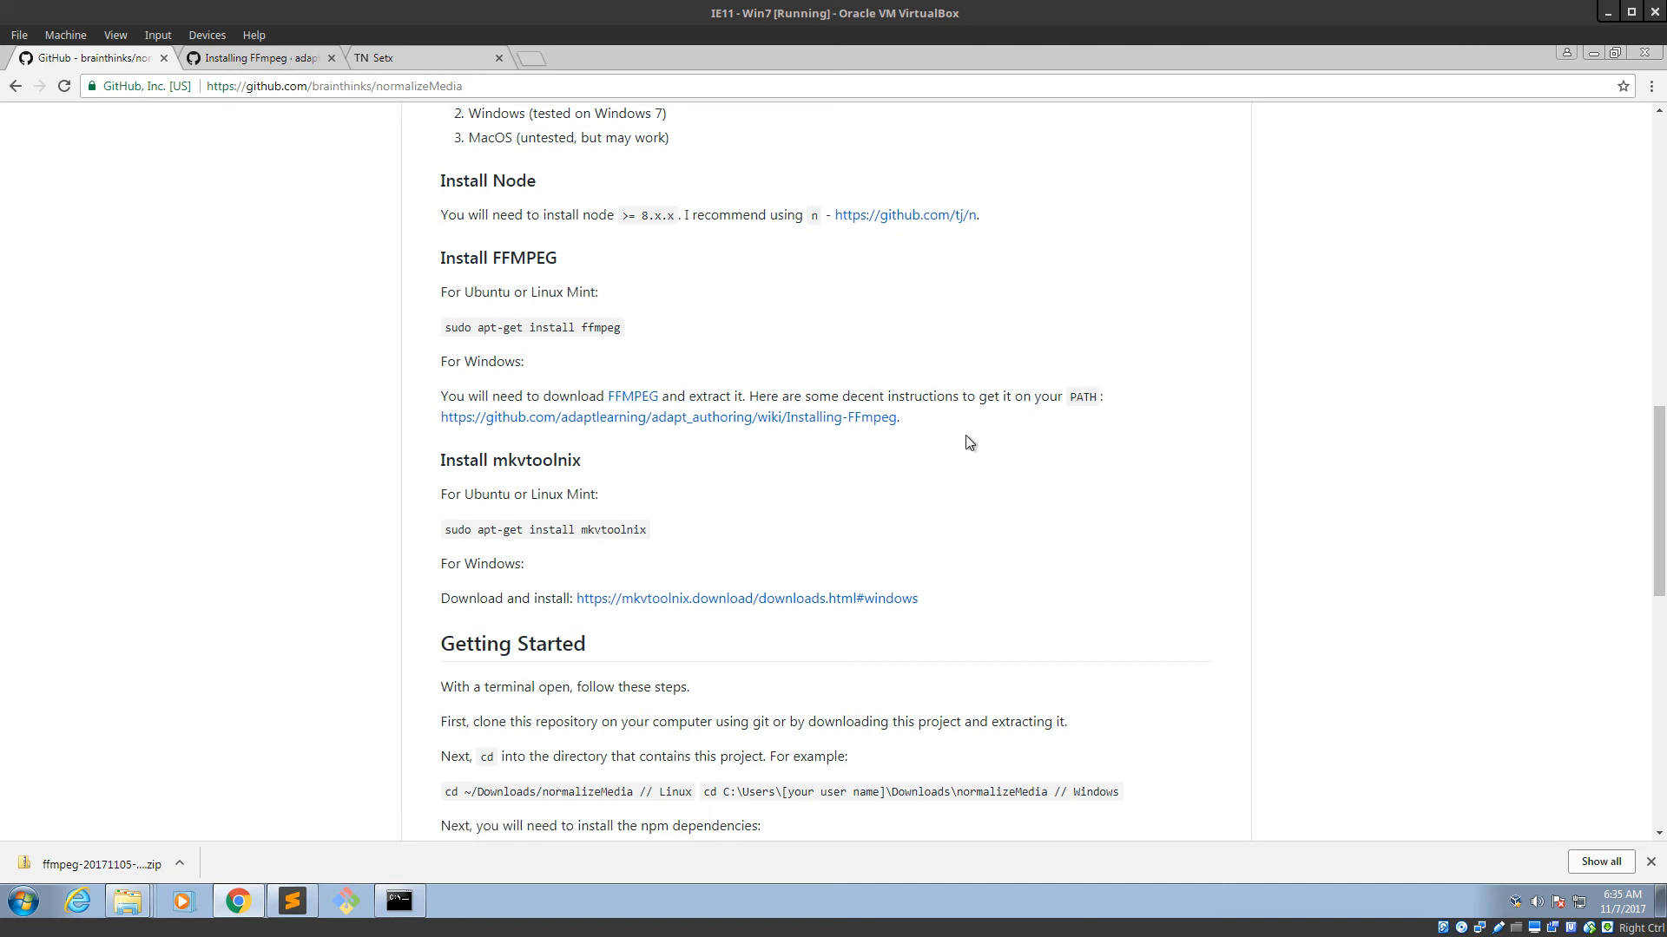
{"action": "scroll", "scroll_direction": "down", "scroll_amount": 3}
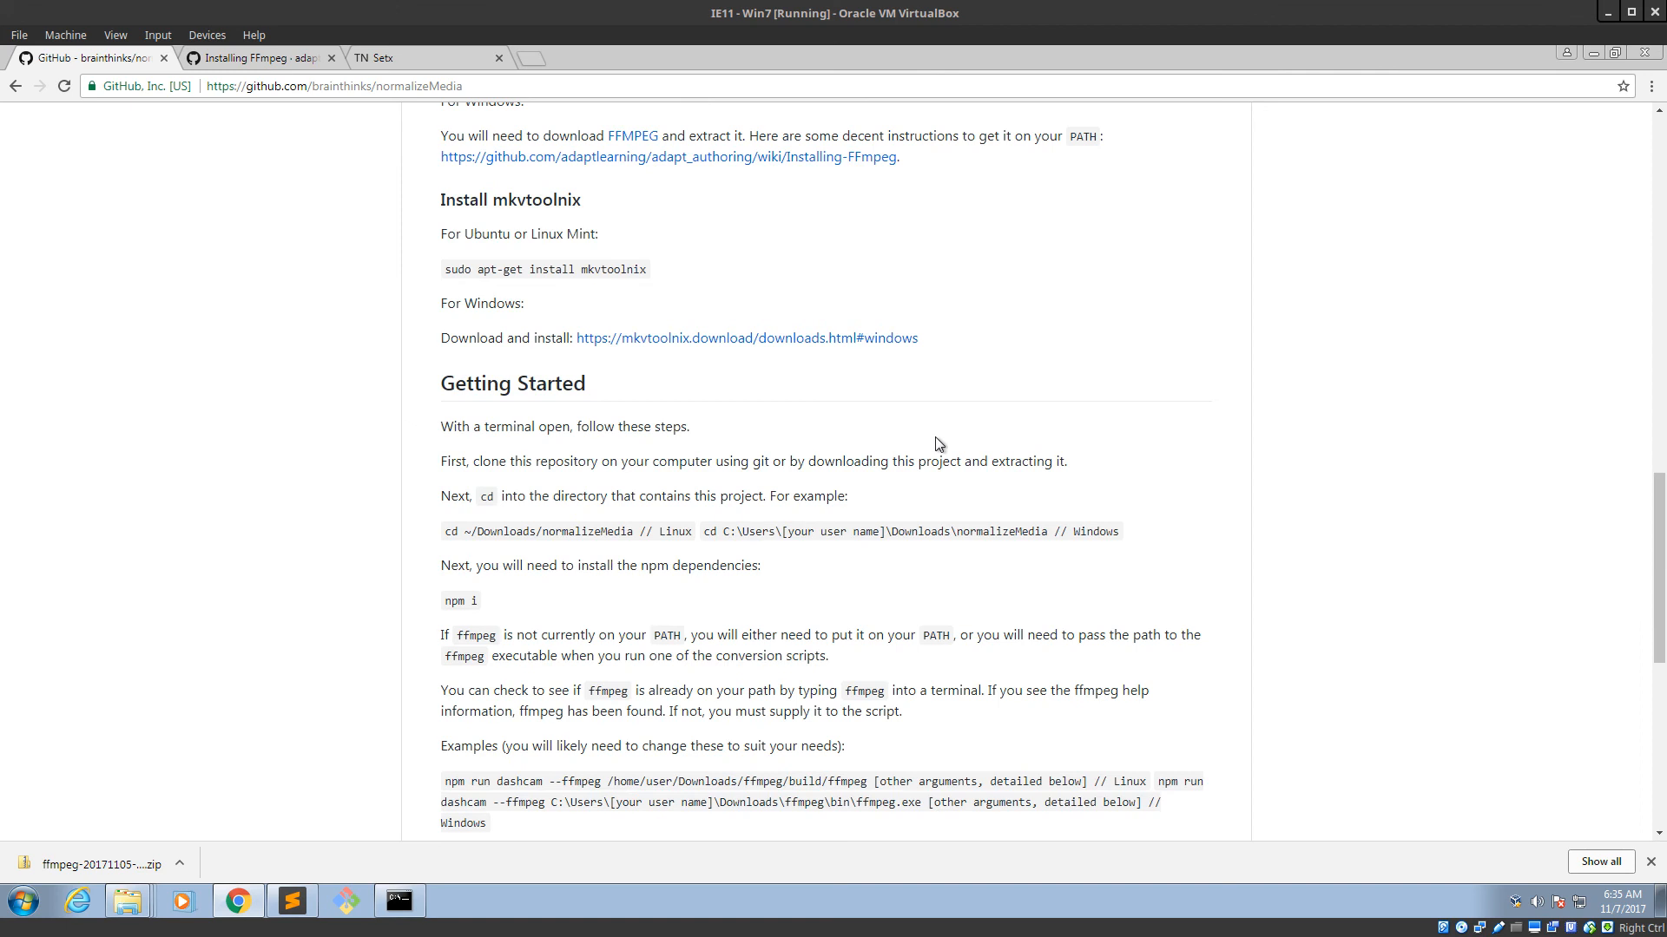
{"action": "left_click", "coordinate": [399, 901]}
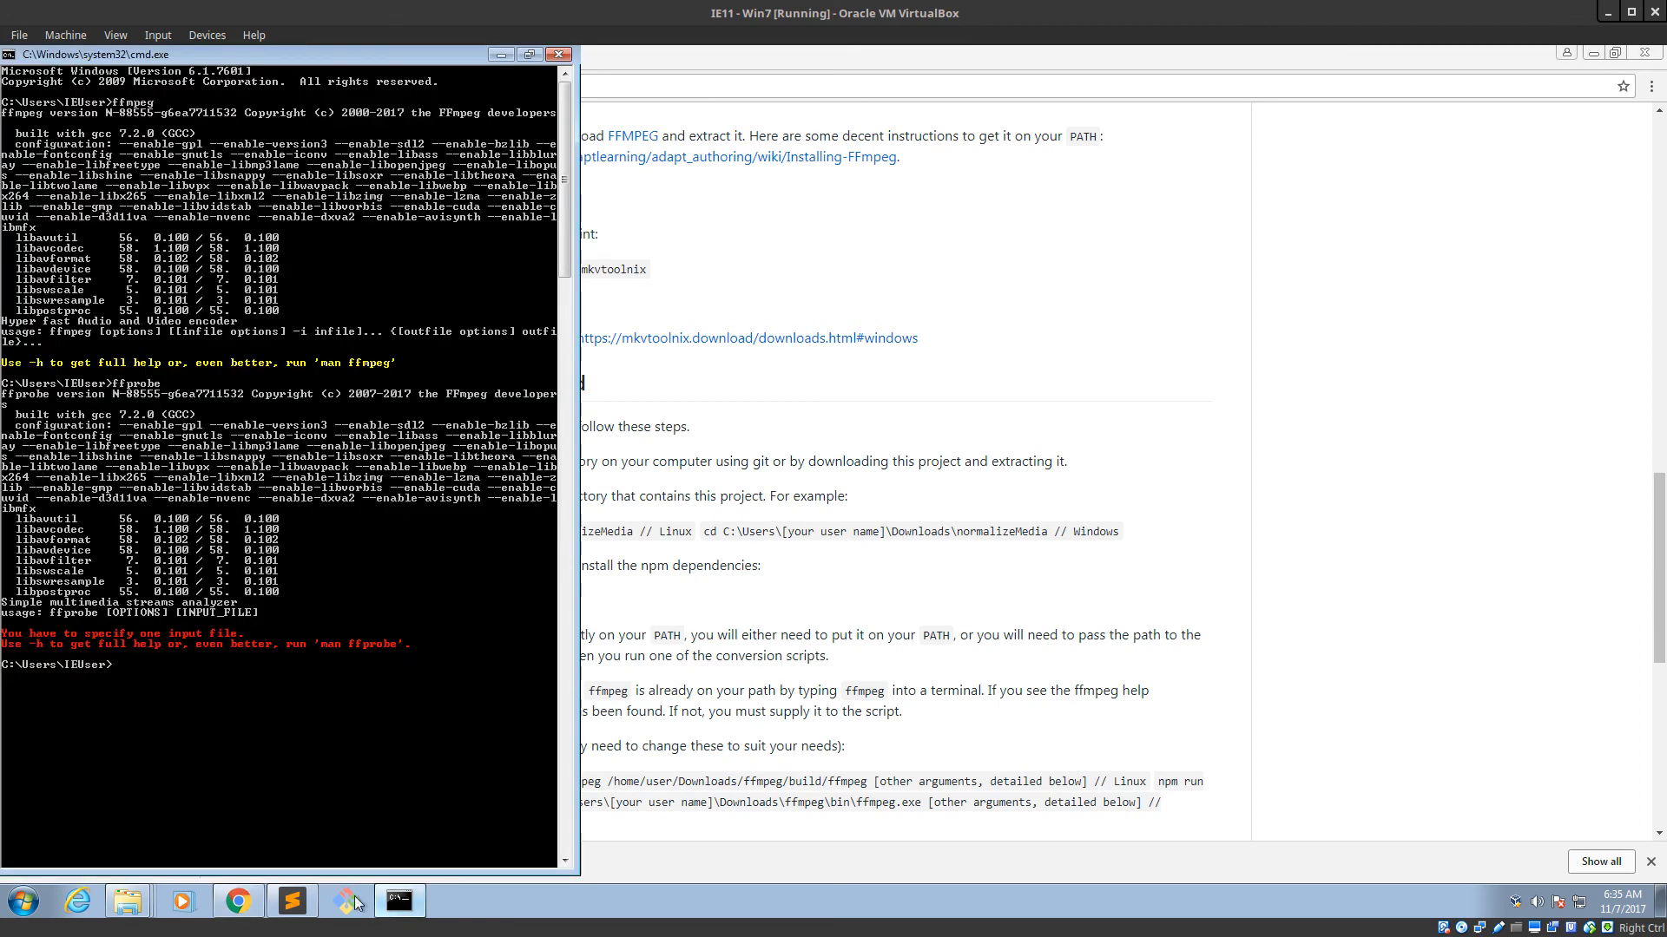